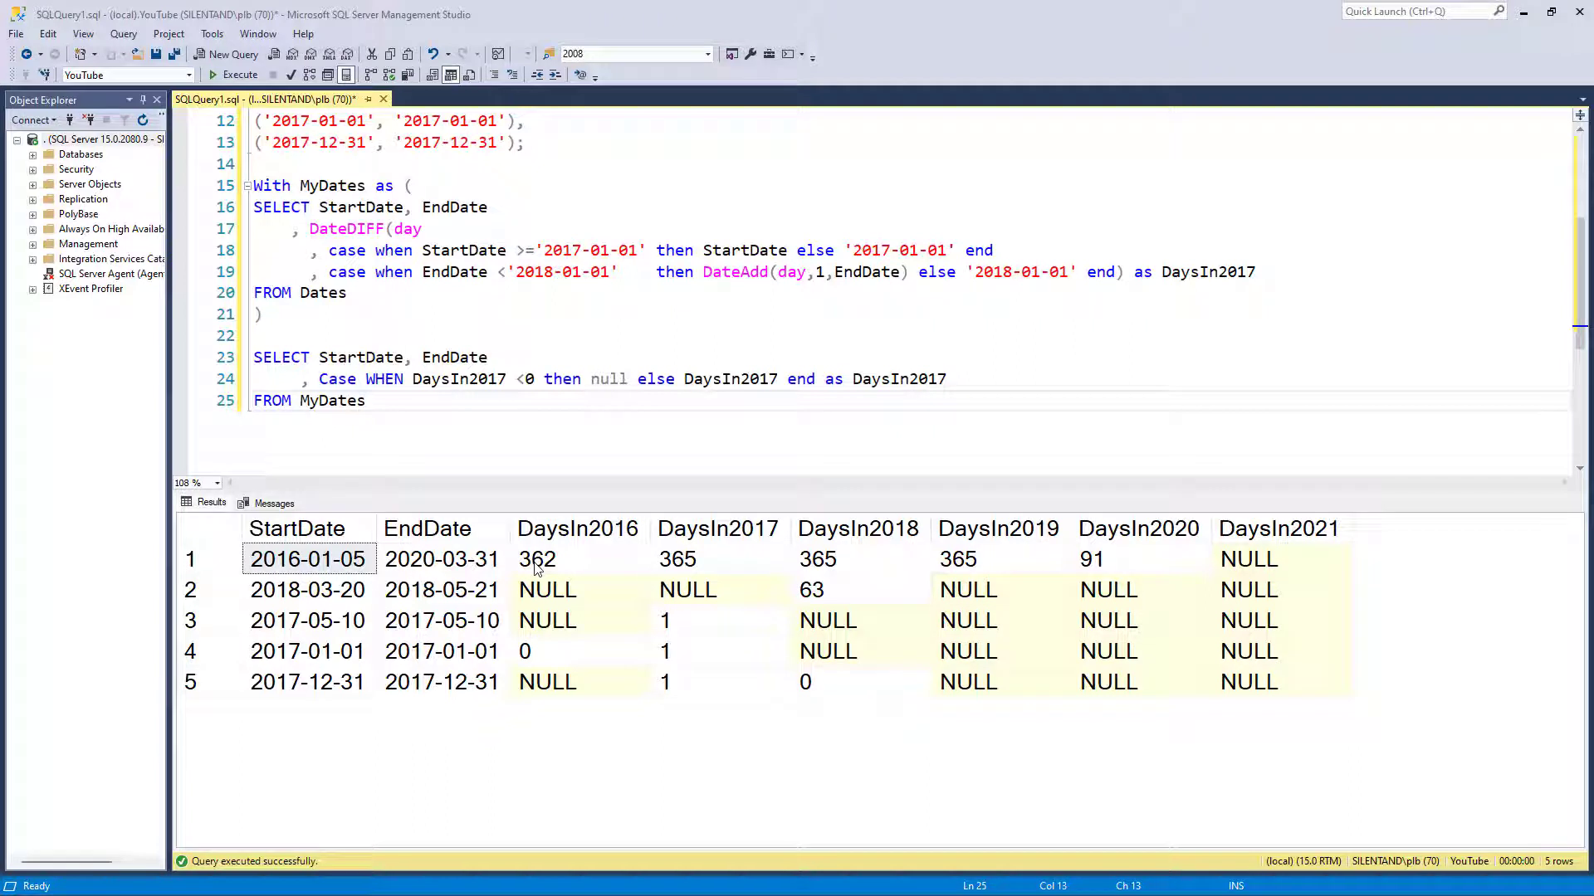
Review the query and its results, then insert a blank line above the MyDates WITH line
{"action": "left_click", "coordinate": [297, 528]}
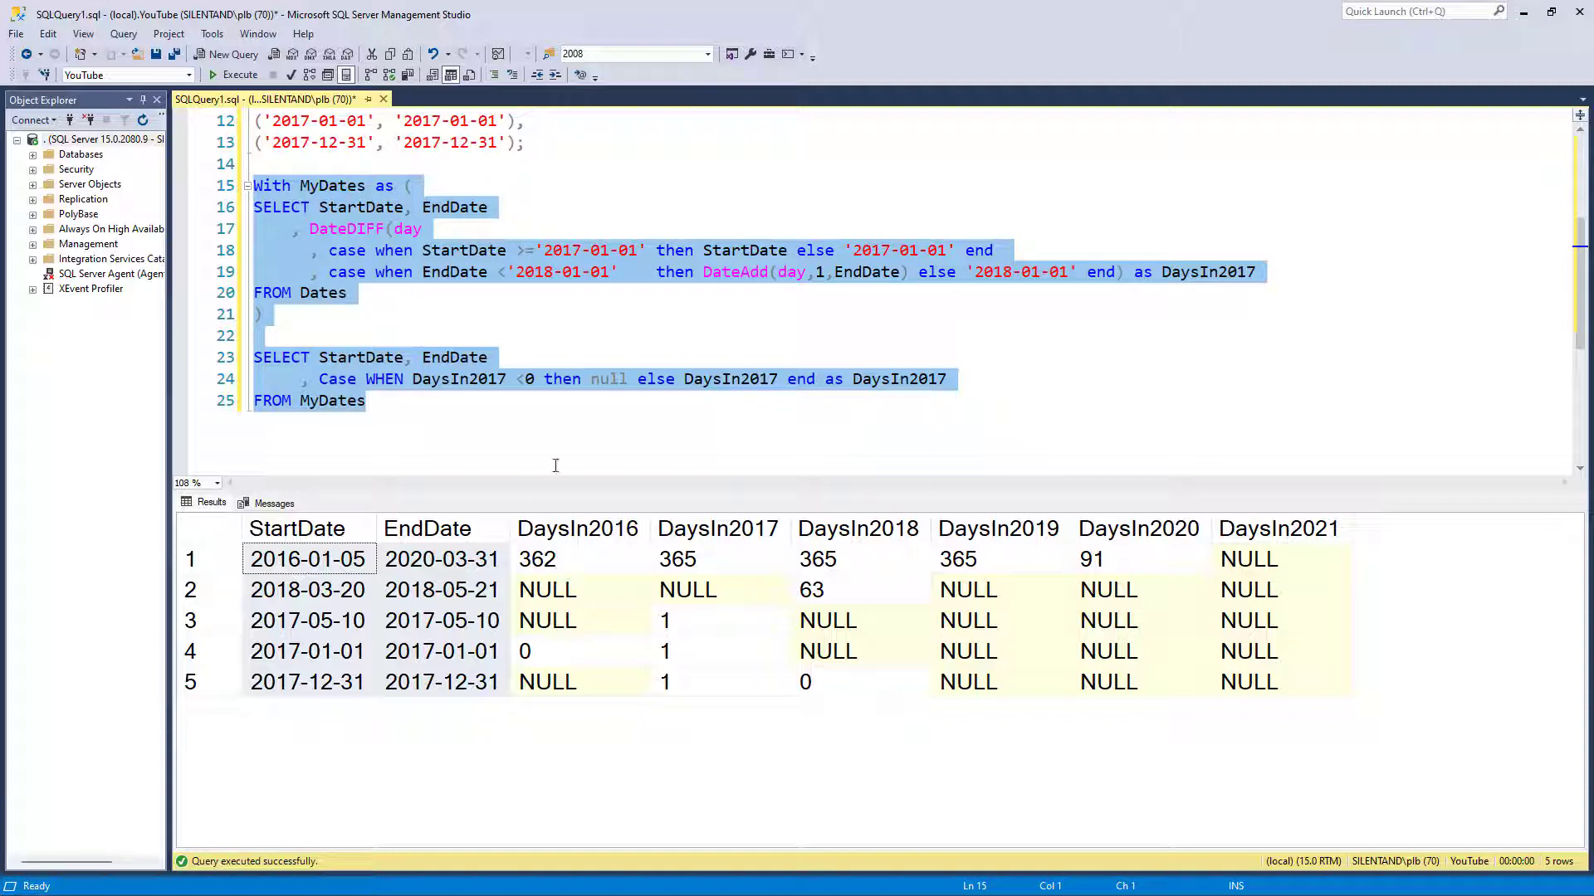
{"action": "mouse_move", "coordinate": [902, 63]}
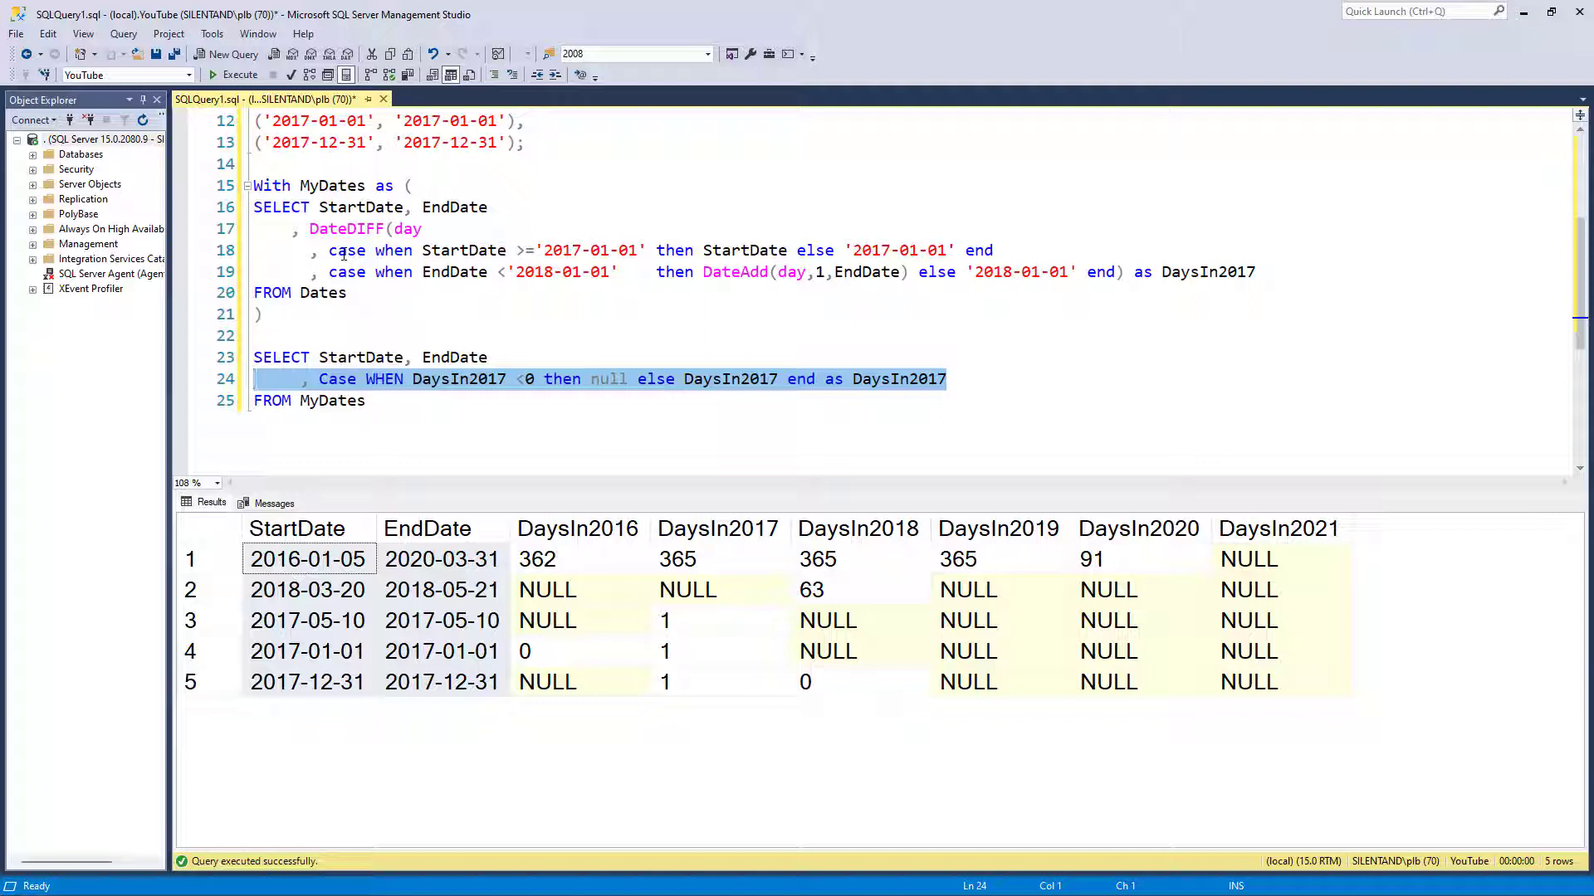
{"action": "mouse_move", "coordinate": [526, 608]}
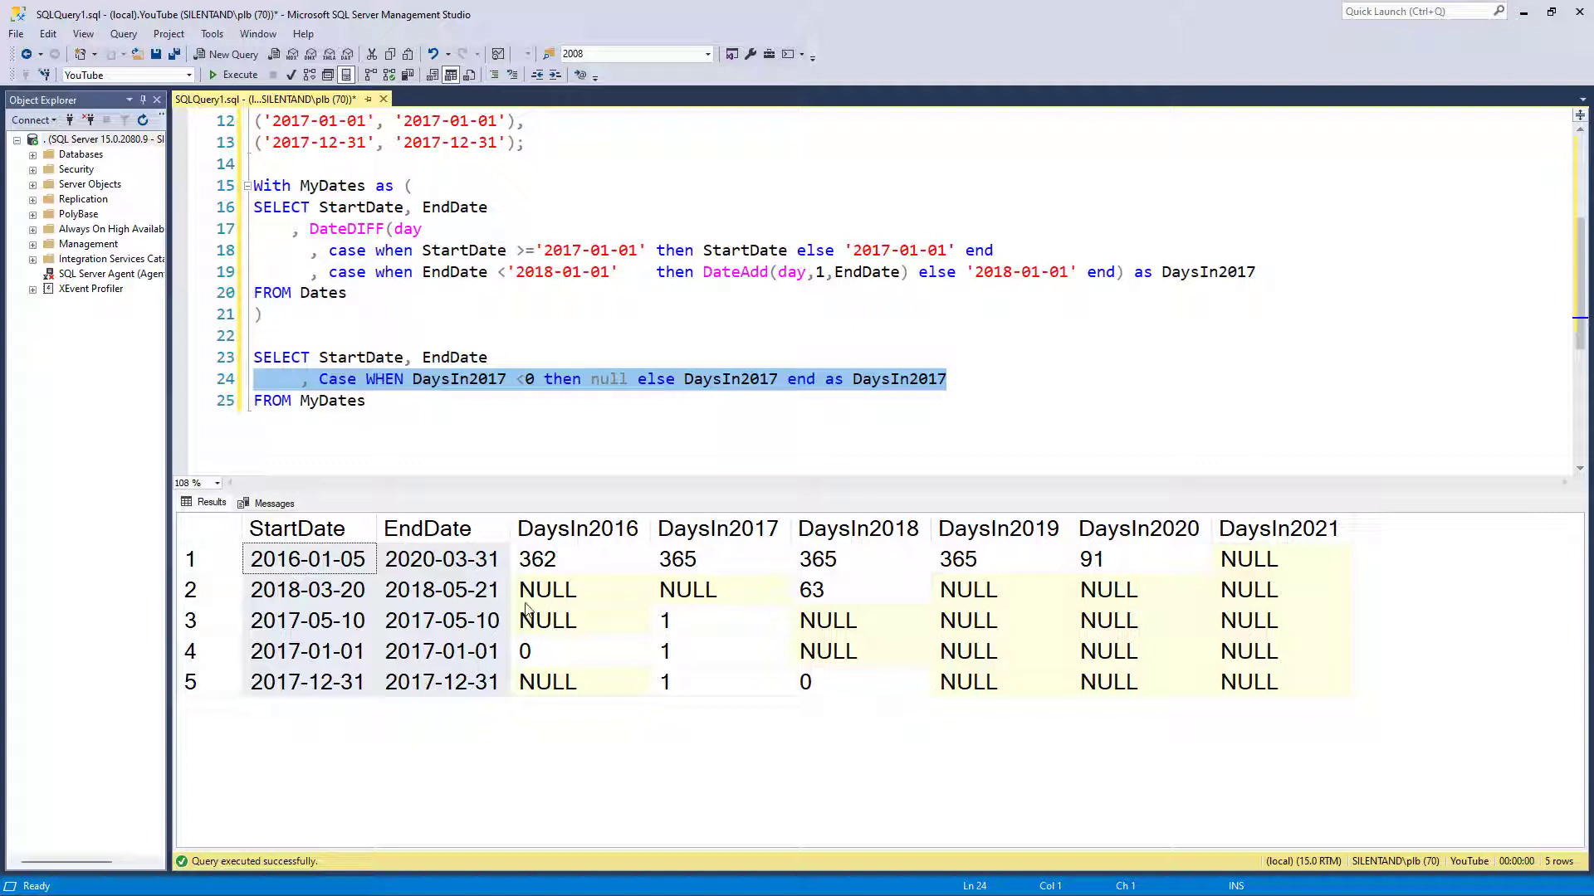
{"action": "left_click", "coordinate": [579, 558]}
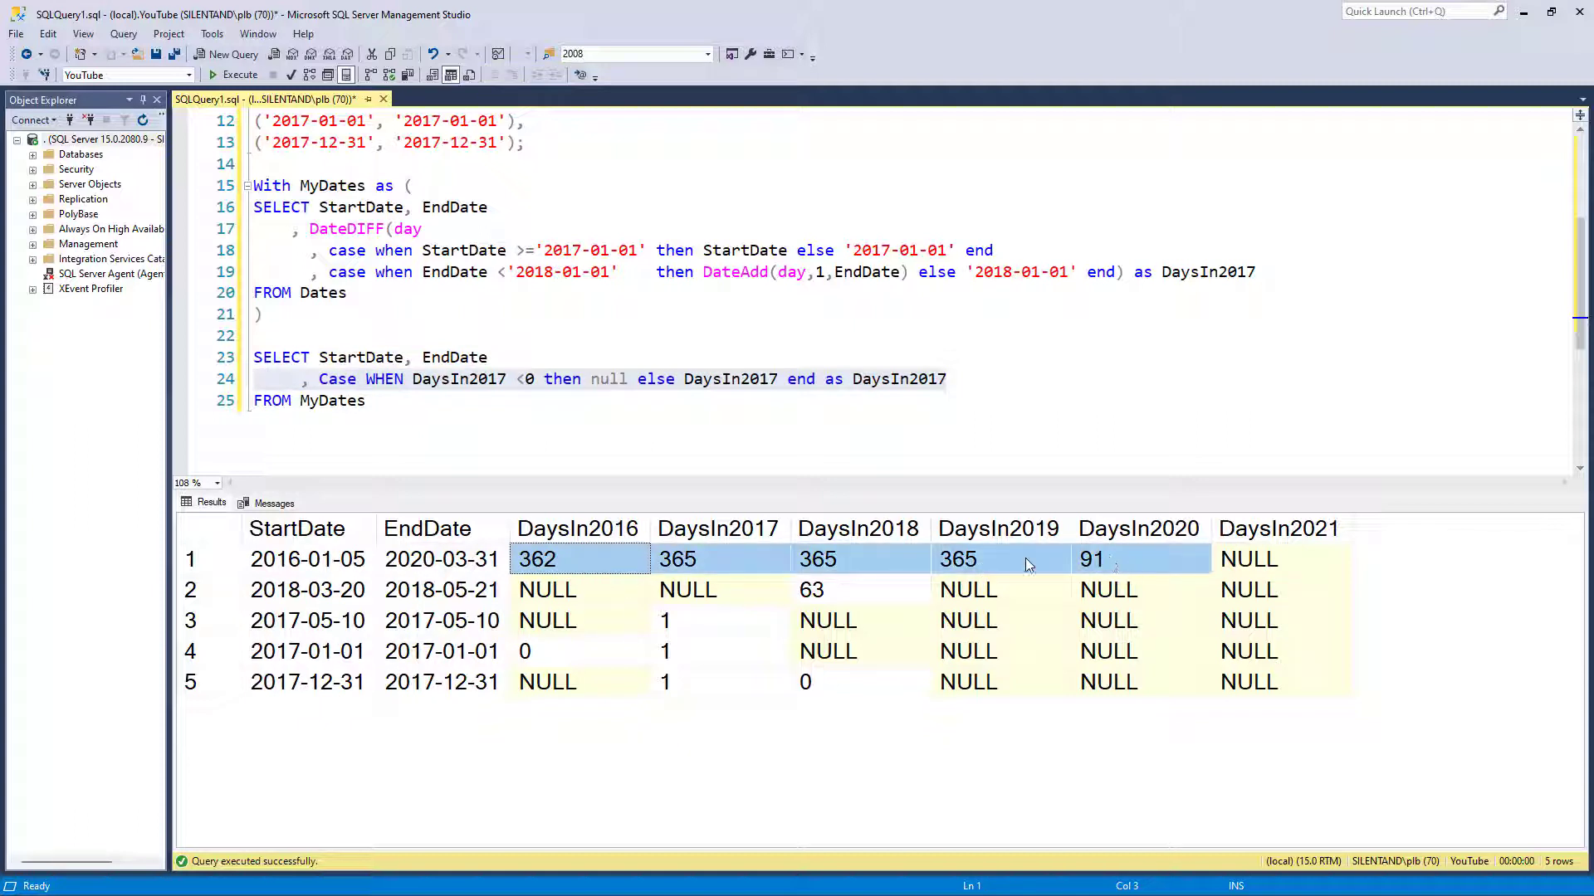
{"action": "left_click", "coordinate": [537, 558]}
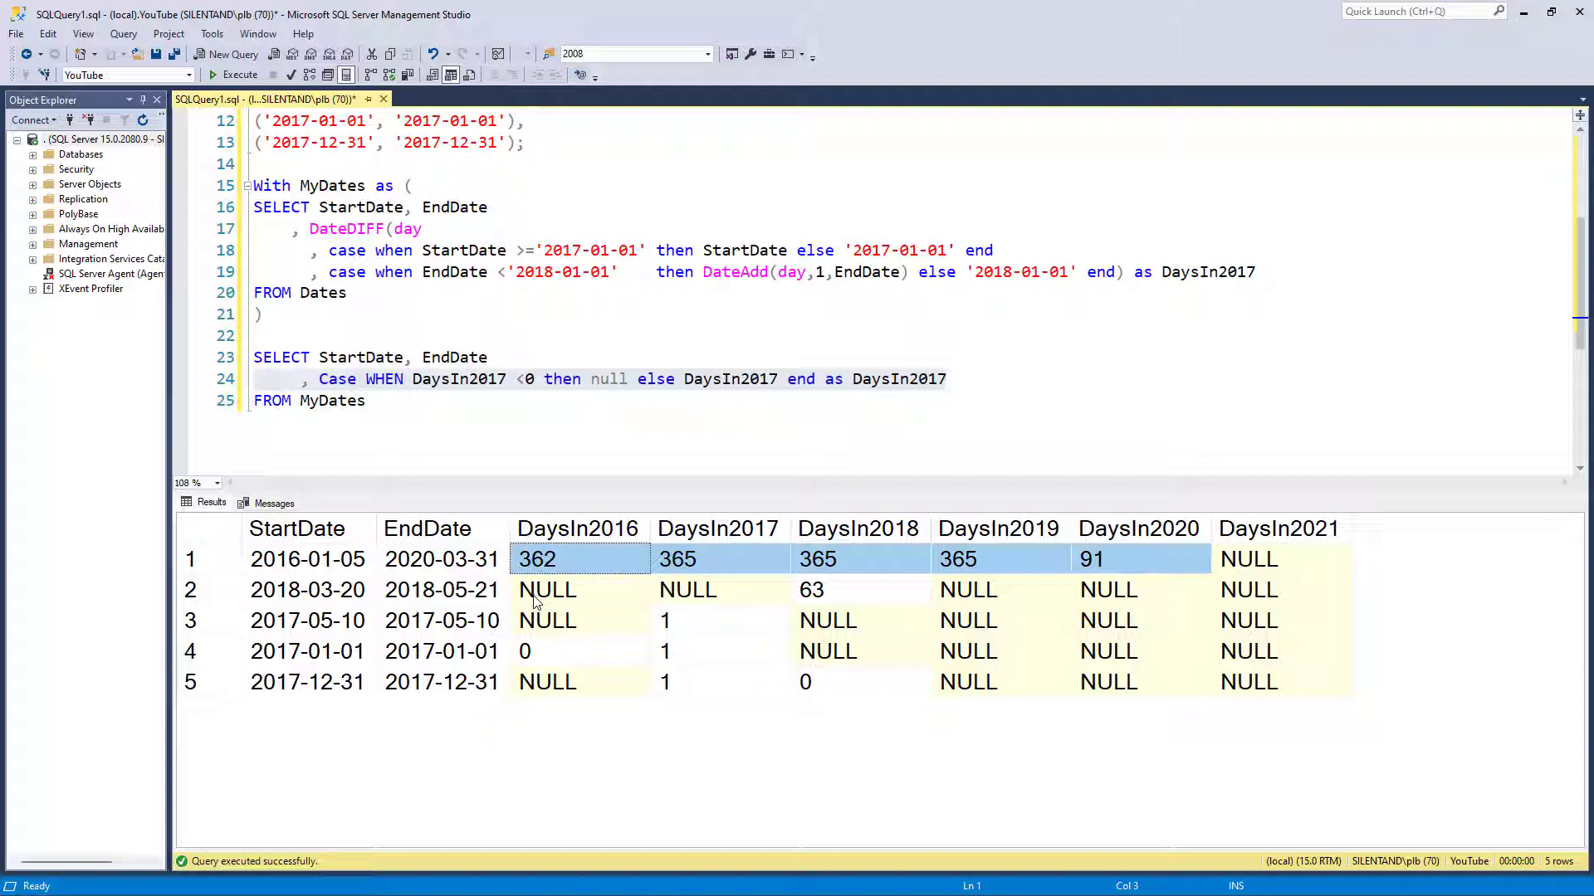
{"action": "mouse_move", "coordinate": [716, 583]}
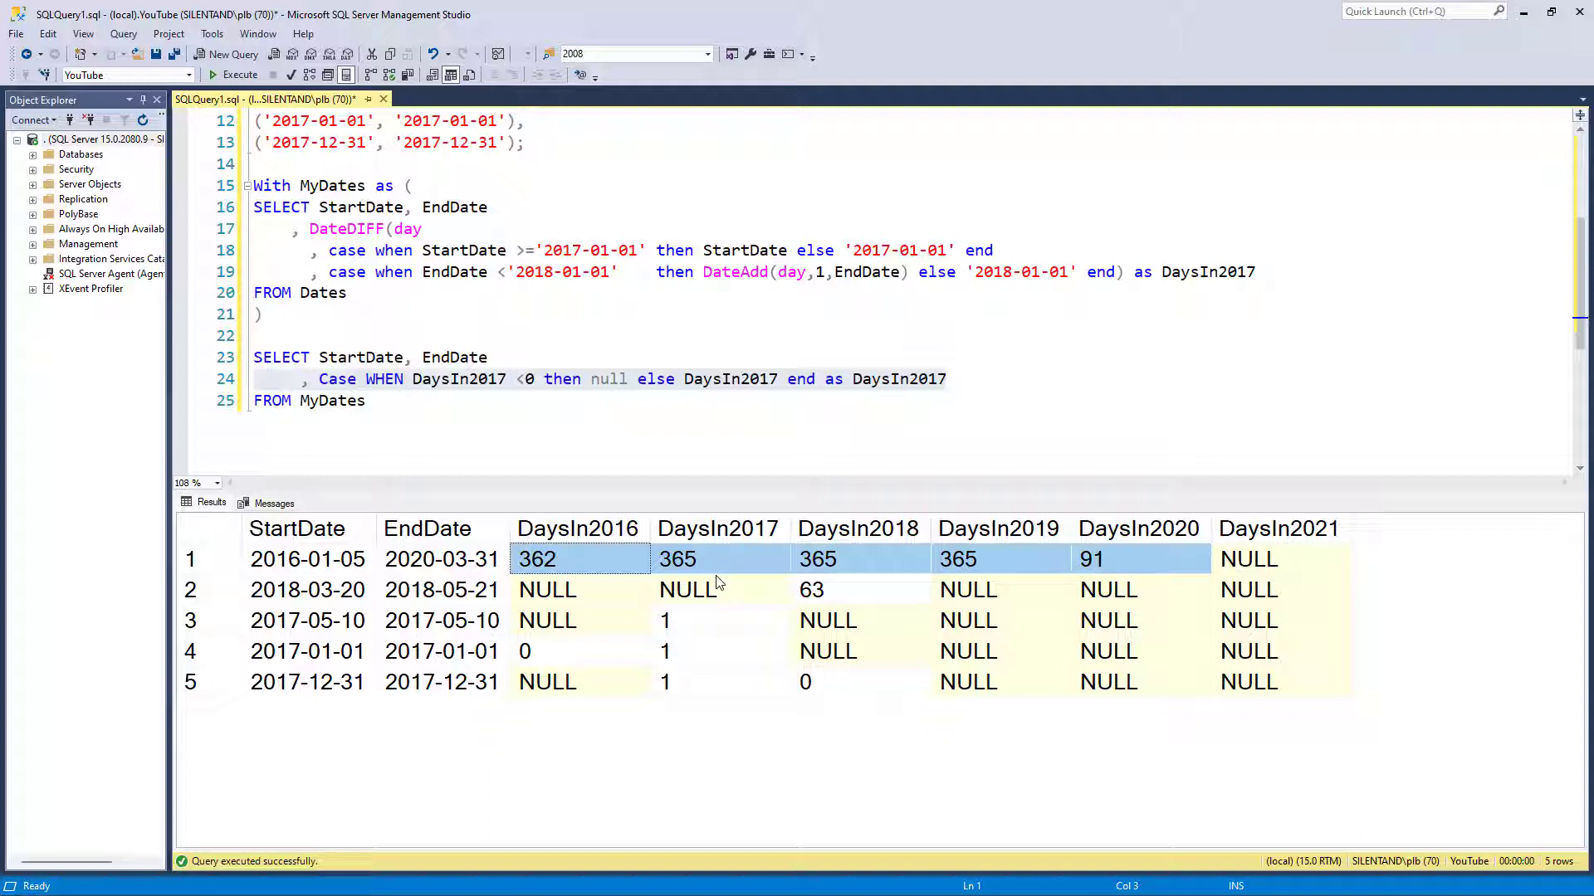
{"action": "left_click", "coordinate": [367, 400]}
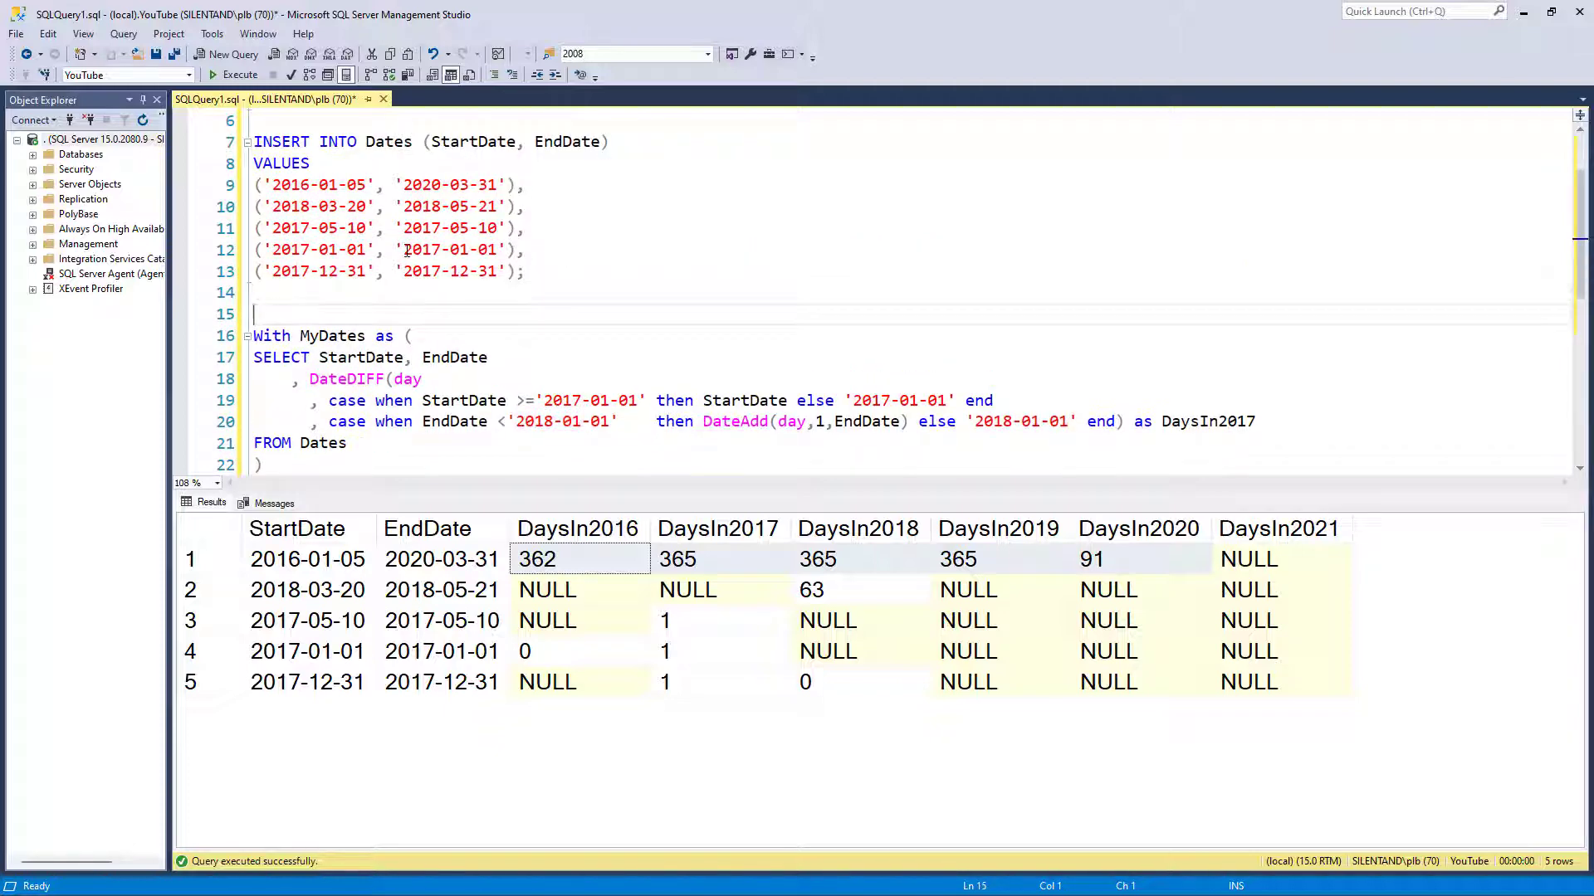
Add a CREATE TABLE Years statement with a single int column named Years
{"action": "type", "text": "CRE"}
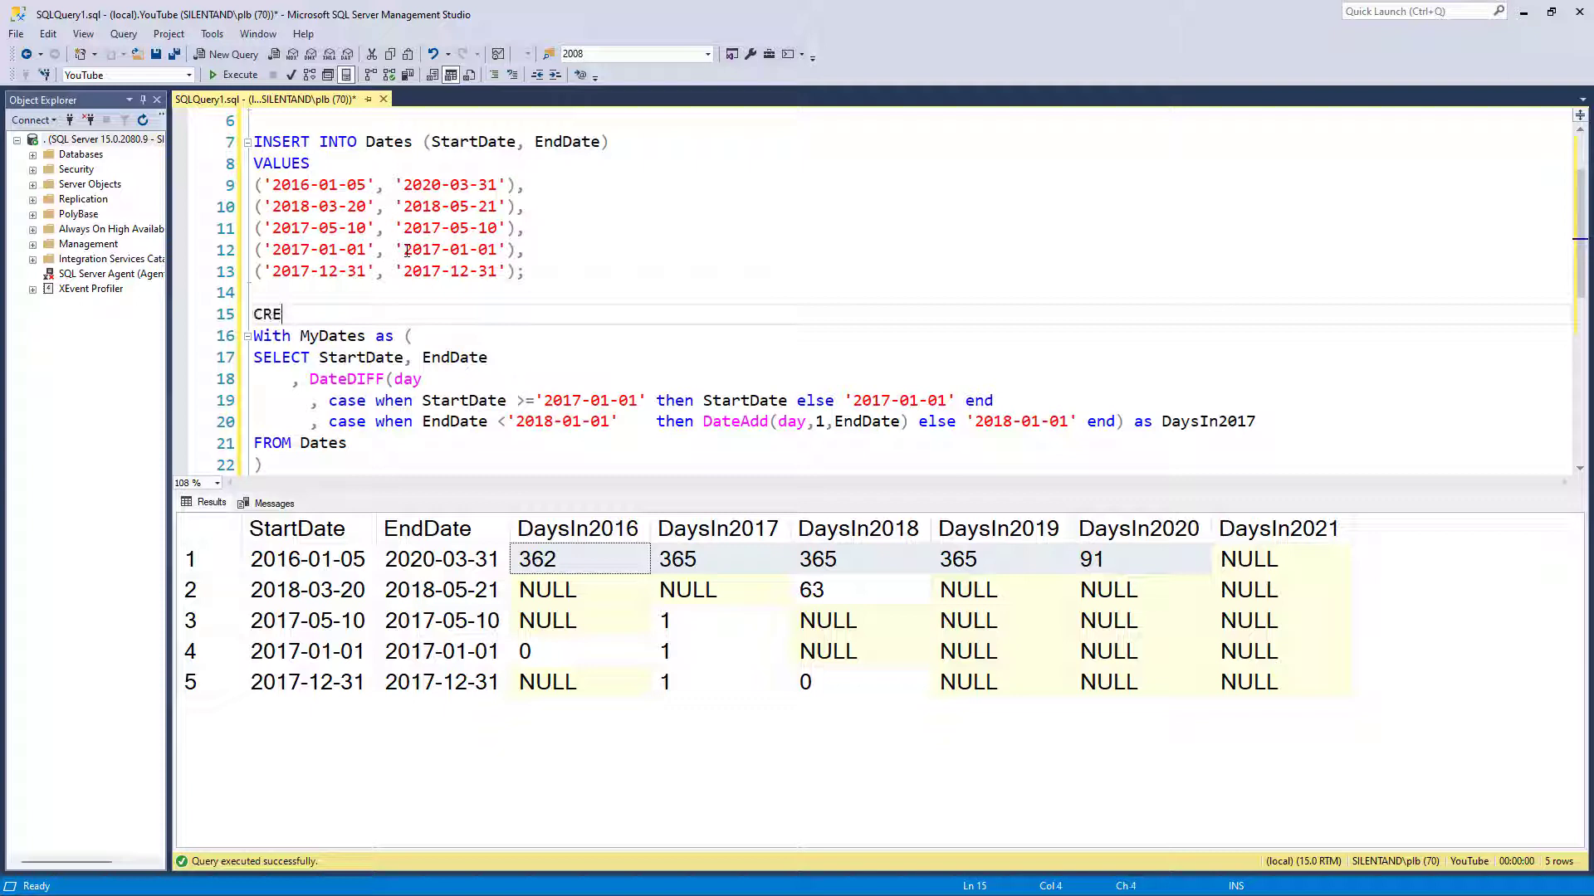
{"action": "type", "text": "ATE TABLE Y"}
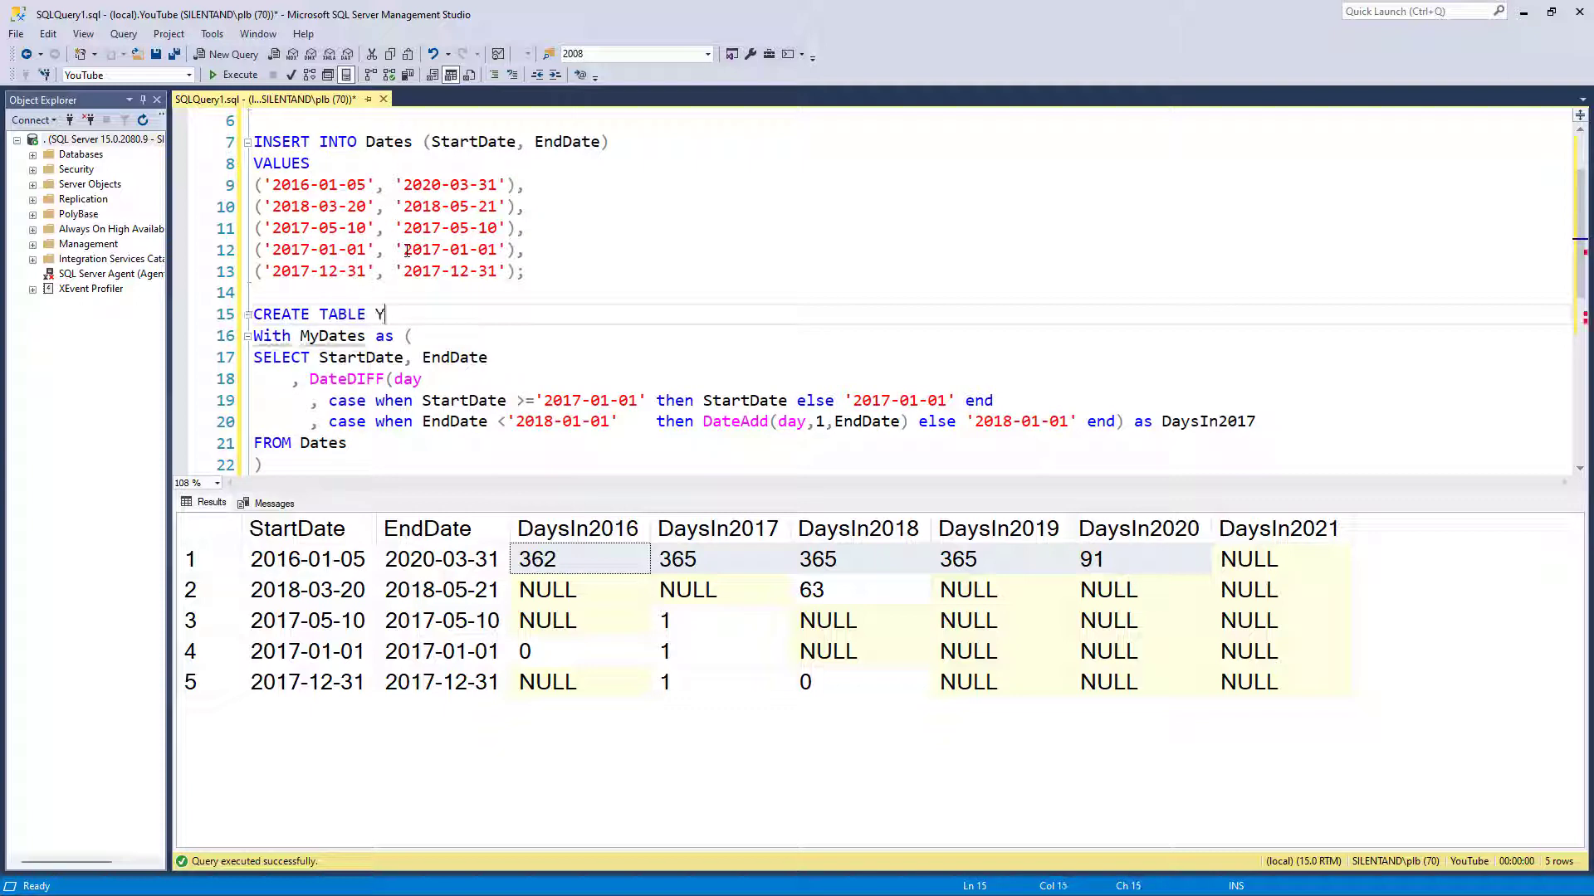
{"action": "type", "text": "ears"}
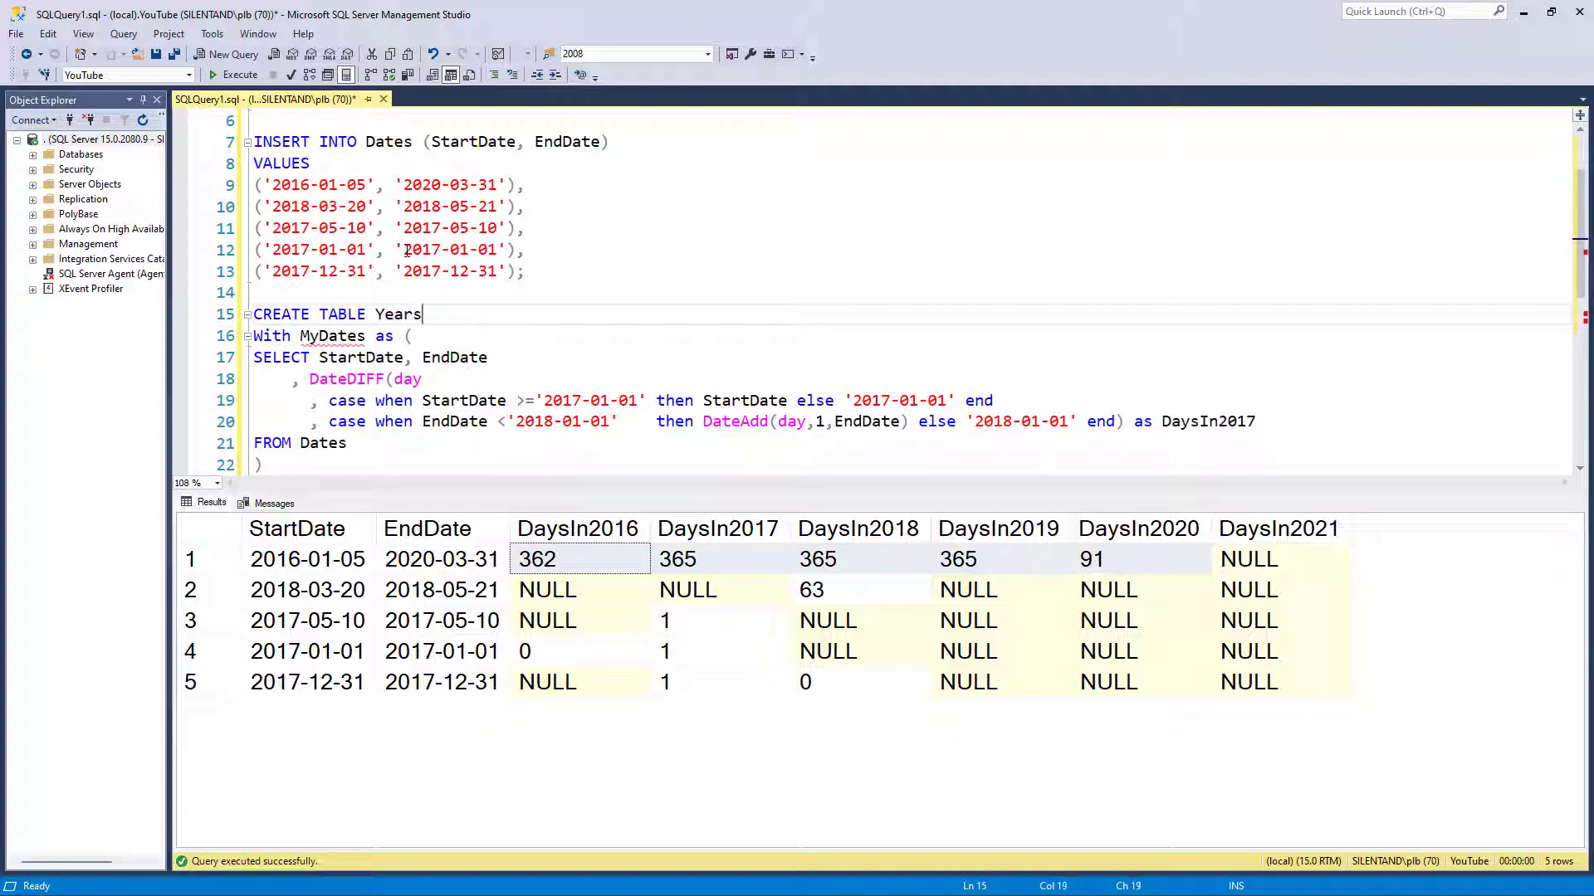
{"action": "key", "text": "Backspace"}
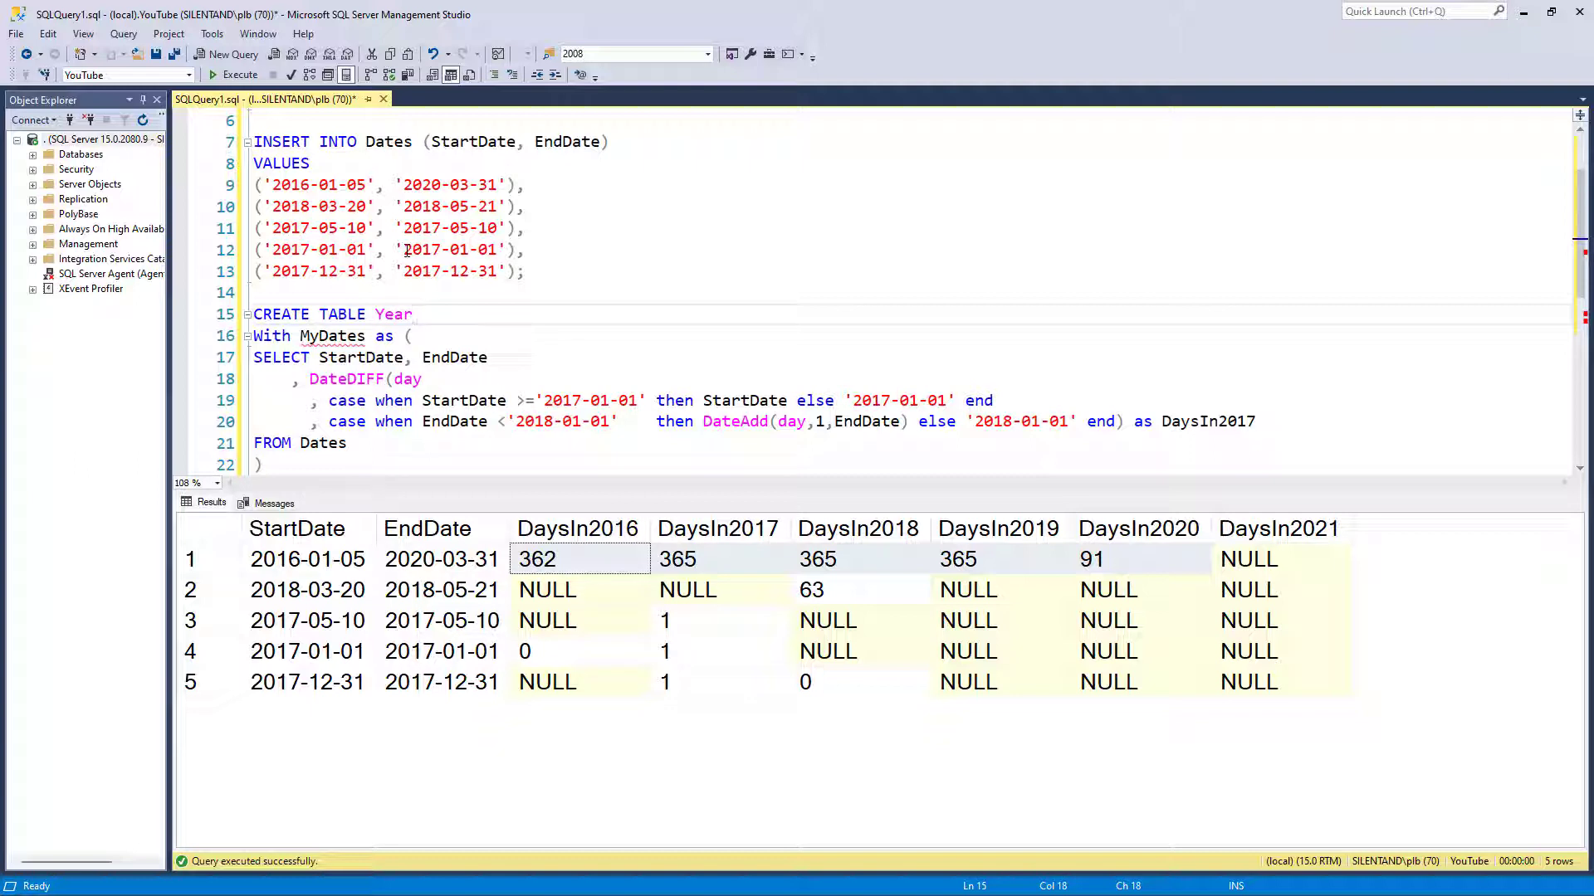
{"action": "type", "text": "s"}
{"action": "type", "text": "("}
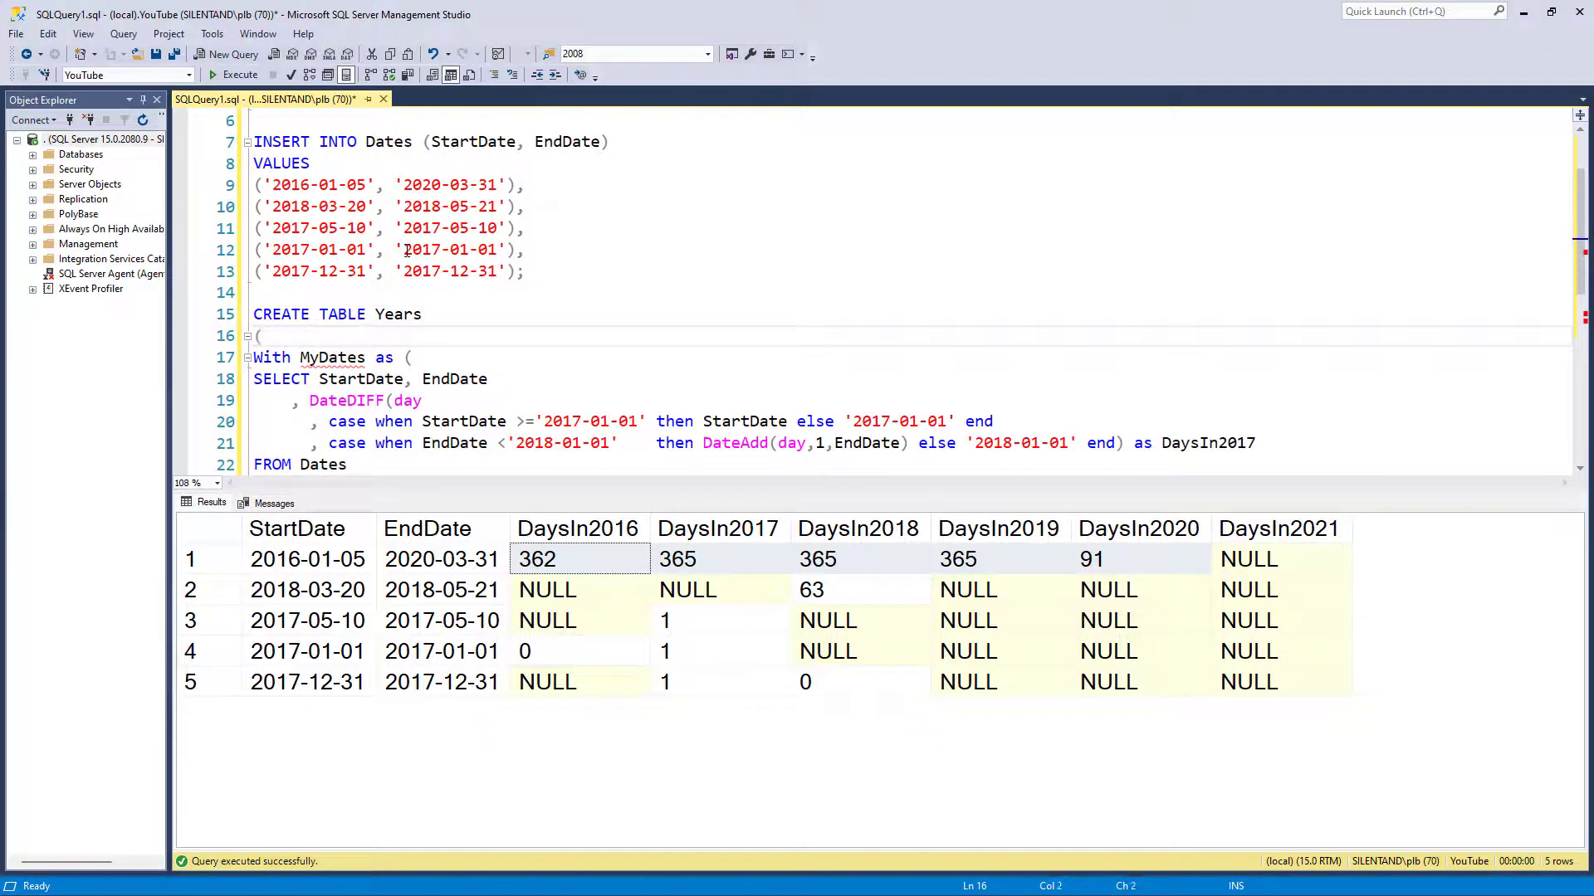
{"action": "type", "text": "Years int);"}
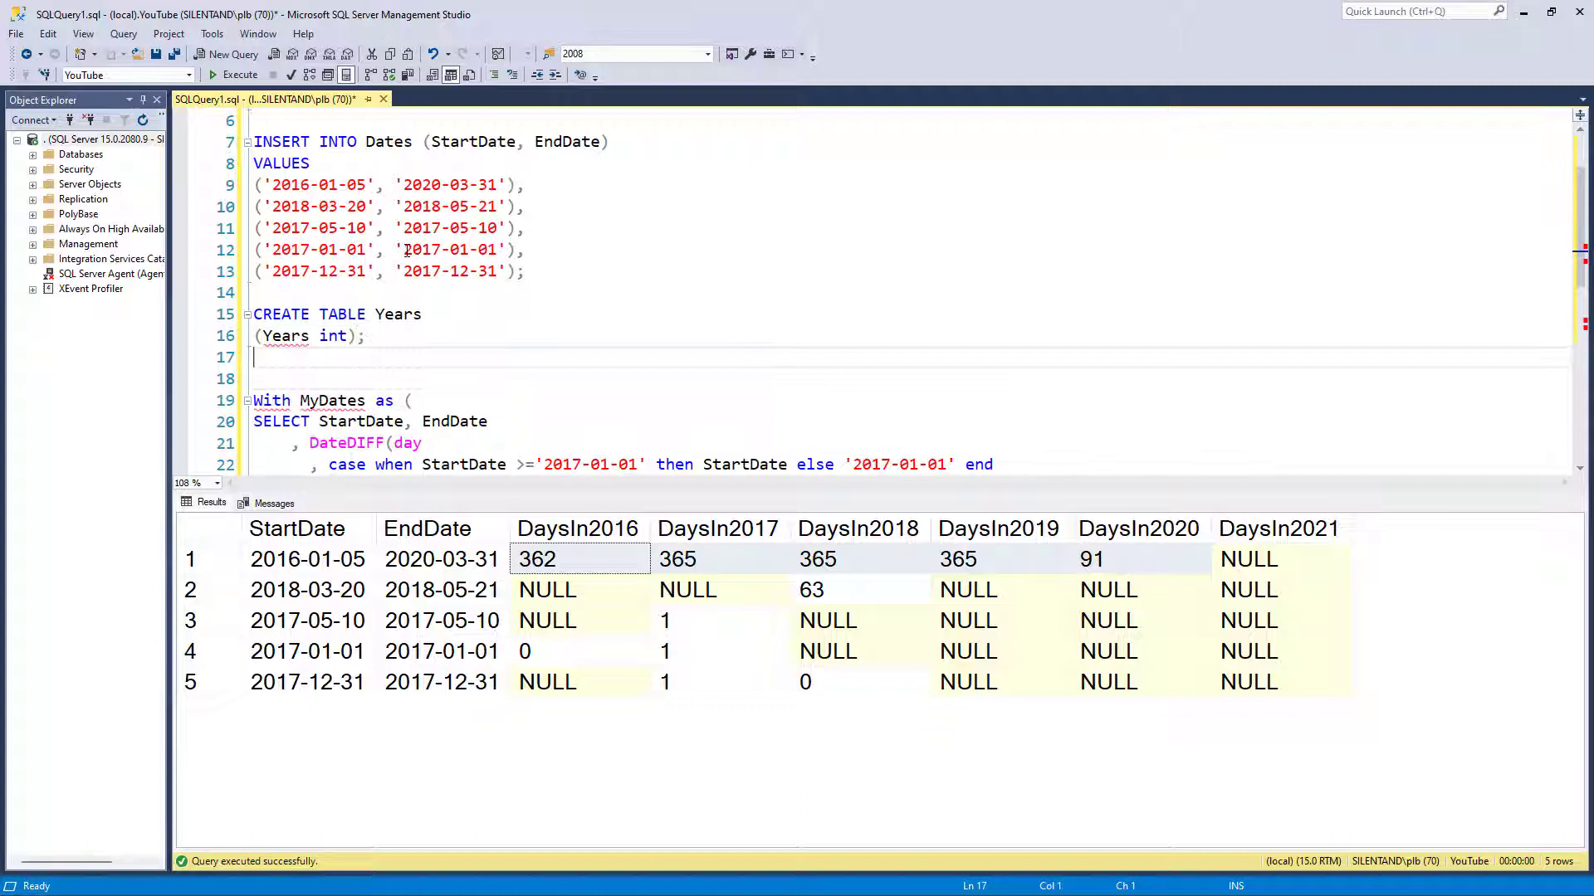
Add INSERT INTO Years VALUES (2016) through (2021)
{"action": "type", "text": "INSERT"}
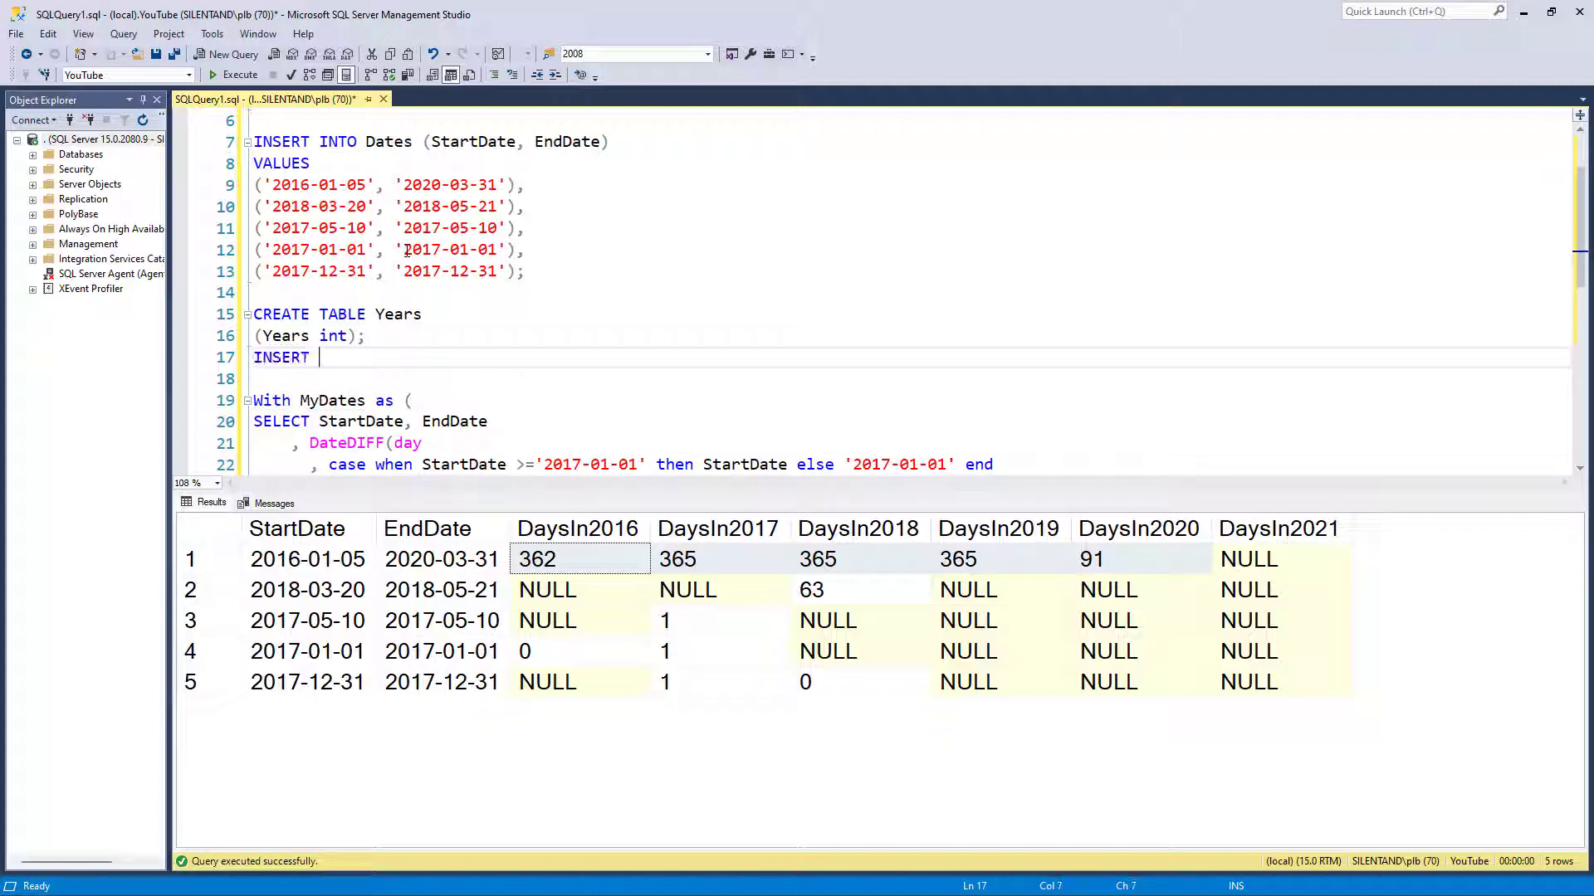
{"action": "type", "text": "INTO Years VALUES"}
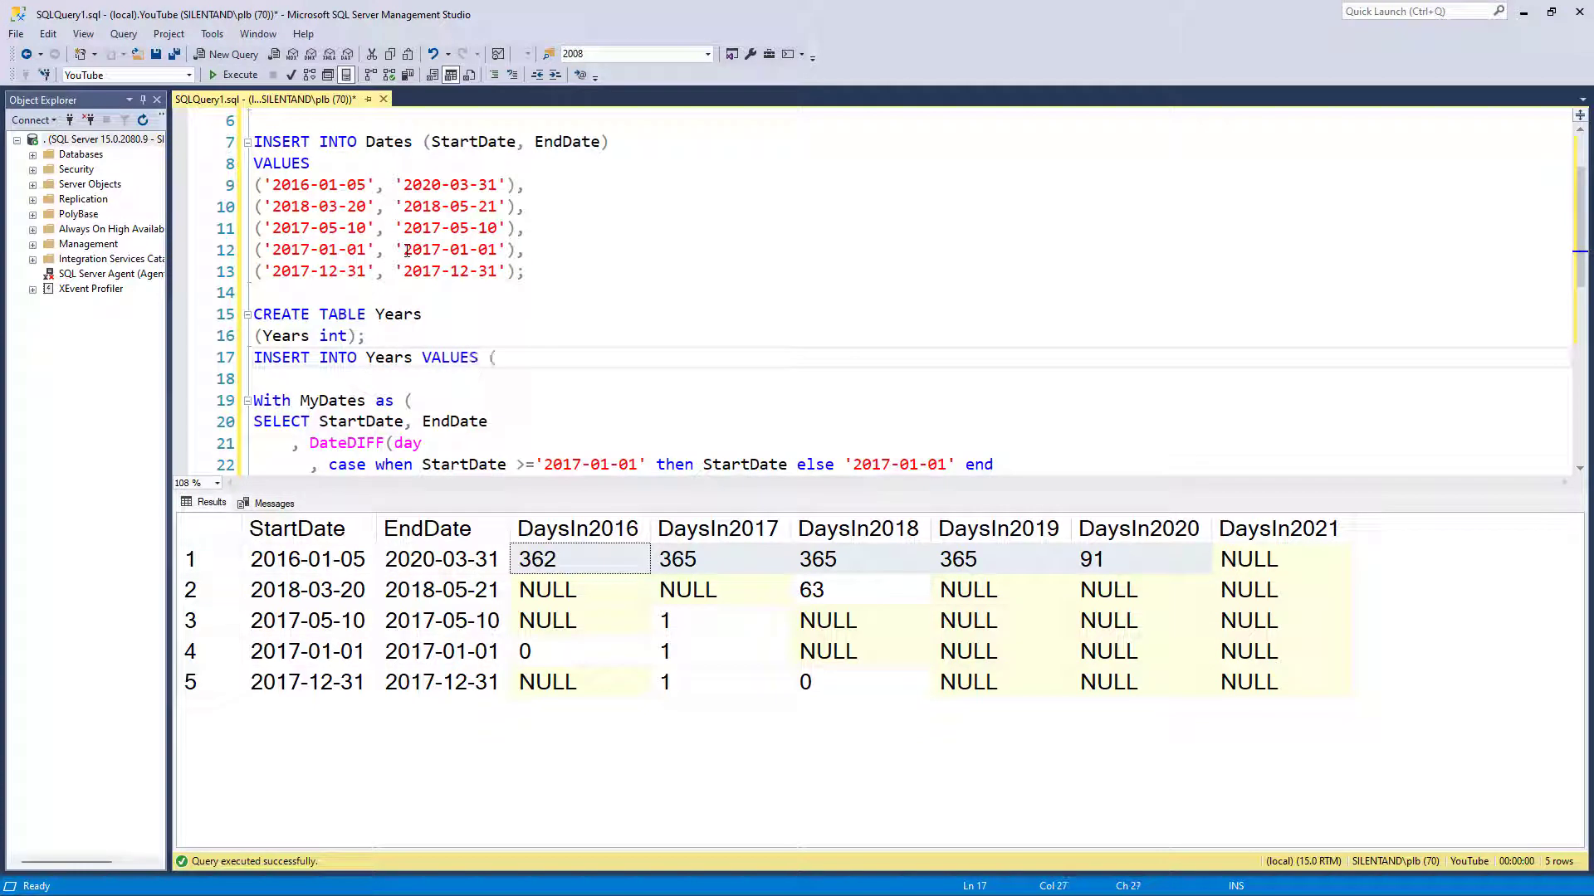
{"action": "type", "text": "(2016), (2017), (2018), (2019), (2020), (2021"}
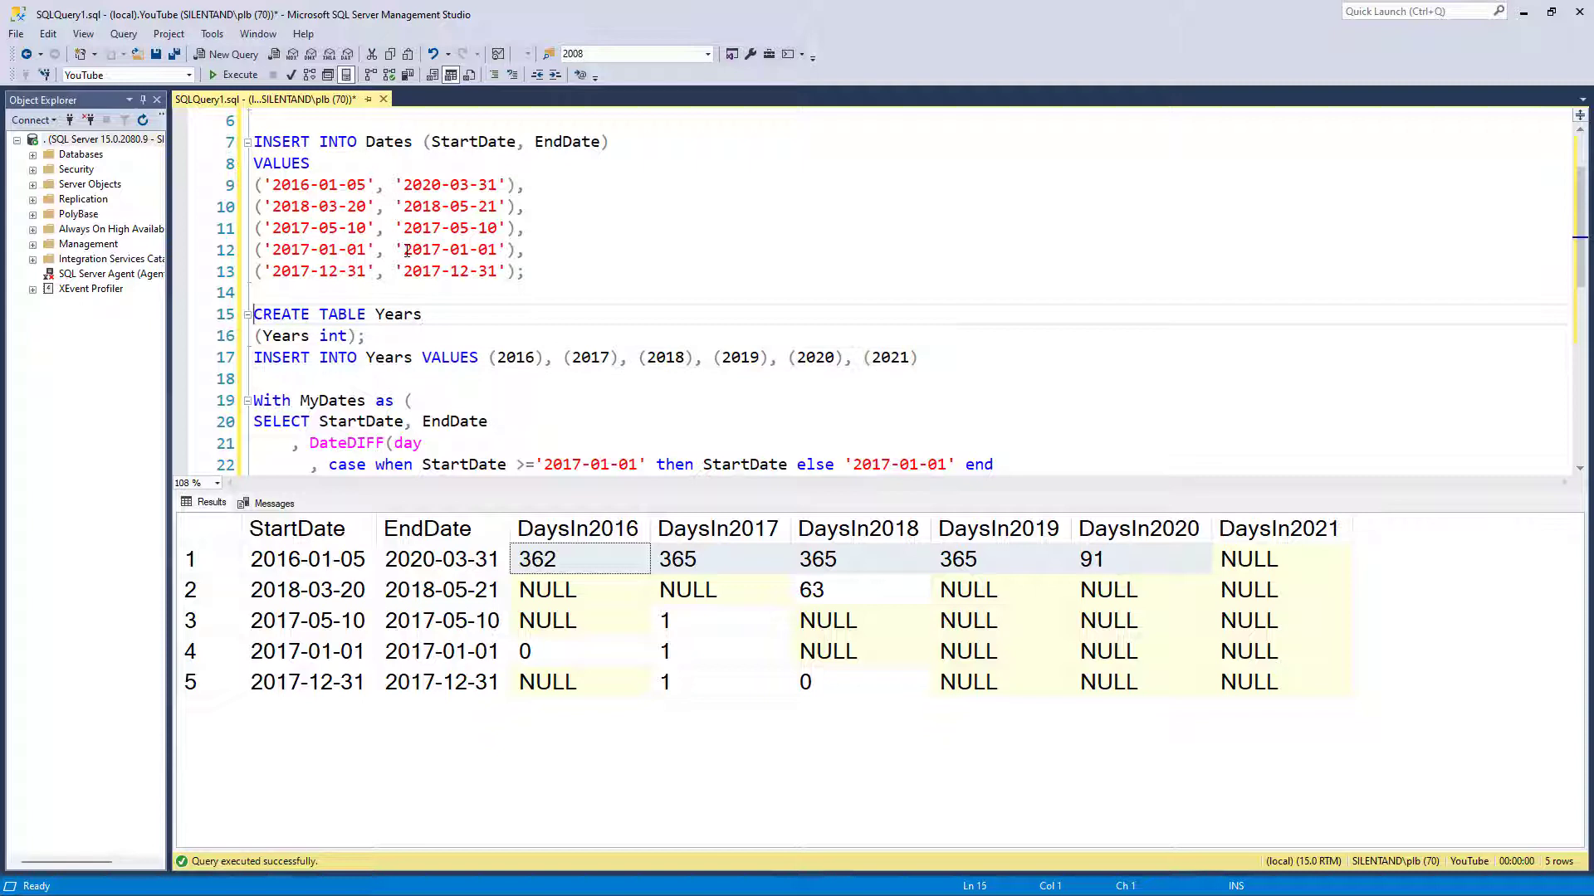
Add DROP TABLE IF EXISTS Years; before the Years table creation
{"action": "type", "text": "DROP TABLE"}
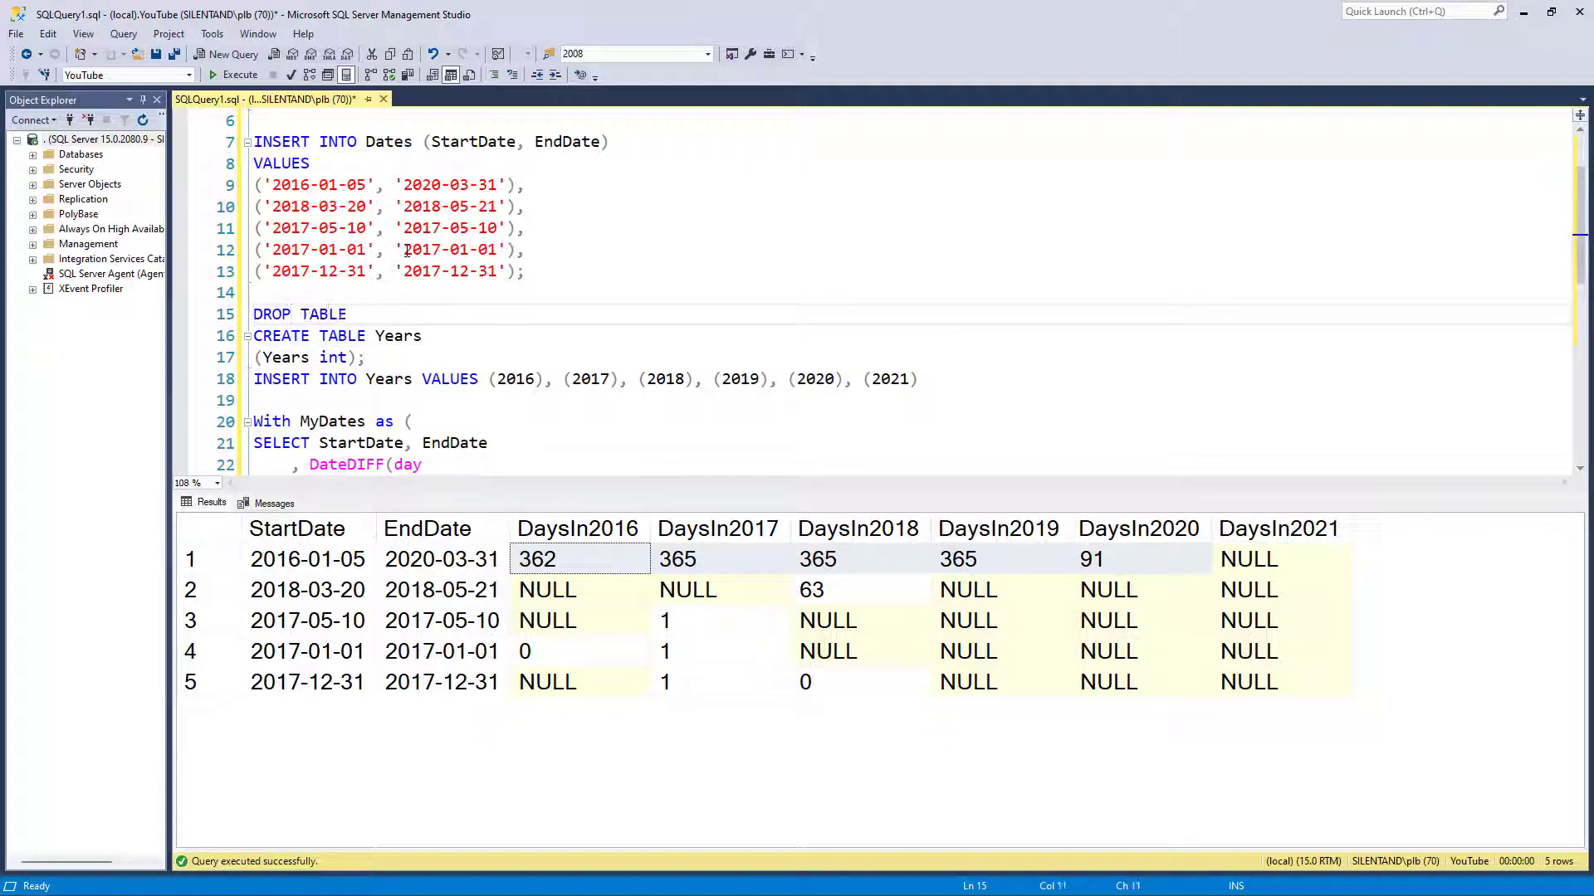
{"action": "type", "text": "IF EXS"}
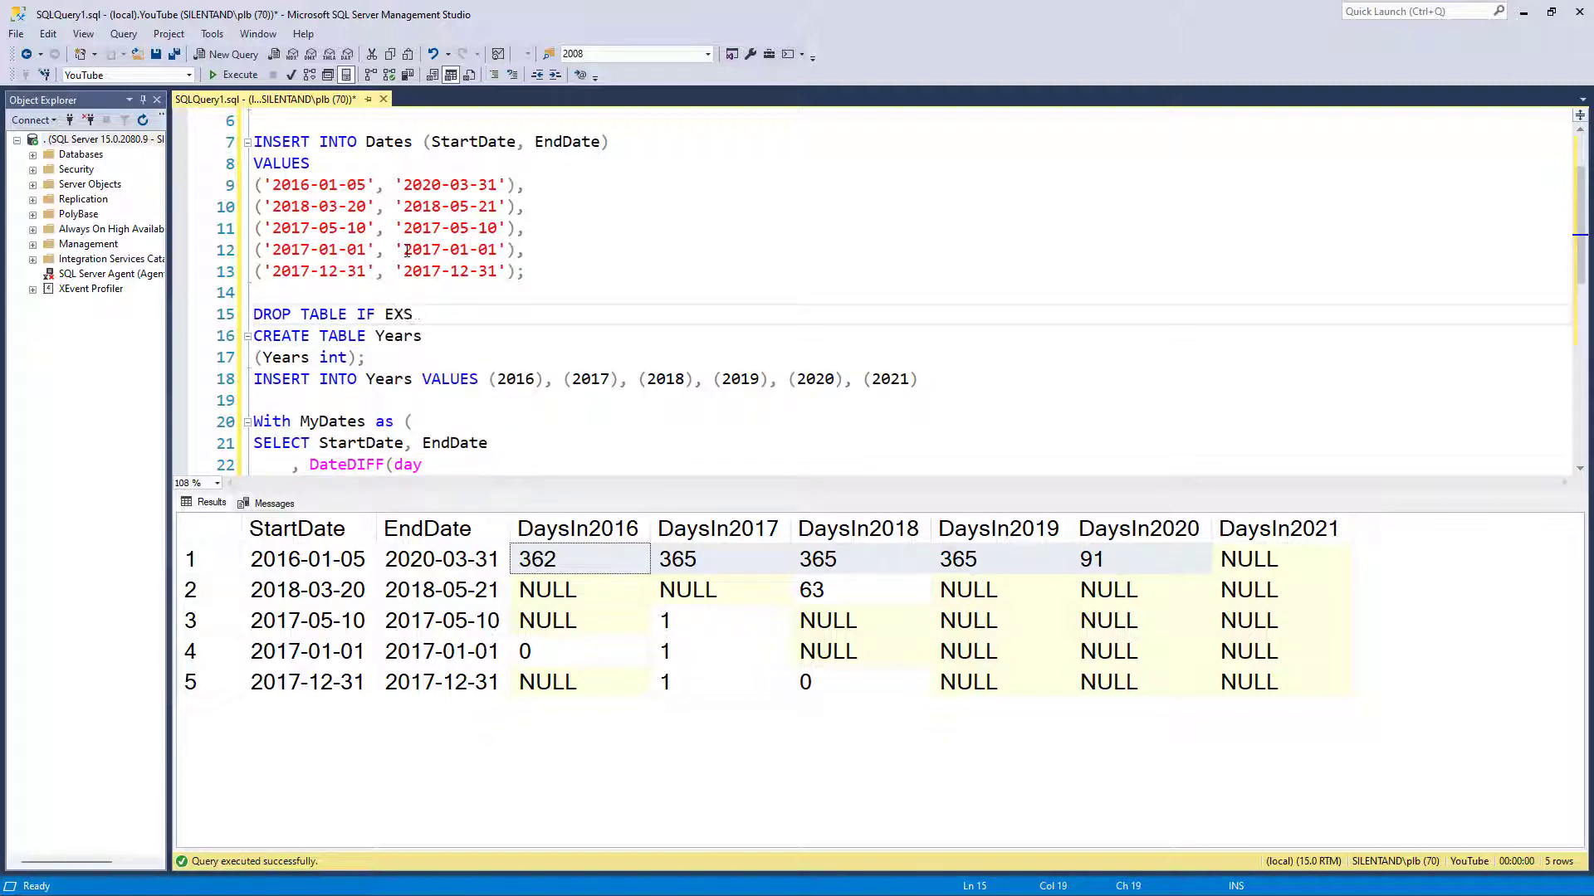
{"action": "type", "text": "I"}
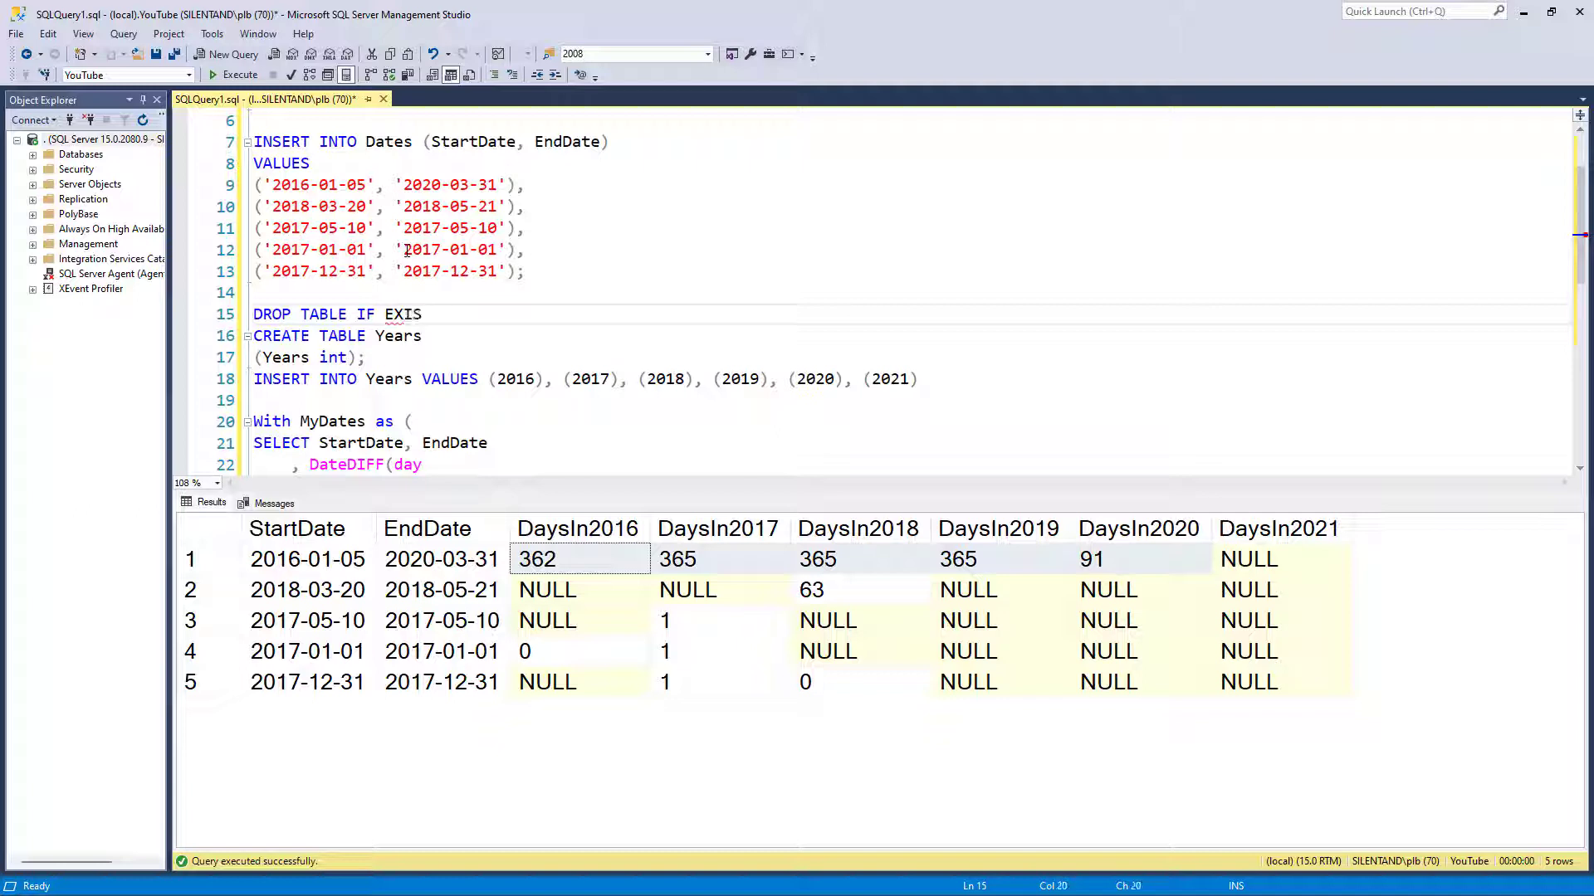
{"action": "type", "text": "Year"}
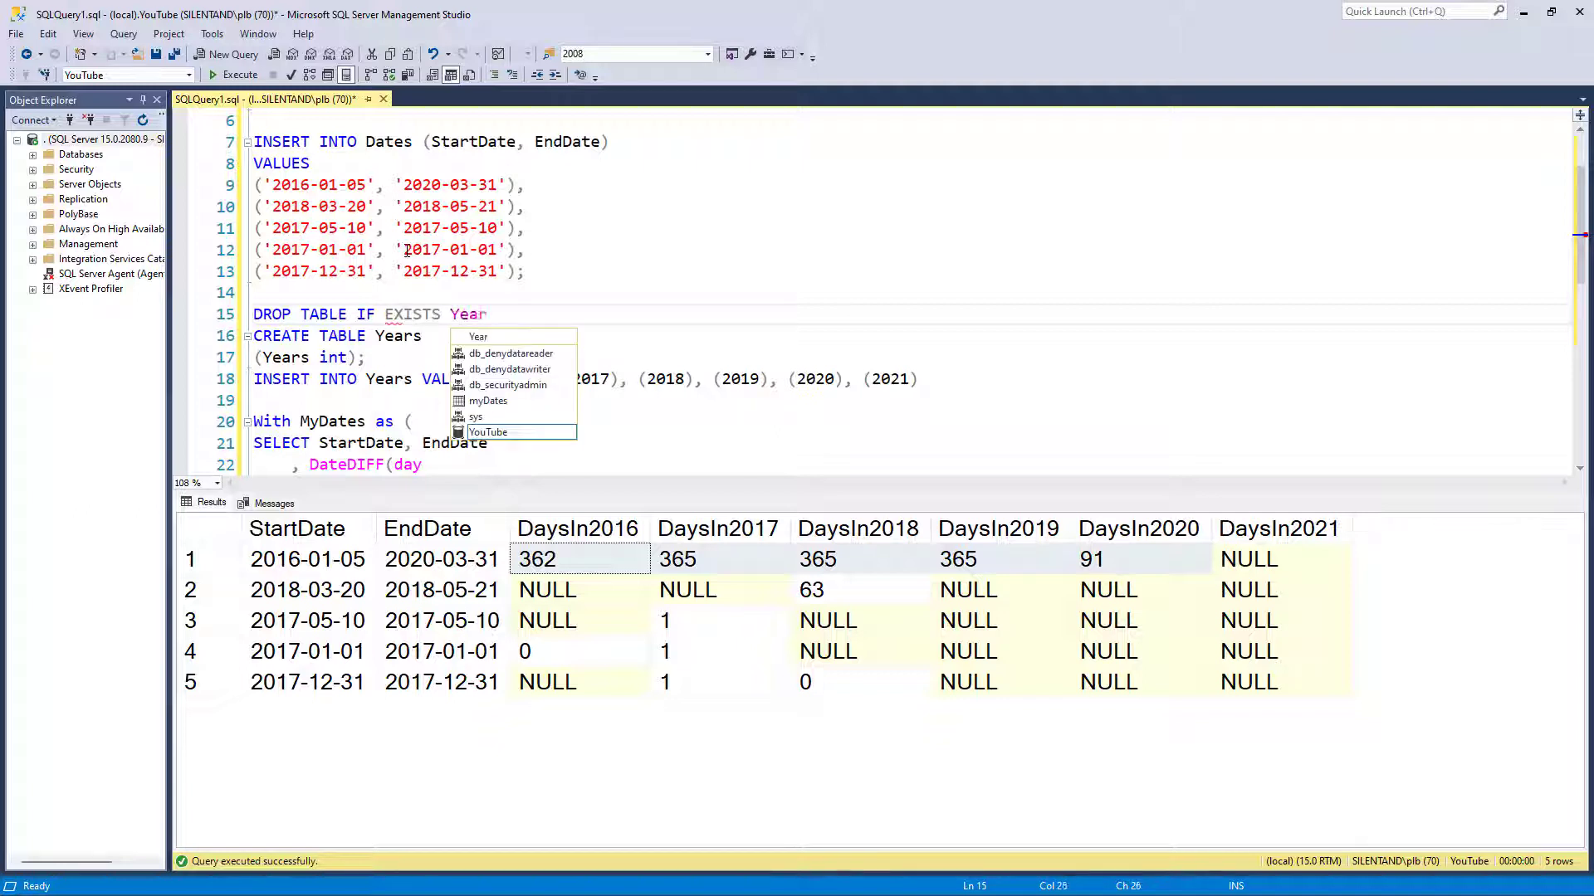
{"action": "type", "text": "s;"}
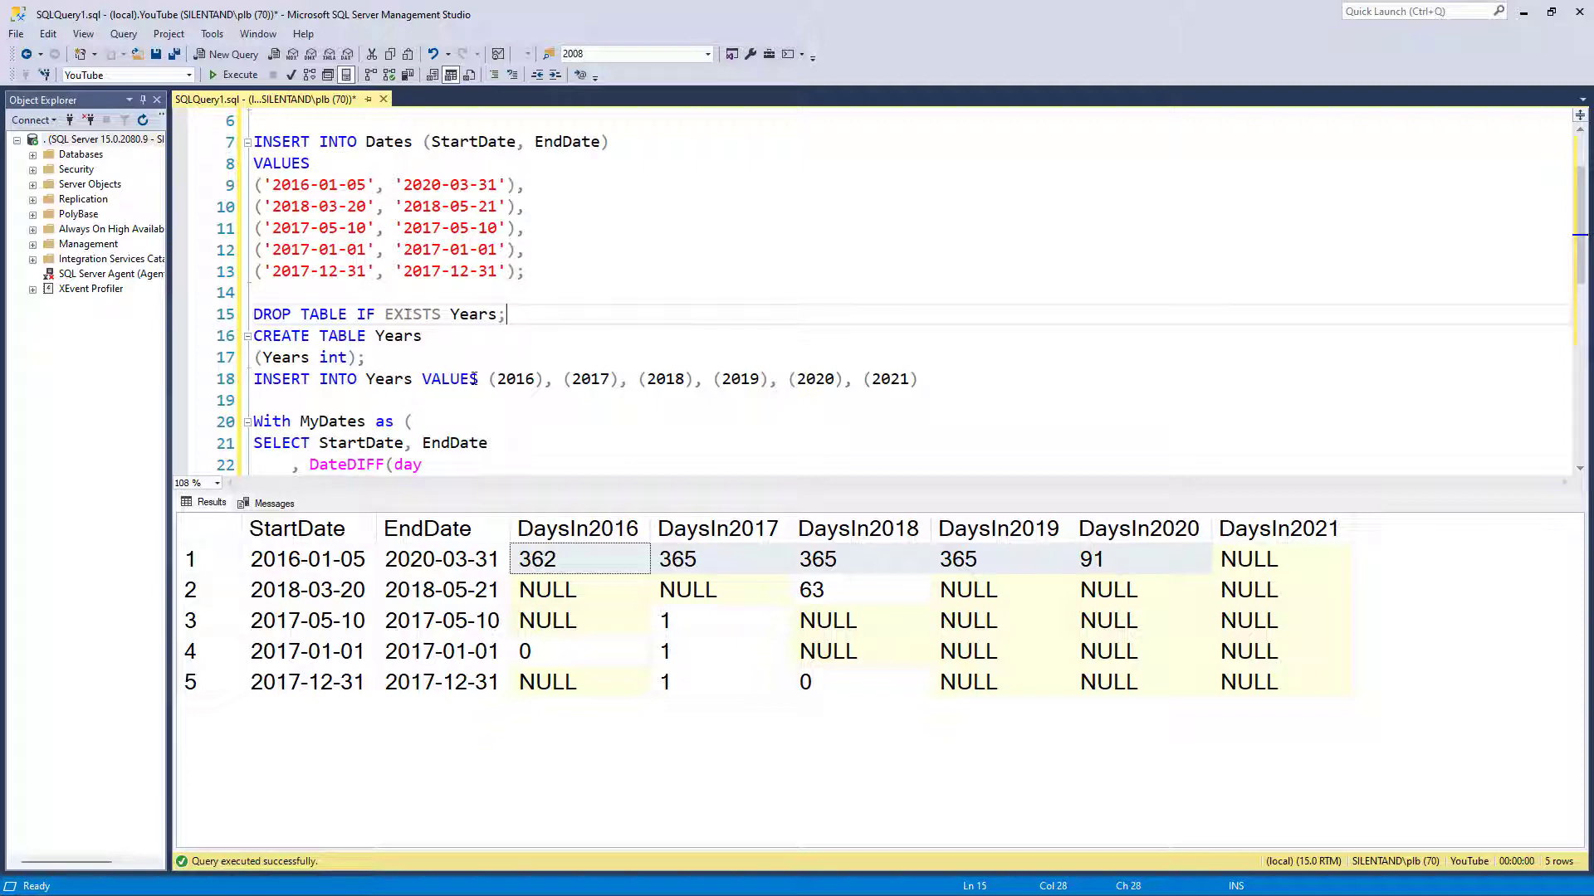
Check the EndDate column in the results, then return to the Years insert statement
{"action": "scroll", "scroll_direction": "down", "scroll_amount": 3}
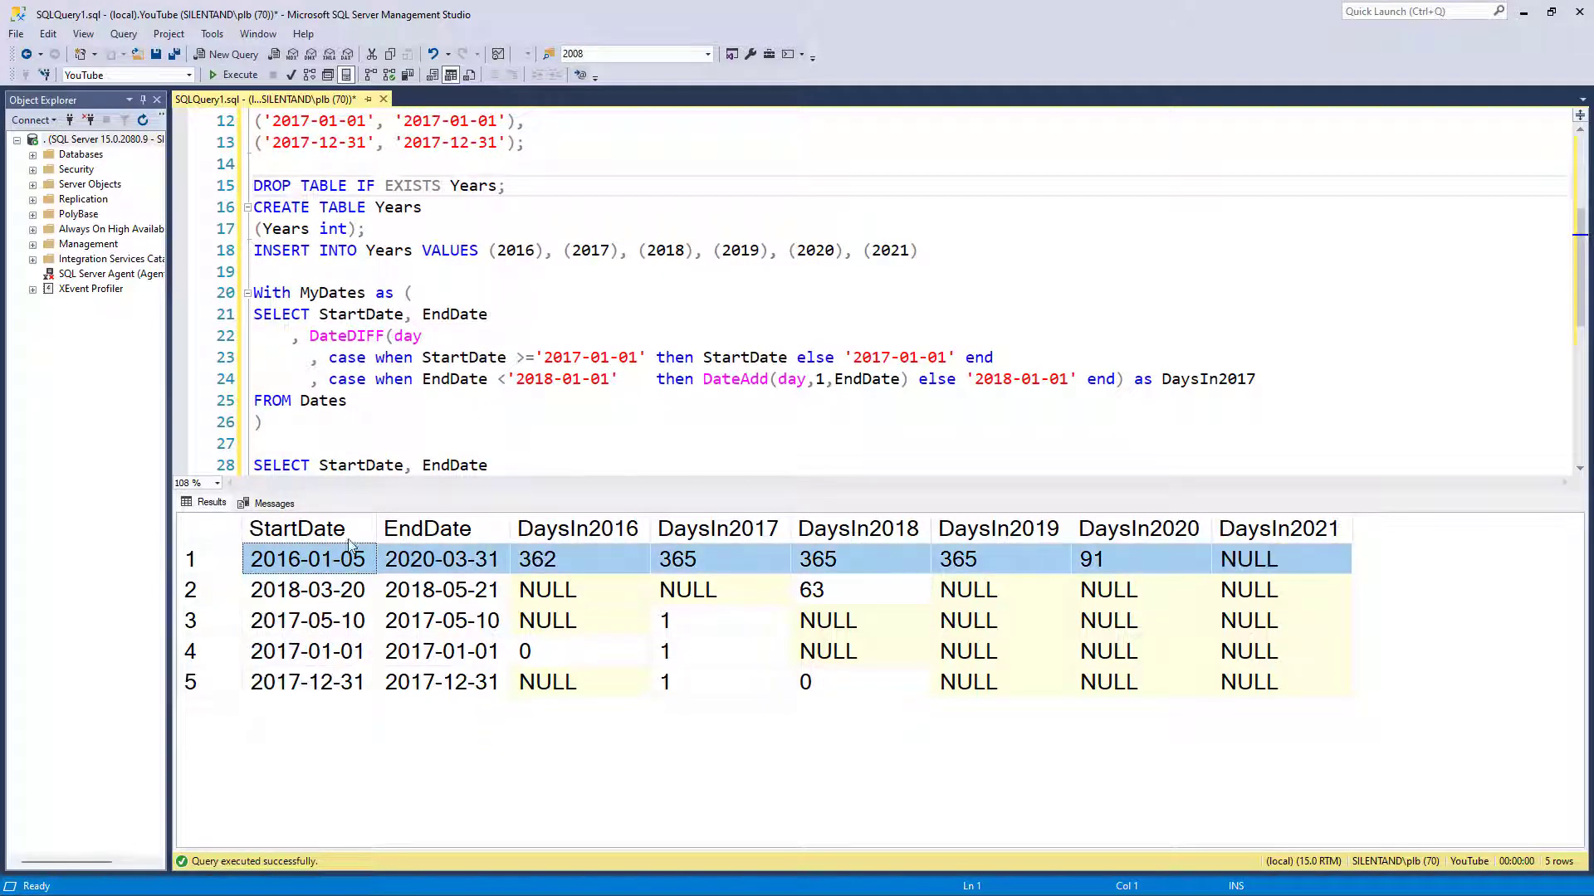
{"action": "left_click", "coordinate": [441, 529]}
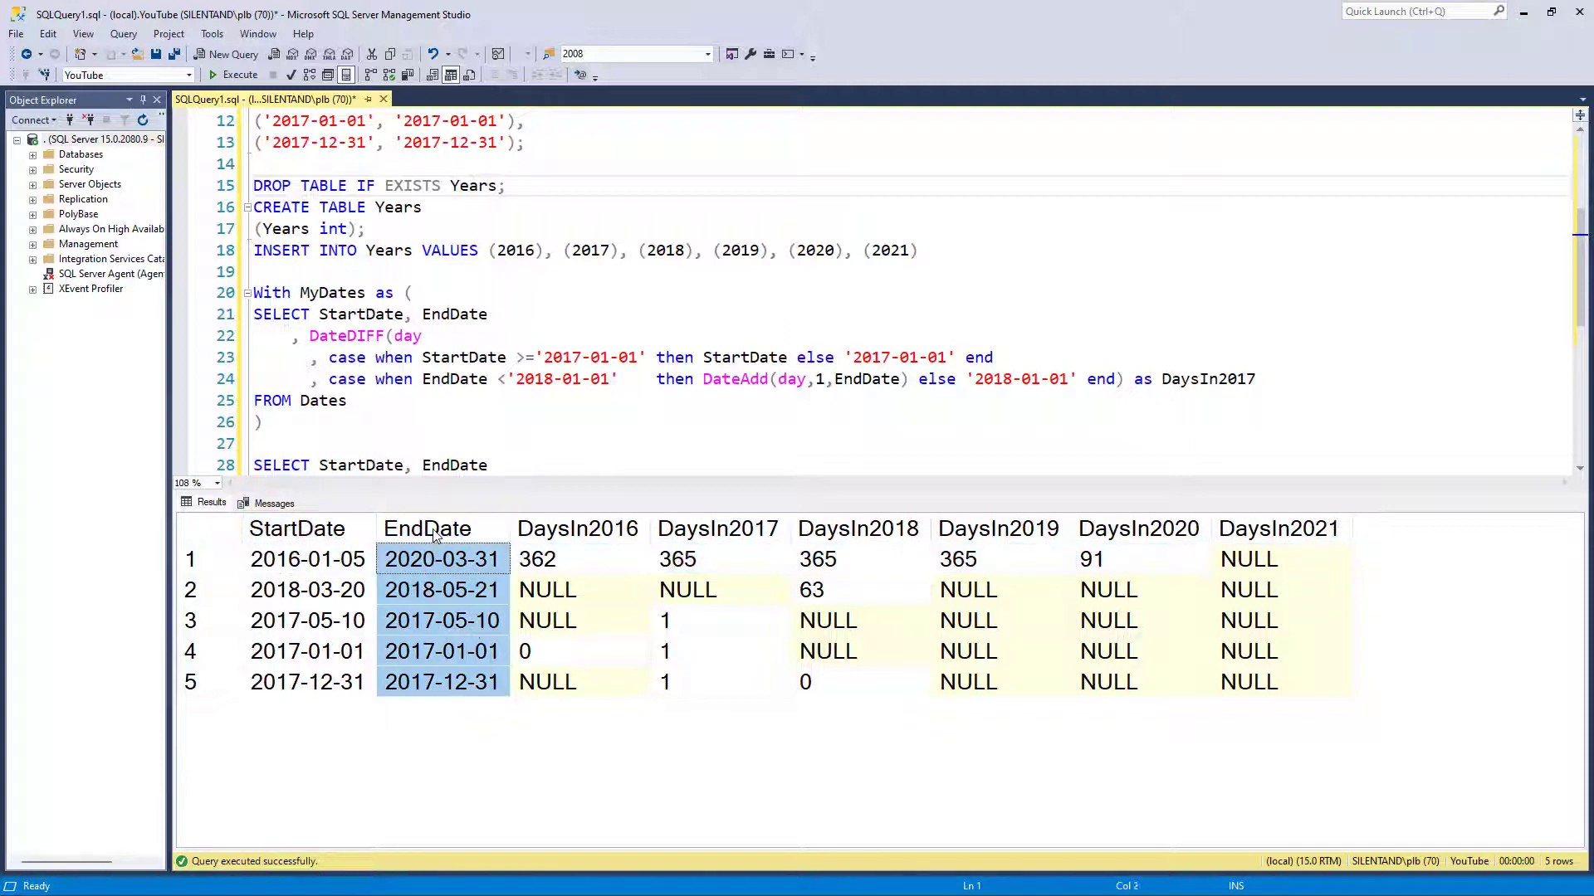
{"action": "left_click", "coordinate": [376, 250]}
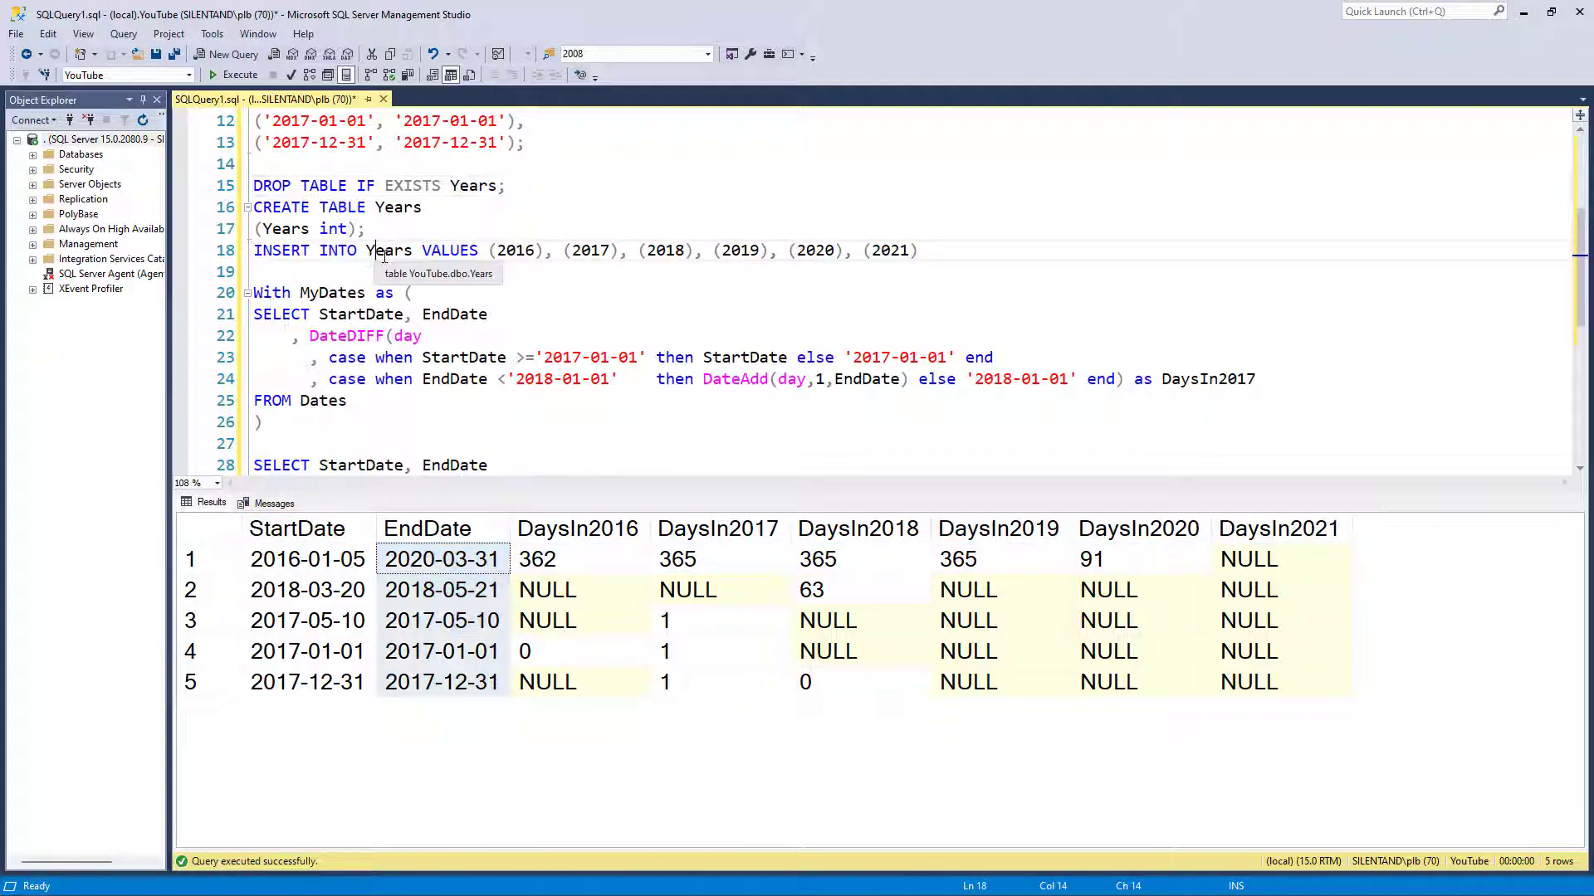
{"action": "mouse_move", "coordinate": [475, 326]}
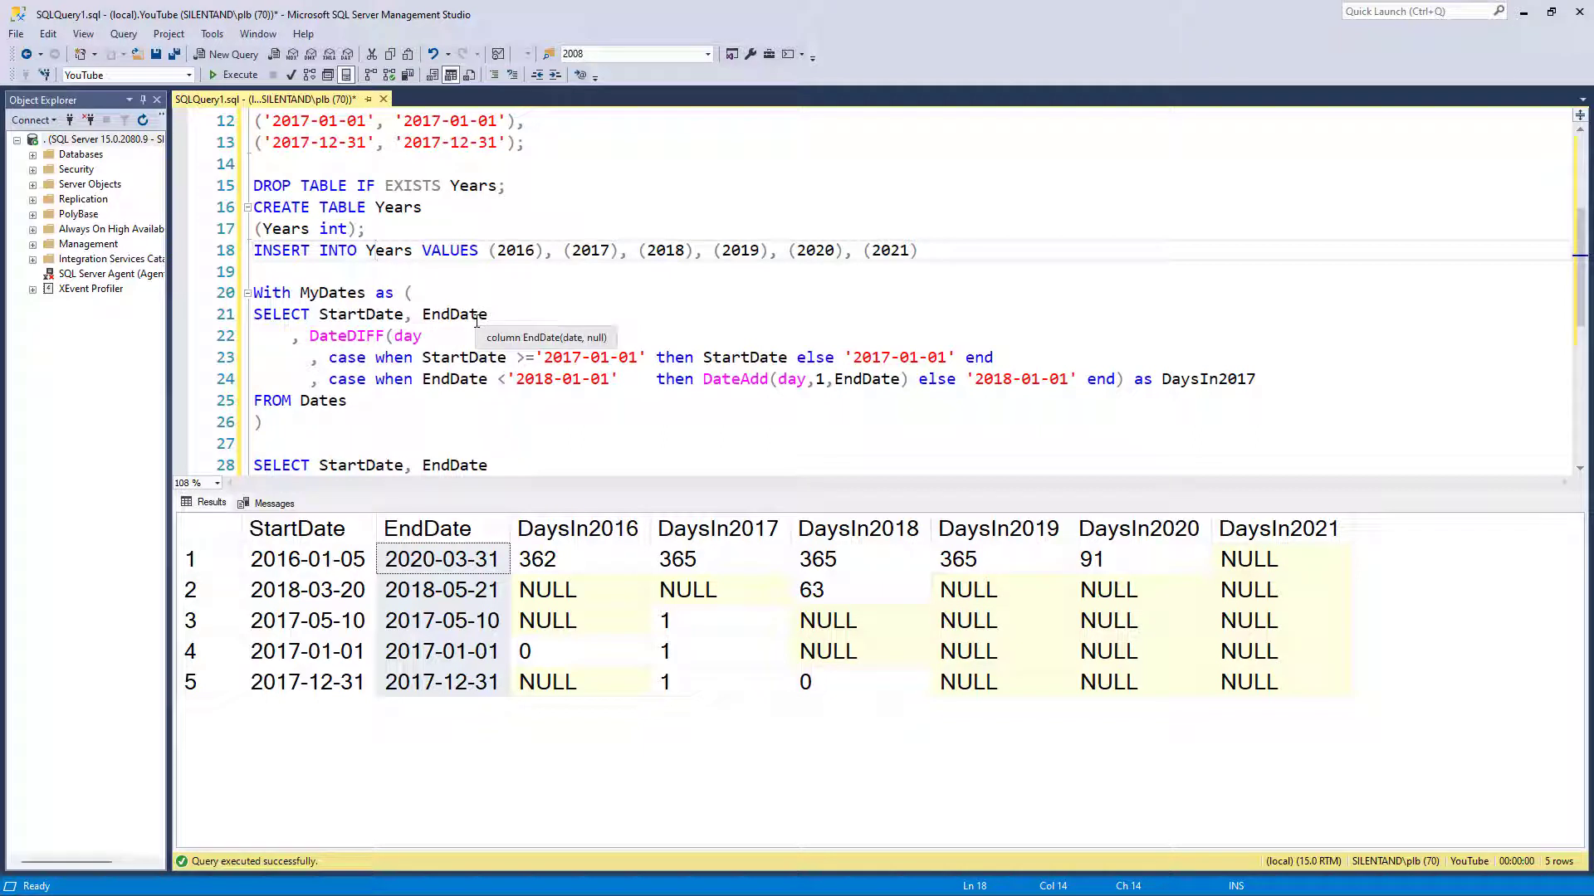
{"action": "mouse_move", "coordinate": [596, 260]}
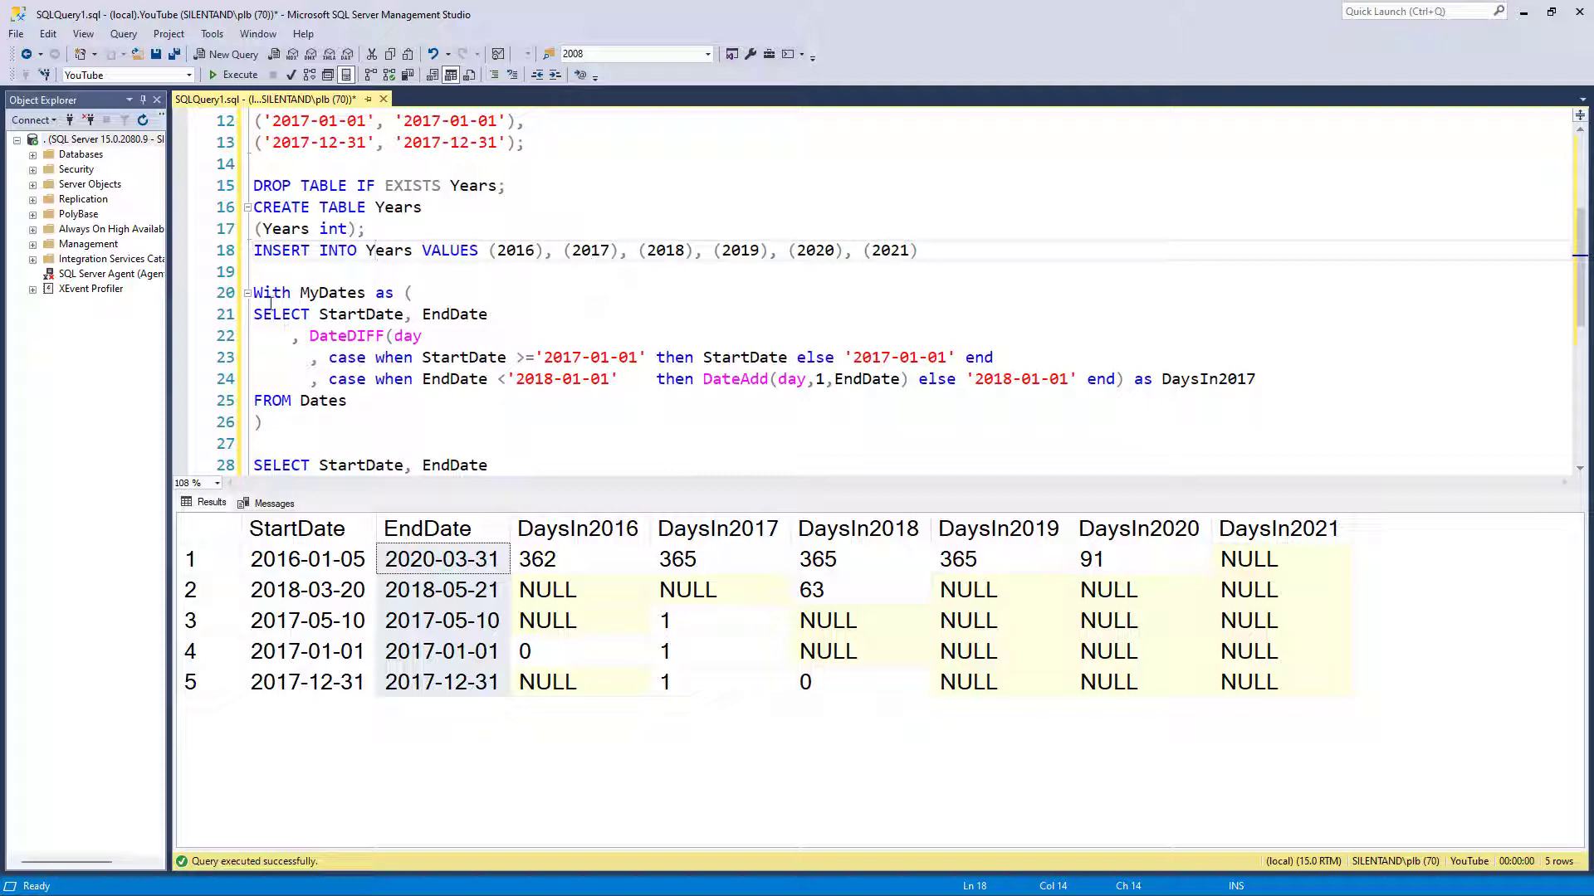
Comment out the CTE wrapper with -- and start adding CROSS JOIN Years after FROM Dates
{"action": "type", "text": "--"}
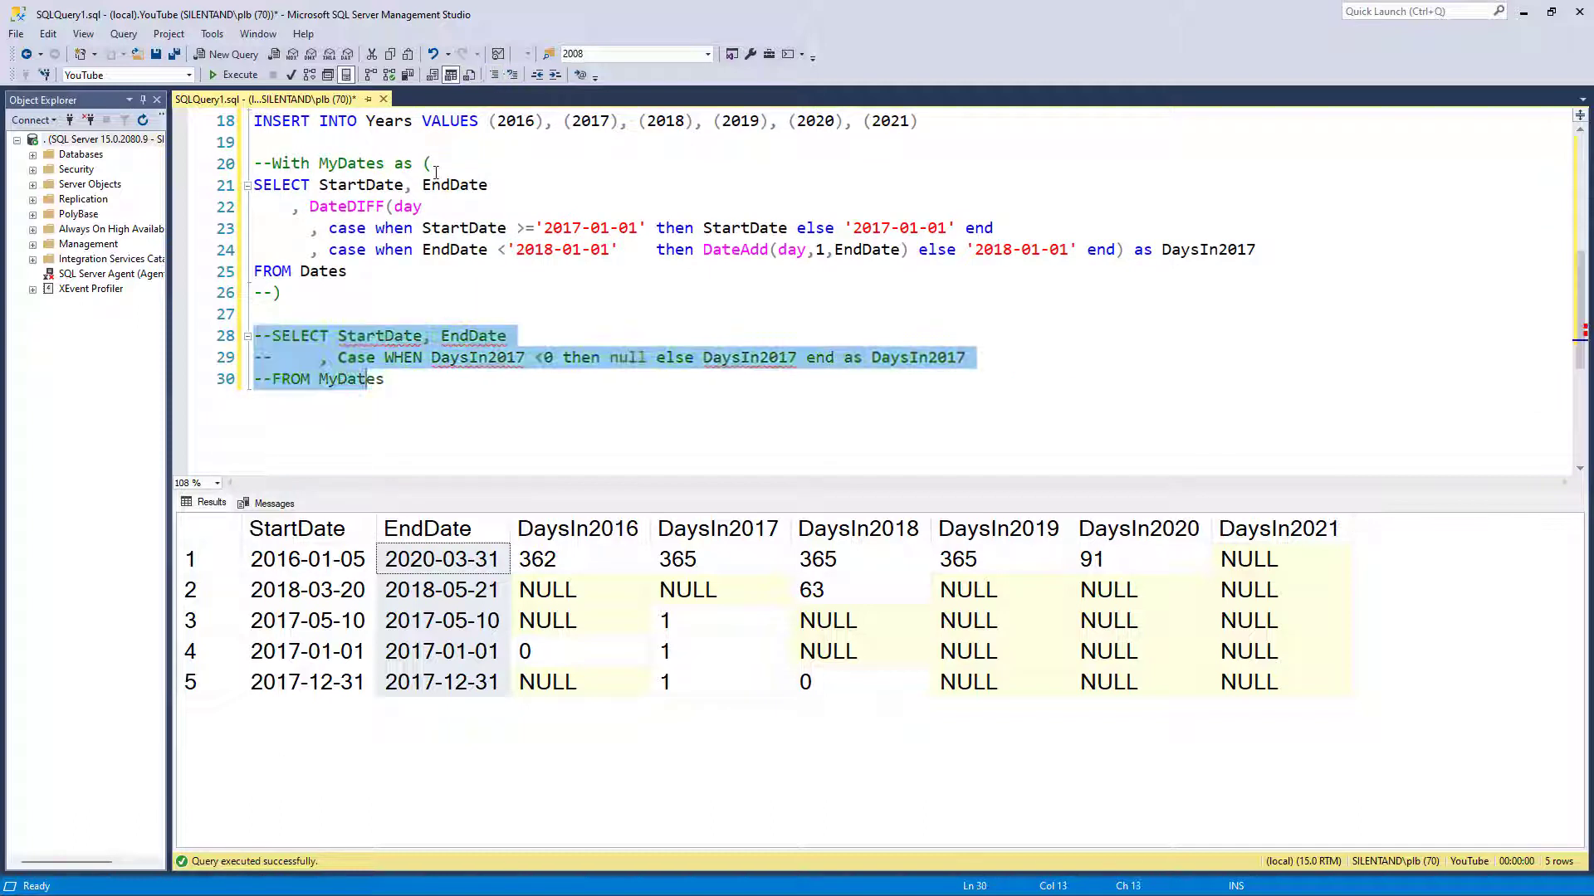
{"action": "left_click", "coordinate": [241, 73]}
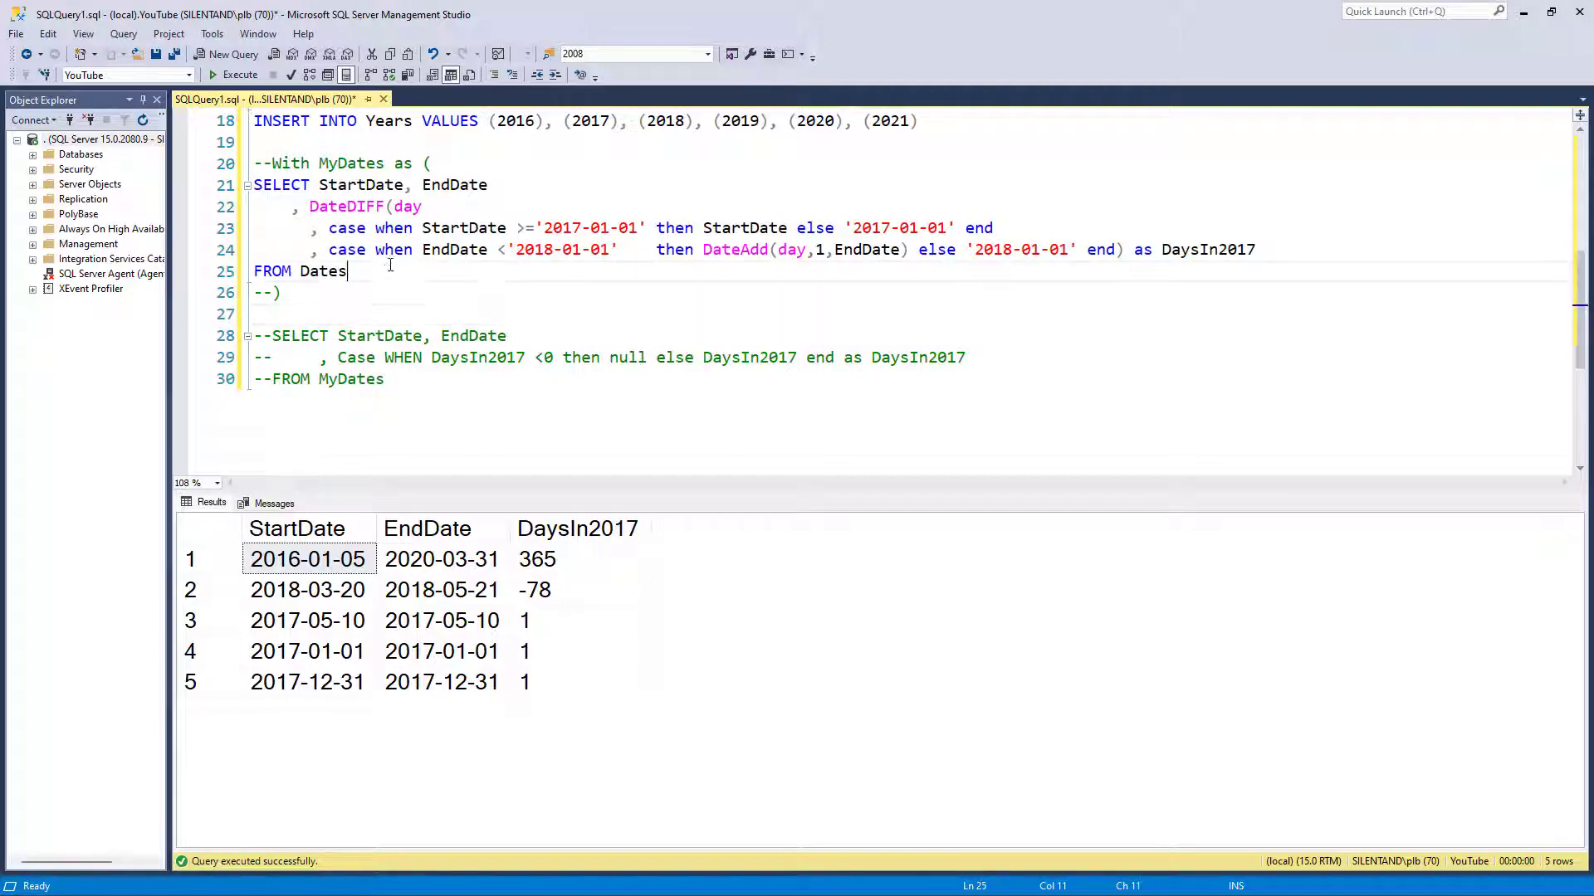
{"action": "type", "text": "CROOSS JOIN Years"}
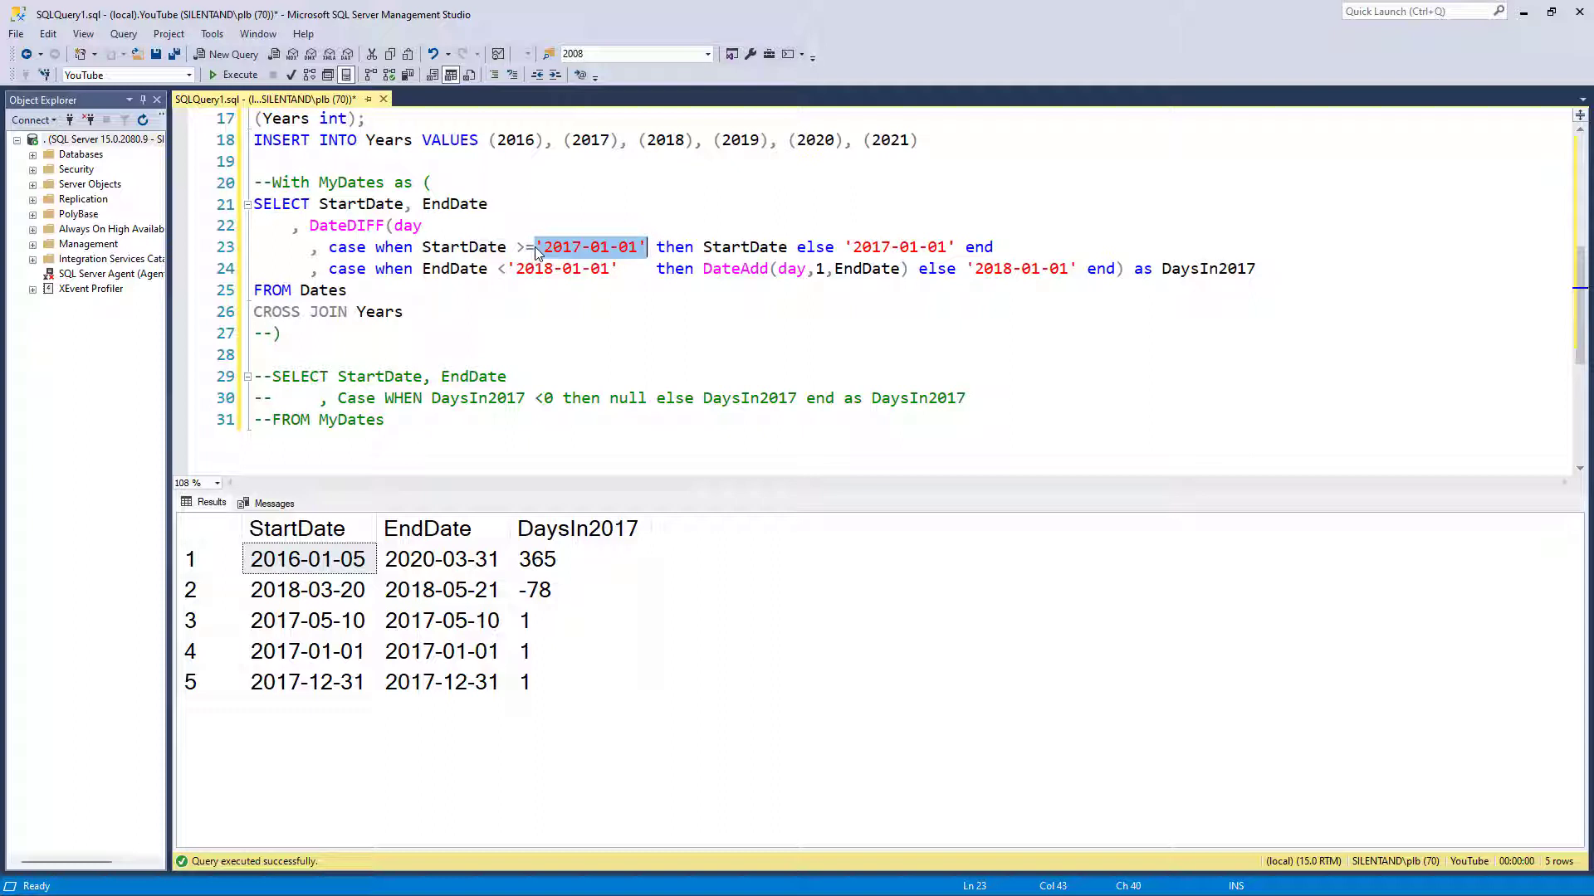
{"action": "mouse_move", "coordinate": [551, 208]}
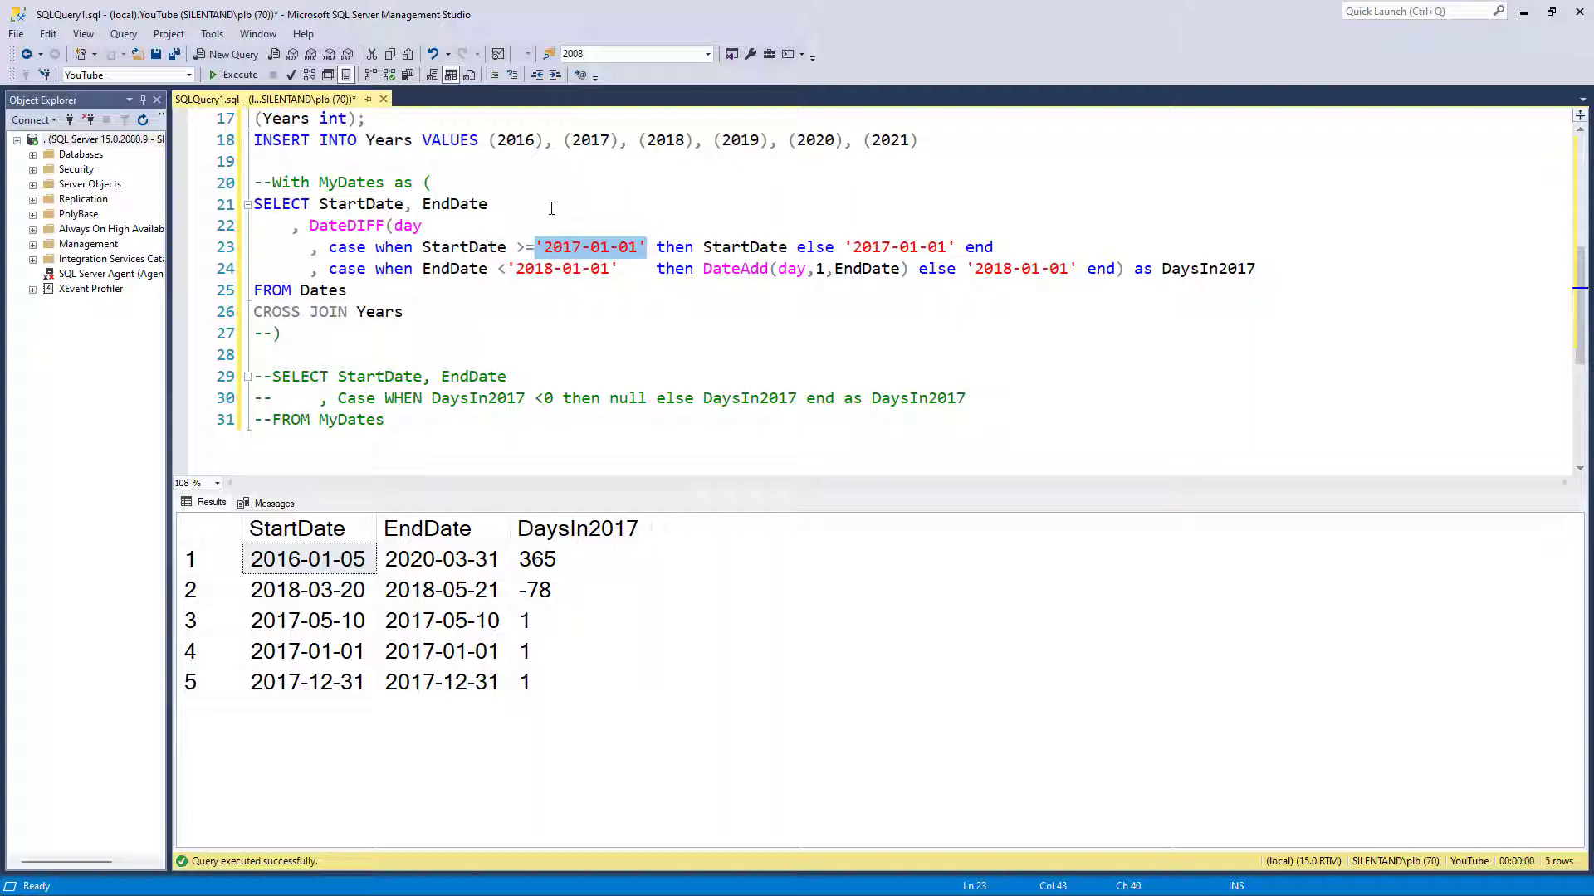
Start using DATEFROMPARTS with Y.Years and alias the tables as Y and D
{"action": "type", "text": "DATE"}
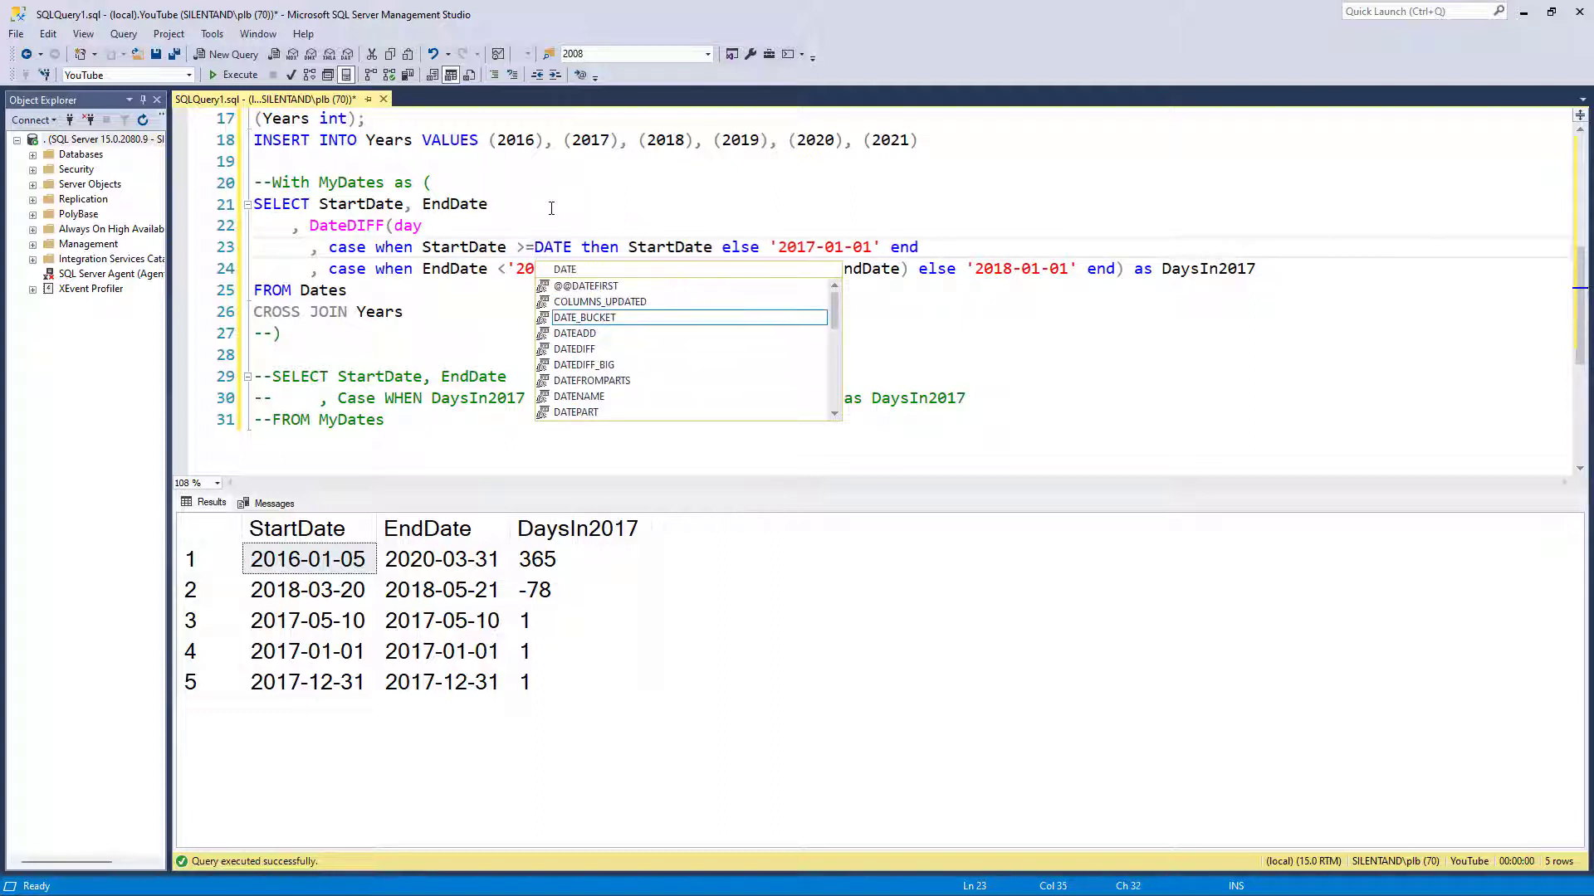
{"action": "type", "text": "DATEFROMPARTS(y"}
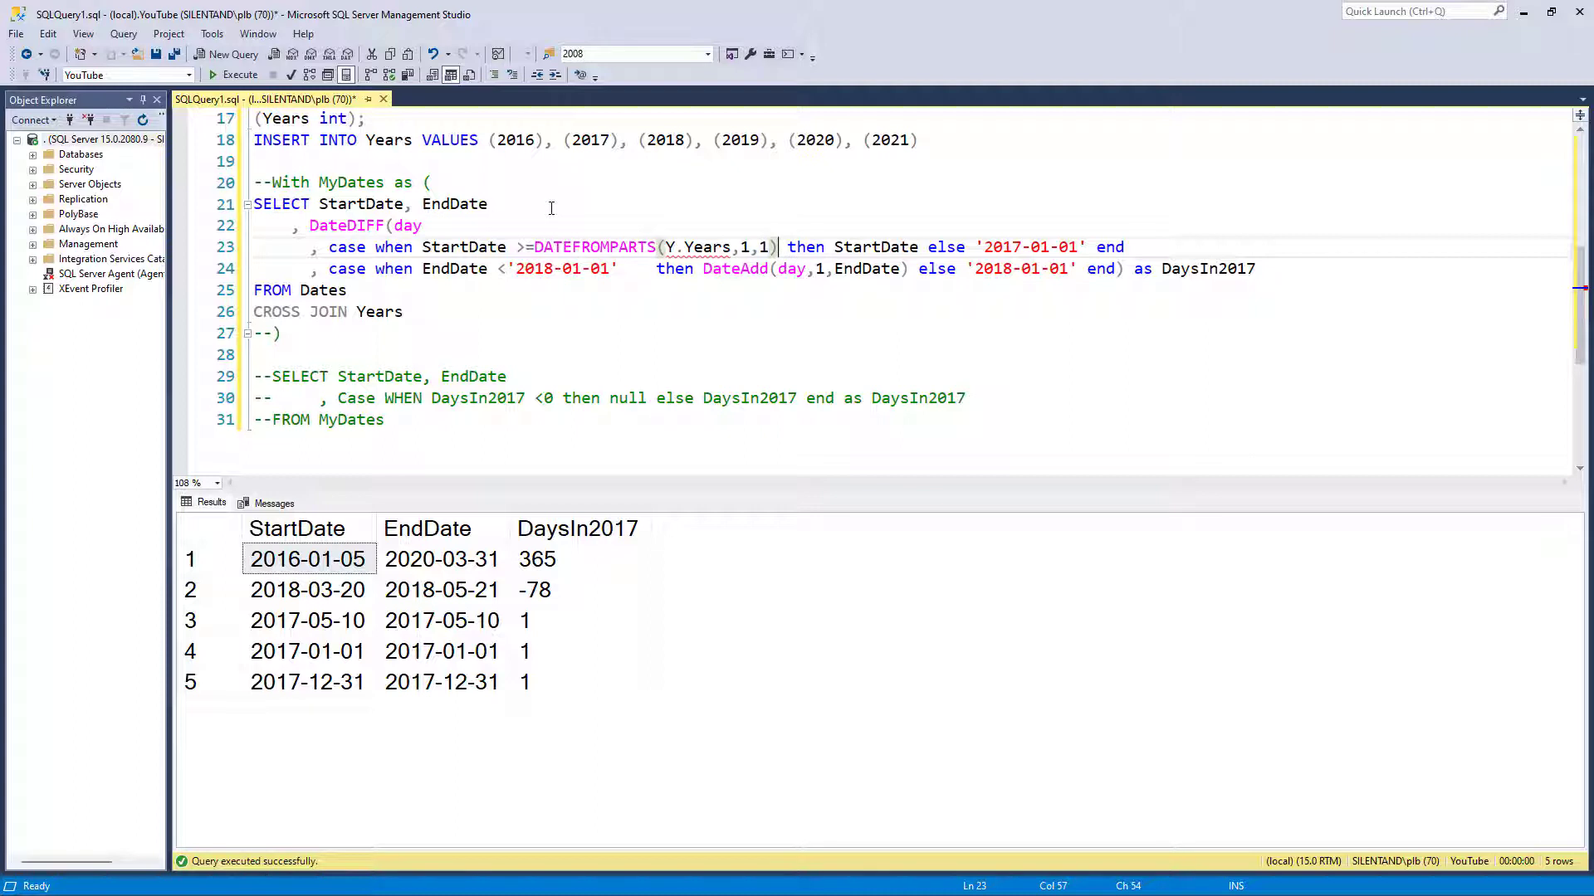
{"action": "type", "text": "as Y"}
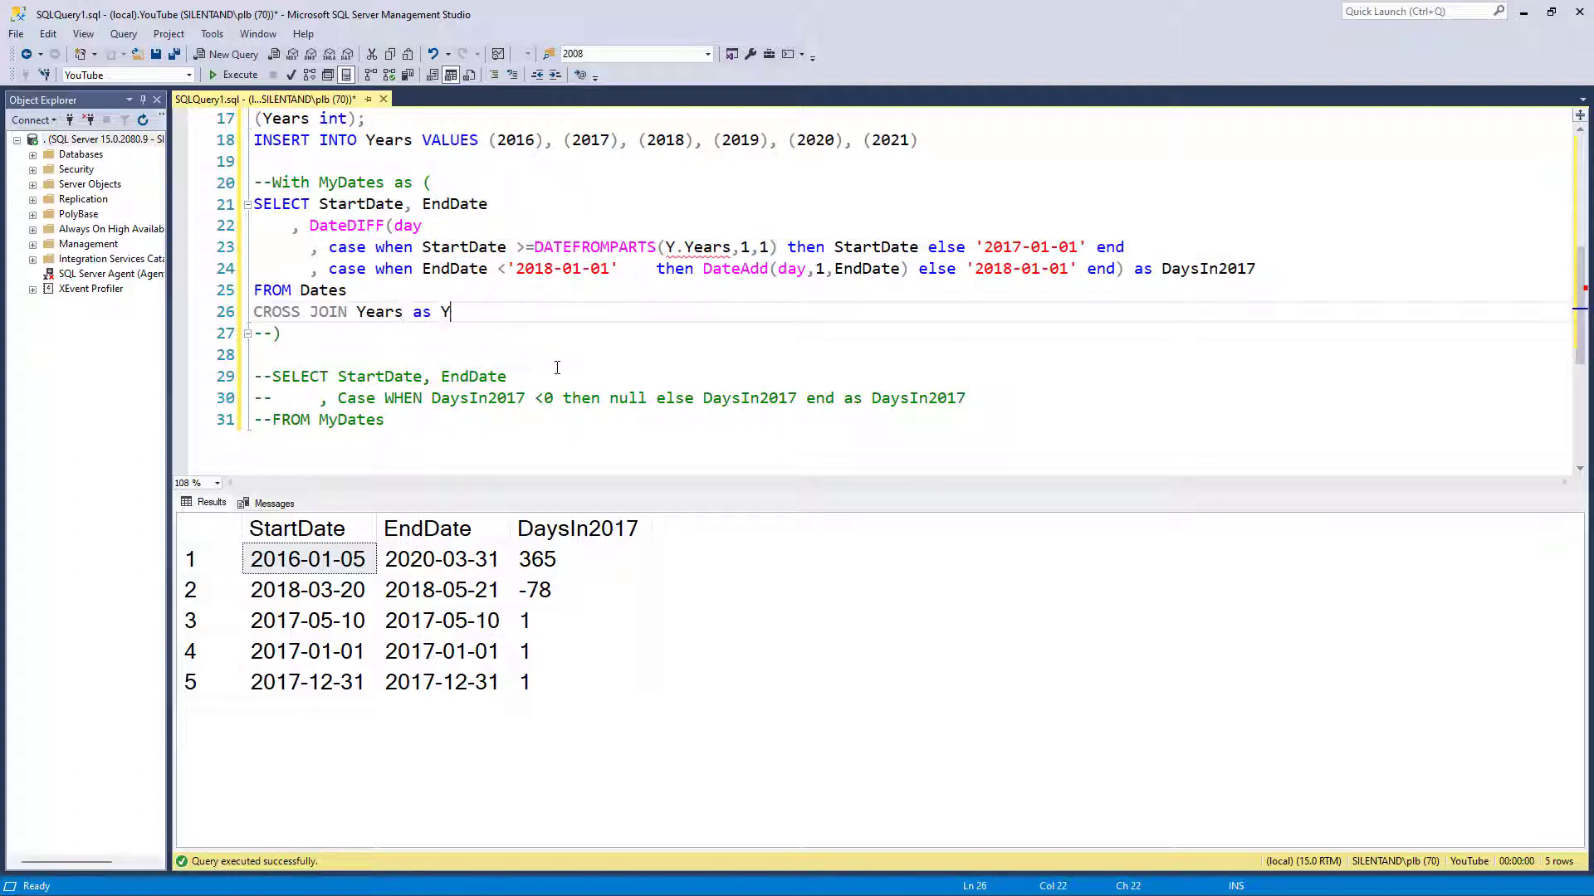
{"action": "type", "text": "as D"}
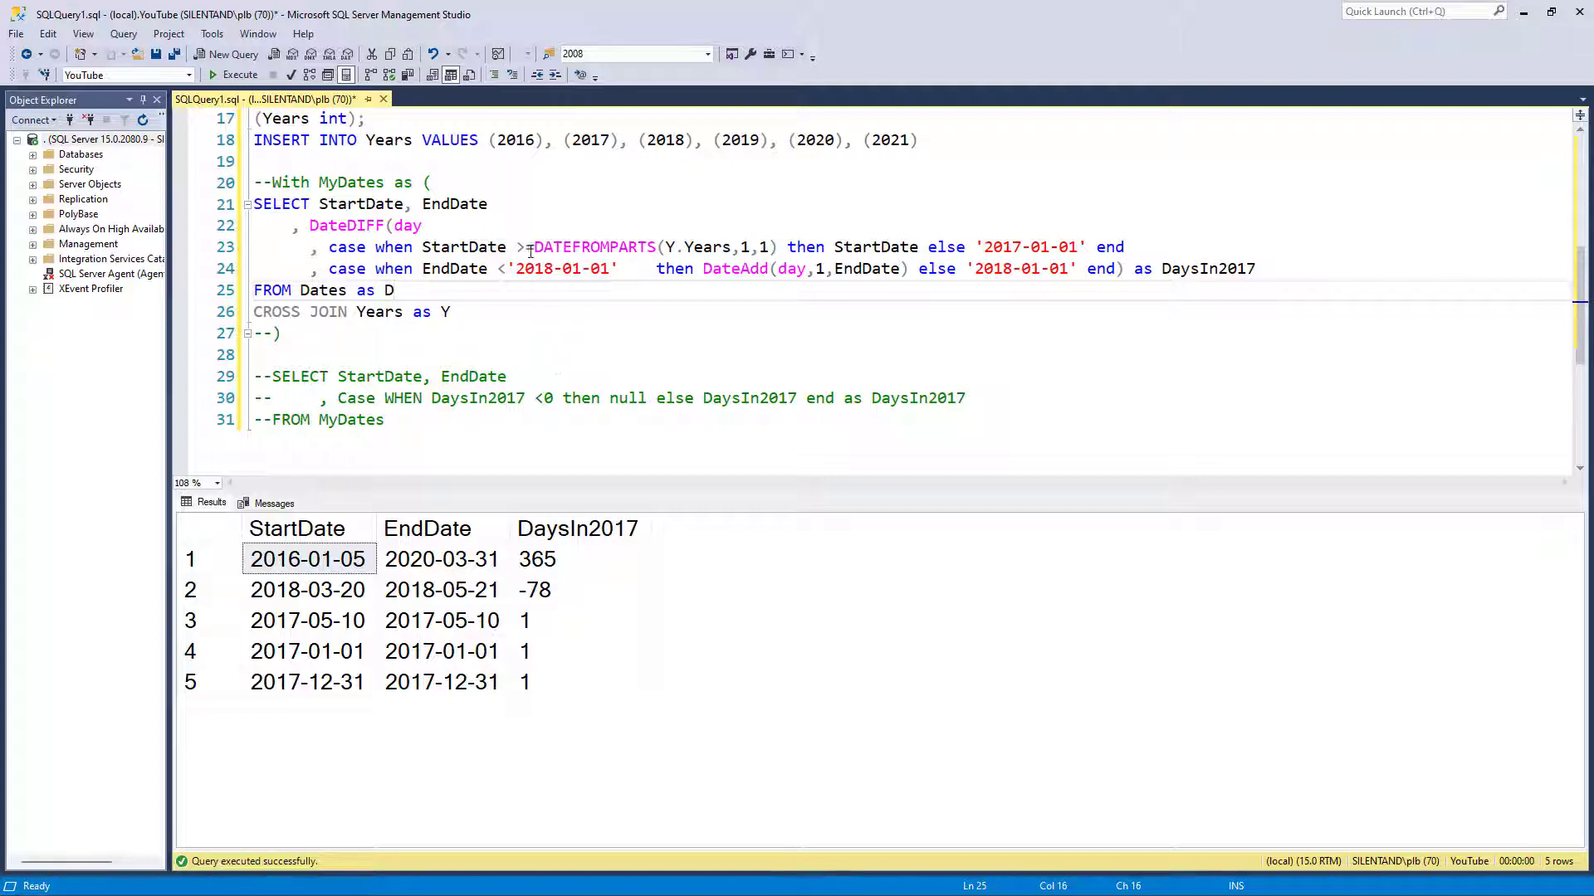
Replace the hard-coded 2017-01-01 and 2018-01-01 dates and rename DaysIn2017 to DaysDuration
{"action": "left_click_drag", "start_coordinate": [531, 246], "coordinate": [775, 246]}
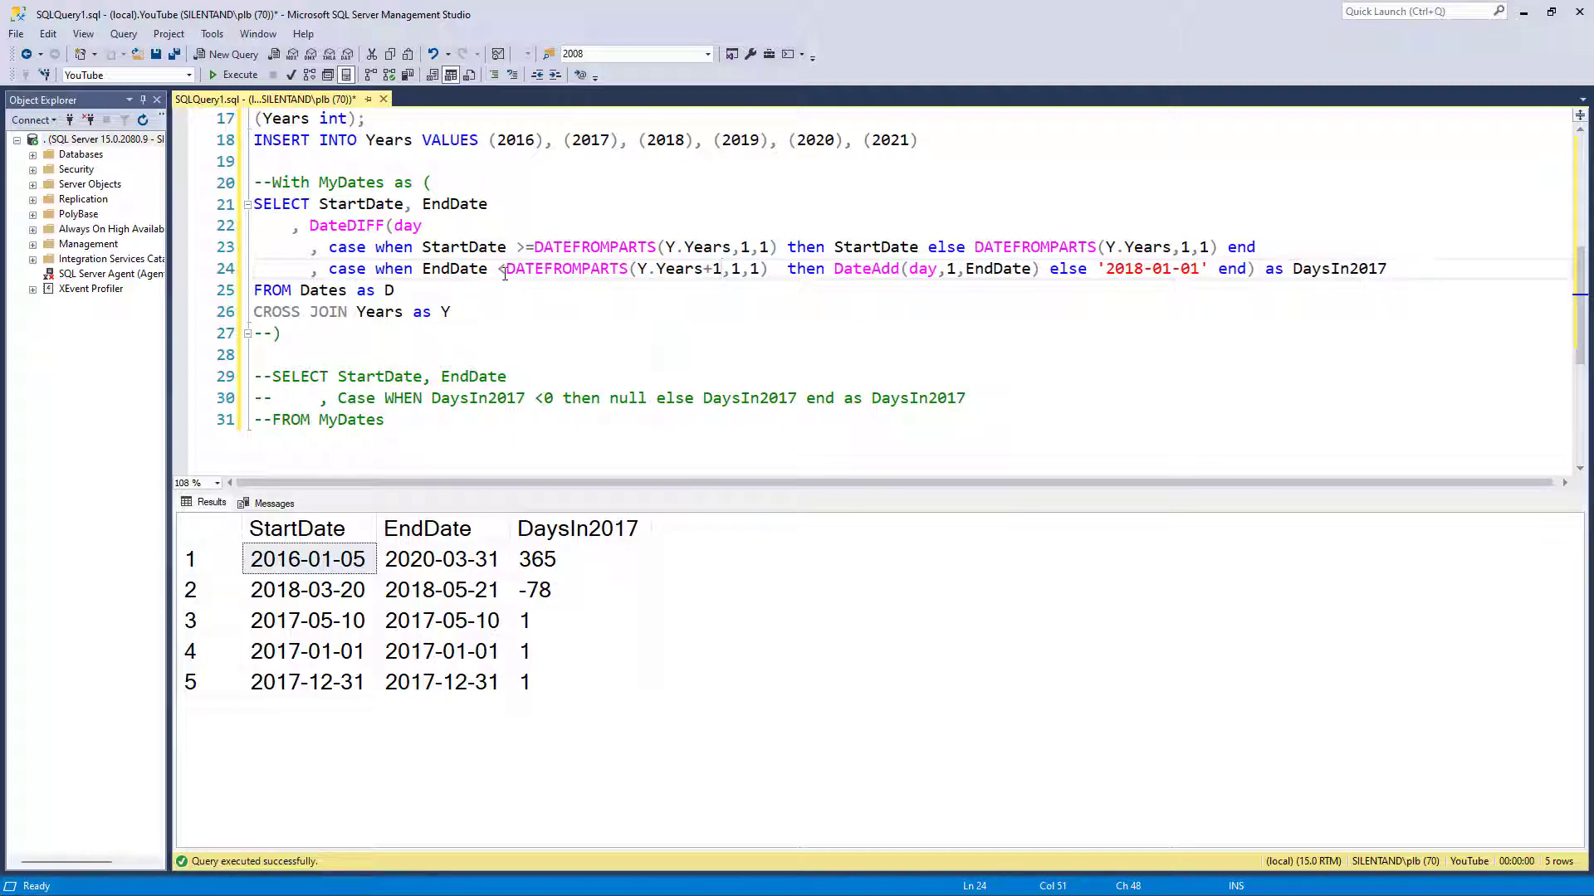
{"action": "left_click_drag", "start_coordinate": [506, 268], "coordinate": [770, 268]}
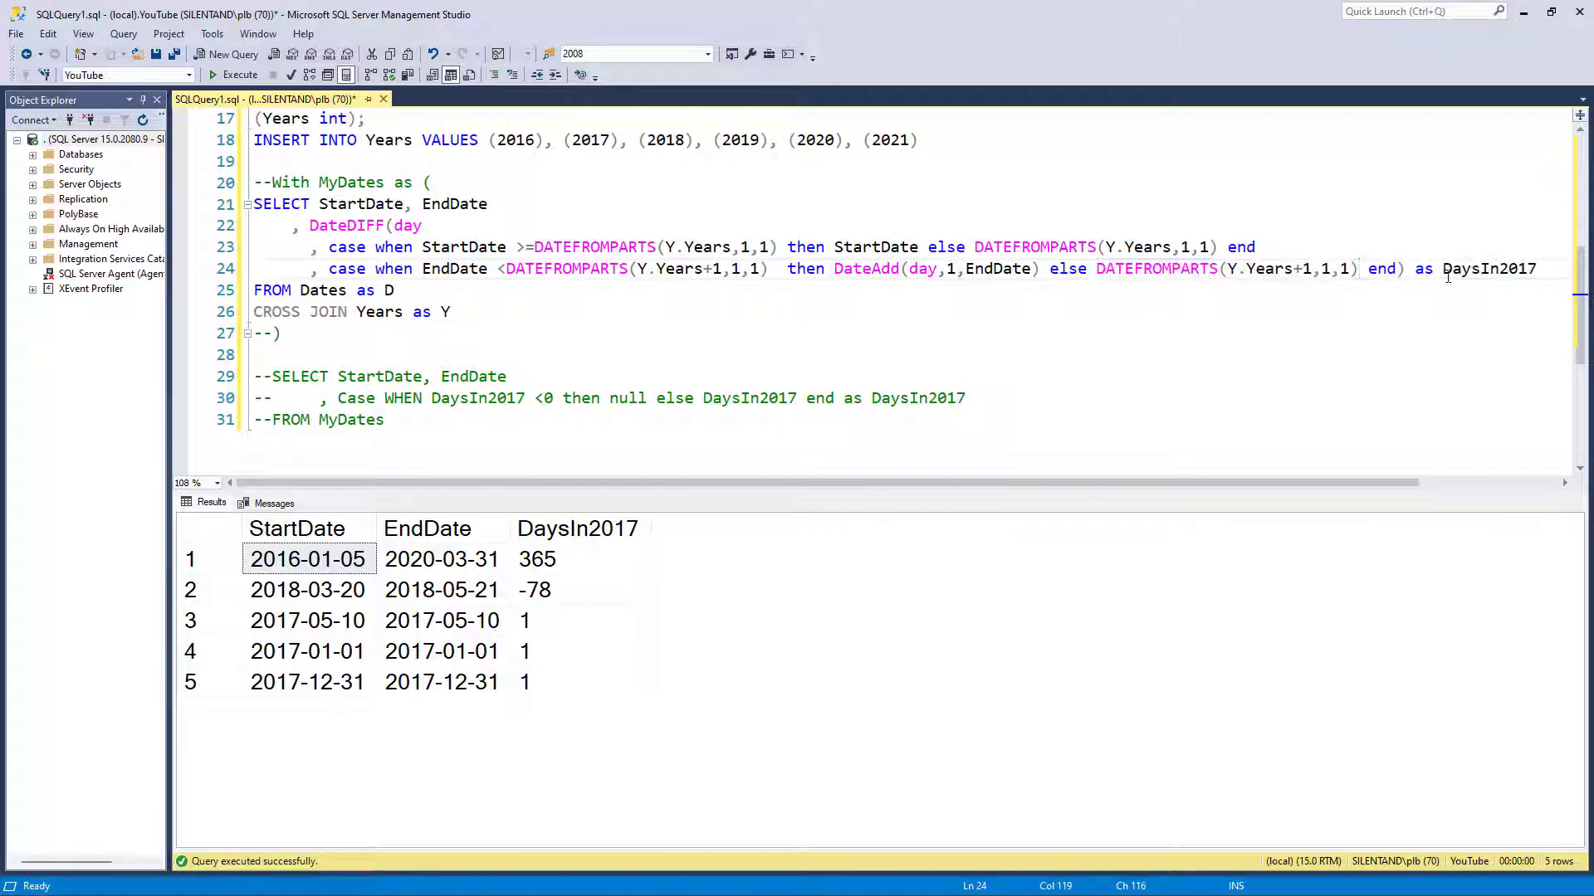
{"action": "double_click", "coordinate": [1509, 268]}
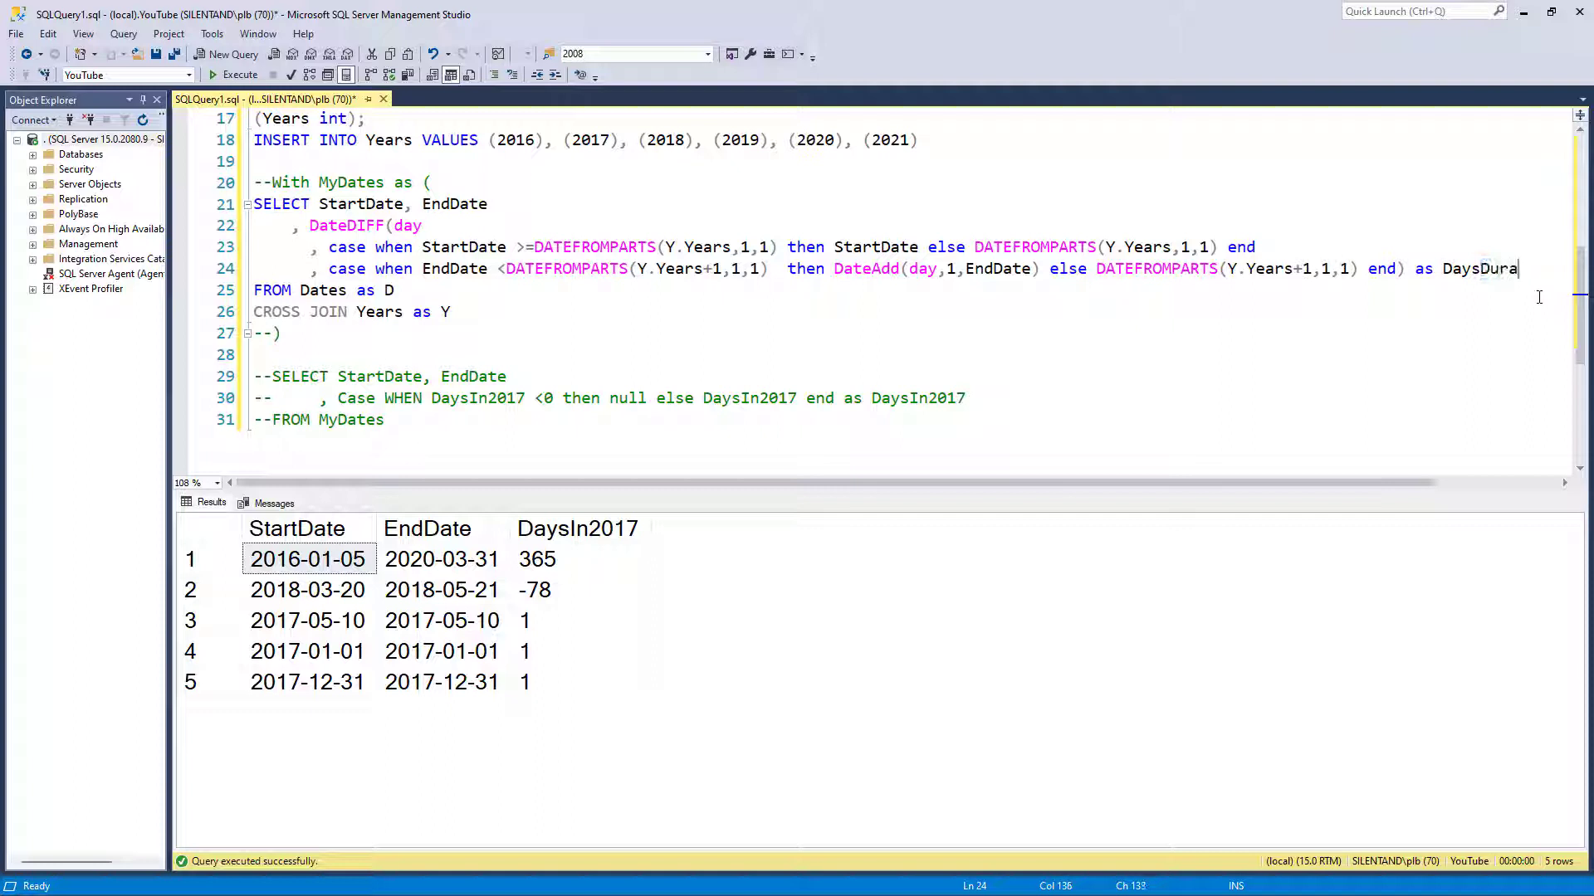
{"action": "type", "text": "tion"}
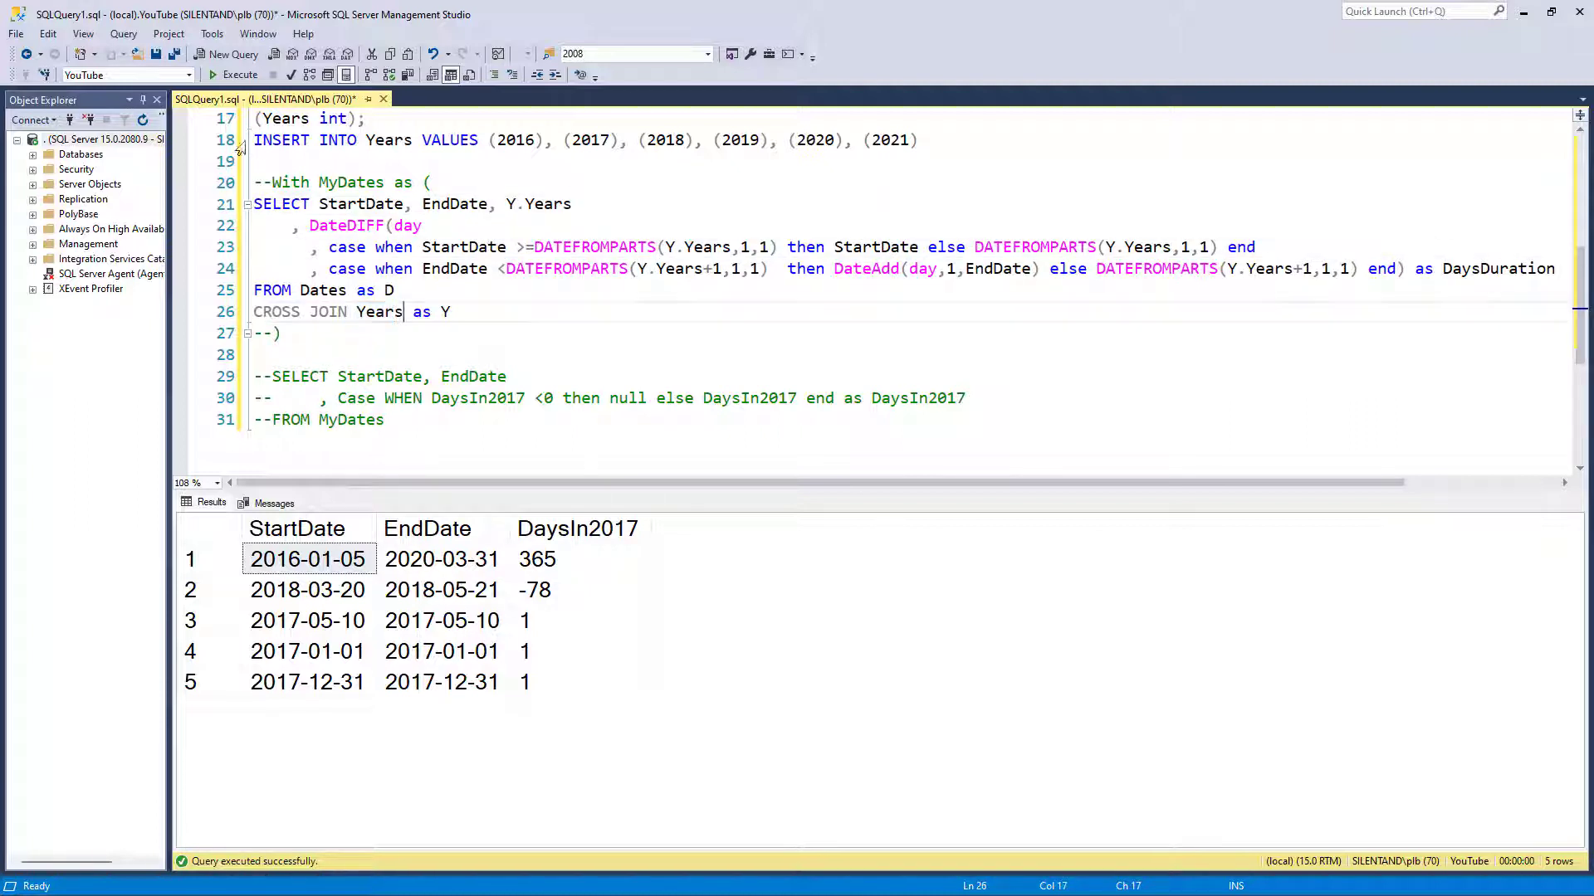
Execute the cross-joined query and select the negative DaysDuration values in rows 15–18
{"action": "left_click", "coordinate": [240, 74]}
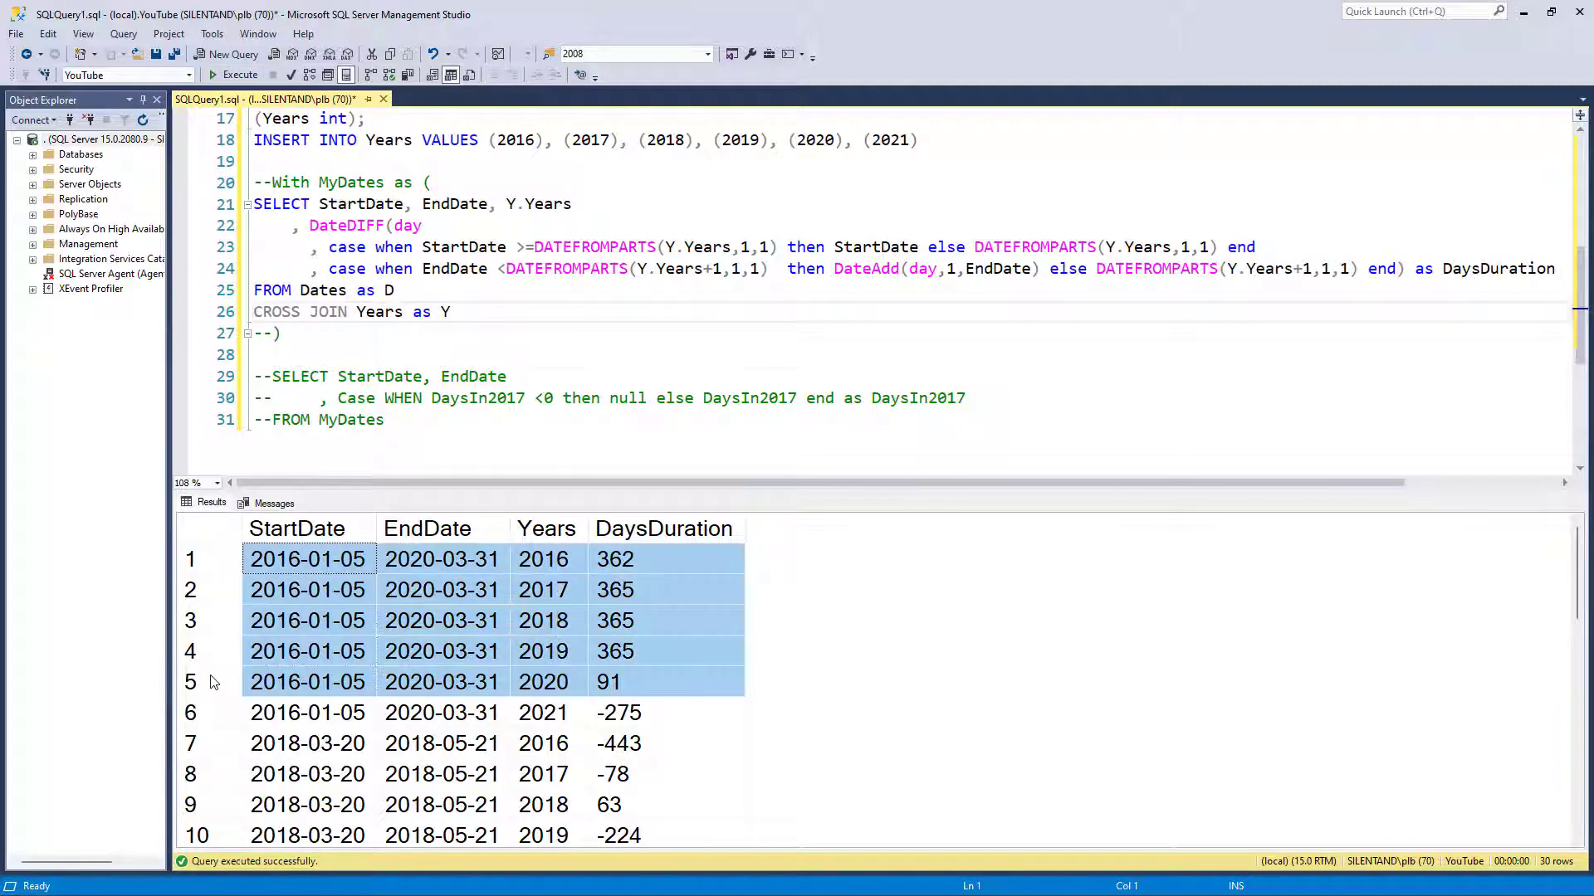
{"action": "mouse_move", "coordinate": [670, 556]}
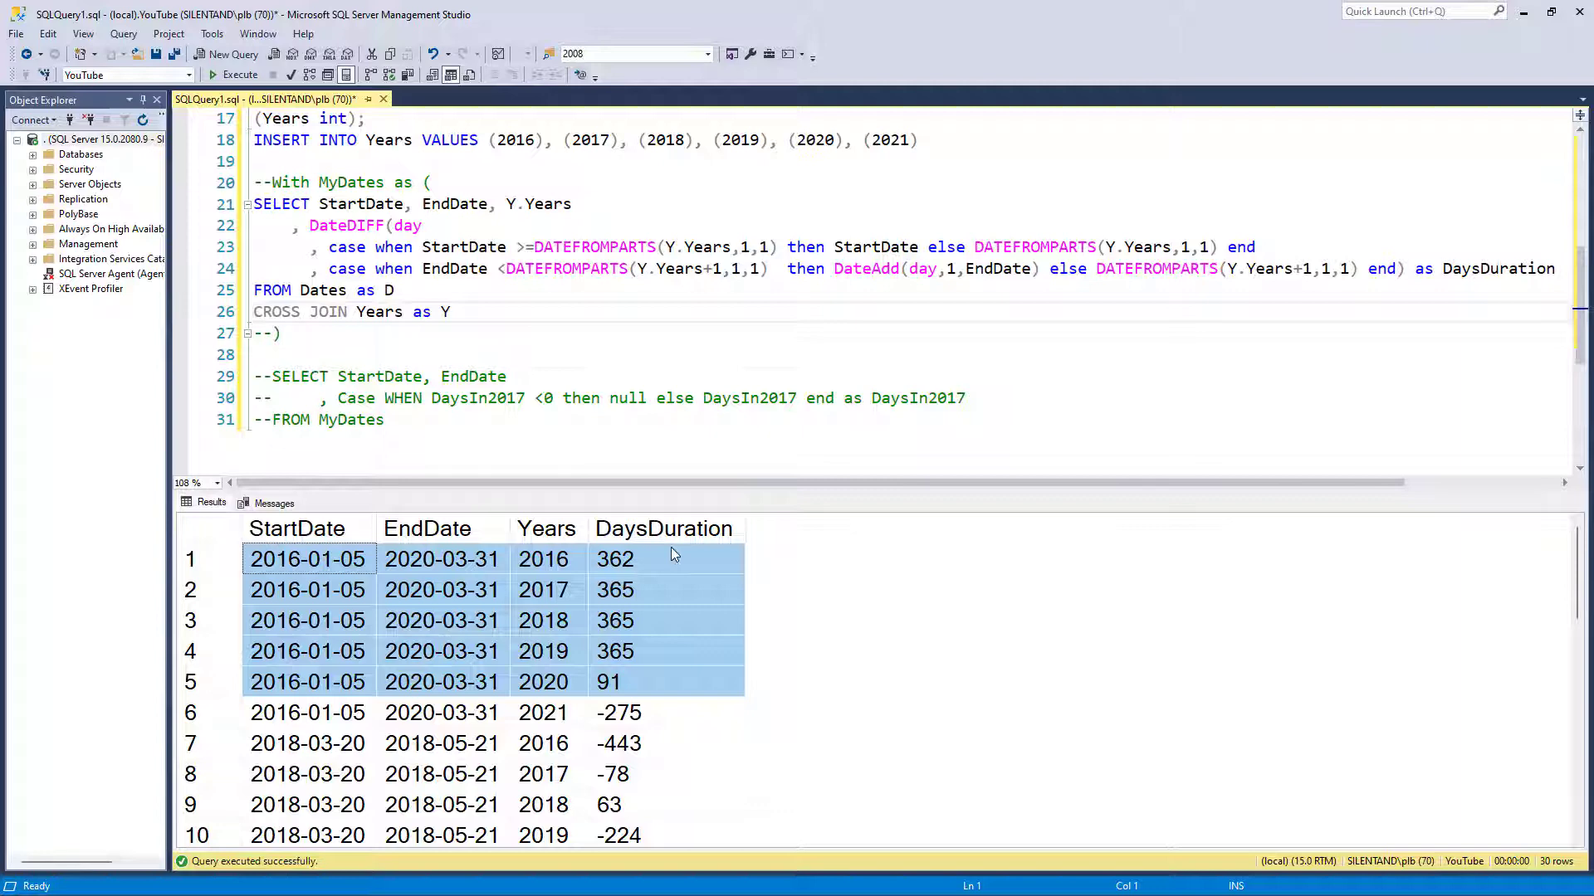
{"action": "scroll", "scroll_direction": "down", "scroll_amount": 3}
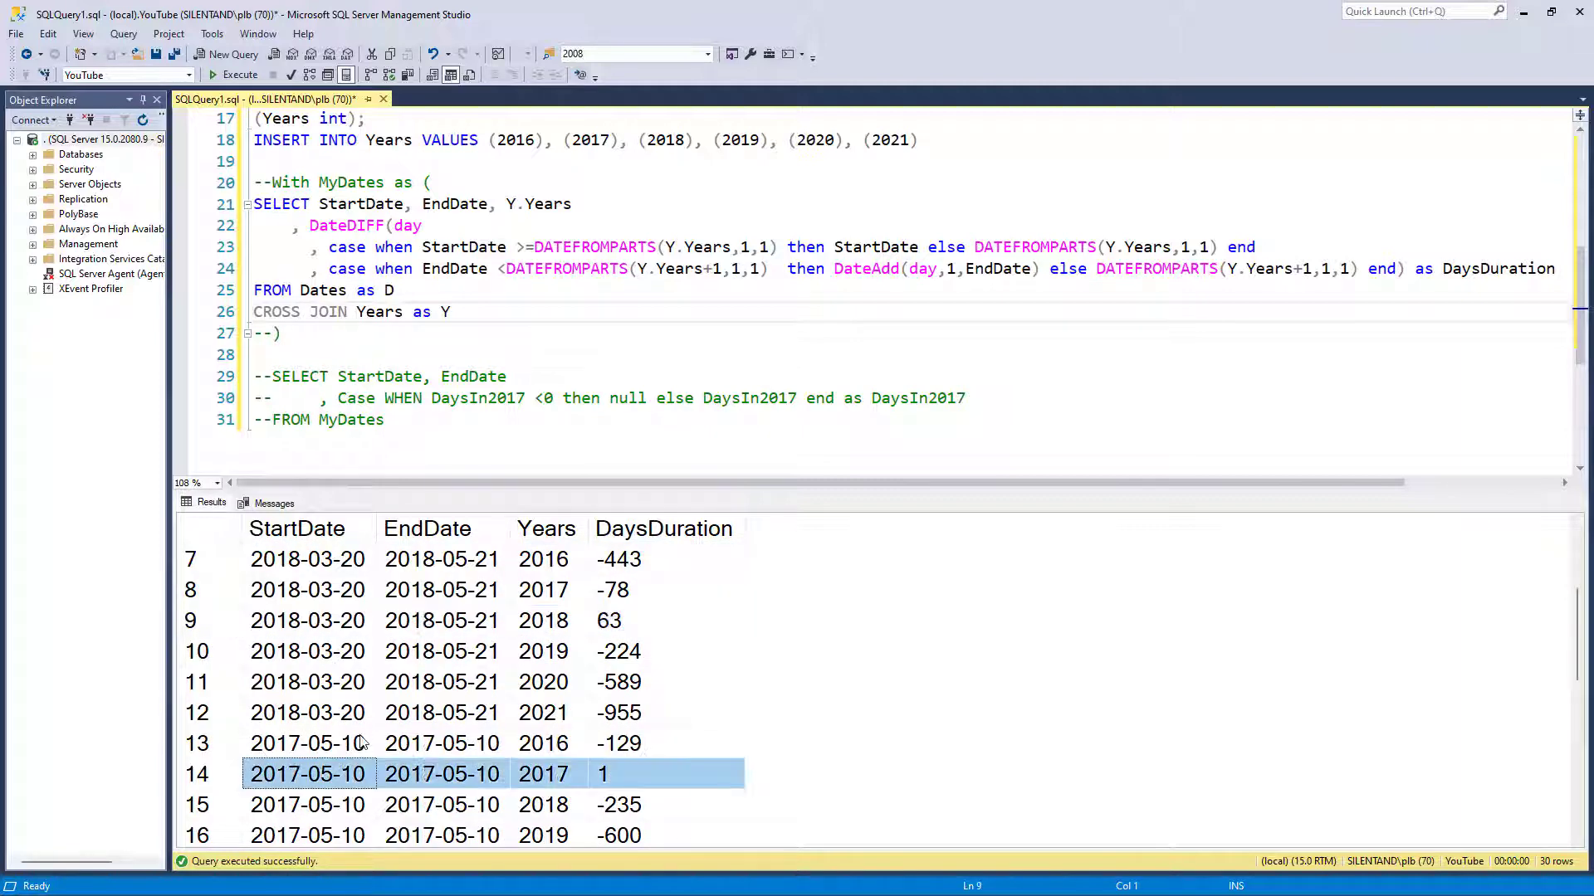
{"action": "scroll", "scroll_direction": "down", "scroll_amount": 3}
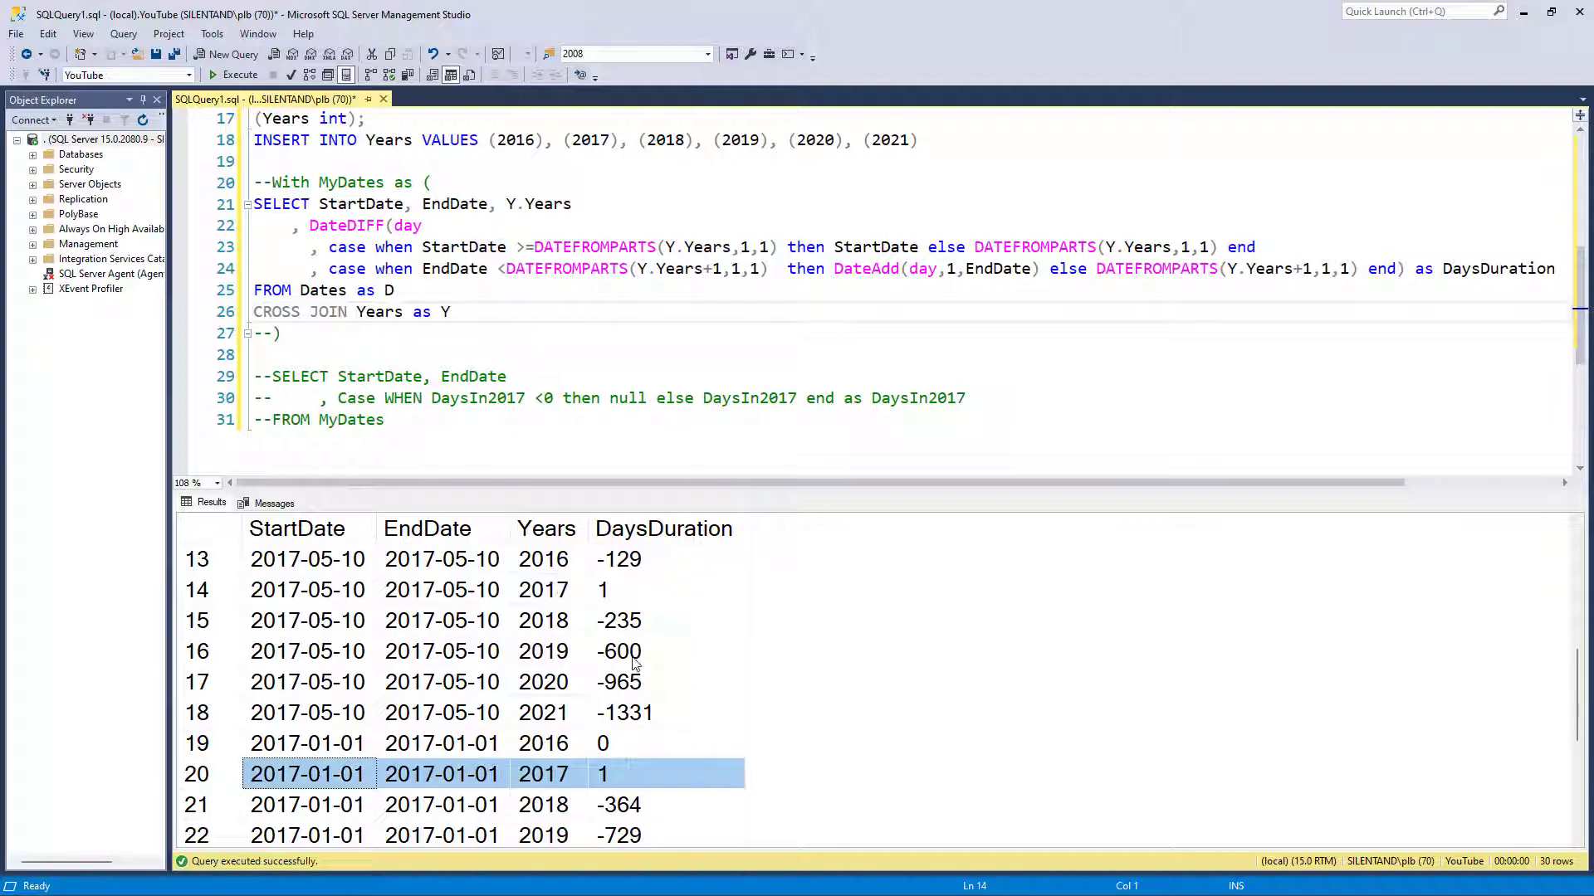
{"action": "left_click_drag", "start_coordinate": [618, 621], "coordinate": [624, 712]}
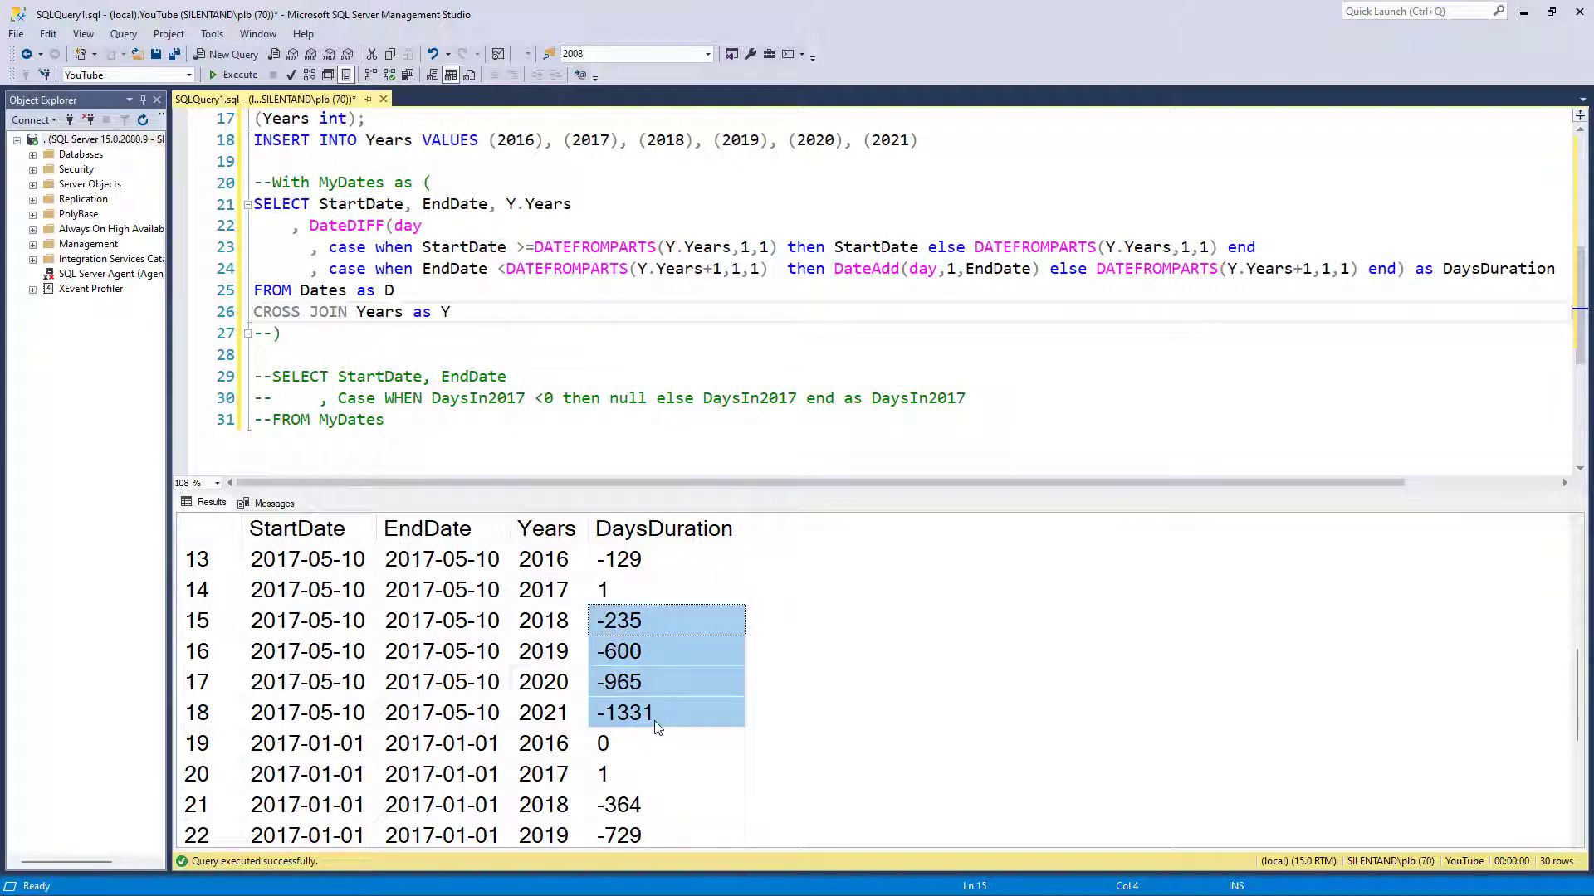
{"action": "mouse_move", "coordinate": [638, 707]}
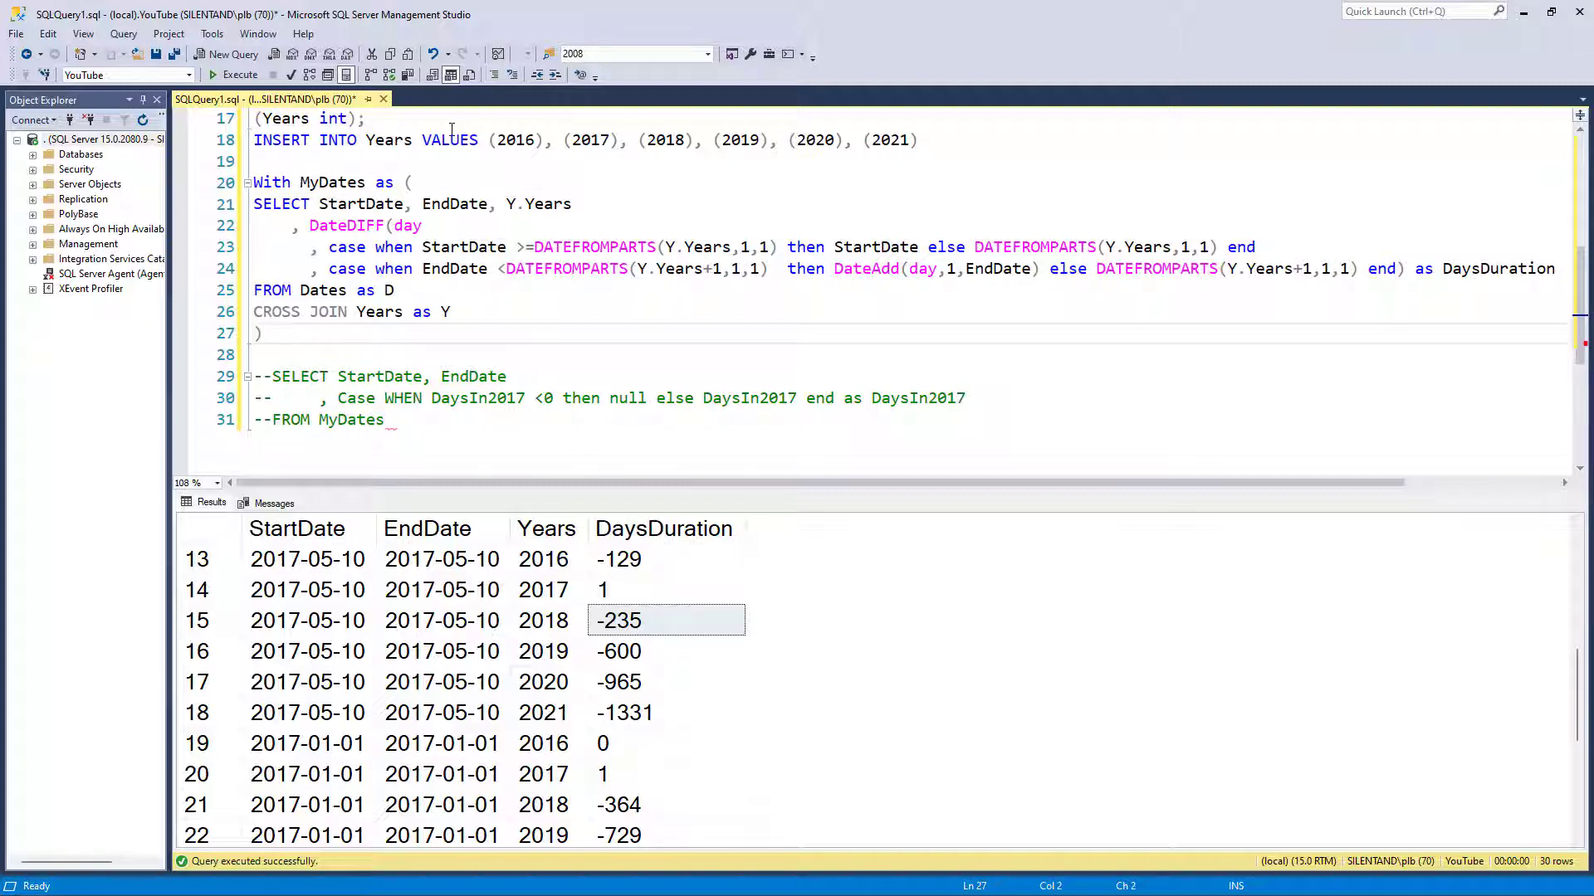
Add SELECT * FROM MyDates, put a semicolon after the INSERT, and rerun
{"action": "type", "text": "SELECT *"}
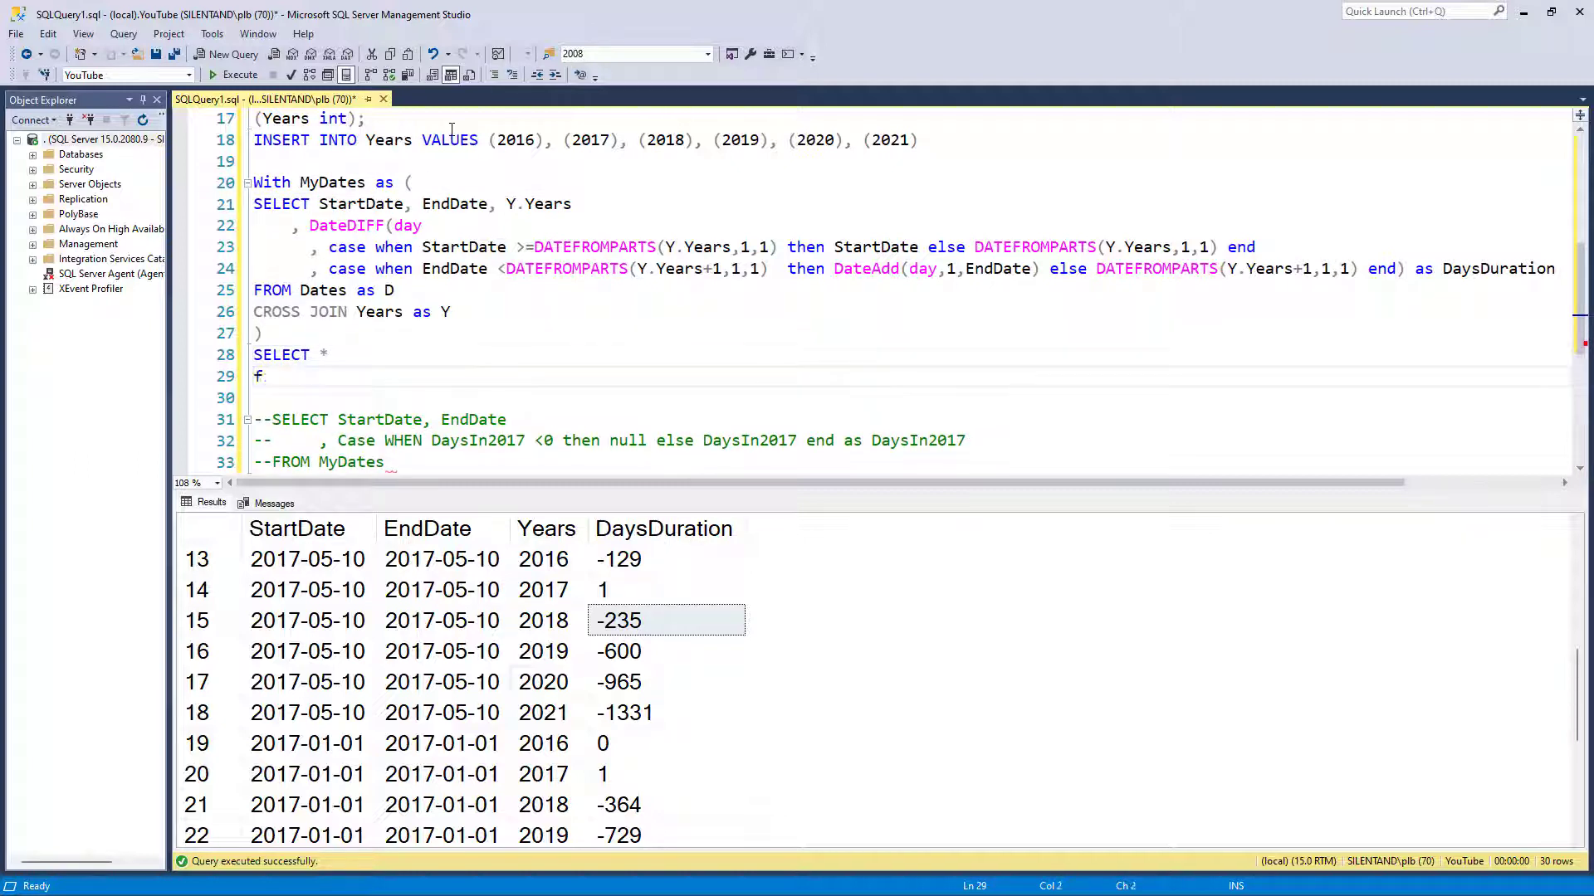
{"action": "type", "text": "FROM MyDates"}
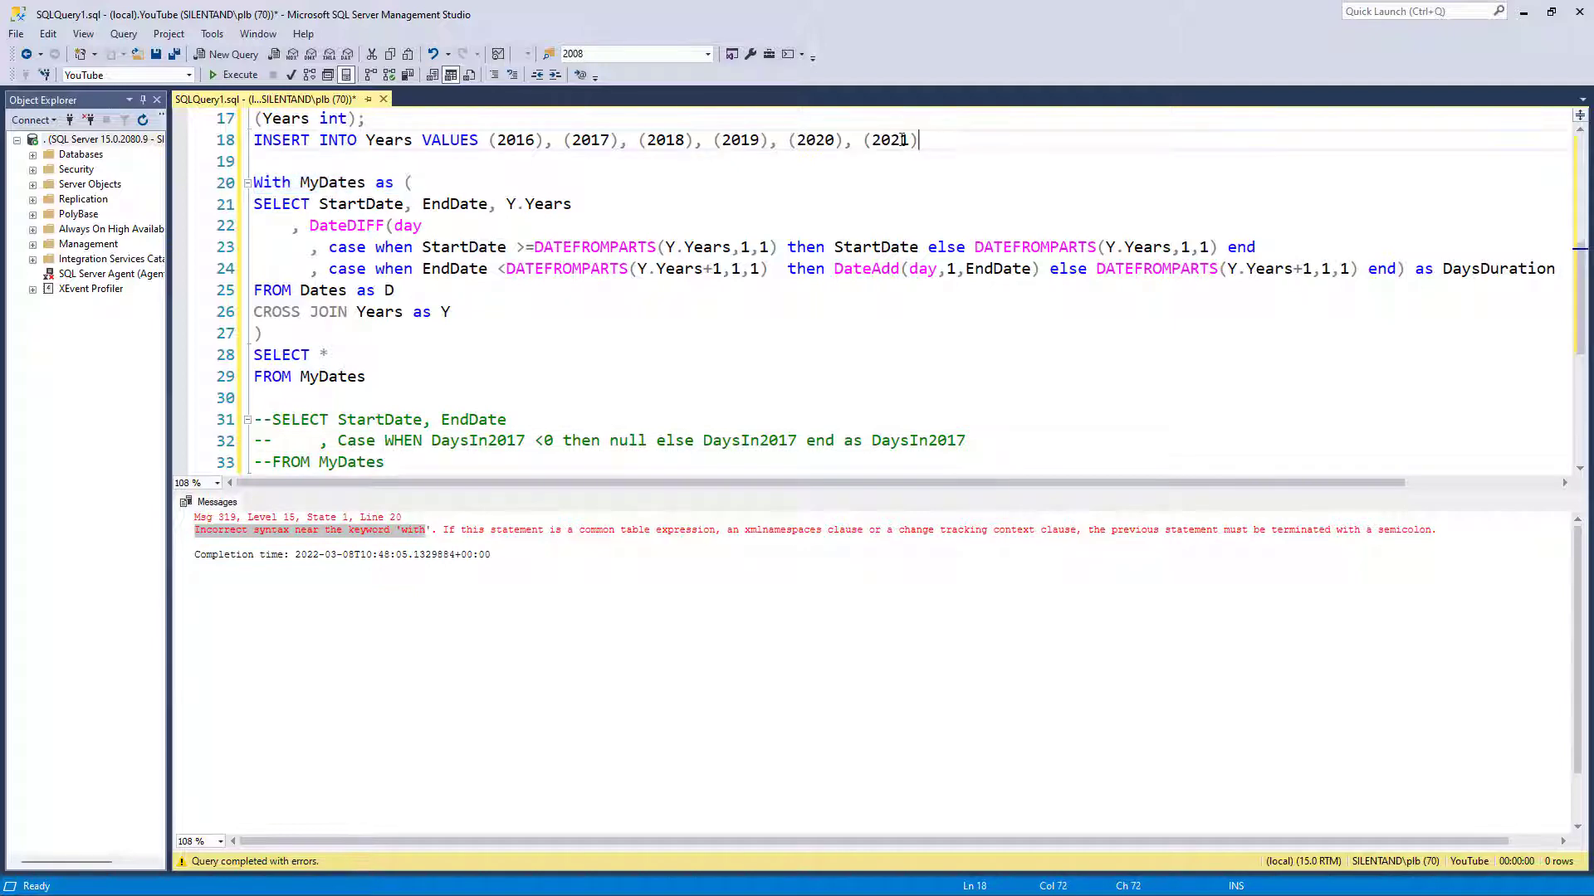
{"action": "type", "text": ";"}
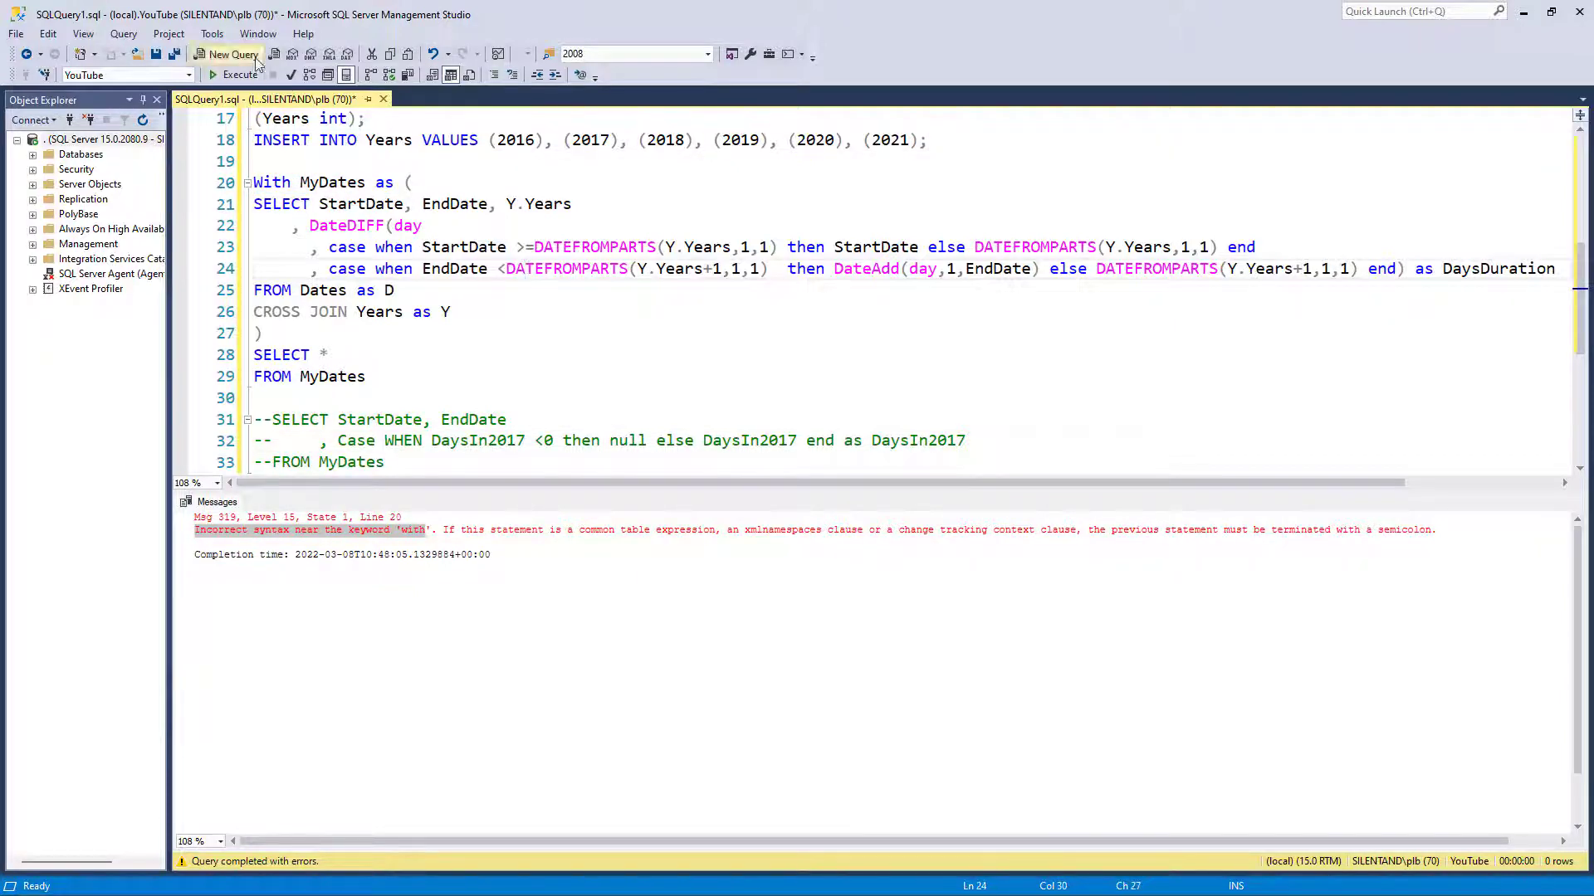
{"action": "left_click", "coordinate": [240, 74]}
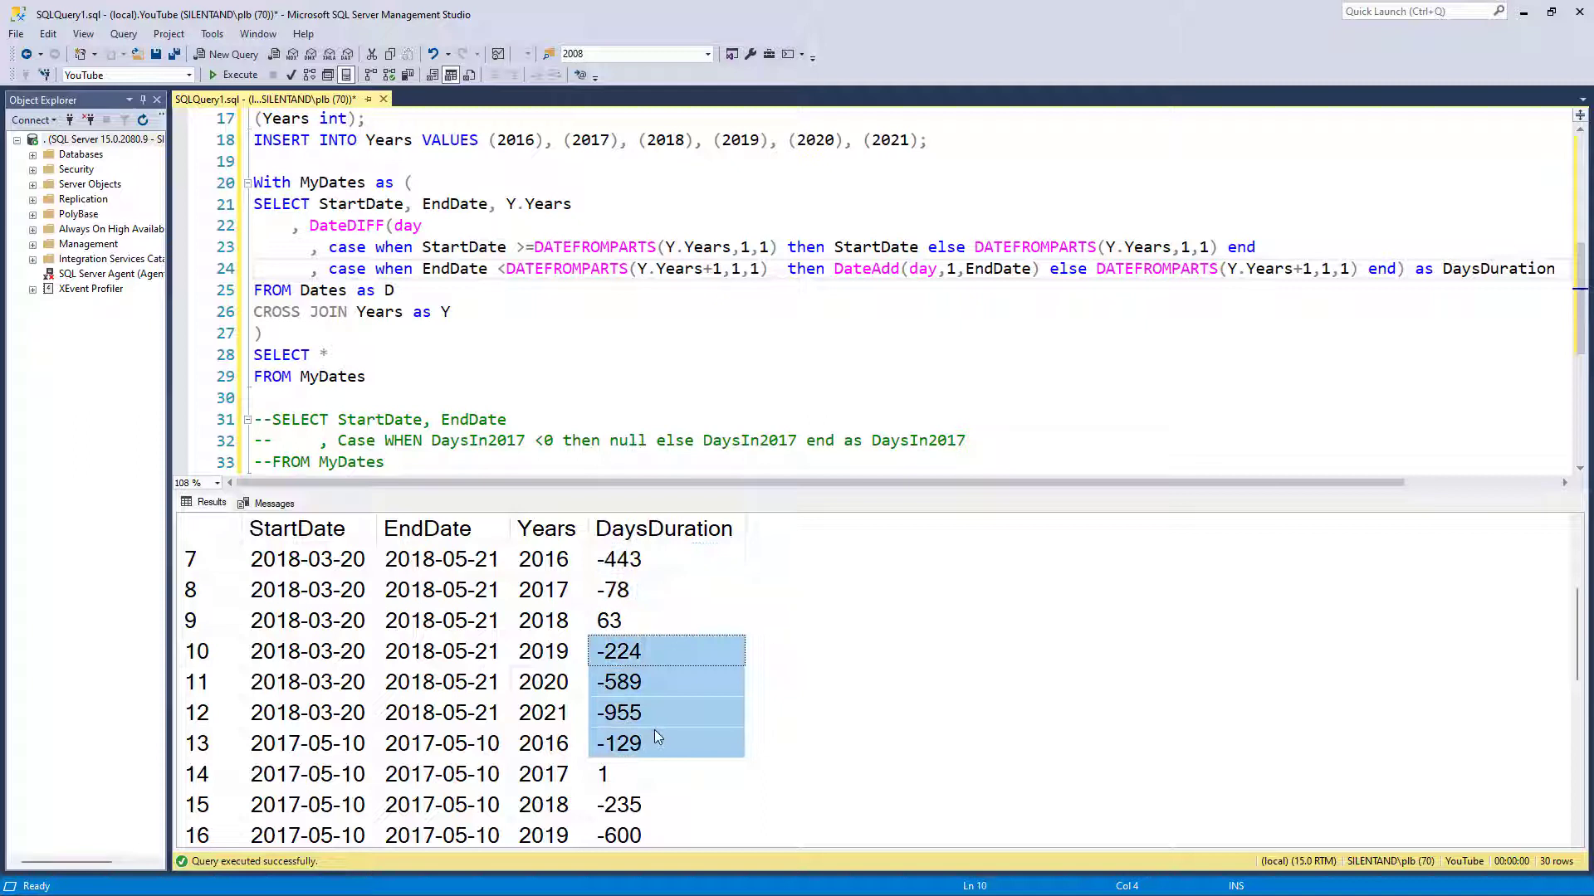
Add WHERE DaysDuration > 0 after FROM MyDates and execute the query
{"action": "scroll", "scroll_direction": "down", "scroll_amount": 3}
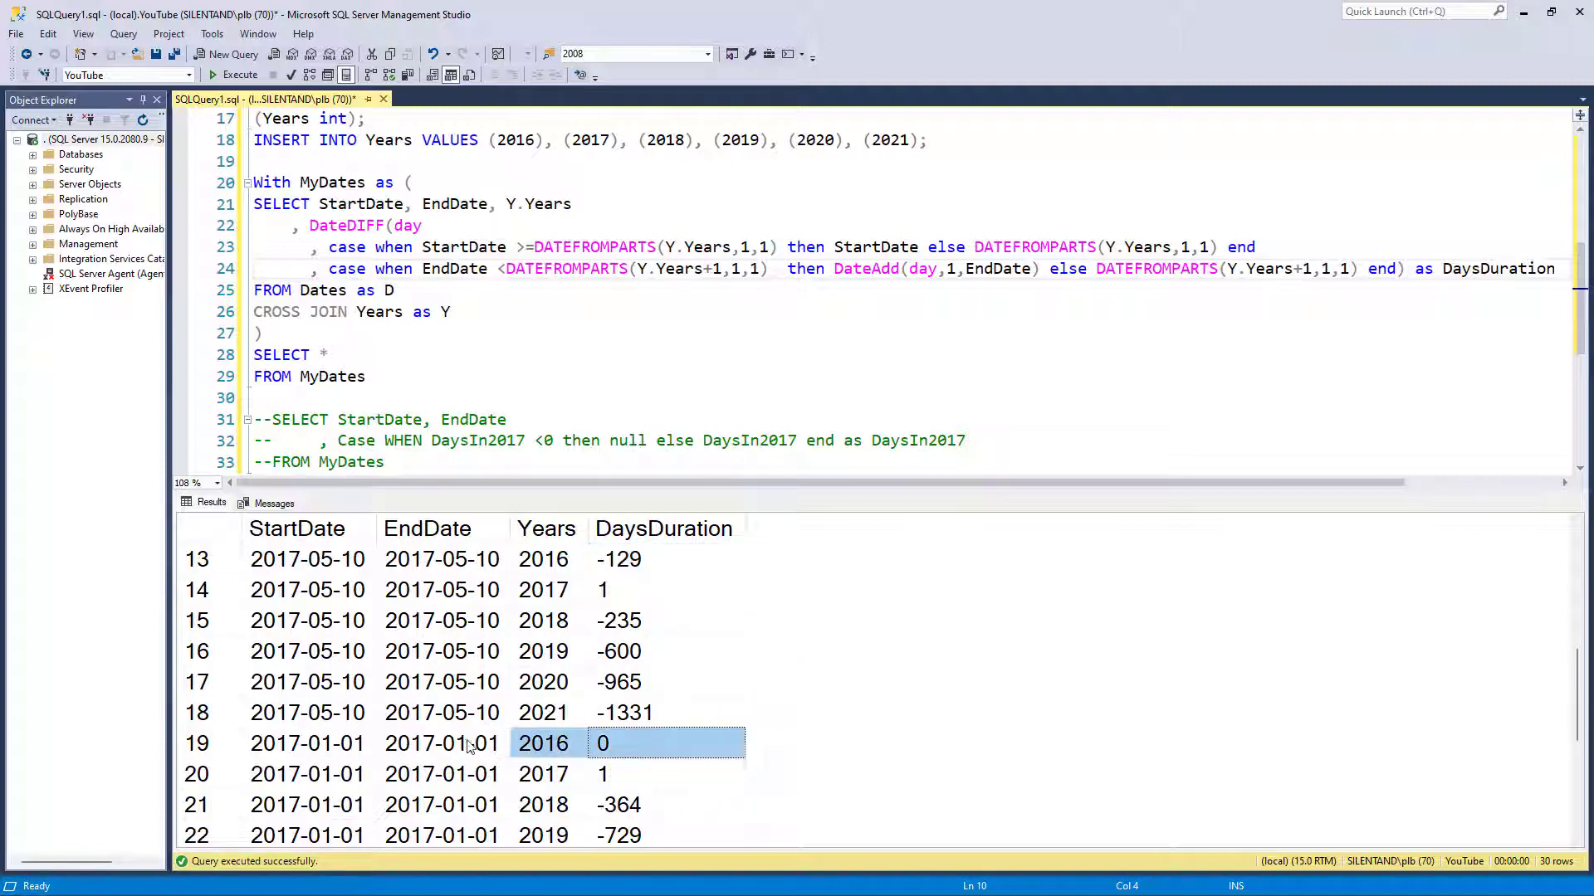
{"action": "left_click", "coordinate": [307, 742]}
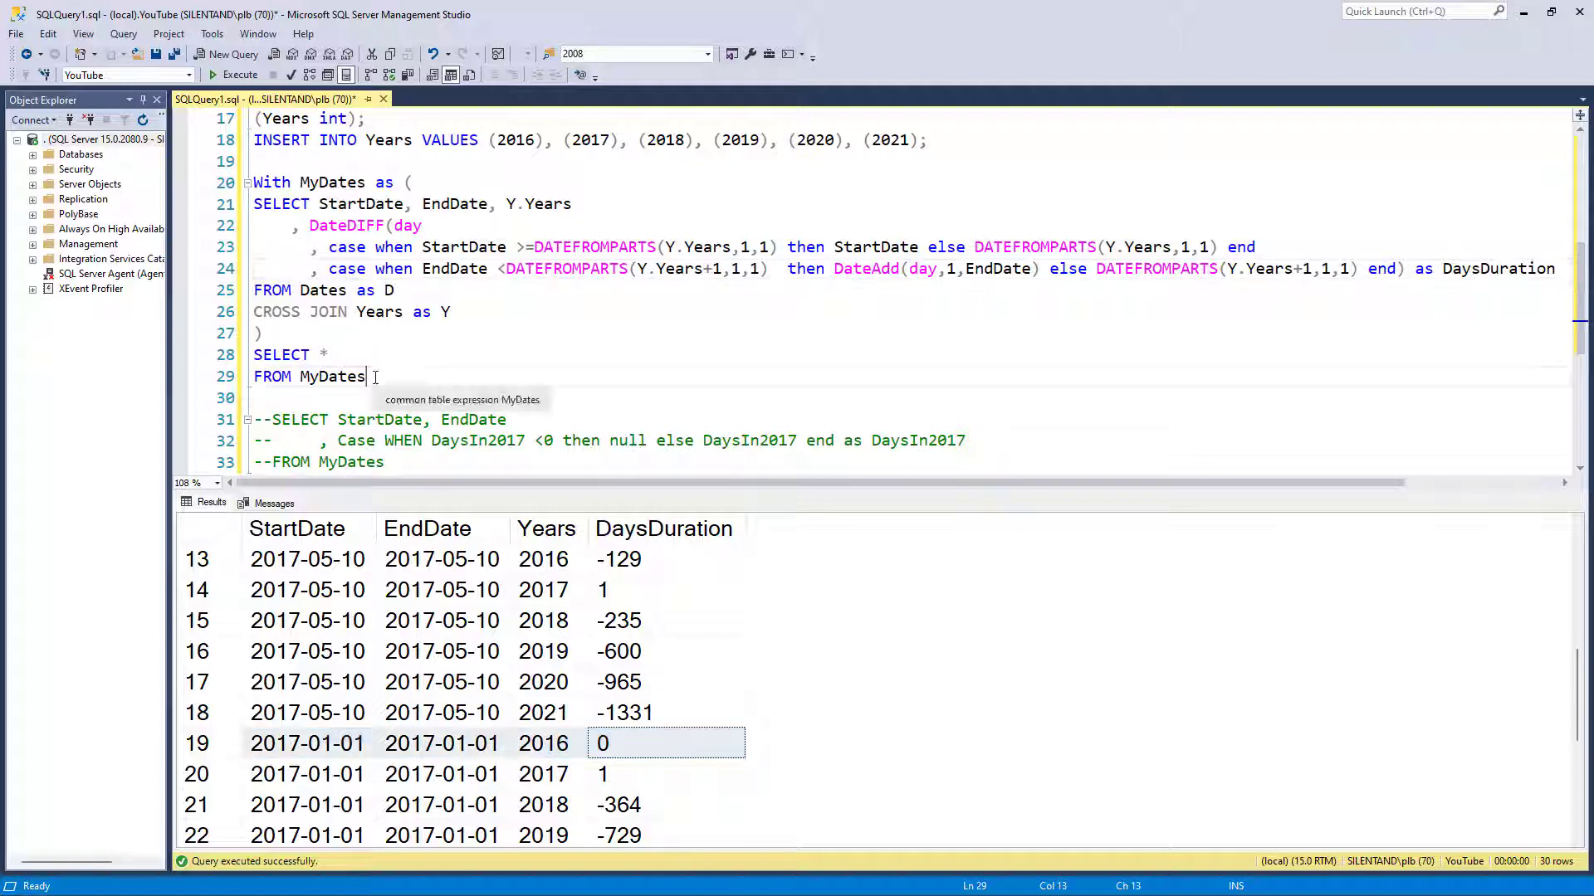
{"action": "type", "text": "WHERE D"}
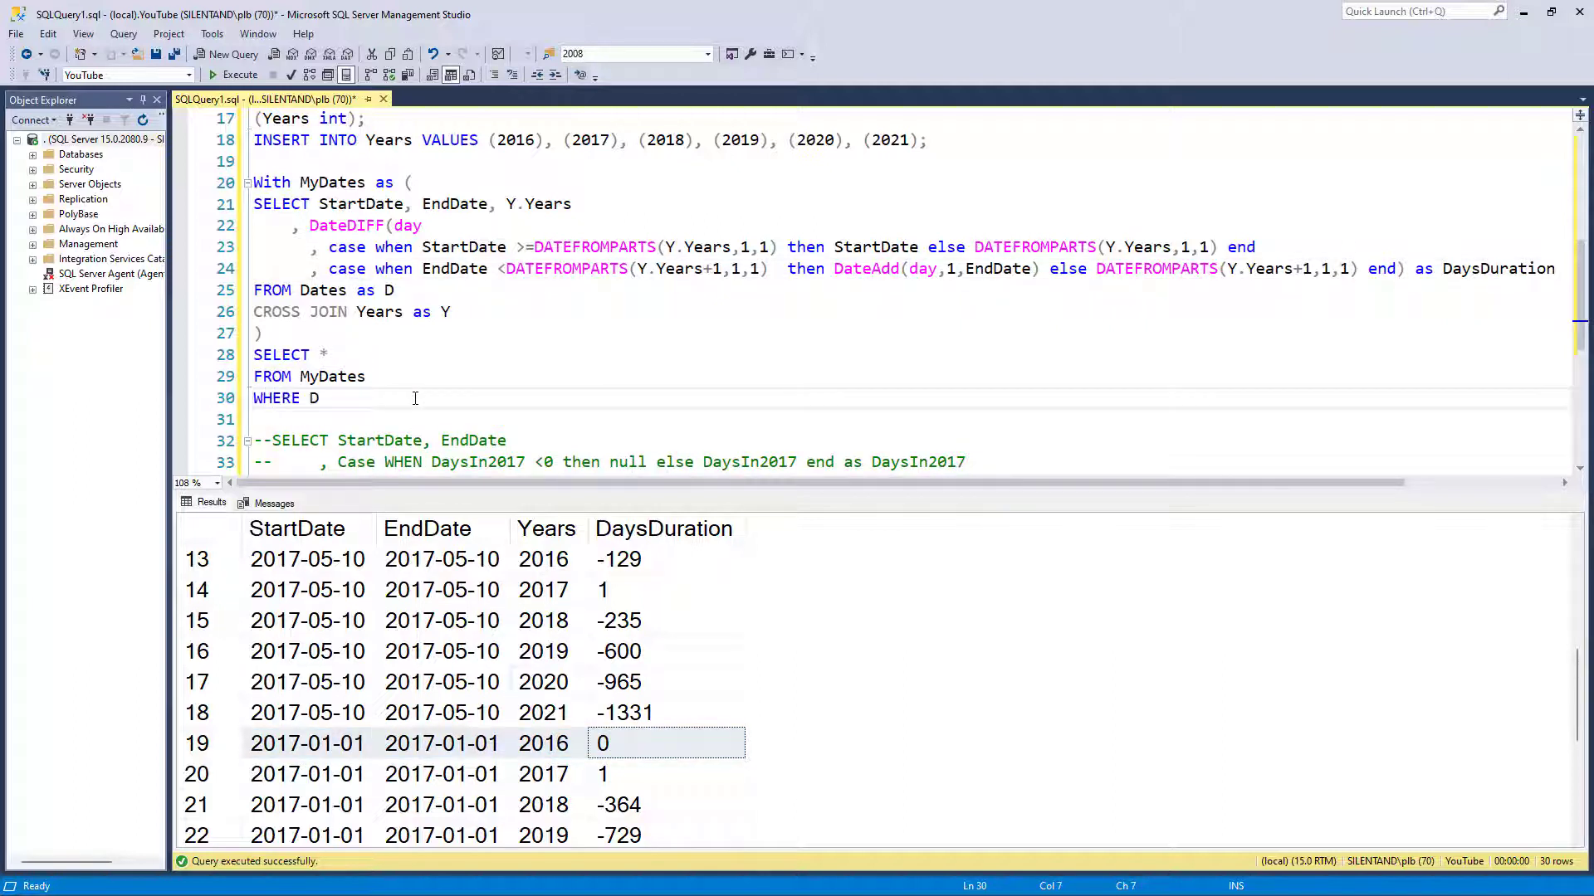
{"action": "type", "text": "aysDurati"}
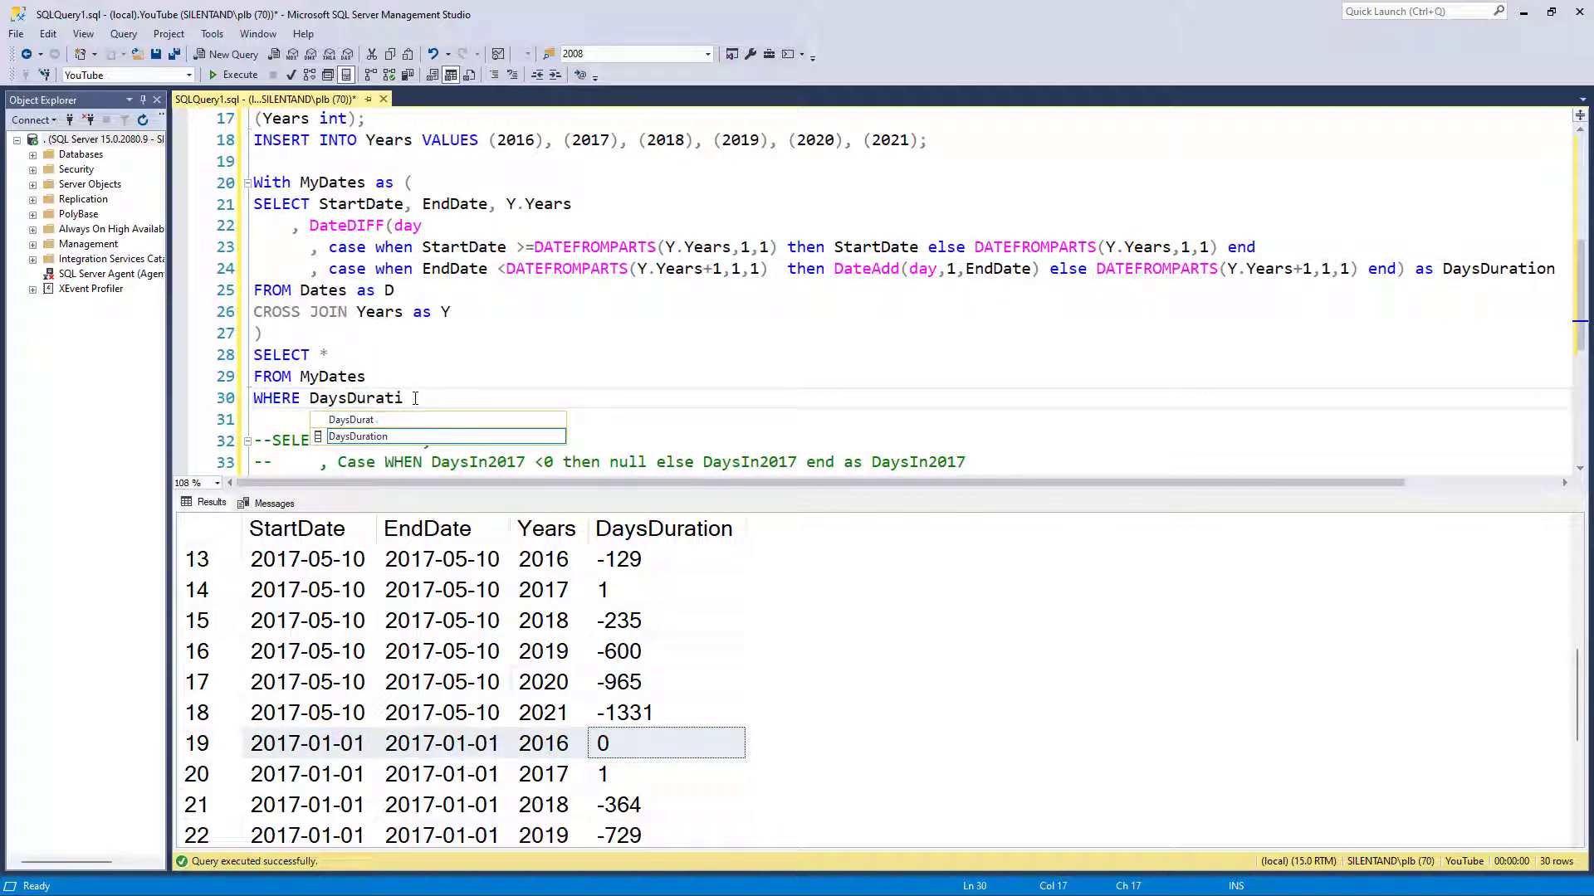
{"action": "key", "text": "Tab"}
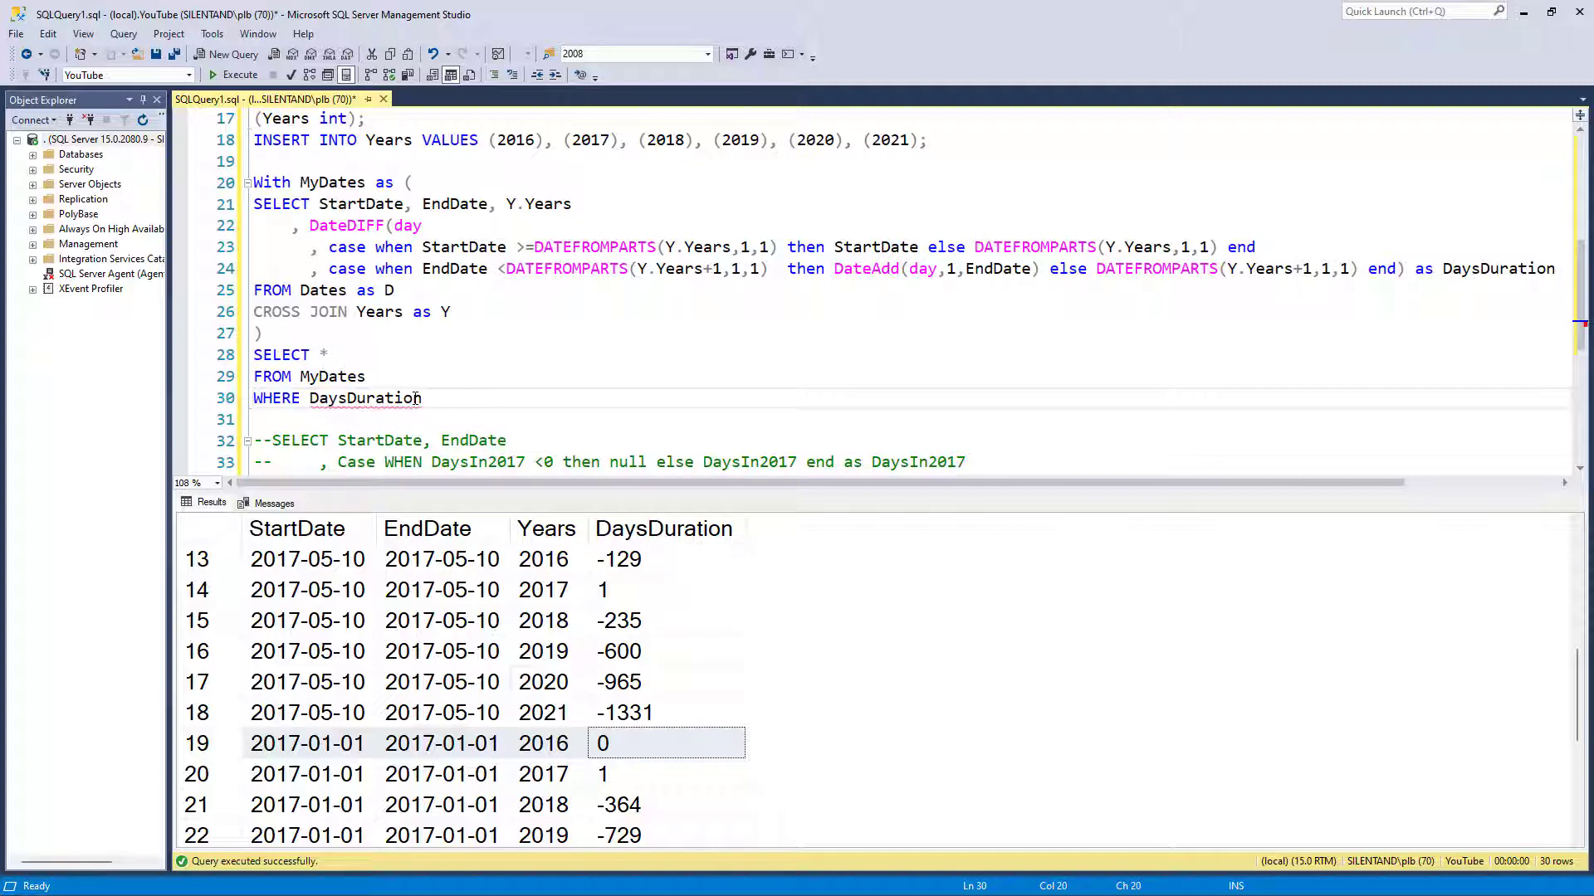
{"action": "type", "text": "> 0"}
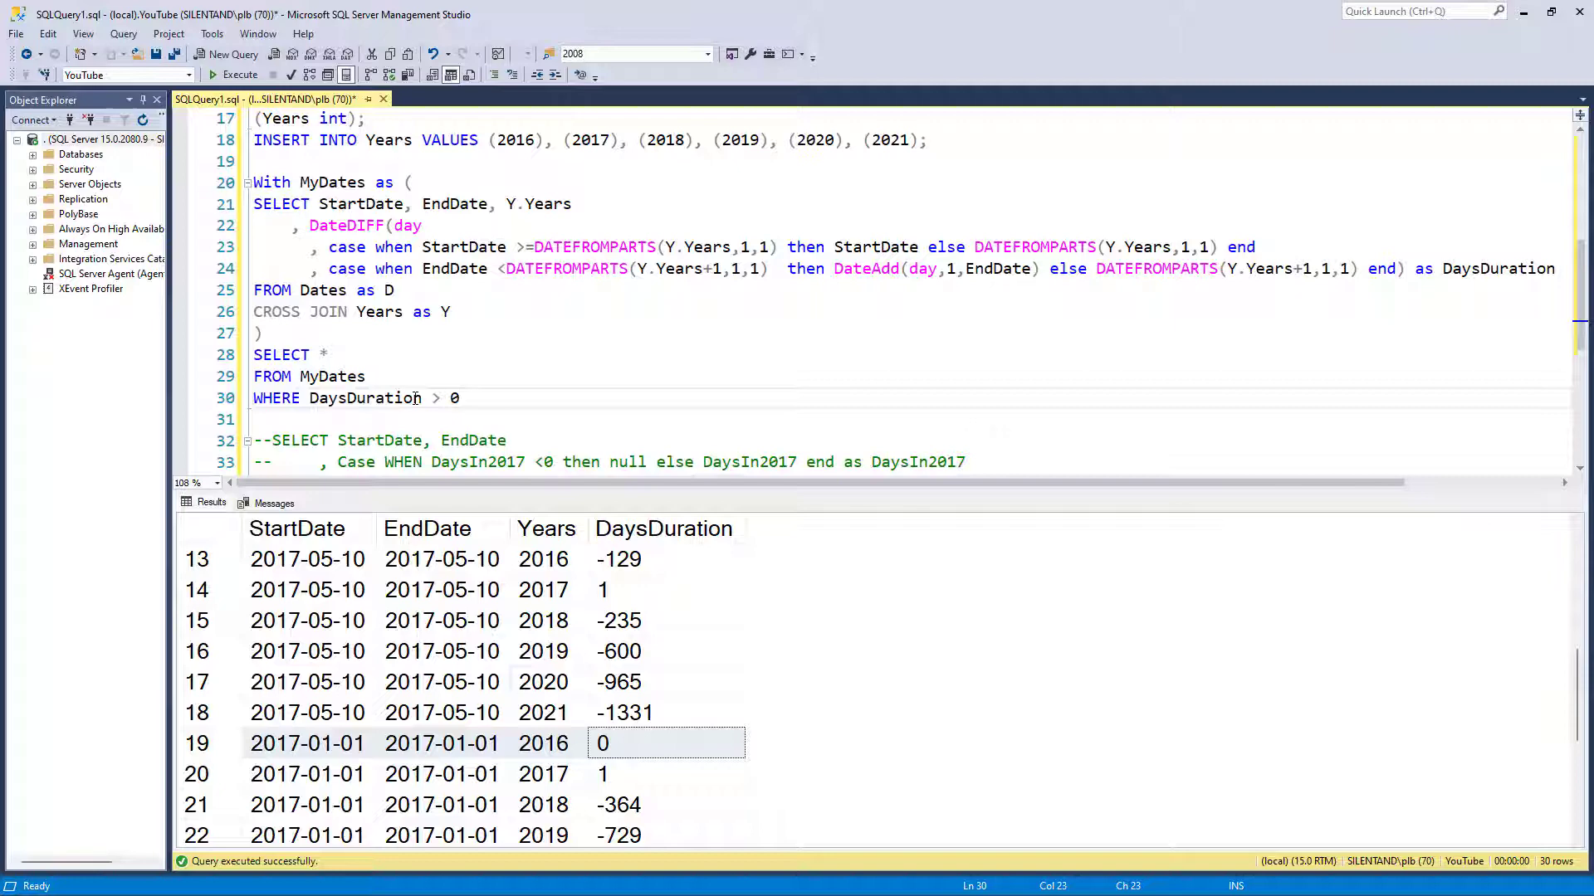
{"action": "left_click", "coordinate": [235, 74]}
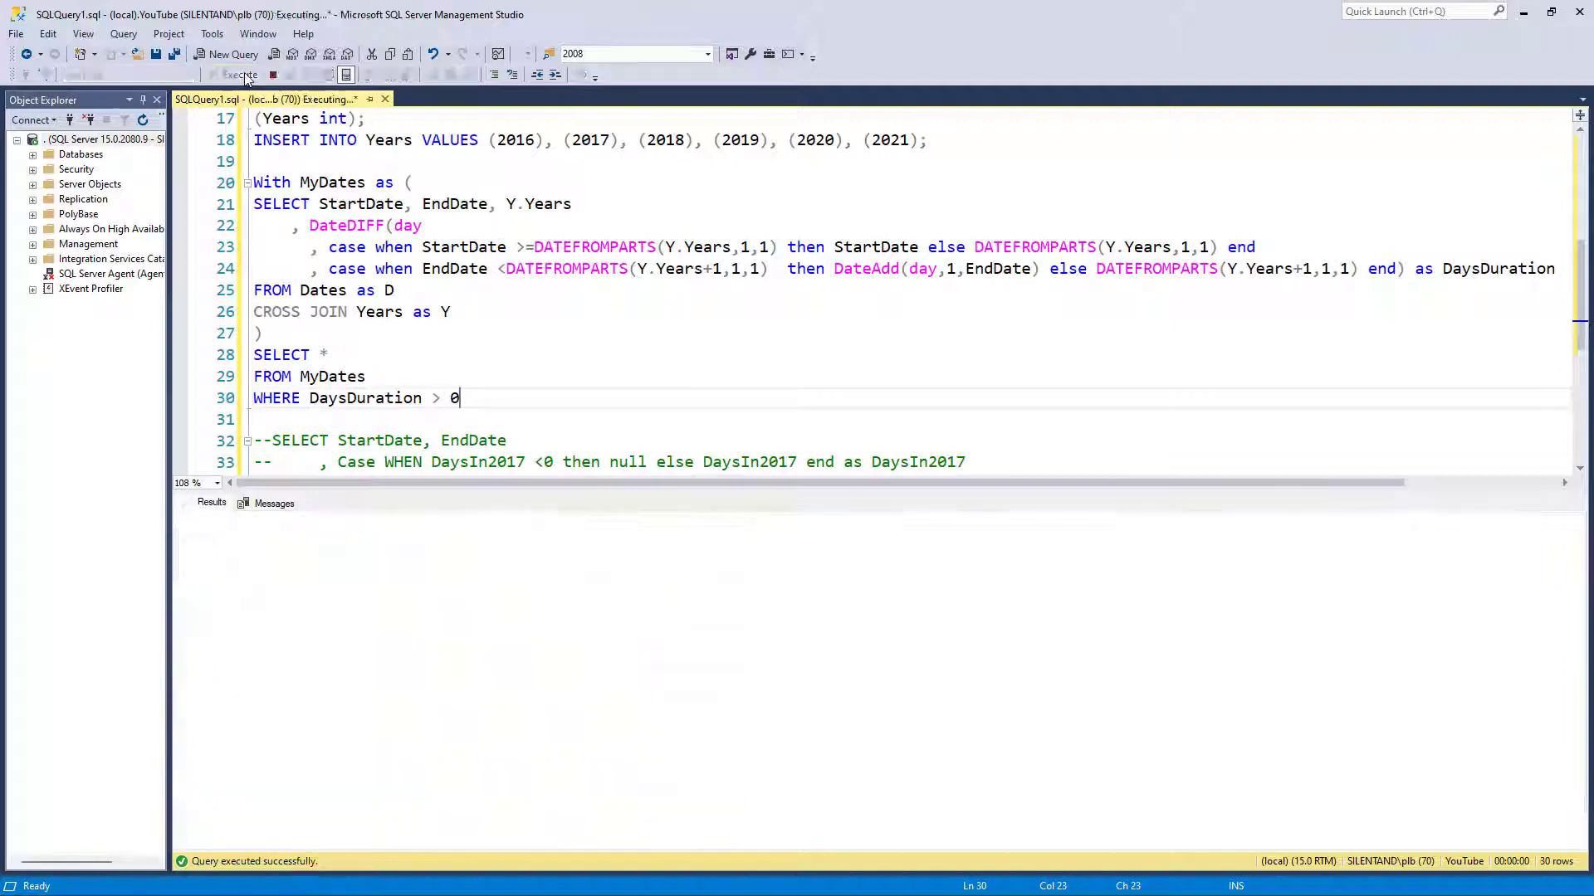
{"action": "left_click", "coordinate": [234, 73]}
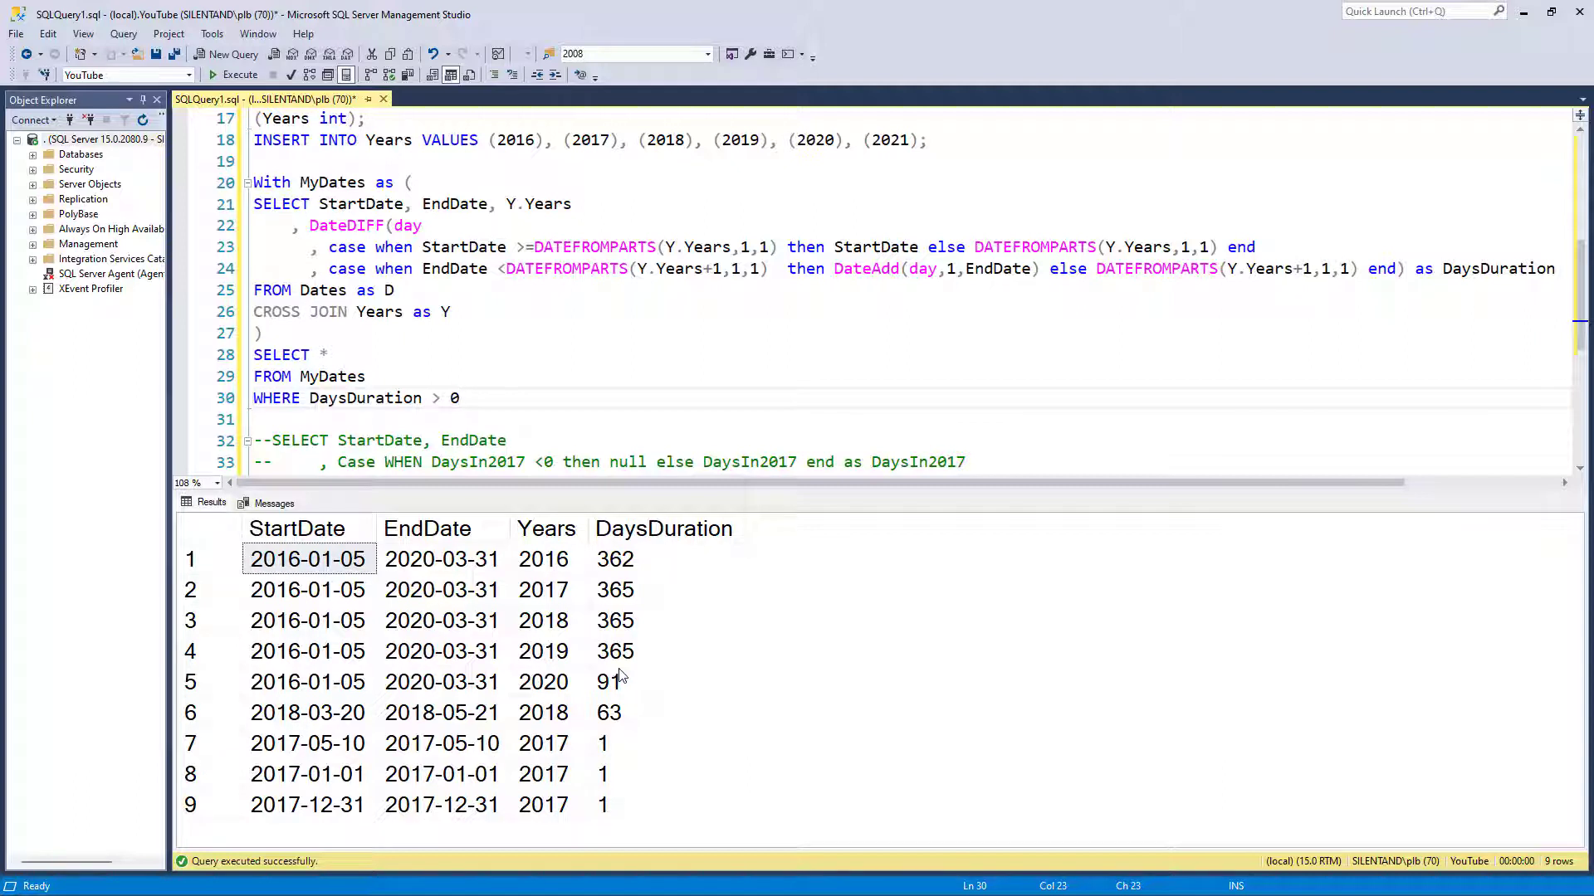
{"action": "mouse_move", "coordinate": [480, 516]}
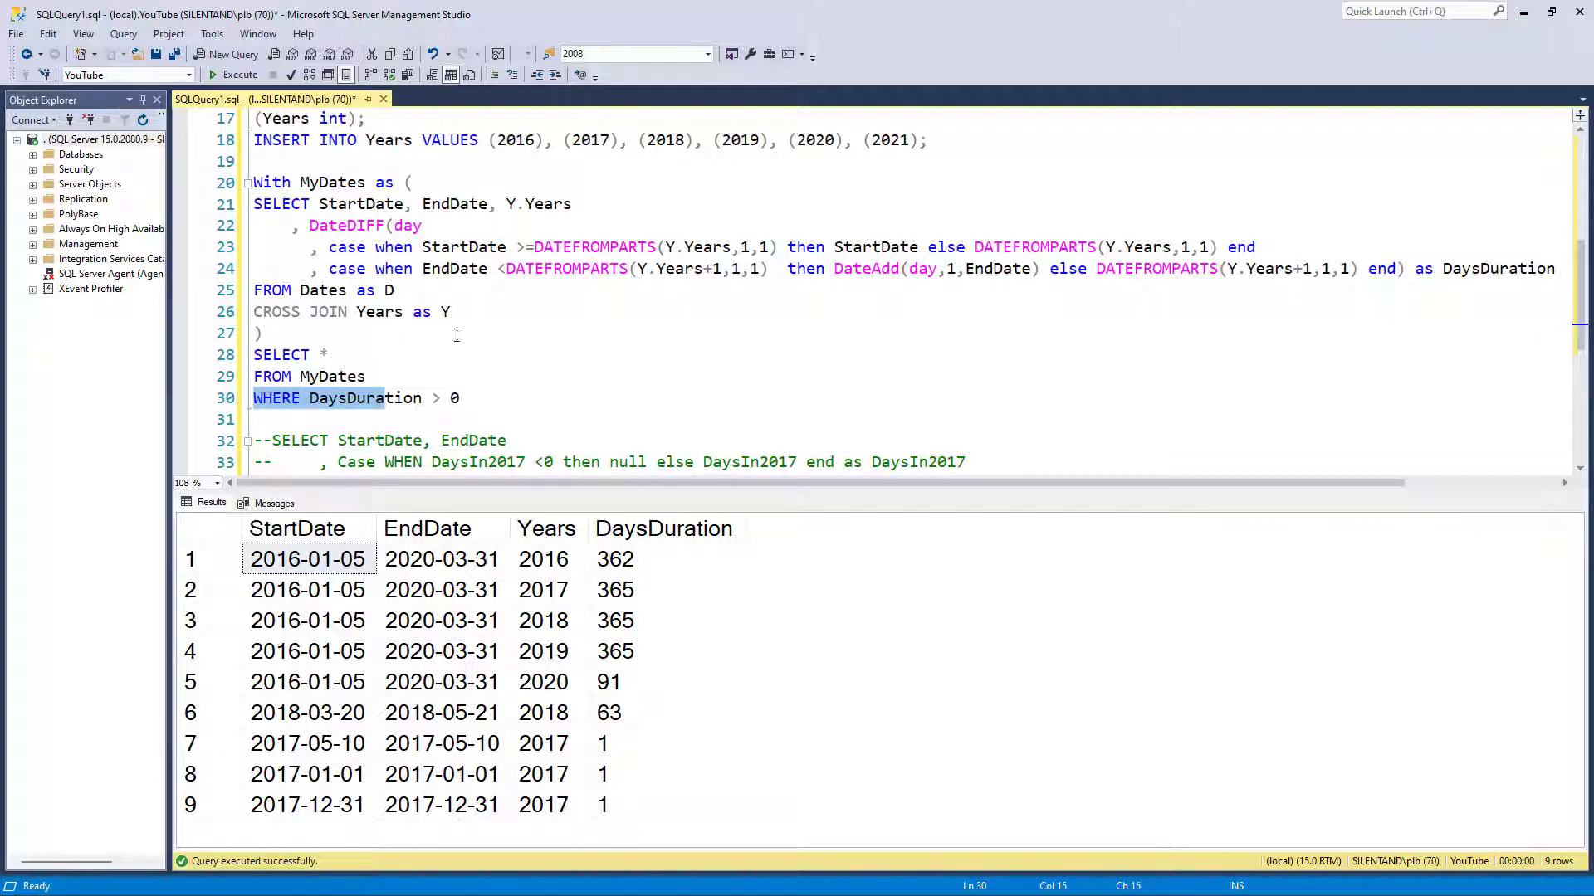
{"action": "left_click", "coordinate": [450, 313]}
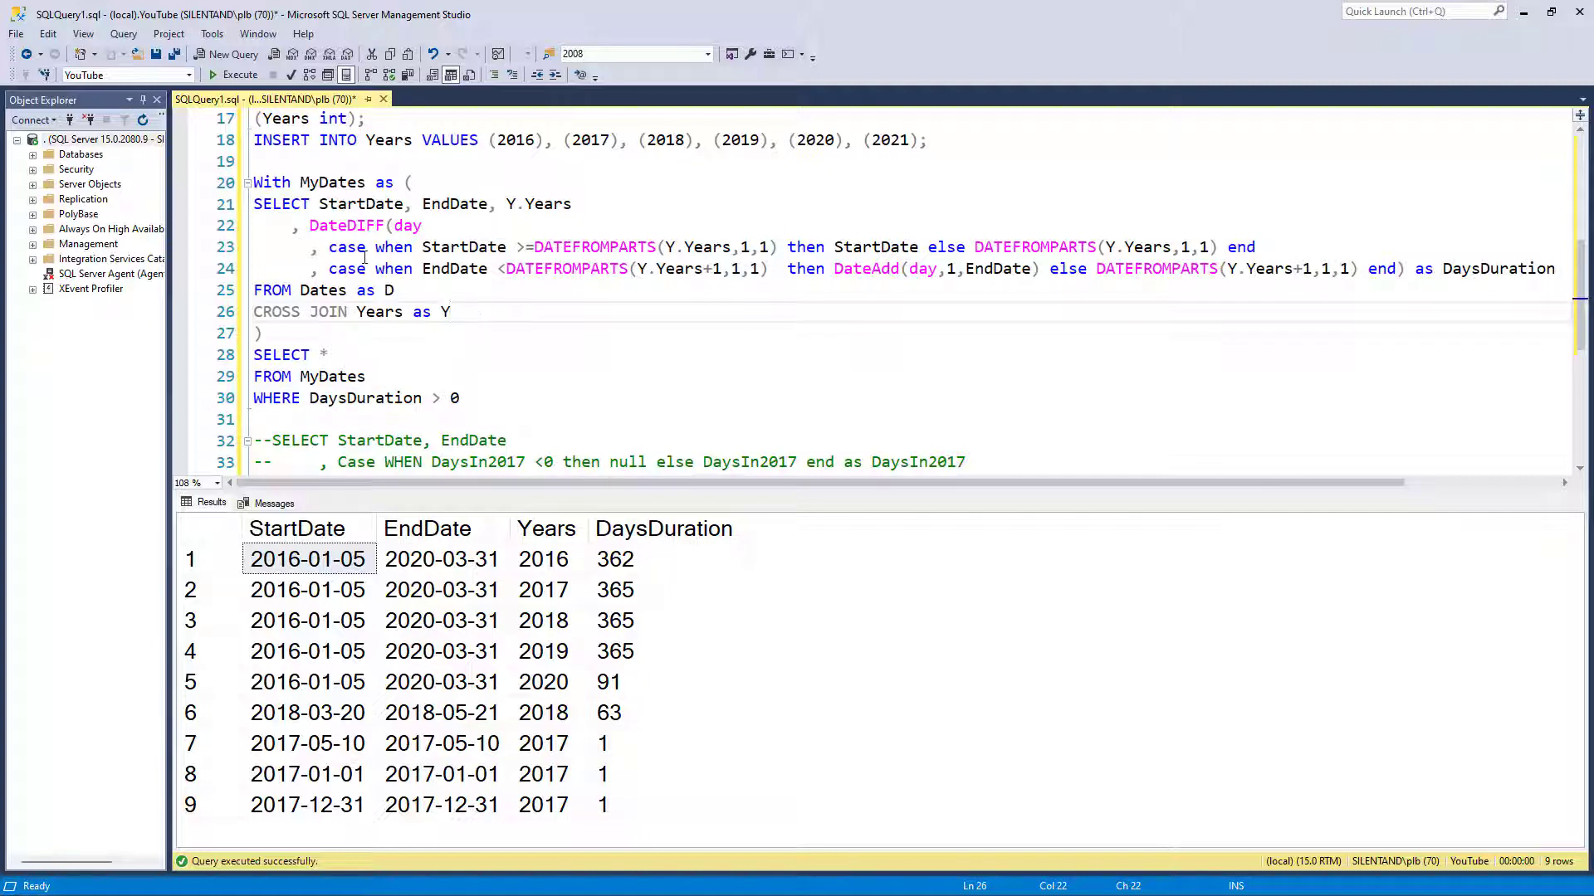
{"action": "type", "text": "WHERE"}
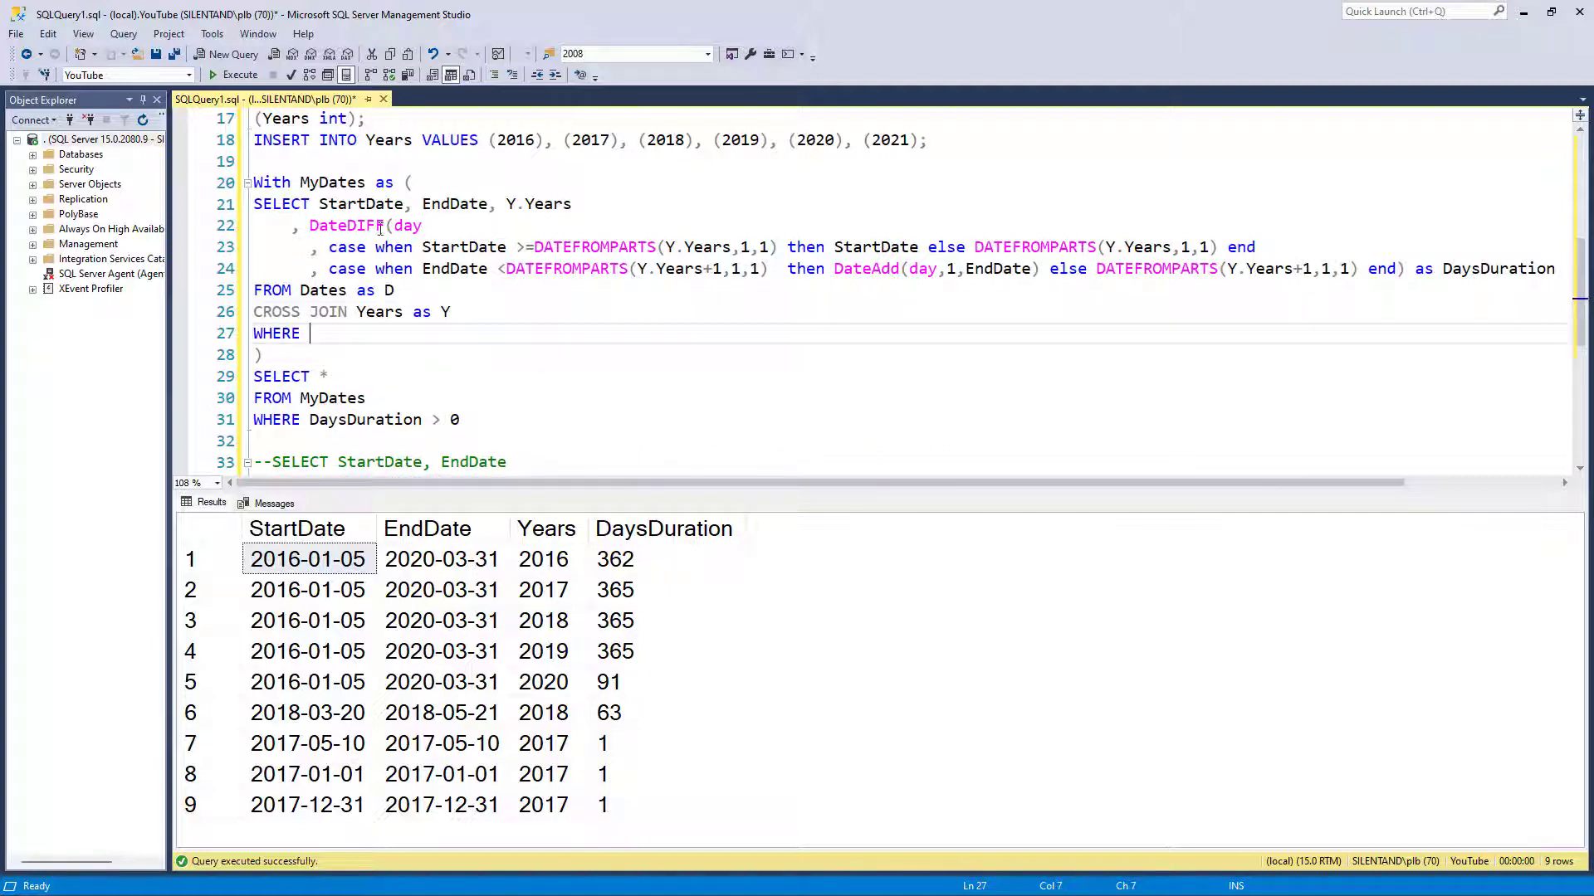
{"action": "left_click_drag", "start_coordinate": [310, 226], "coordinate": [1398, 268]}
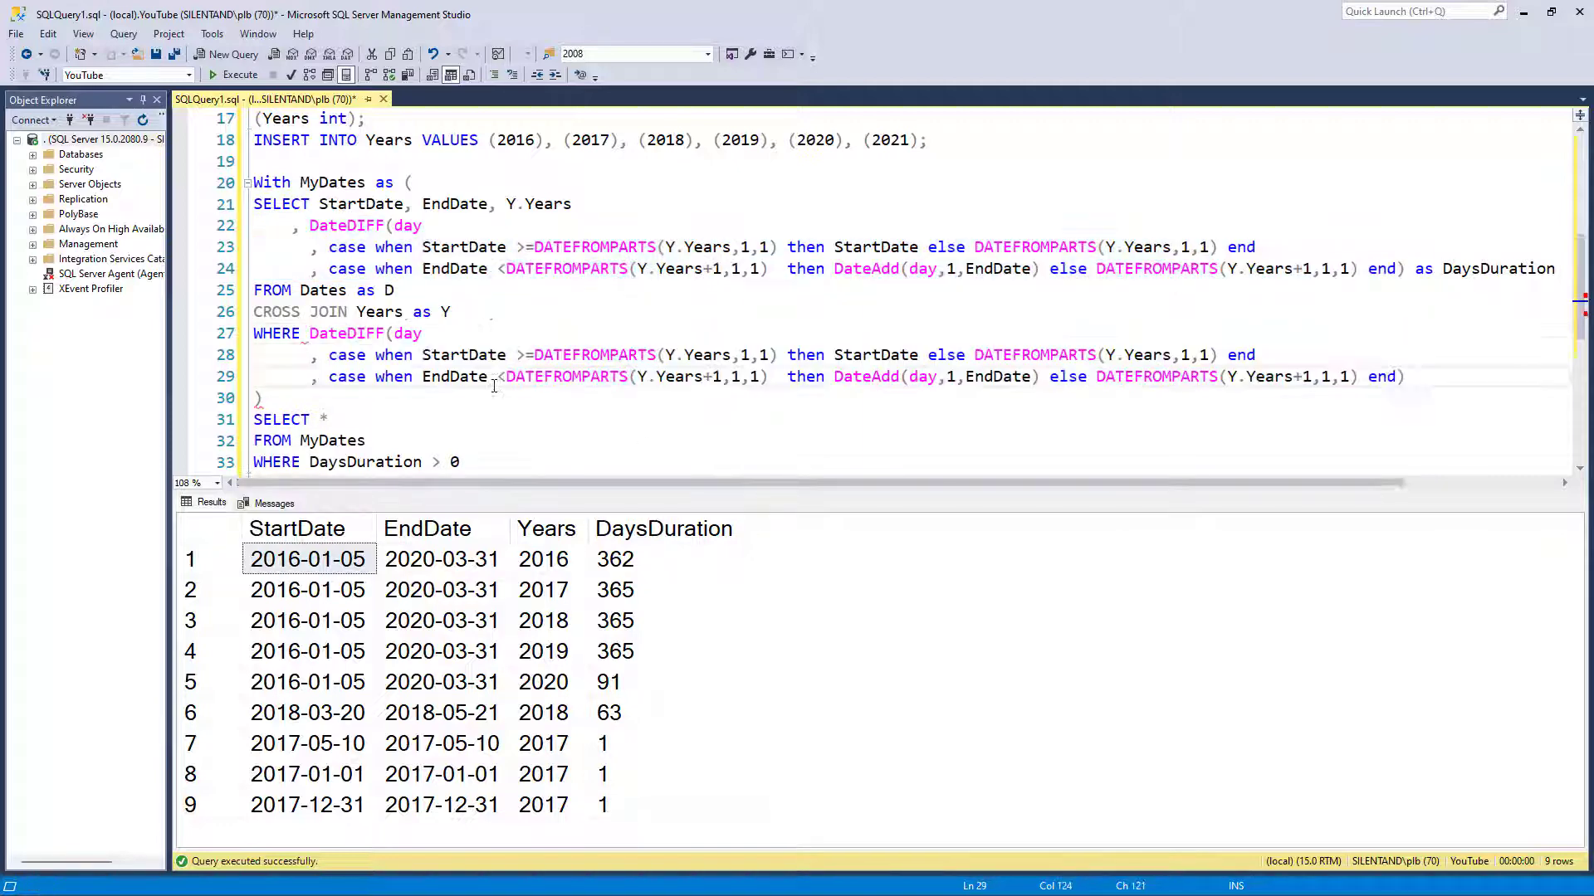
{"action": "type", "text": "> 0"}
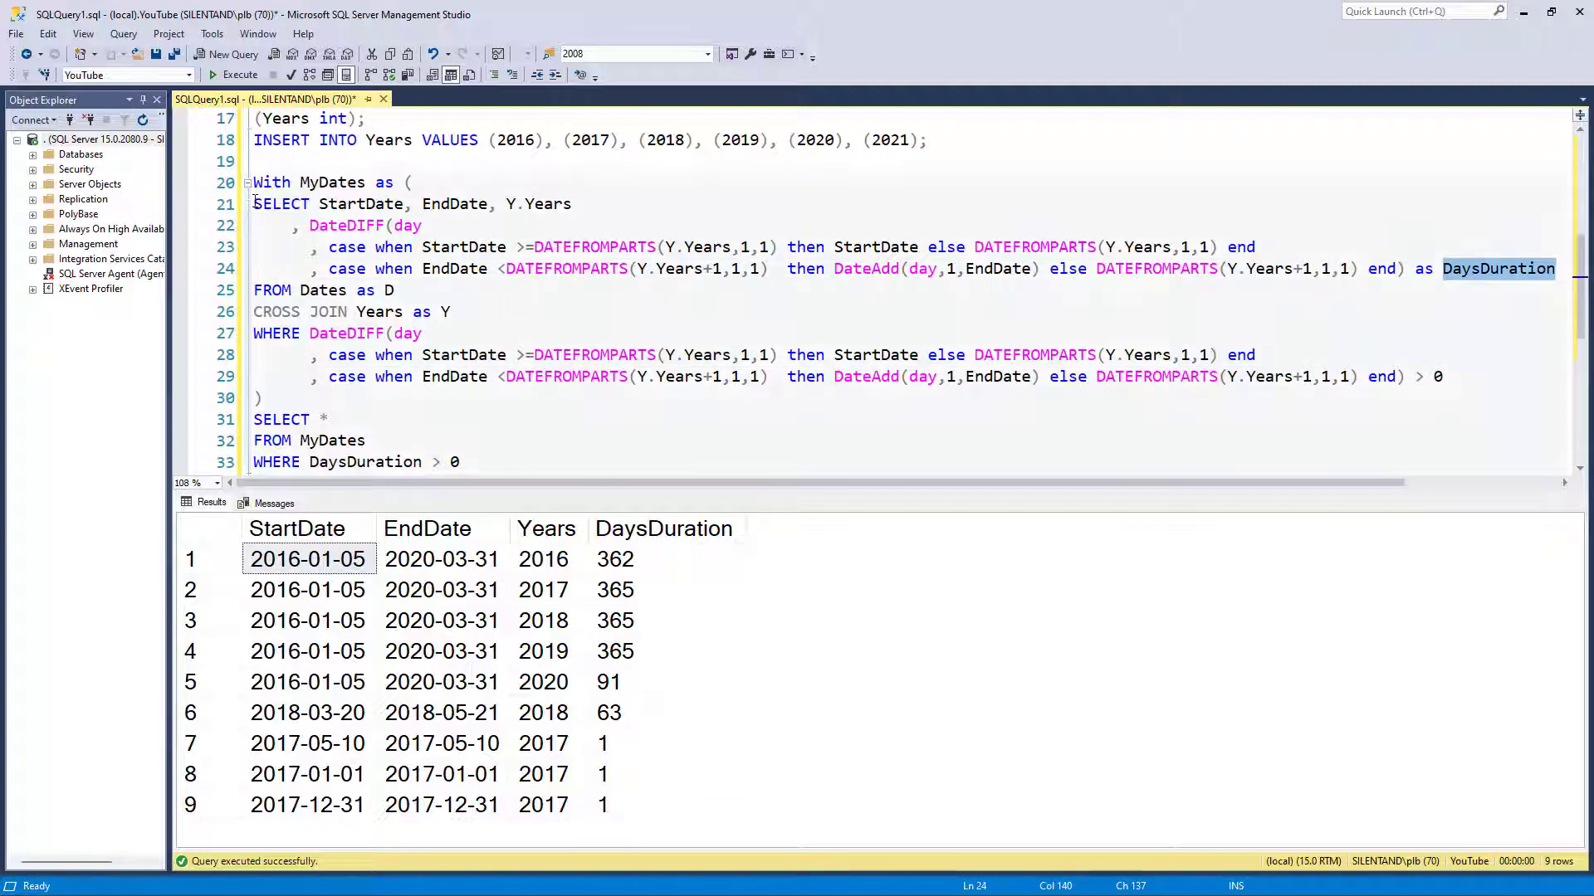
{"action": "left_click_drag", "start_coordinate": [252, 203], "coordinate": [1543, 268]}
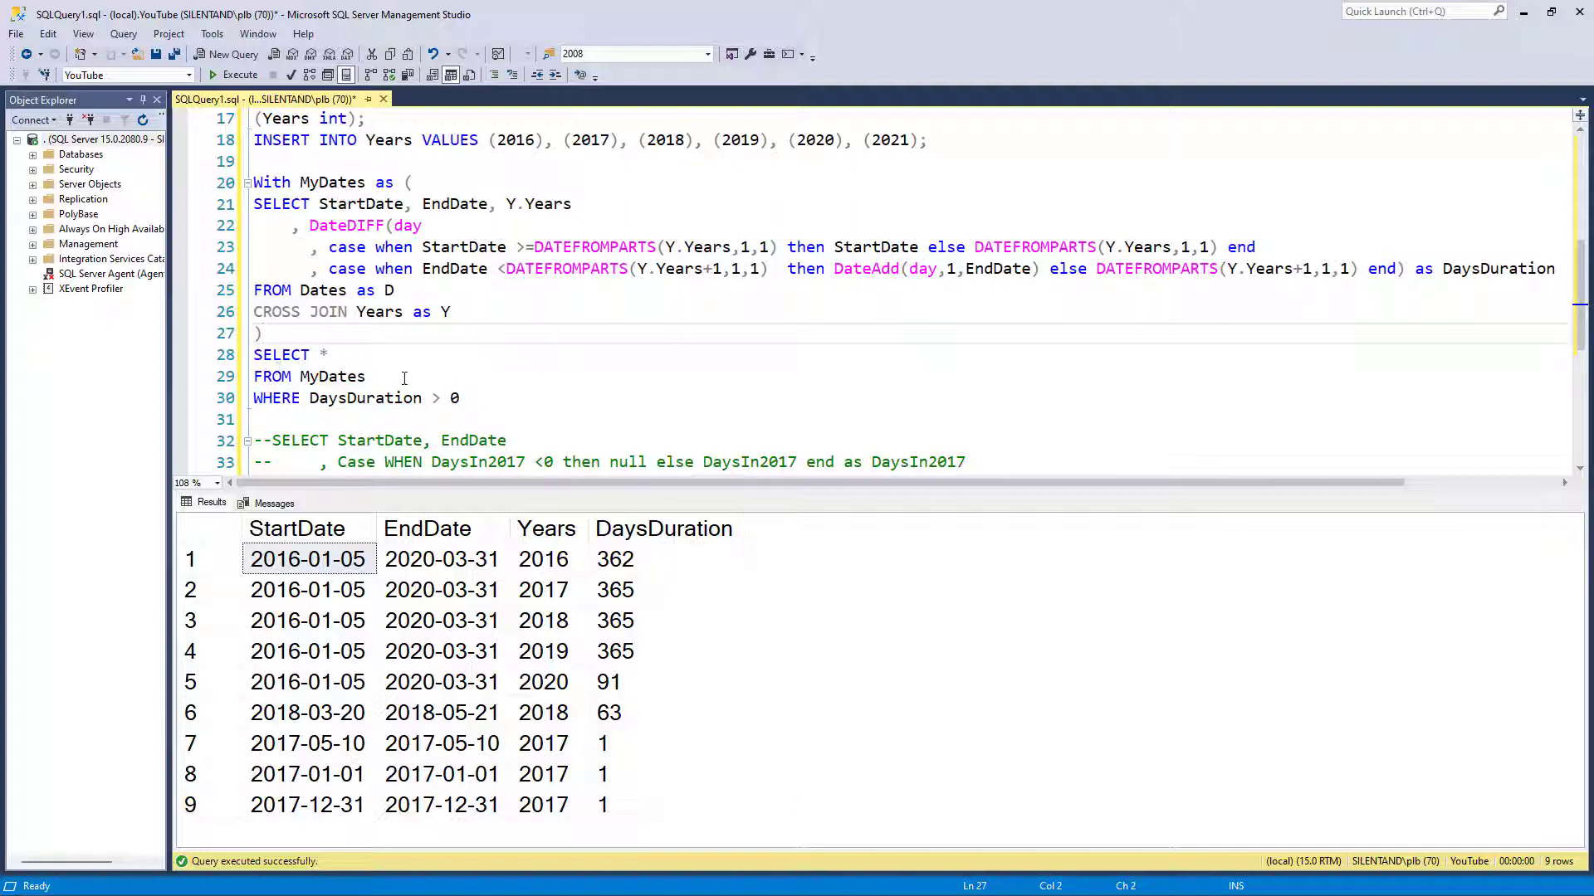
Wrap the filtered SELECT as CTE MyDates2 and select everything from MyDates2
{"action": "type", "text": ","}
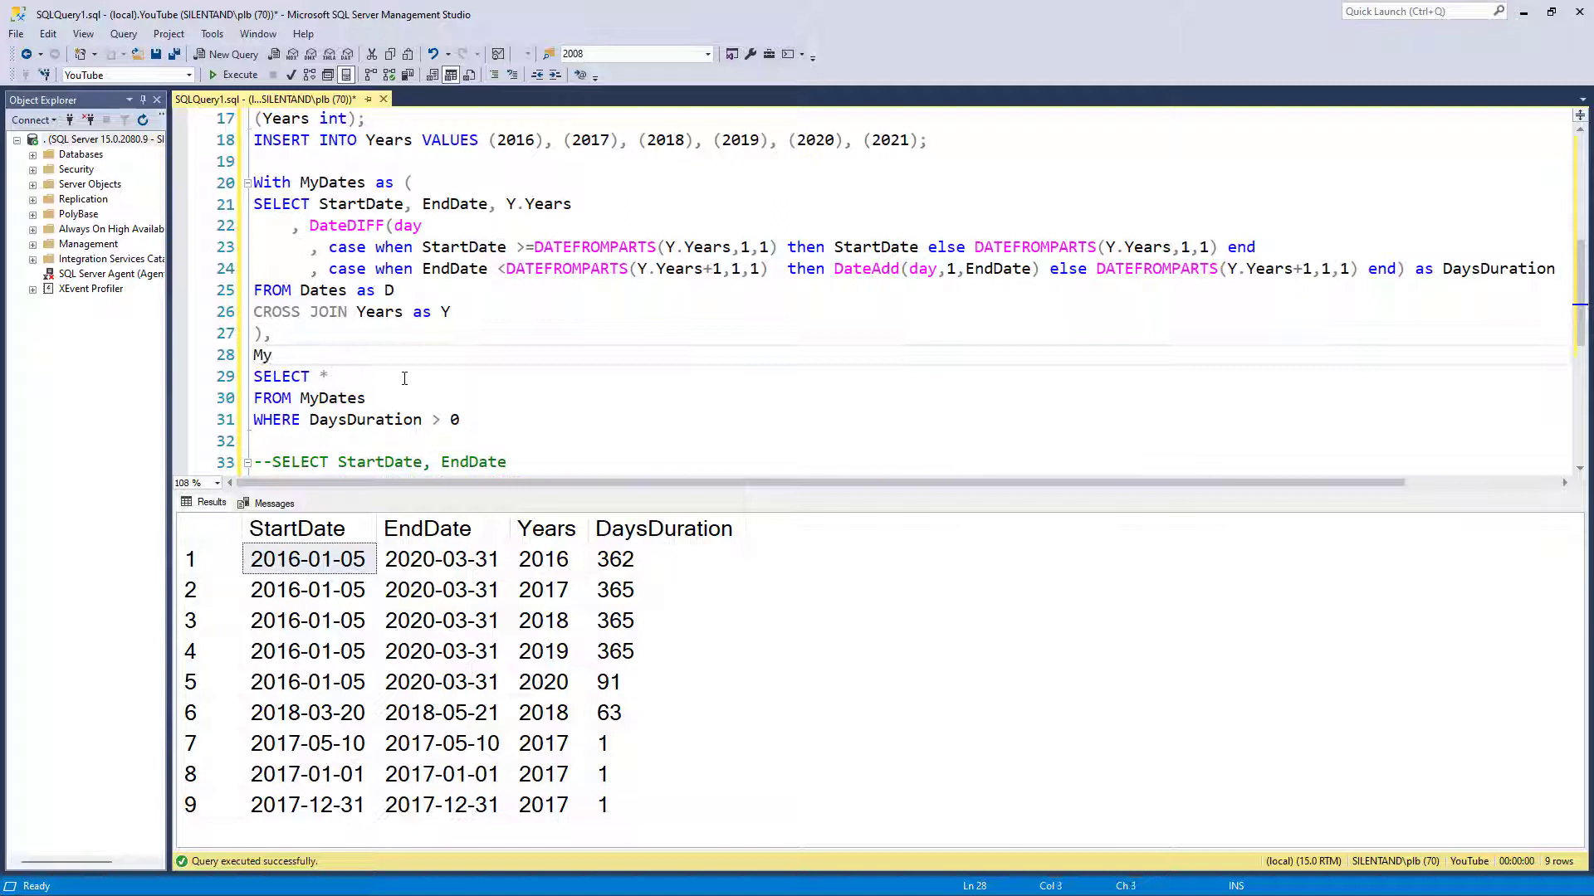
{"action": "type", "text": "Dates2 as ("}
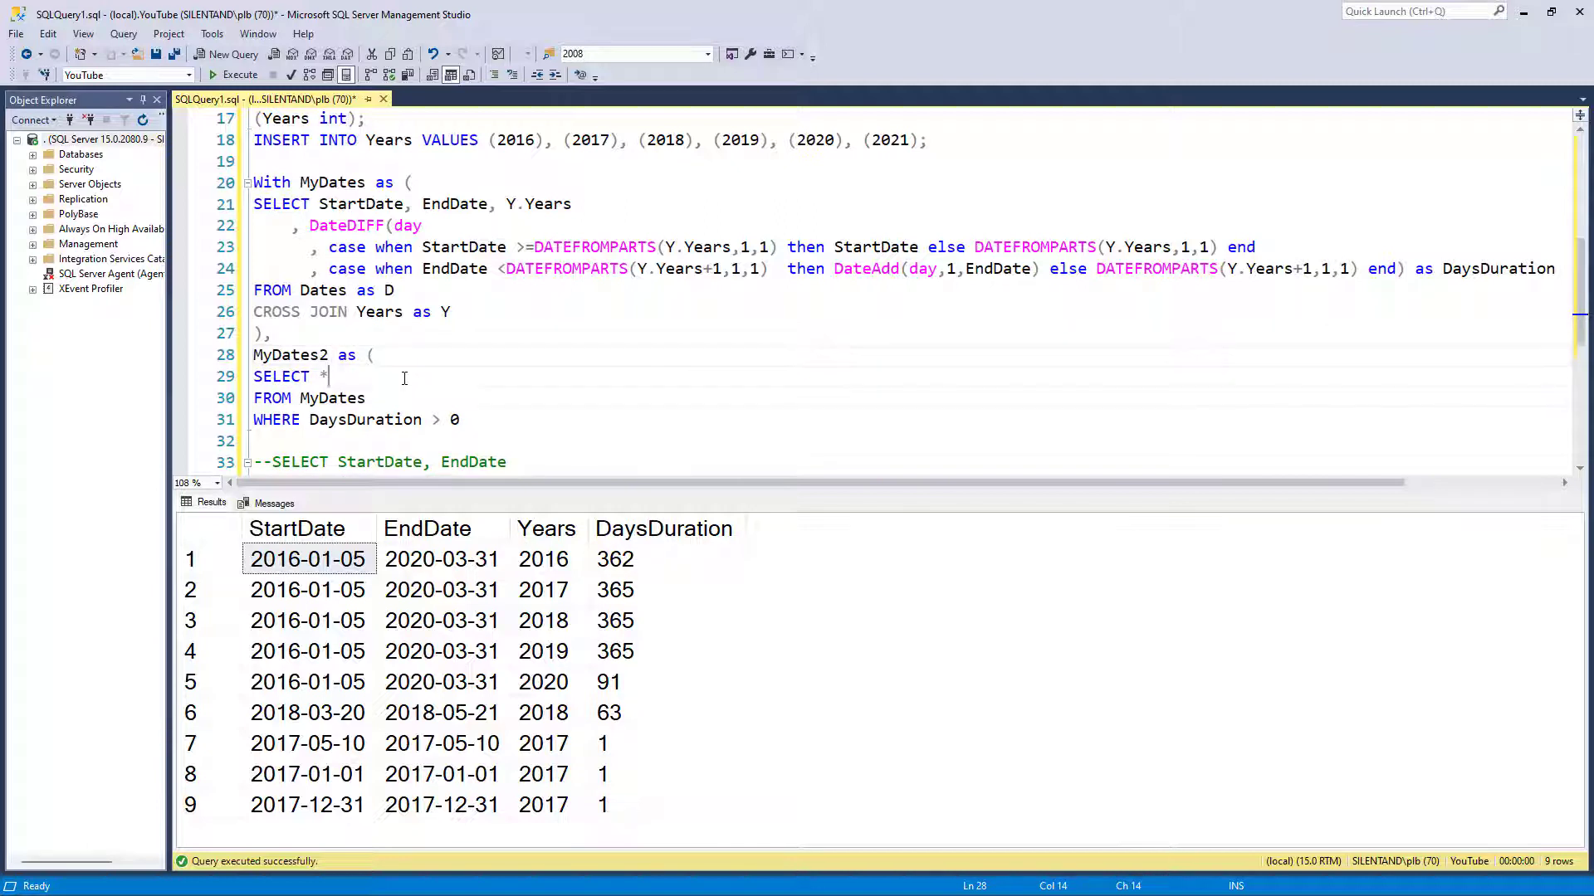
{"action": "type", "text": ")"}
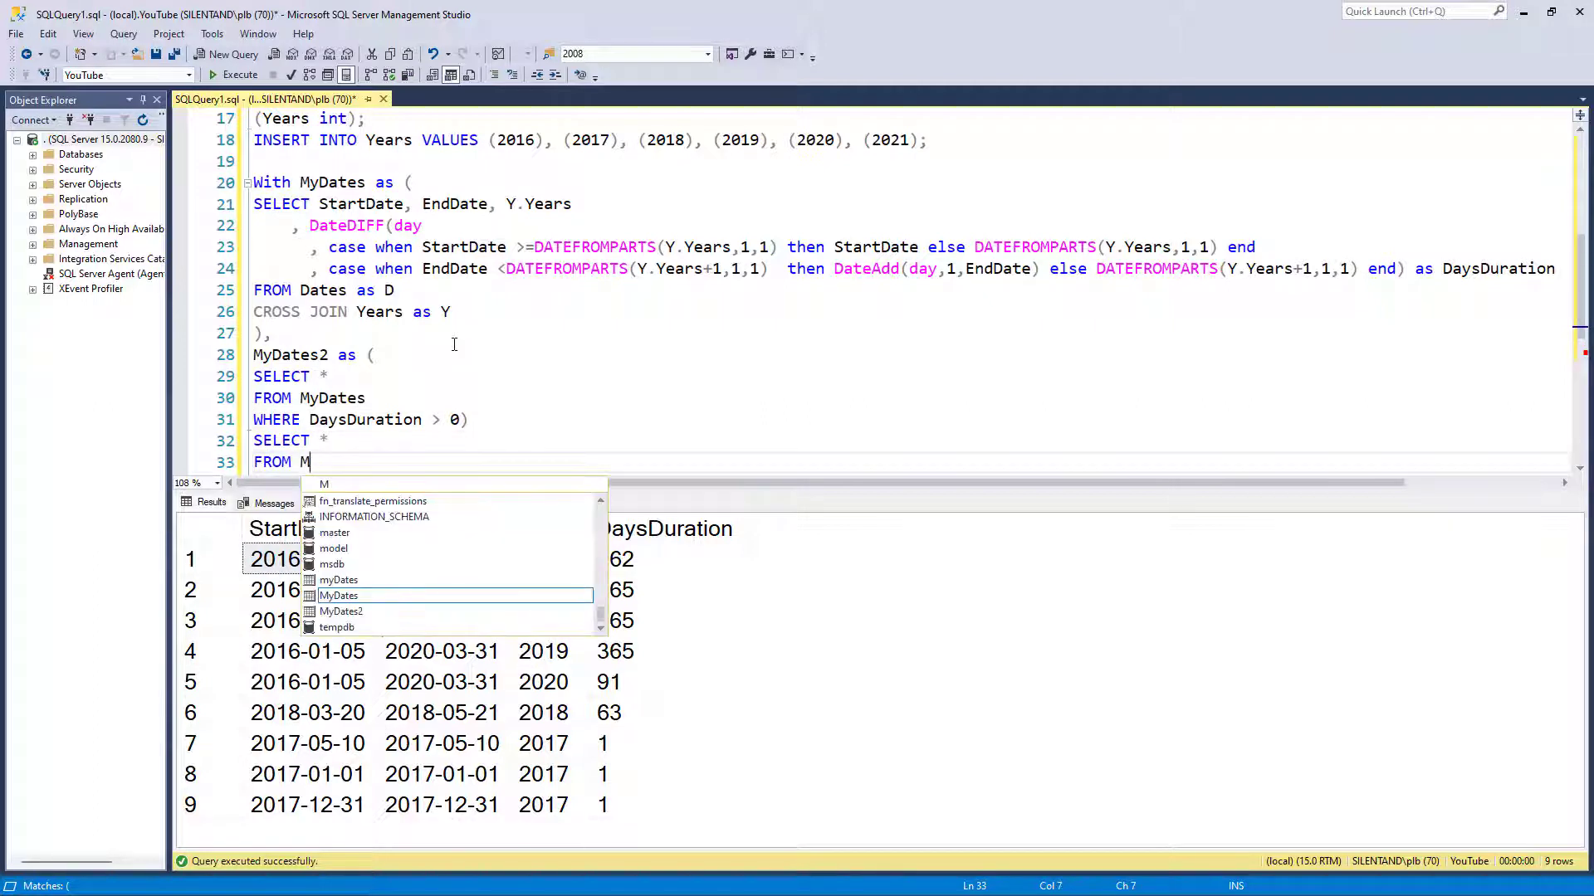
{"action": "type", "text": "Dates2"}
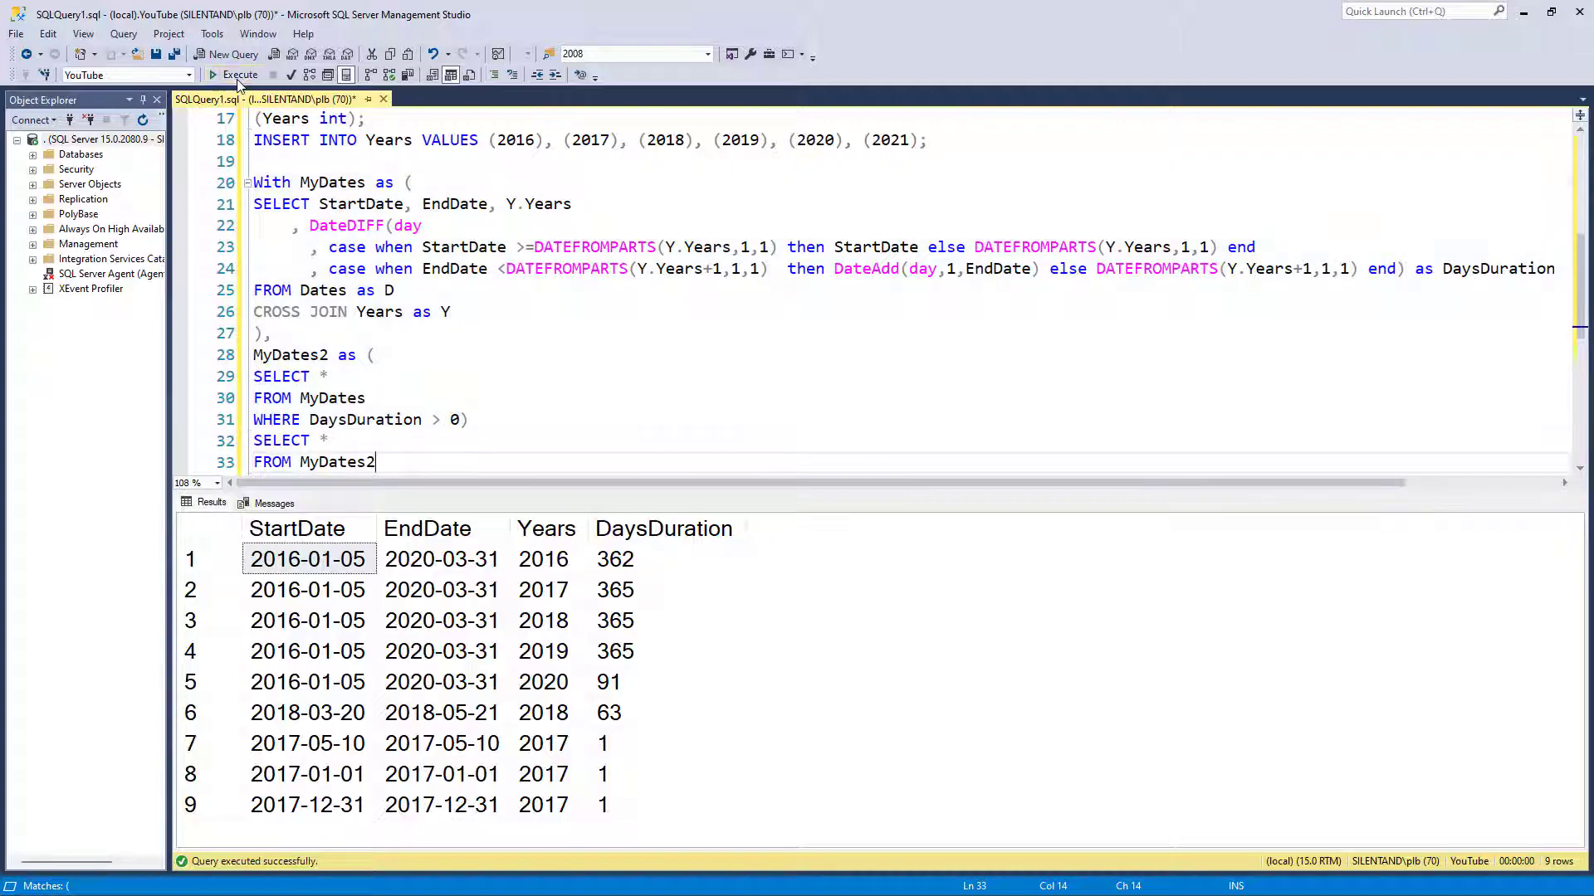
{"action": "scroll", "scroll_direction": "down", "scroll_amount": 3}
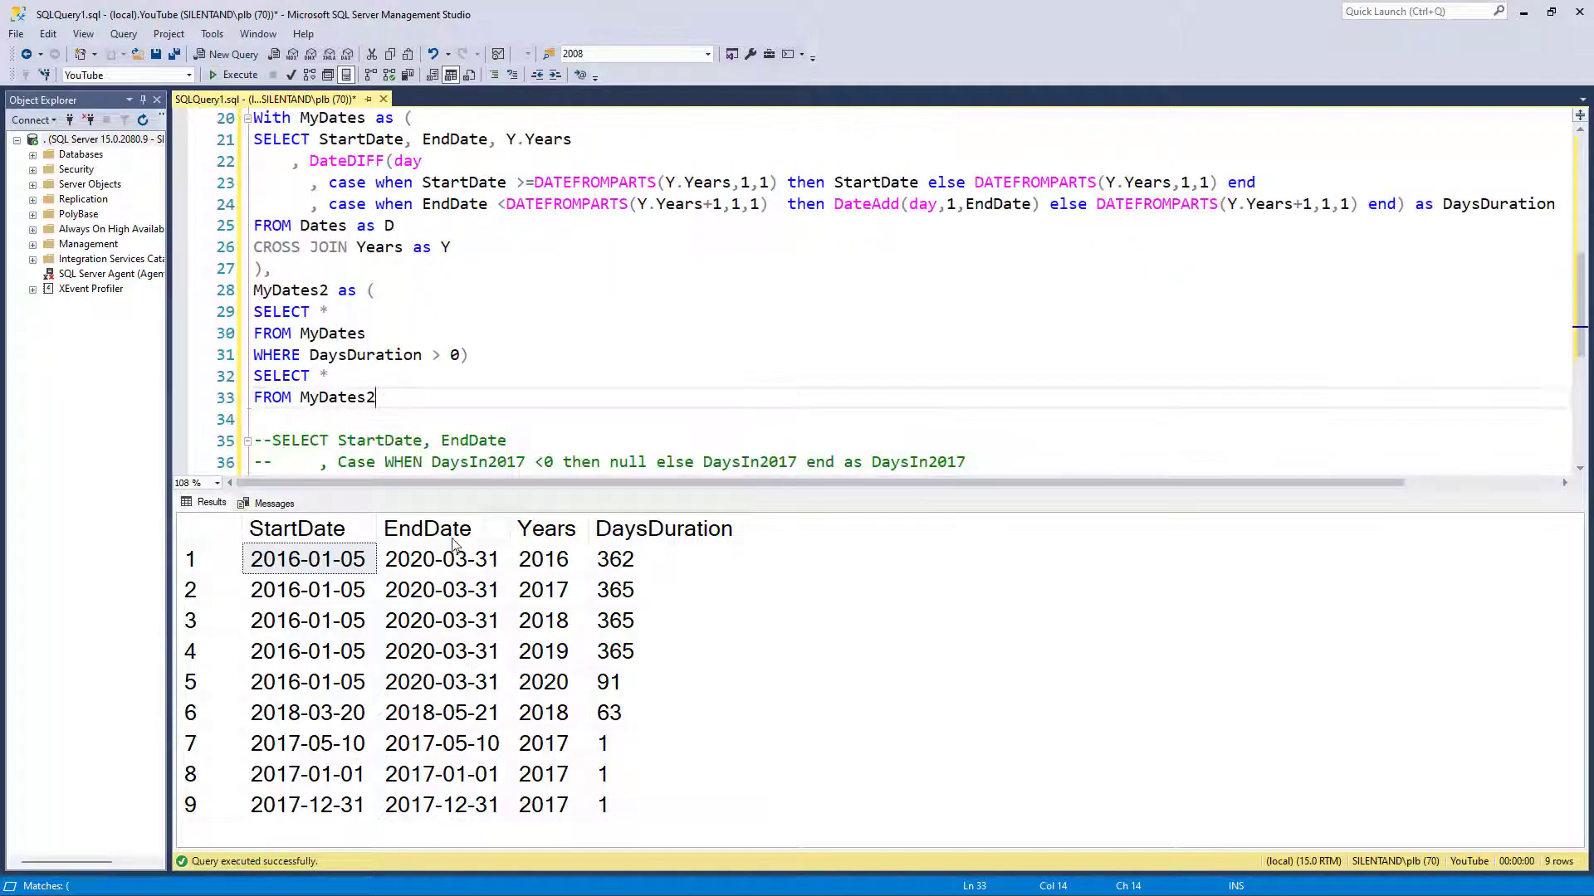
{"action": "left_click", "coordinate": [546, 528]}
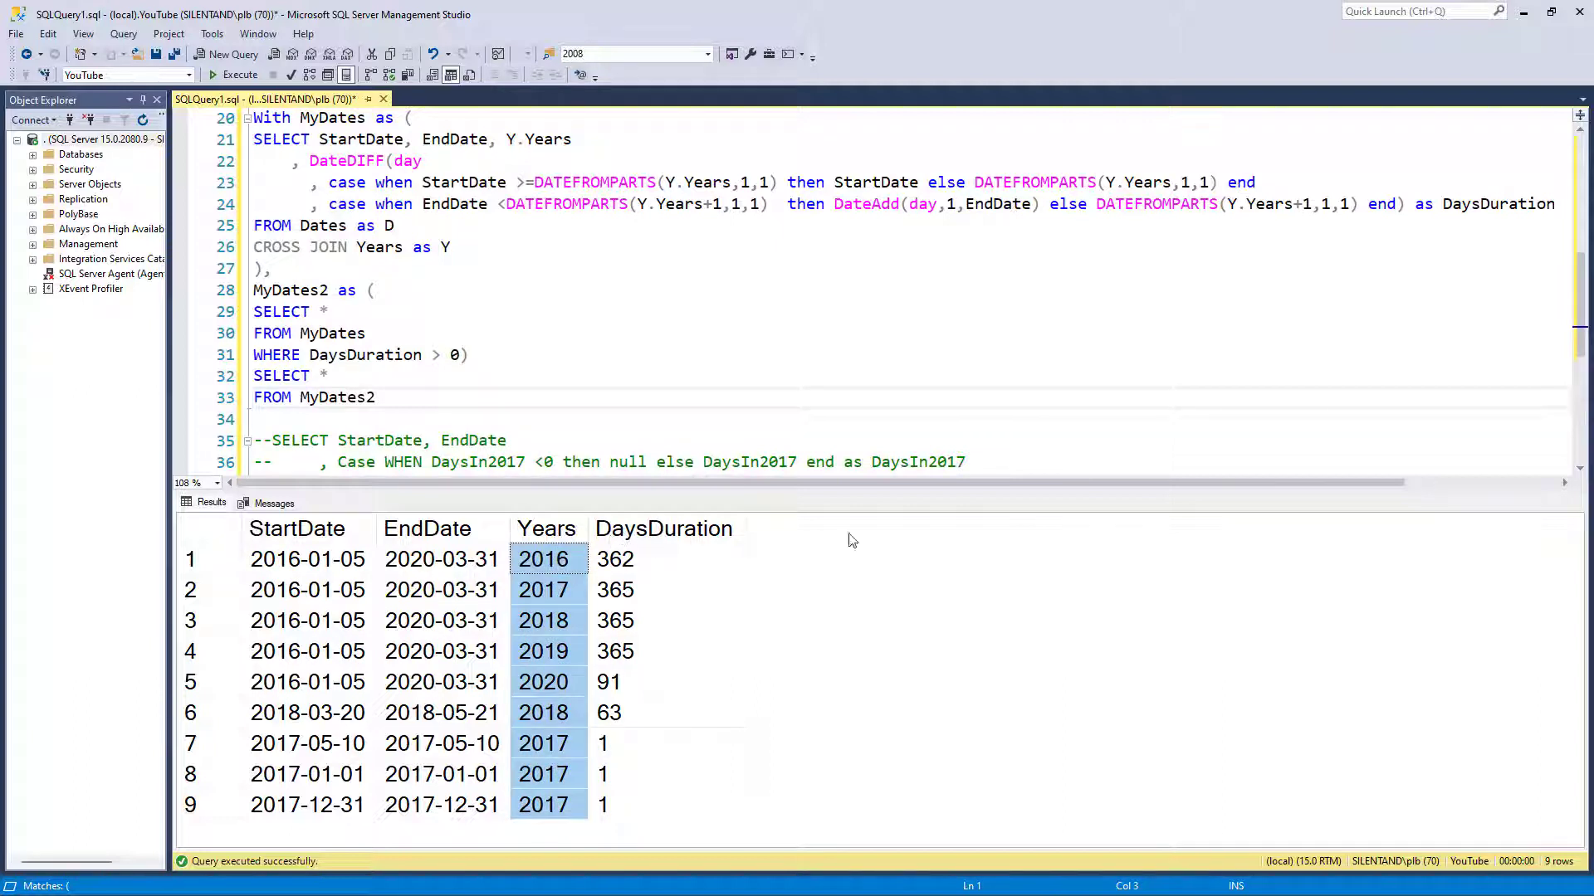
{"action": "mouse_move", "coordinate": [757, 684]}
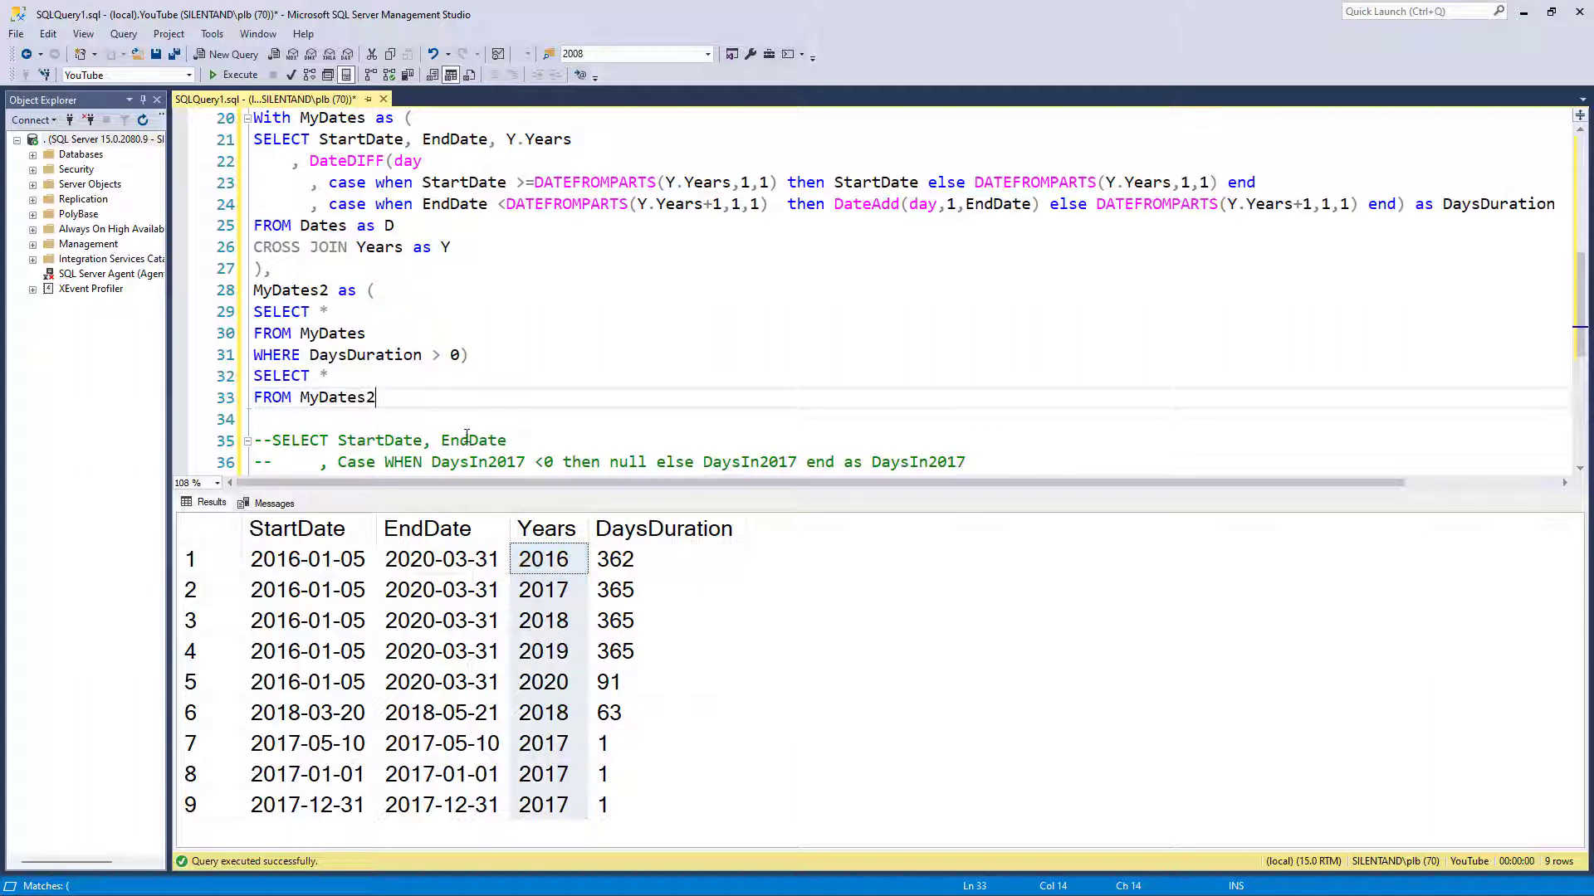
Start the PIVOT clause with SUM(DaysDuration) FOR Years
{"action": "type", "text": "PIVOT"}
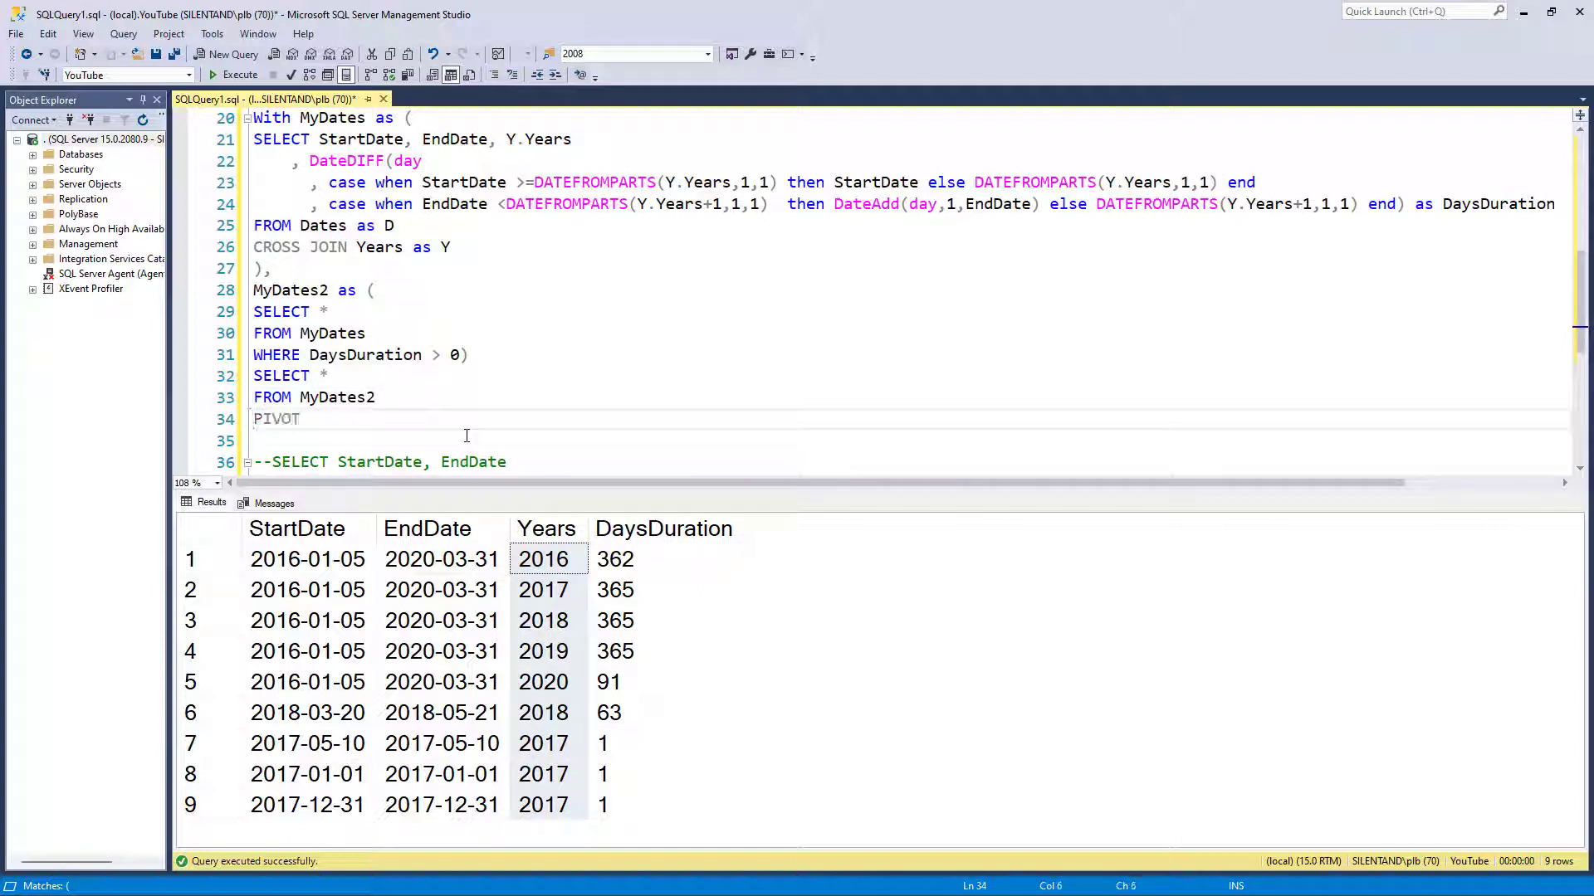
{"action": "type", "text": "("}
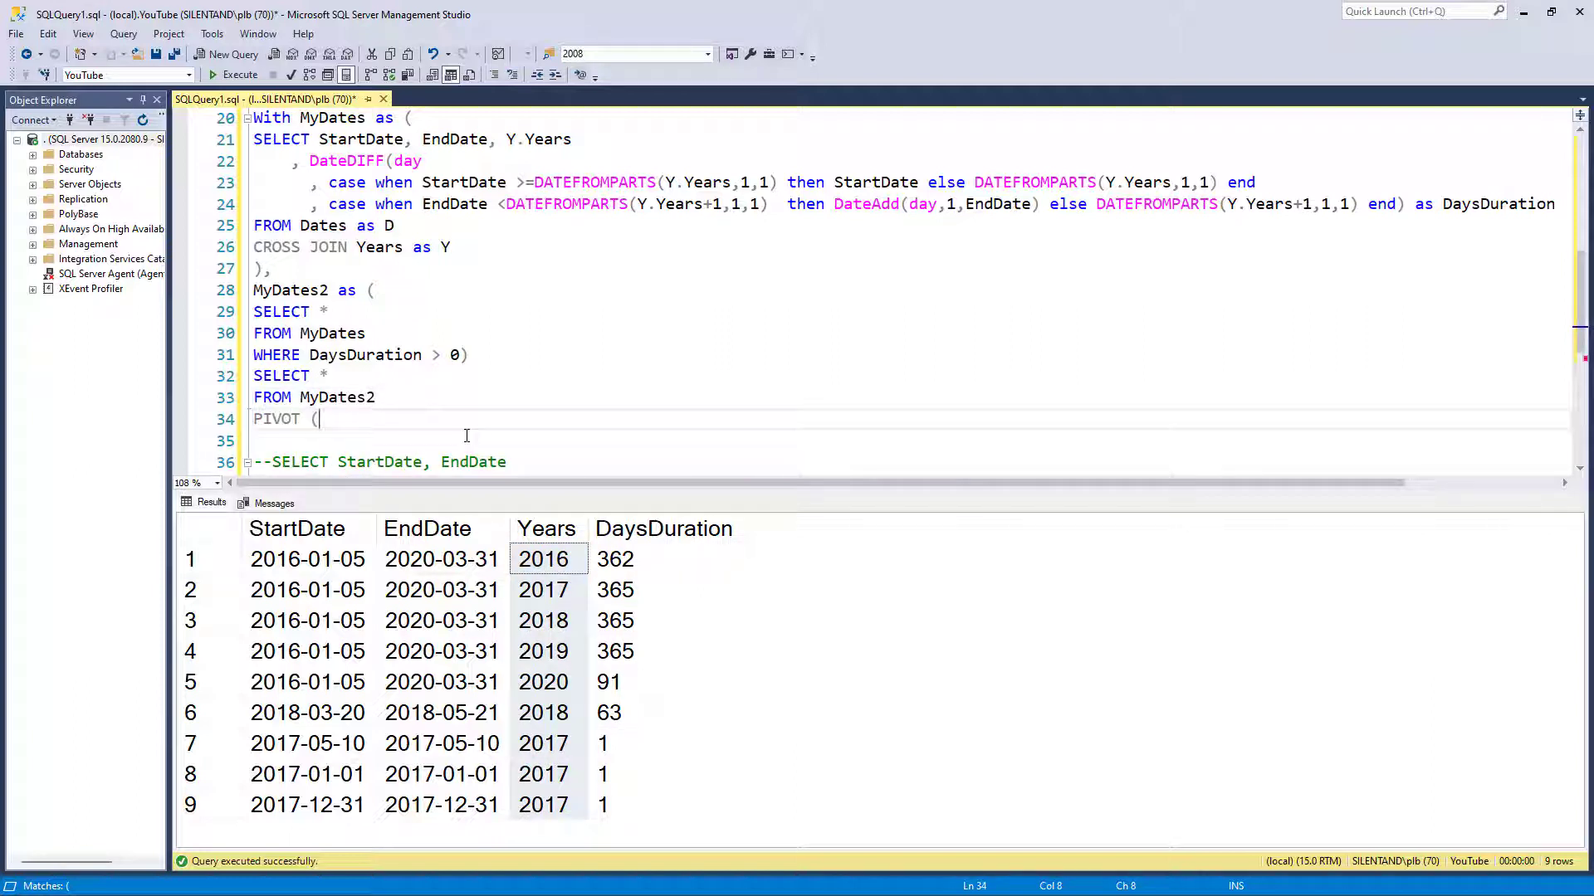
{"action": "left_click", "coordinate": [662, 529]}
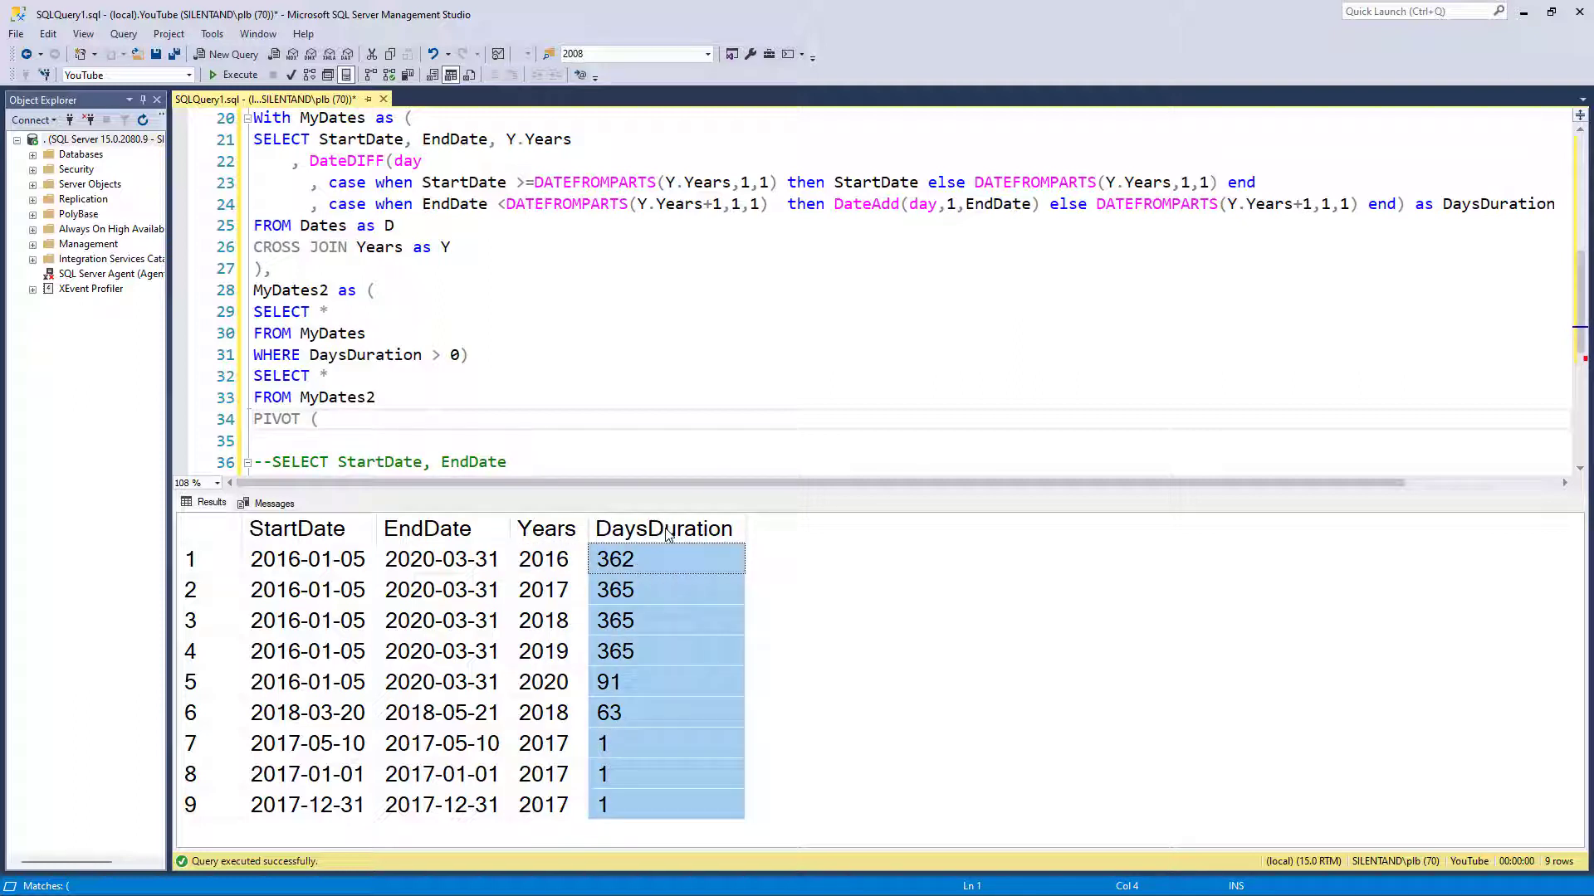
{"action": "left_click", "coordinate": [320, 418]}
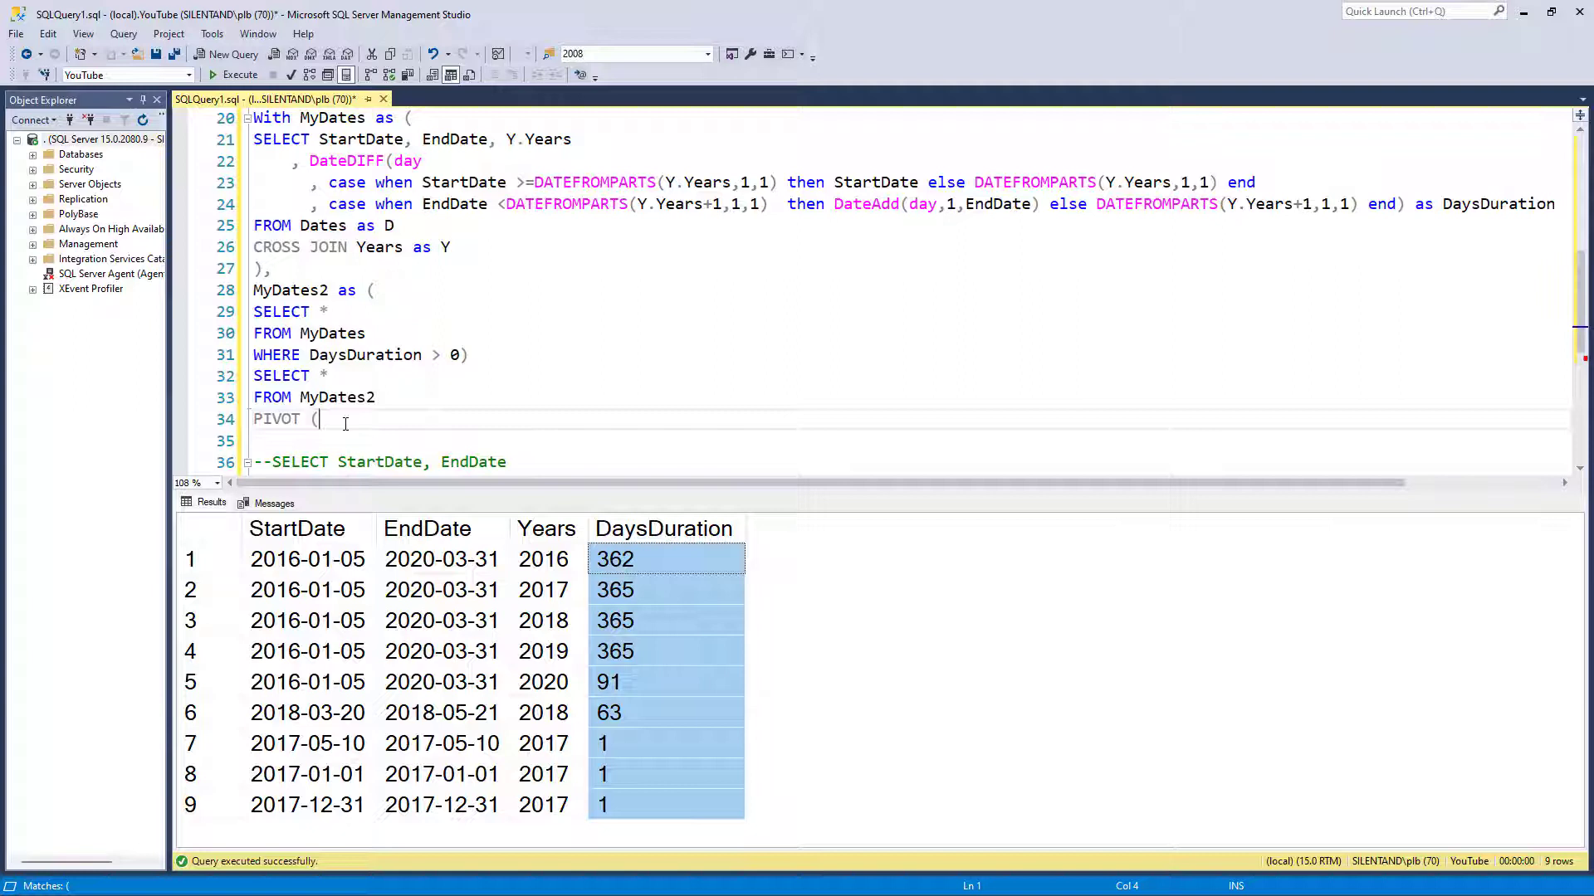
{"action": "type", "text": "SUM(dAY"}
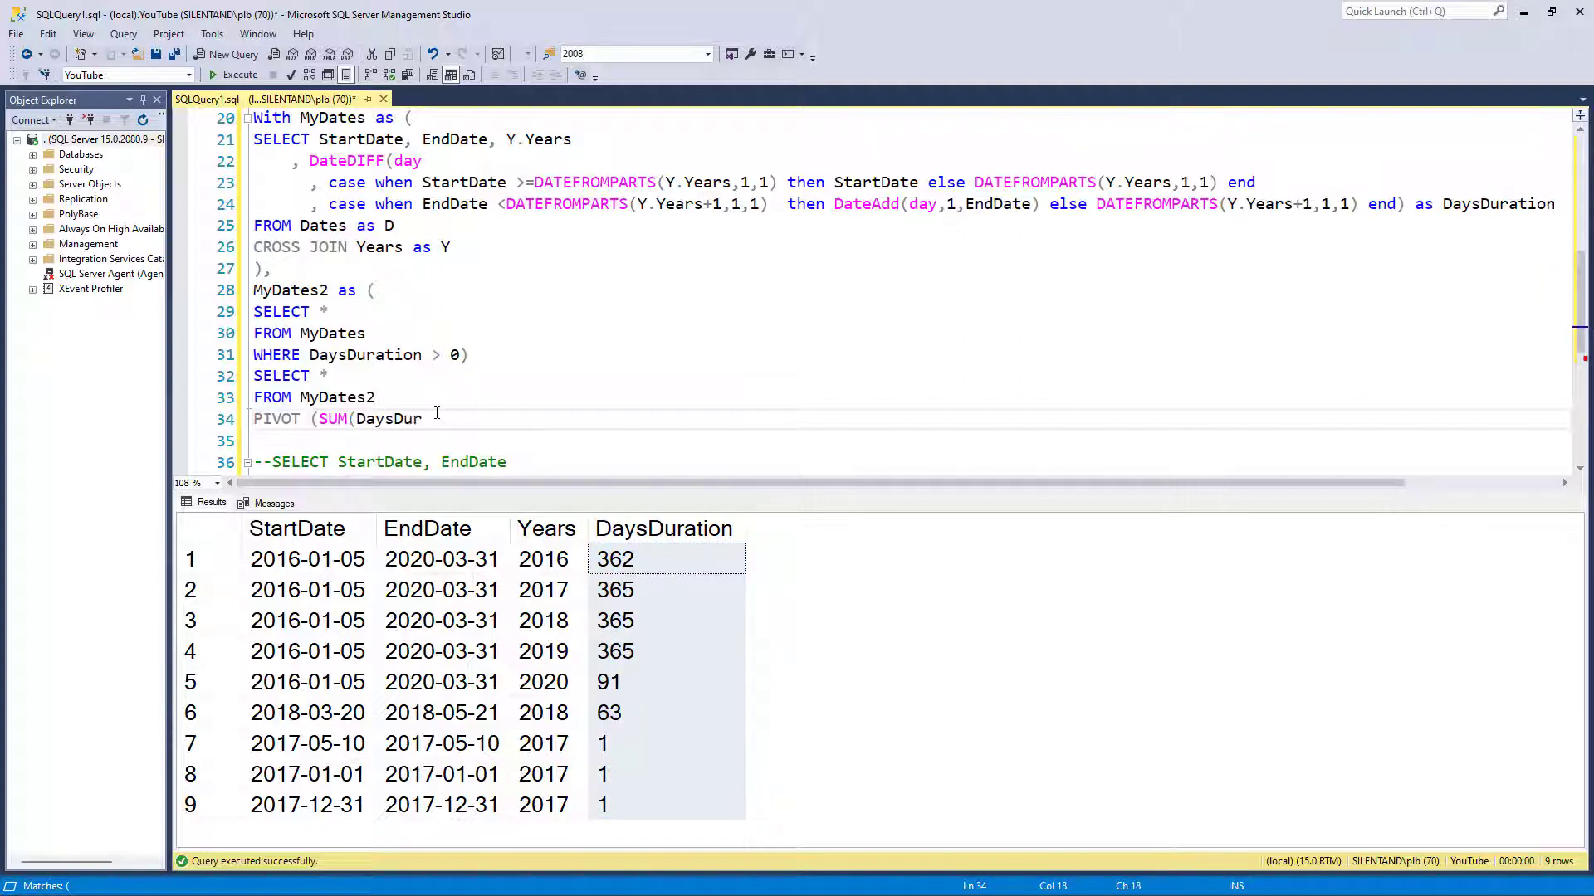
{"action": "type", "text": "ation) FOR"}
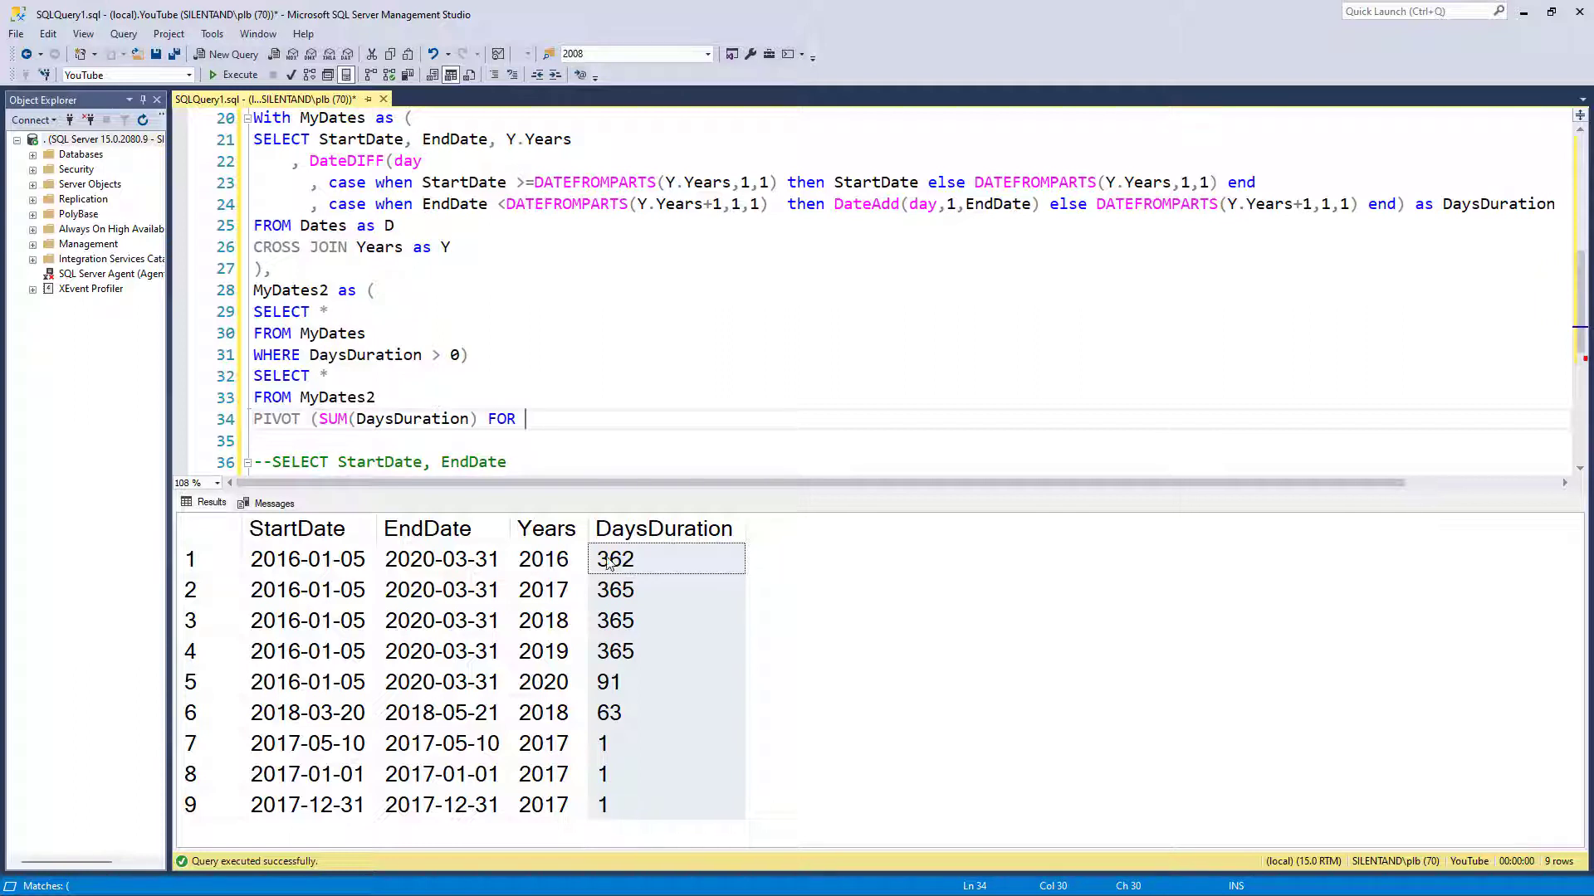
{"action": "type", "text": "YT"}
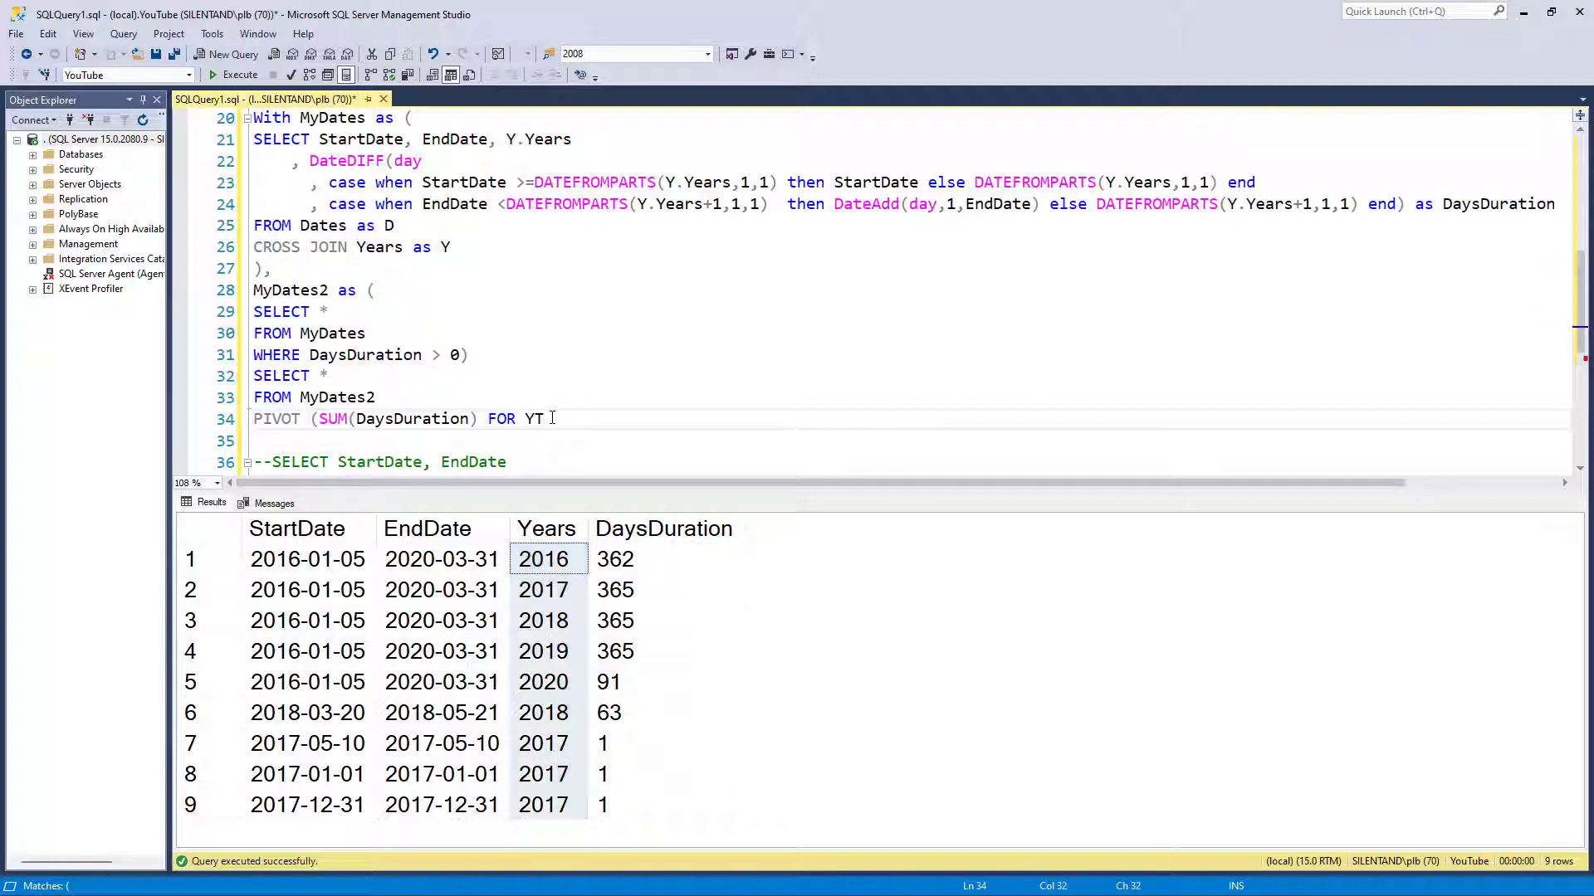
{"action": "type", "text": "ears"}
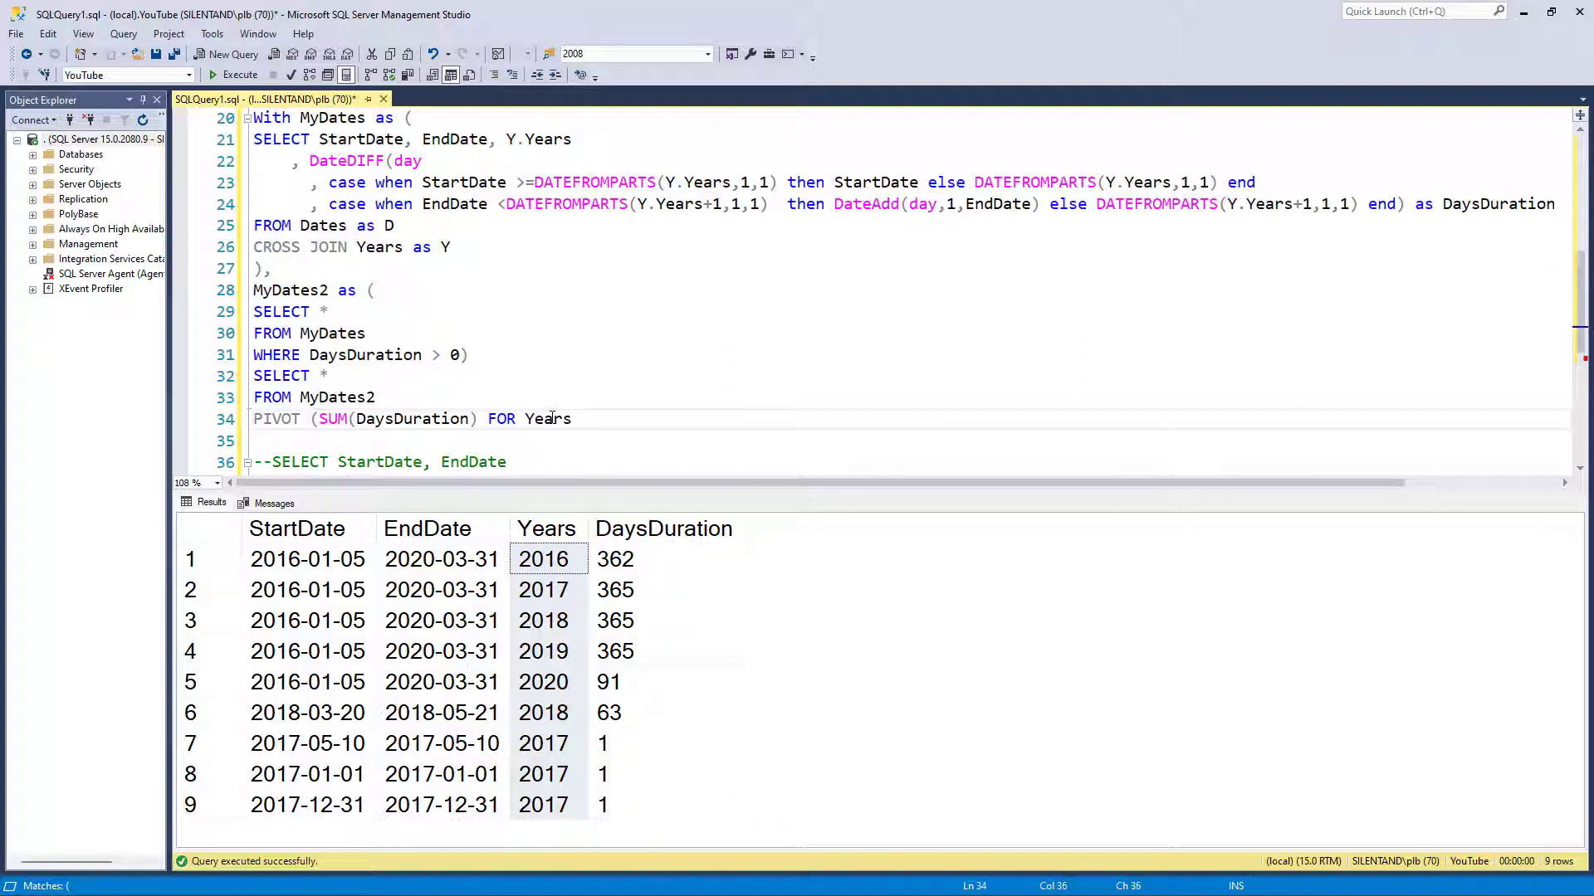
List years [2016] through [2020] in the IN clause and alias the pivot FinalAnswer
{"action": "type", "text": "IN ("}
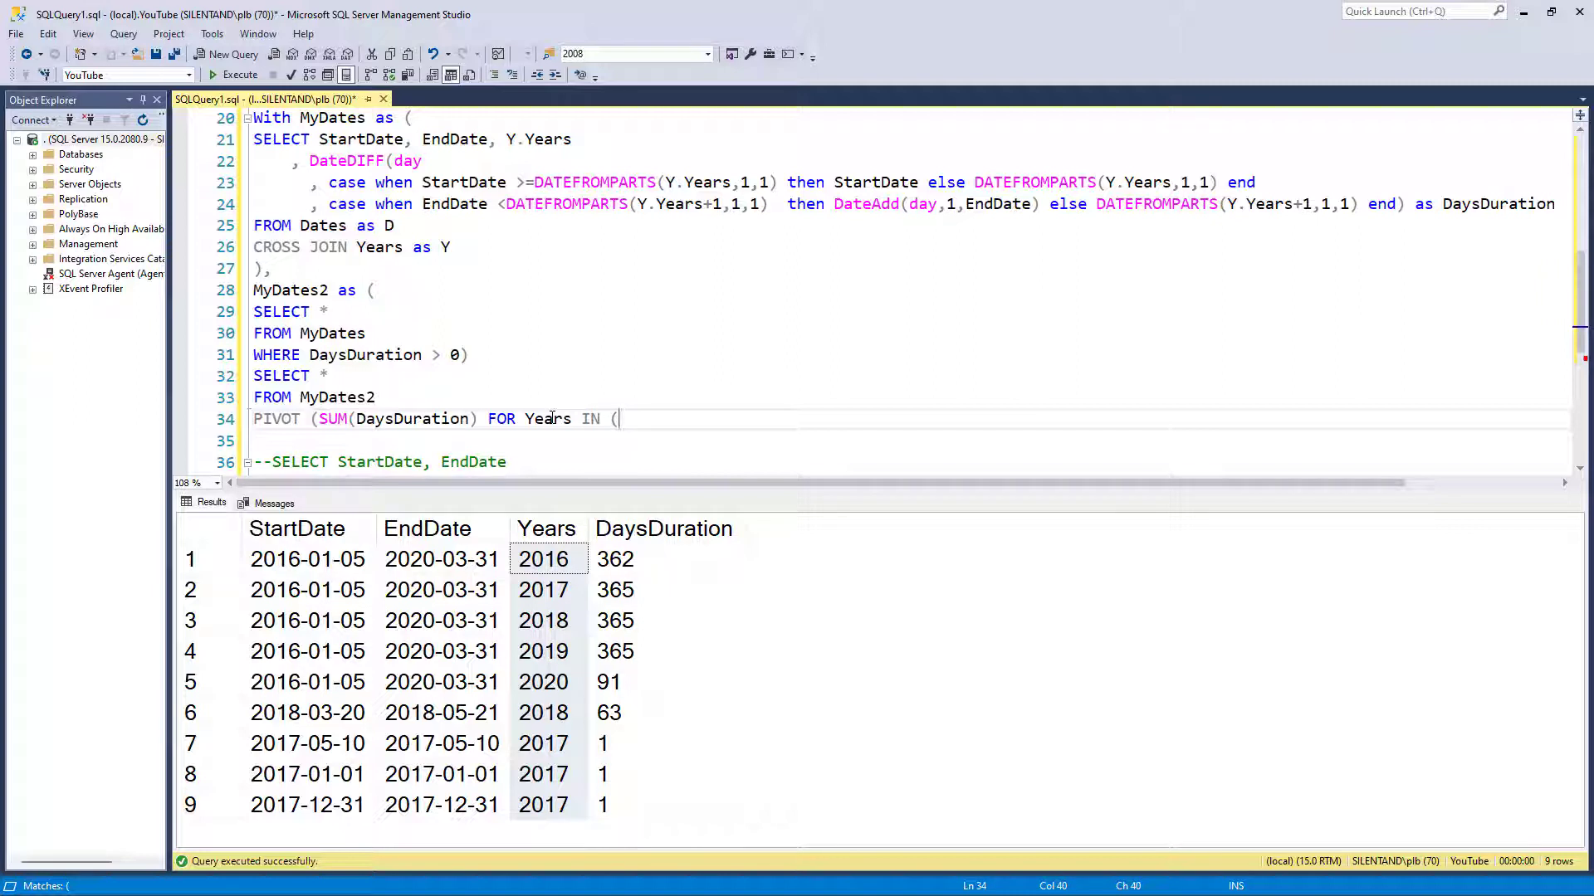
{"action": "type", "text": "["}
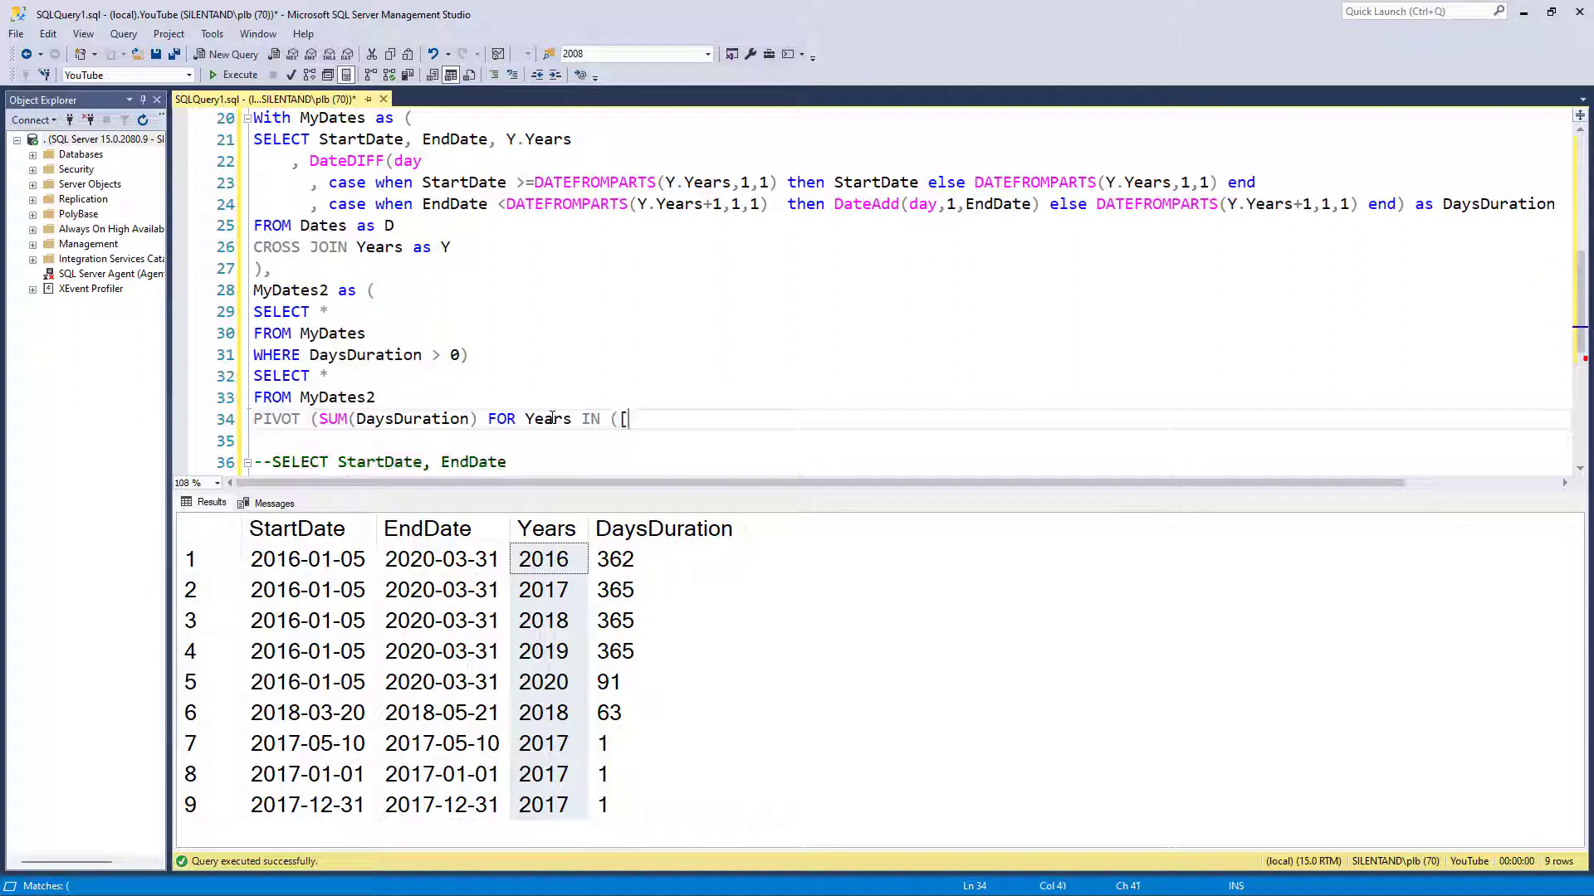
{"action": "type", "text": "2016],"}
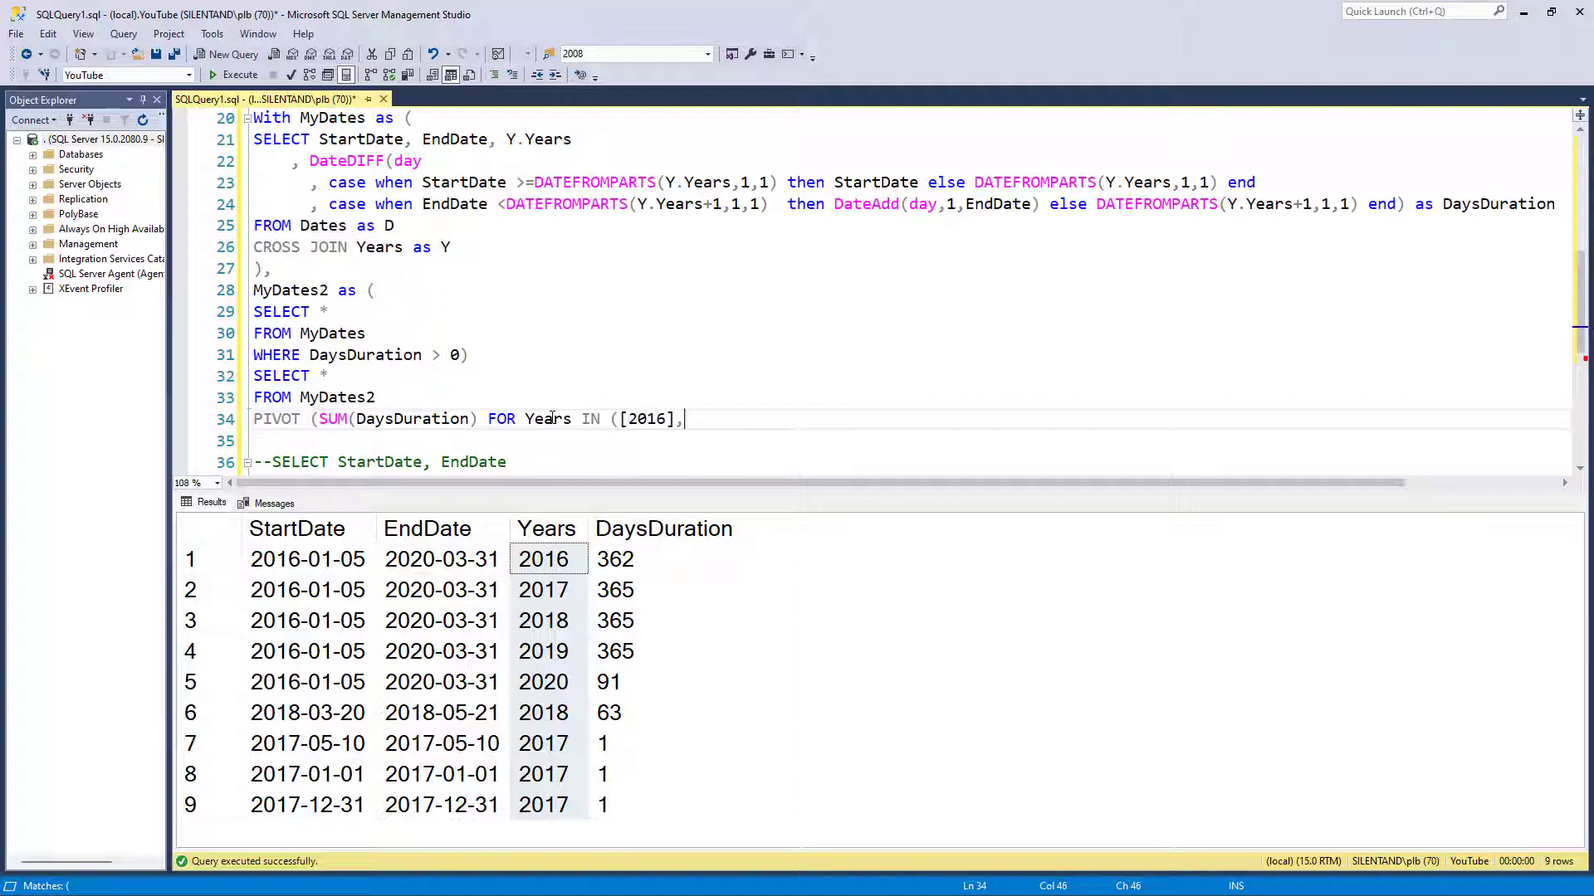
{"action": "type", "text": "[2017],"}
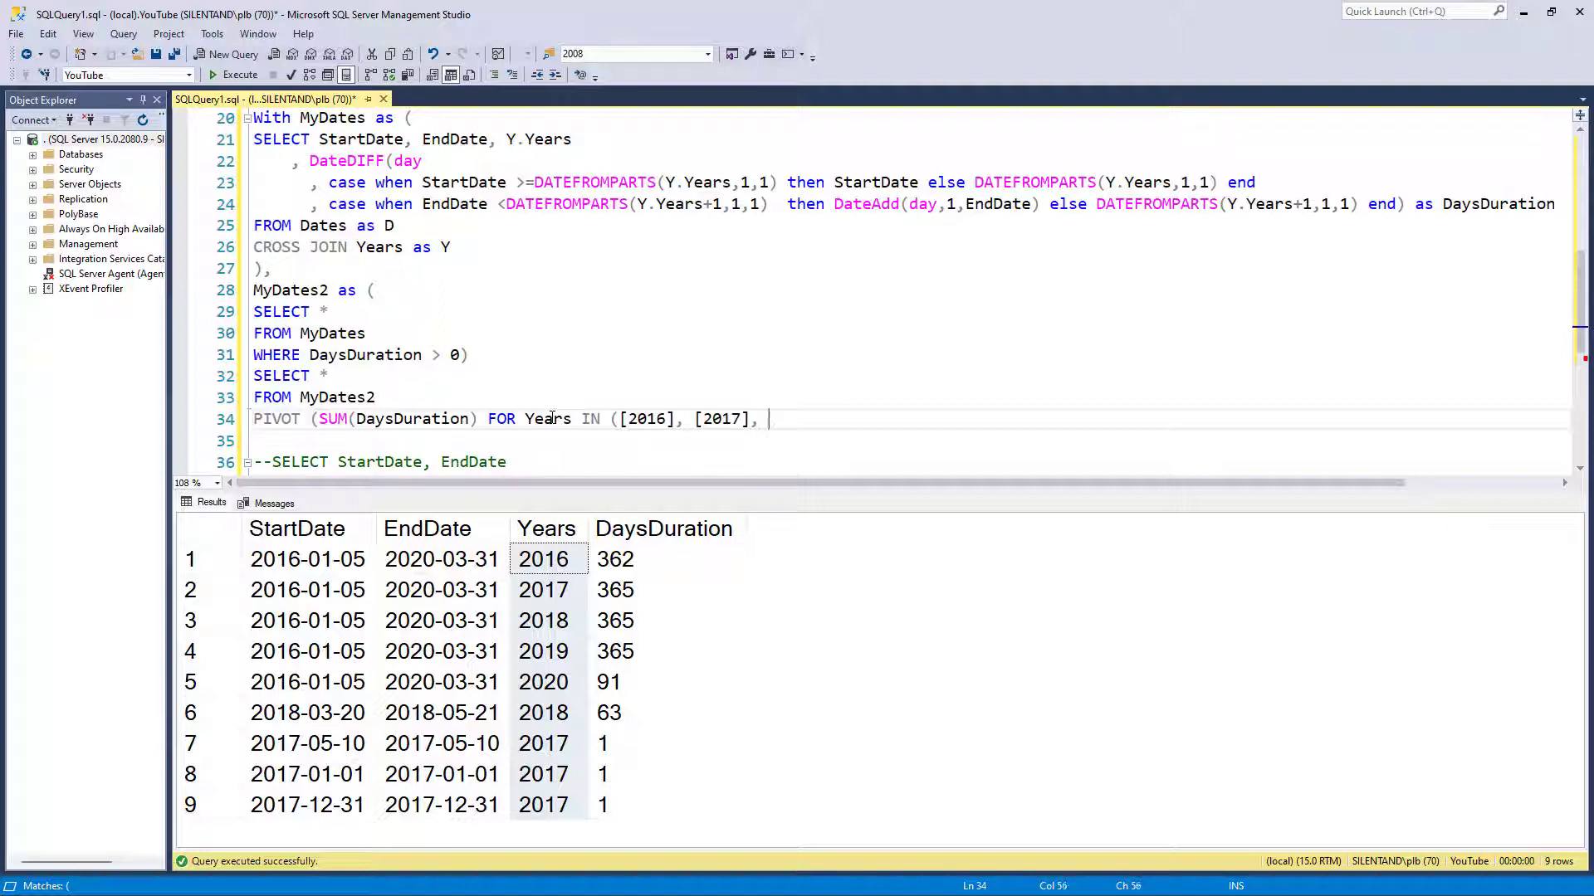
{"action": "type", "text": "[2018], 2019], [2020]))"}
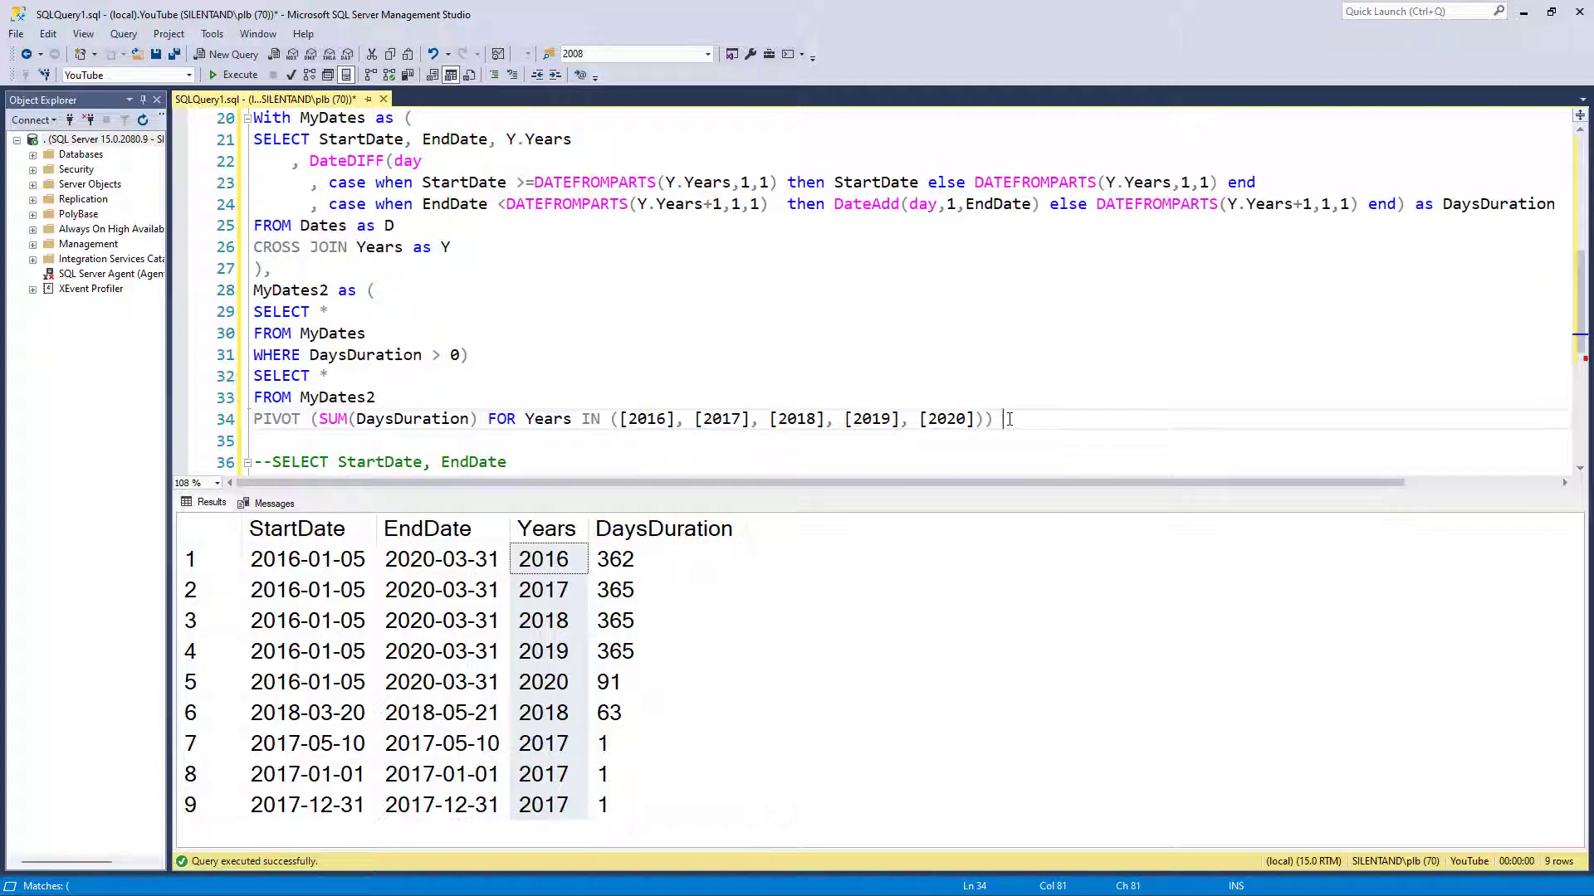
{"action": "type", "text": "AS FinalA"}
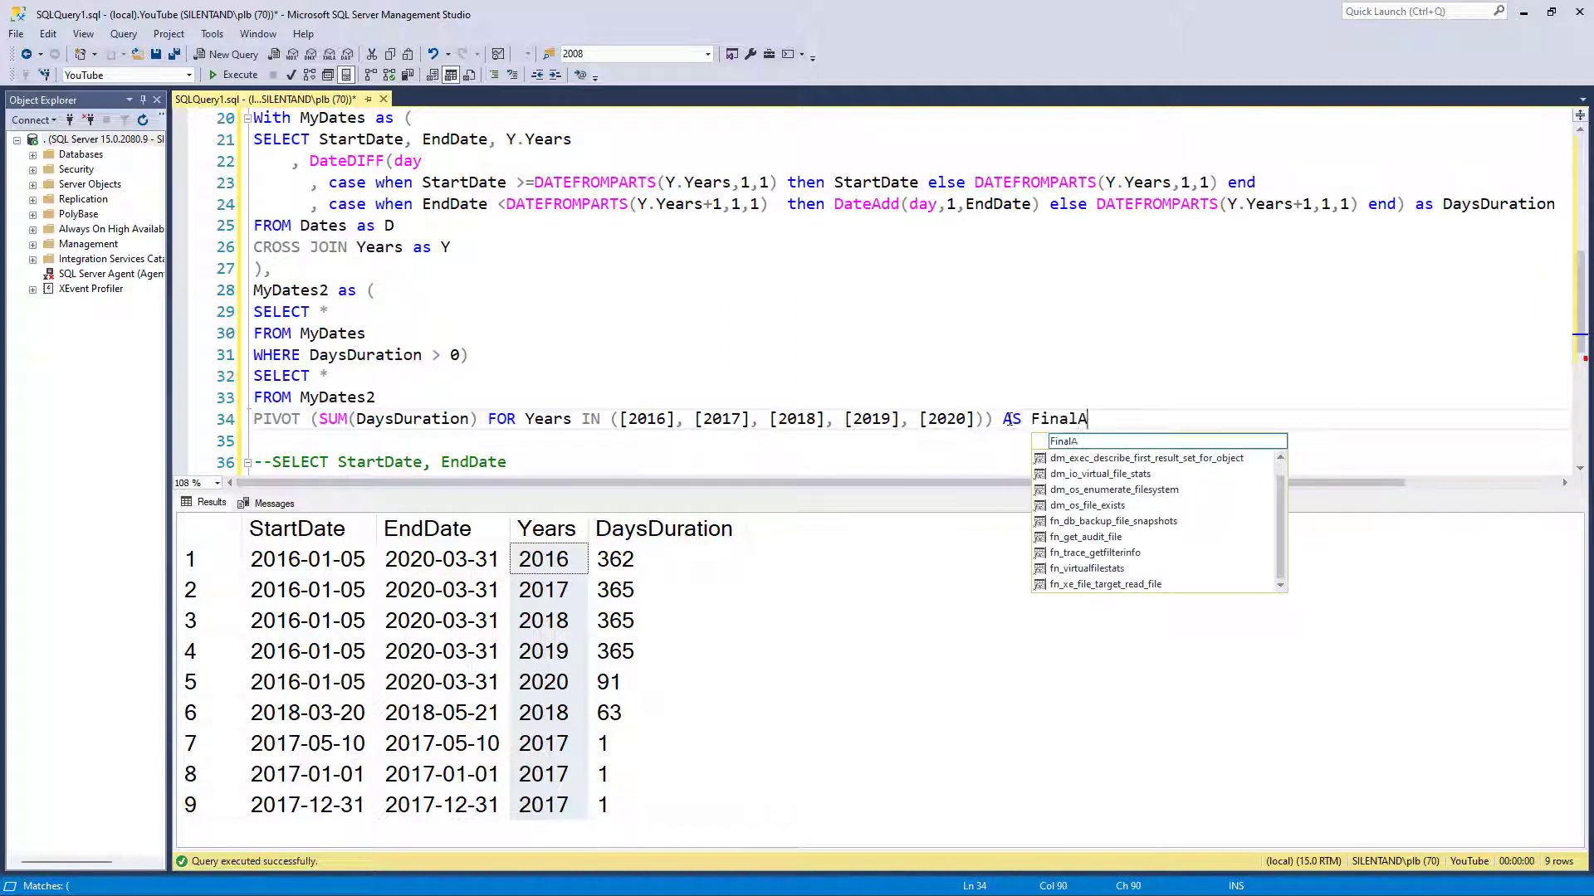
{"action": "type", "text": "nswer"}
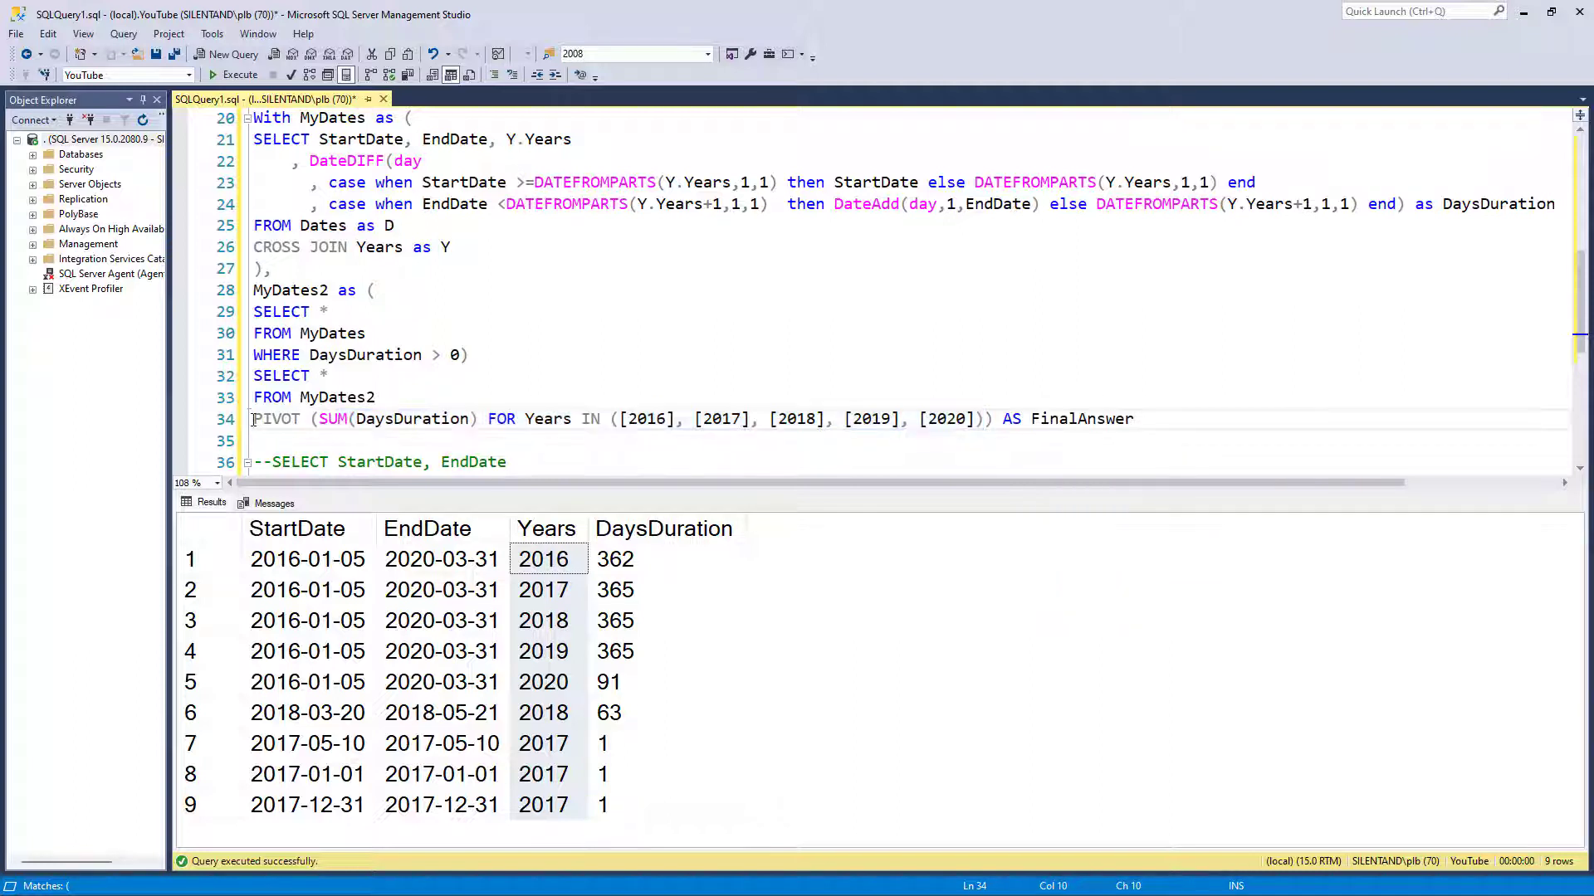
{"action": "double_click", "coordinate": [276, 418]}
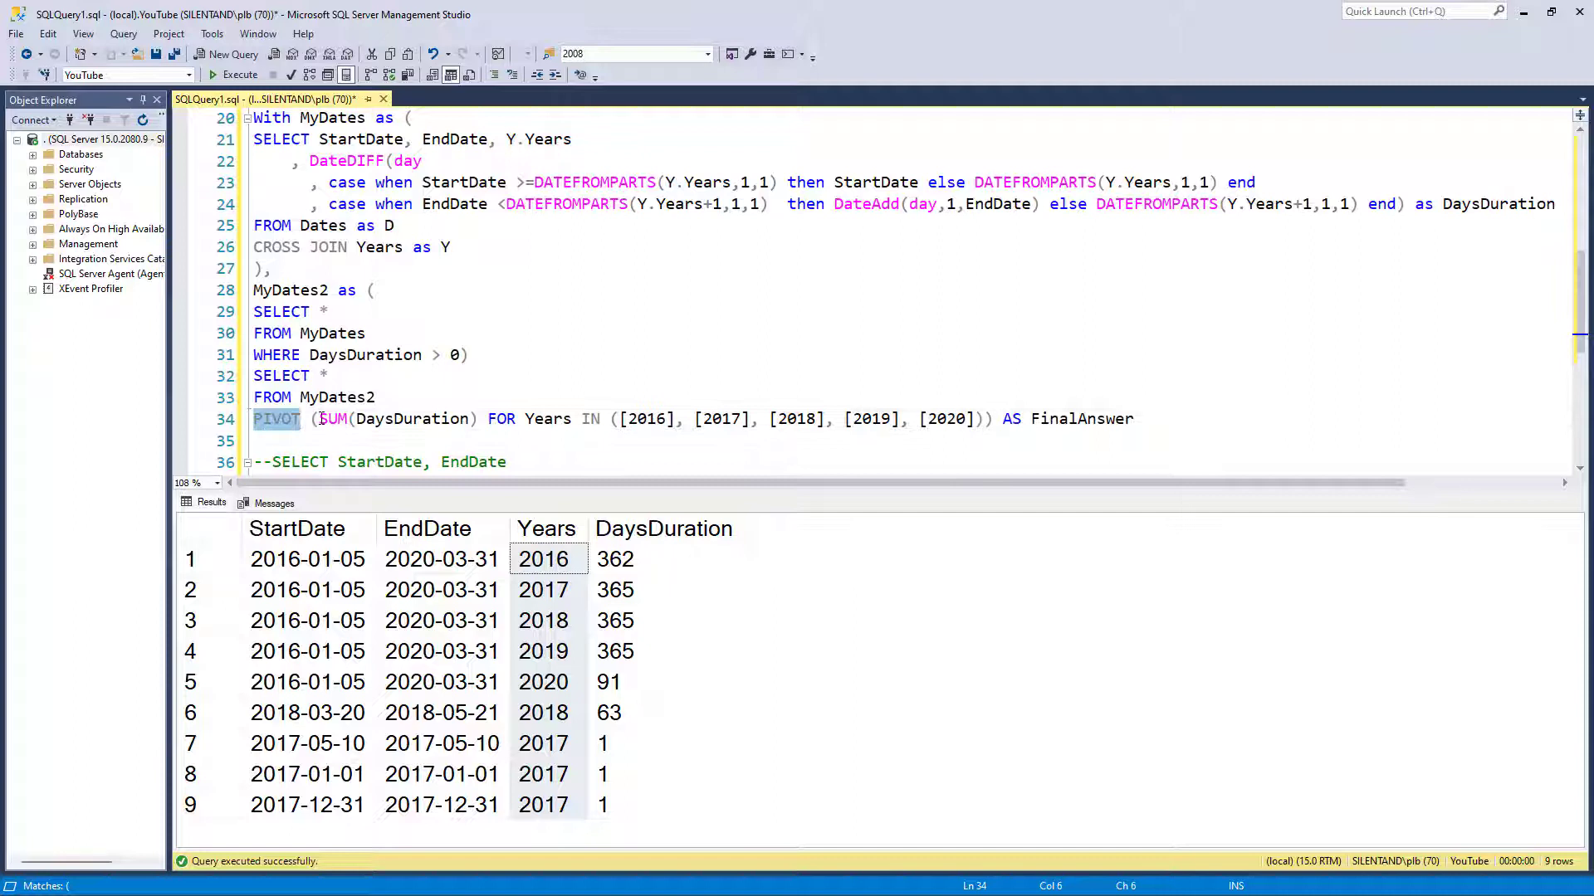
{"action": "left_click", "coordinate": [662, 528]}
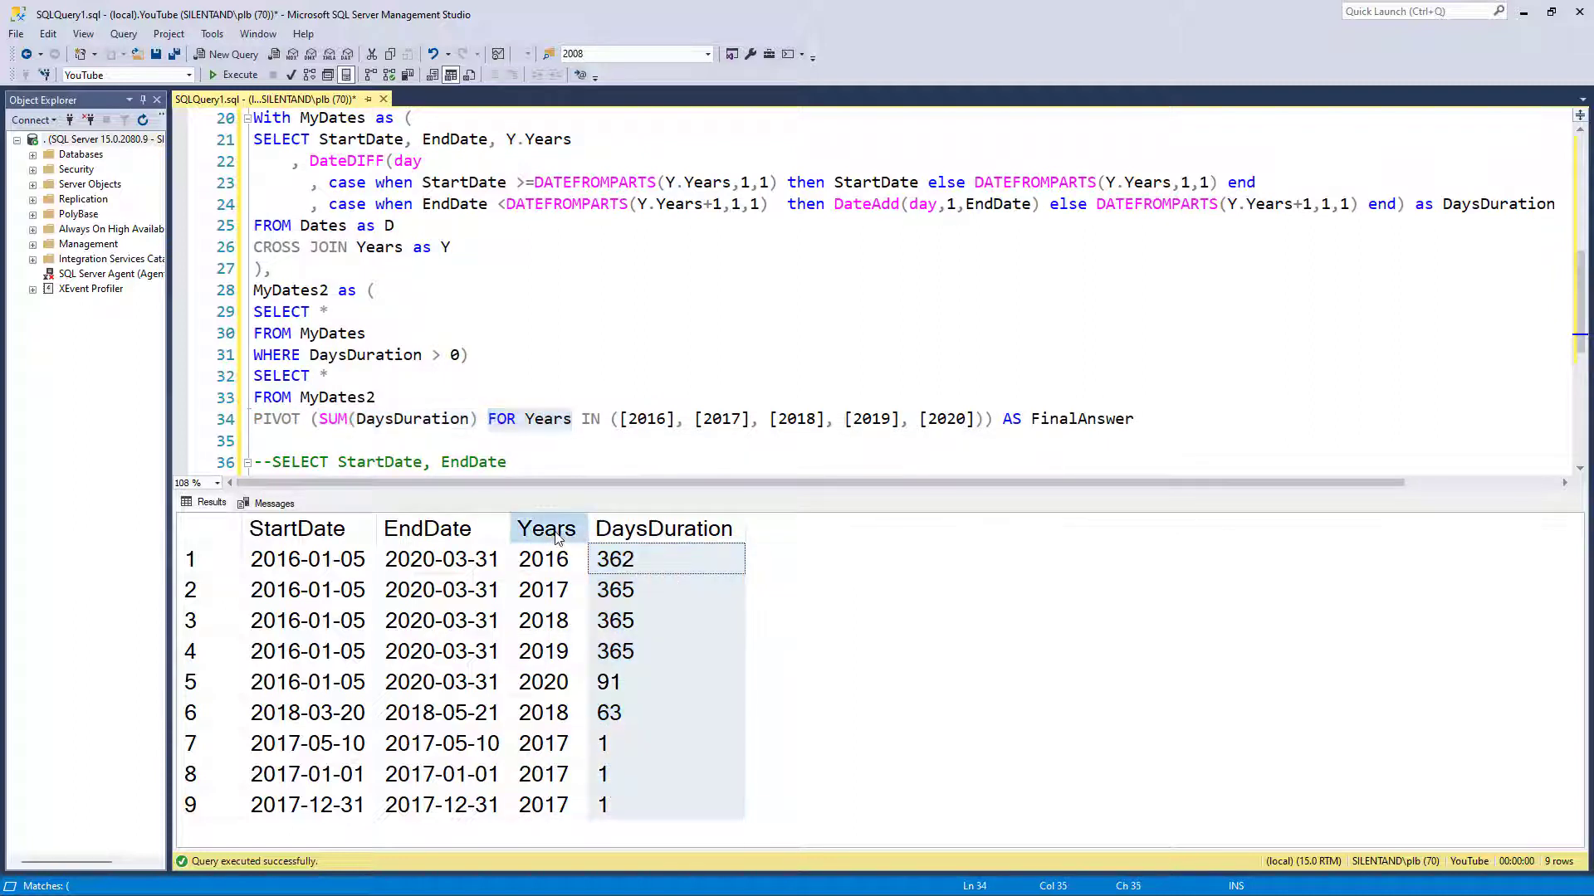
{"action": "left_click", "coordinate": [547, 528]}
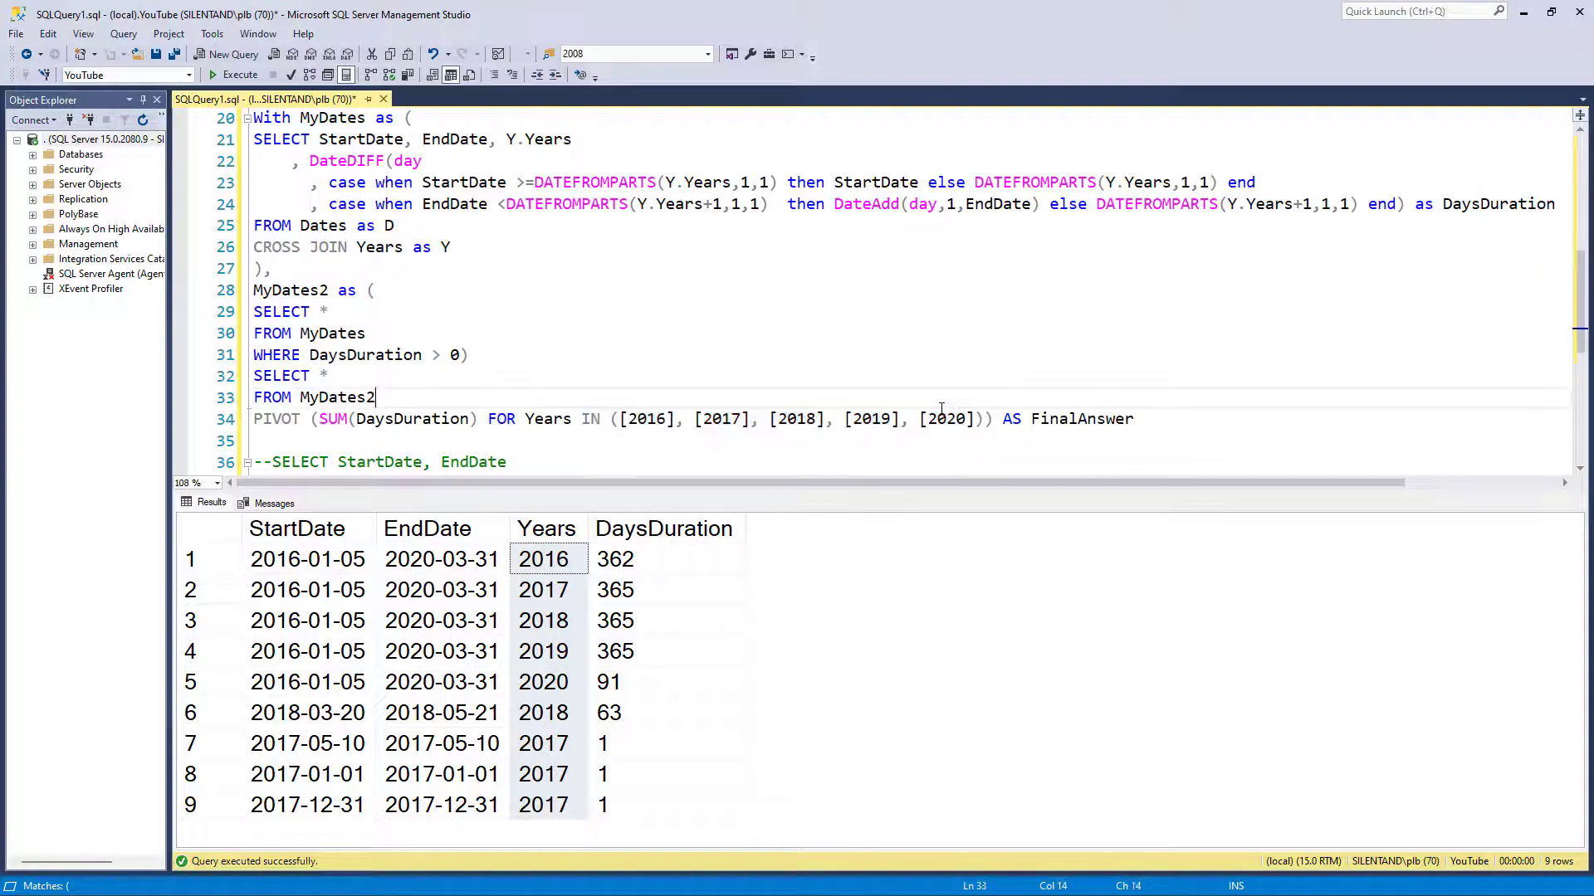
{"action": "left_click", "coordinate": [240, 74]}
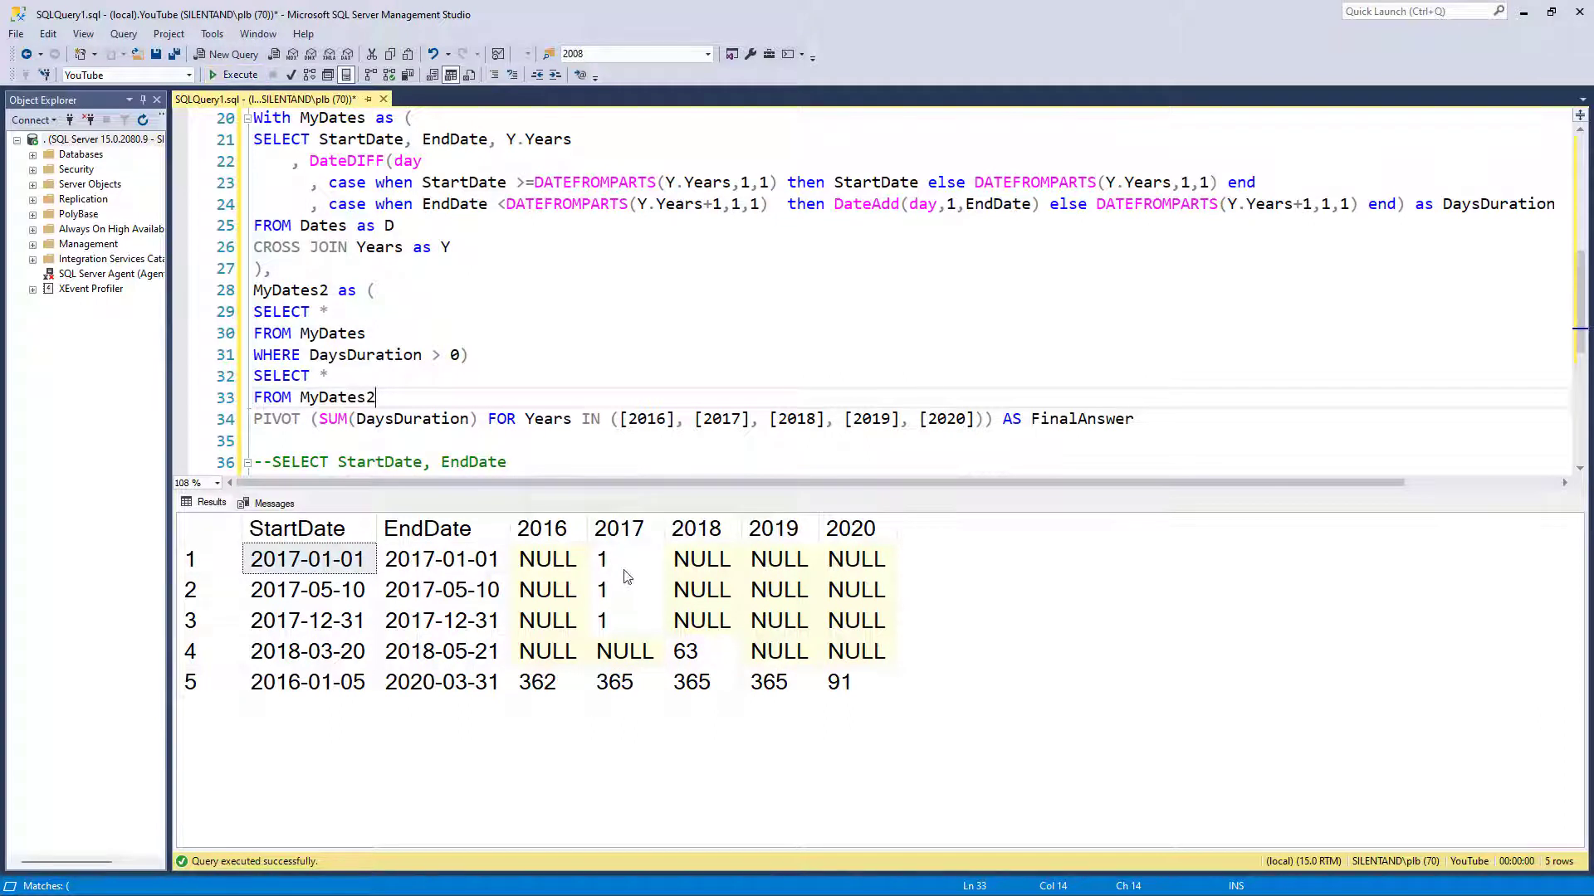
{"action": "mouse_move", "coordinate": [559, 561]}
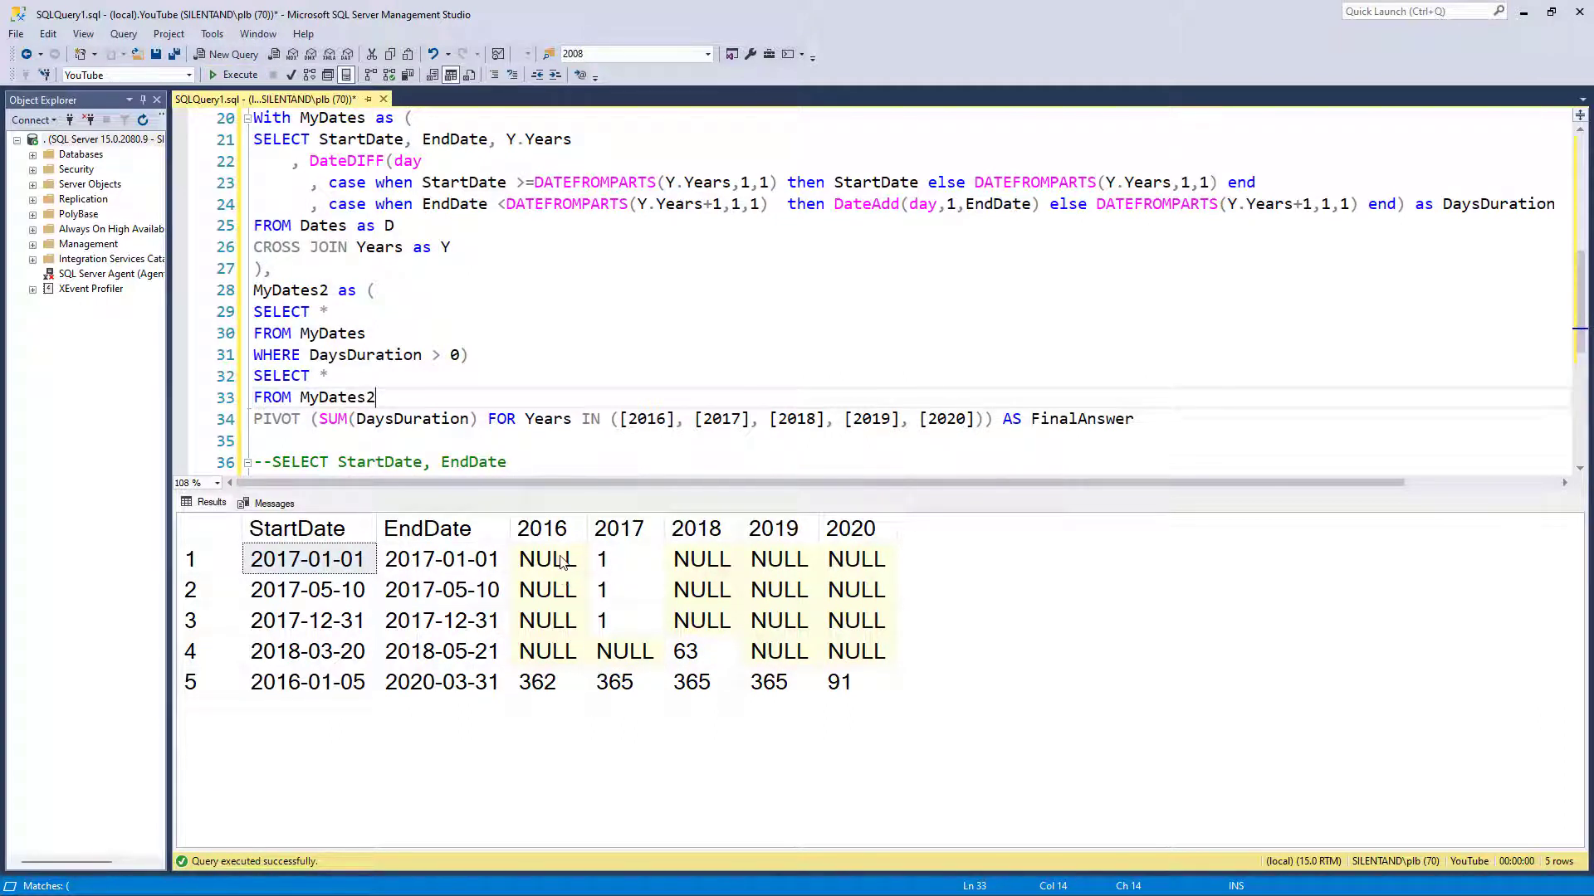
{"action": "mouse_move", "coordinate": [557, 621]}
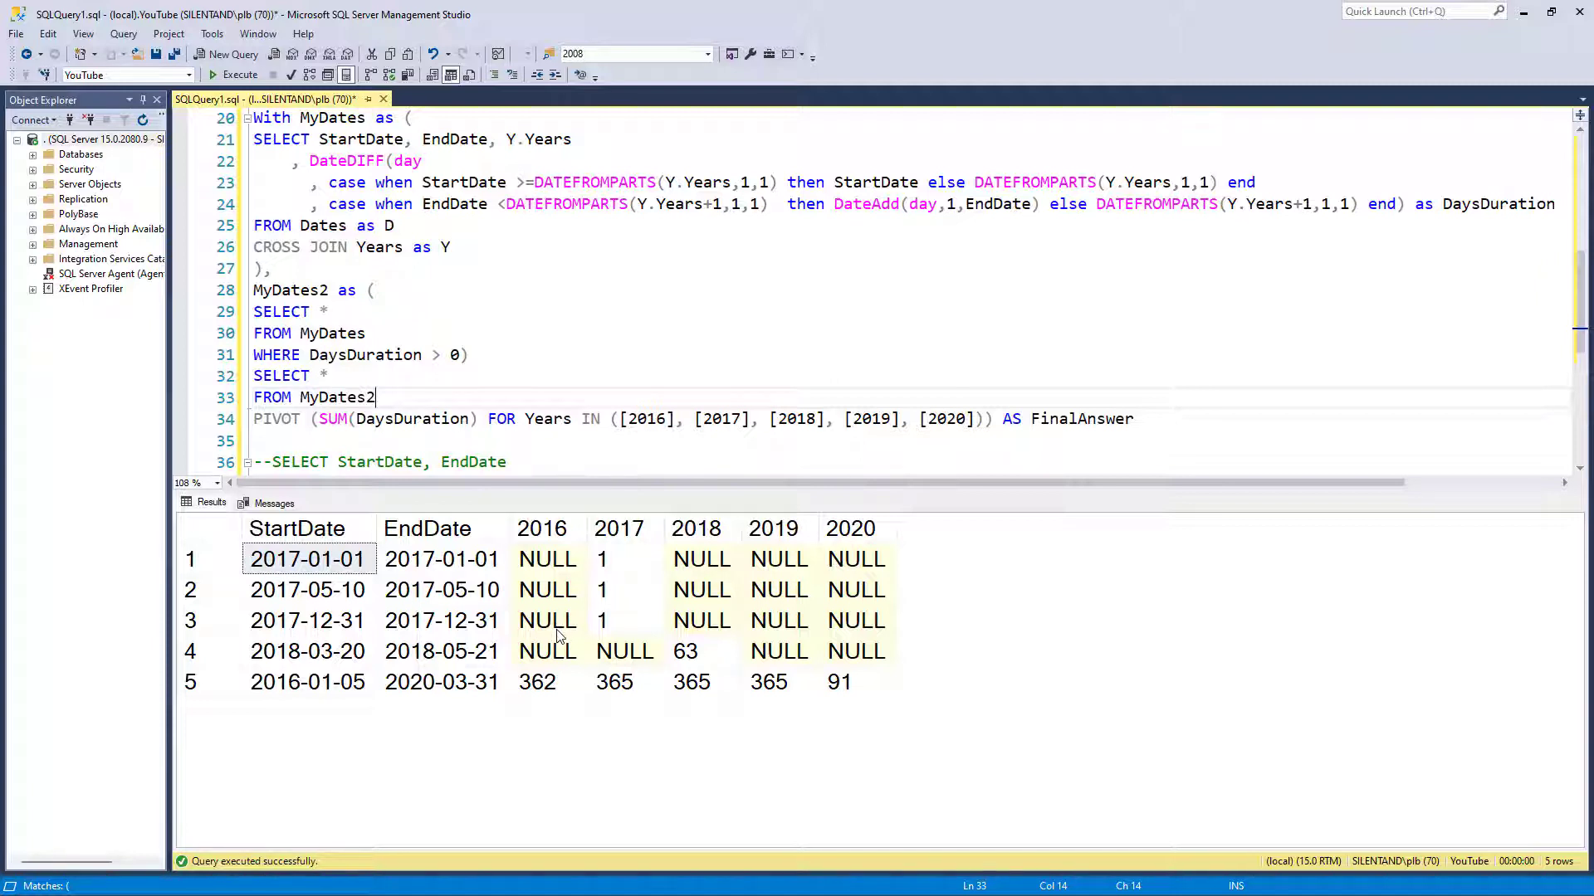
{"action": "mouse_move", "coordinate": [473, 540]}
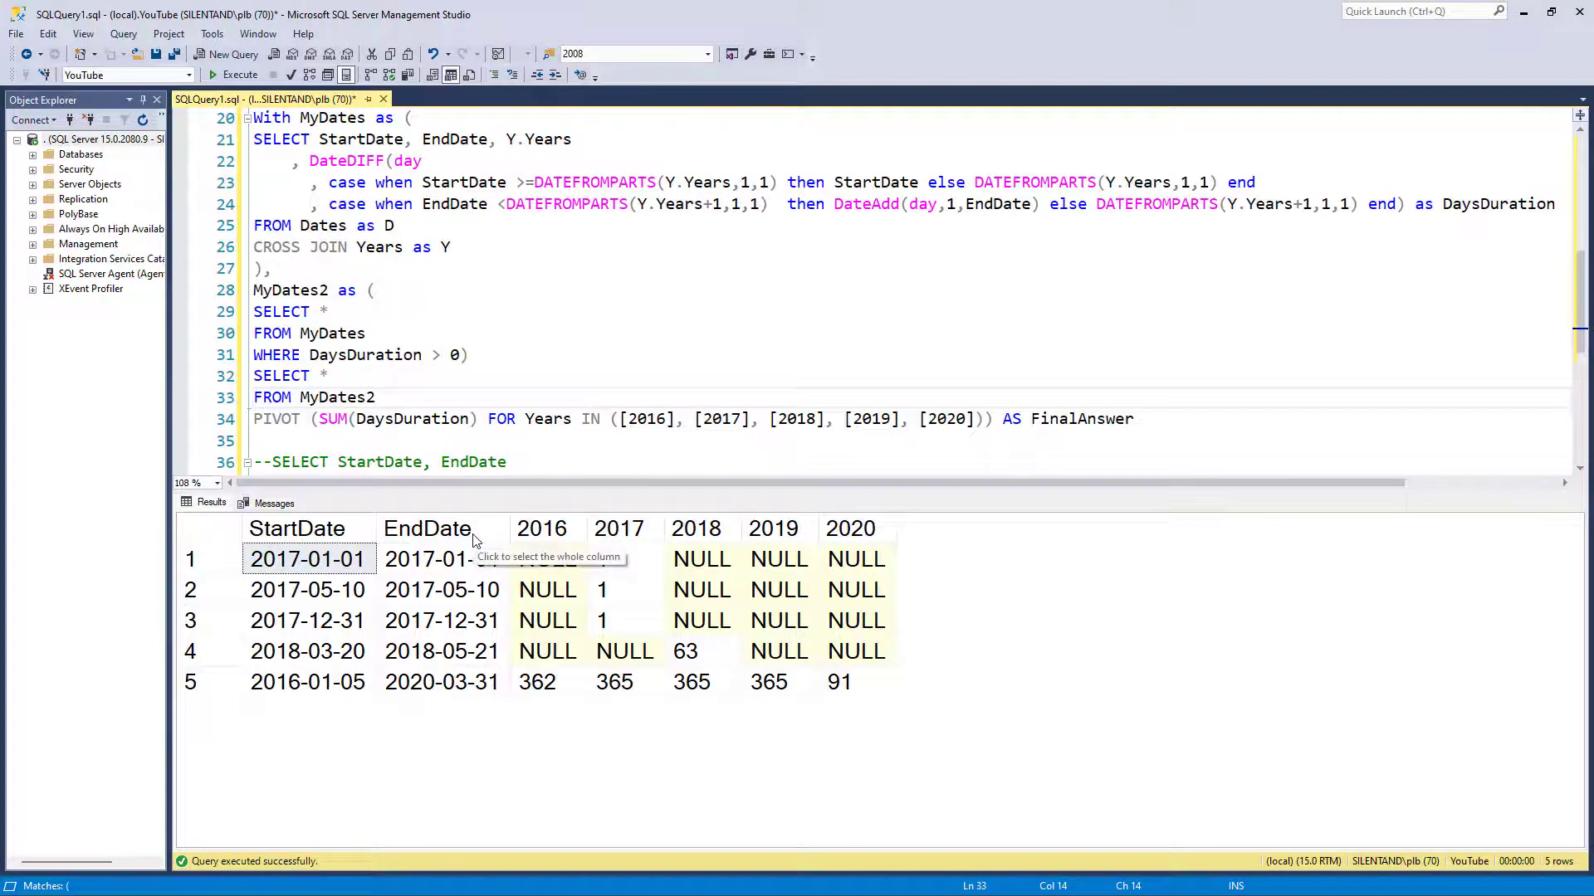
{"action": "mouse_move", "coordinate": [836, 508]}
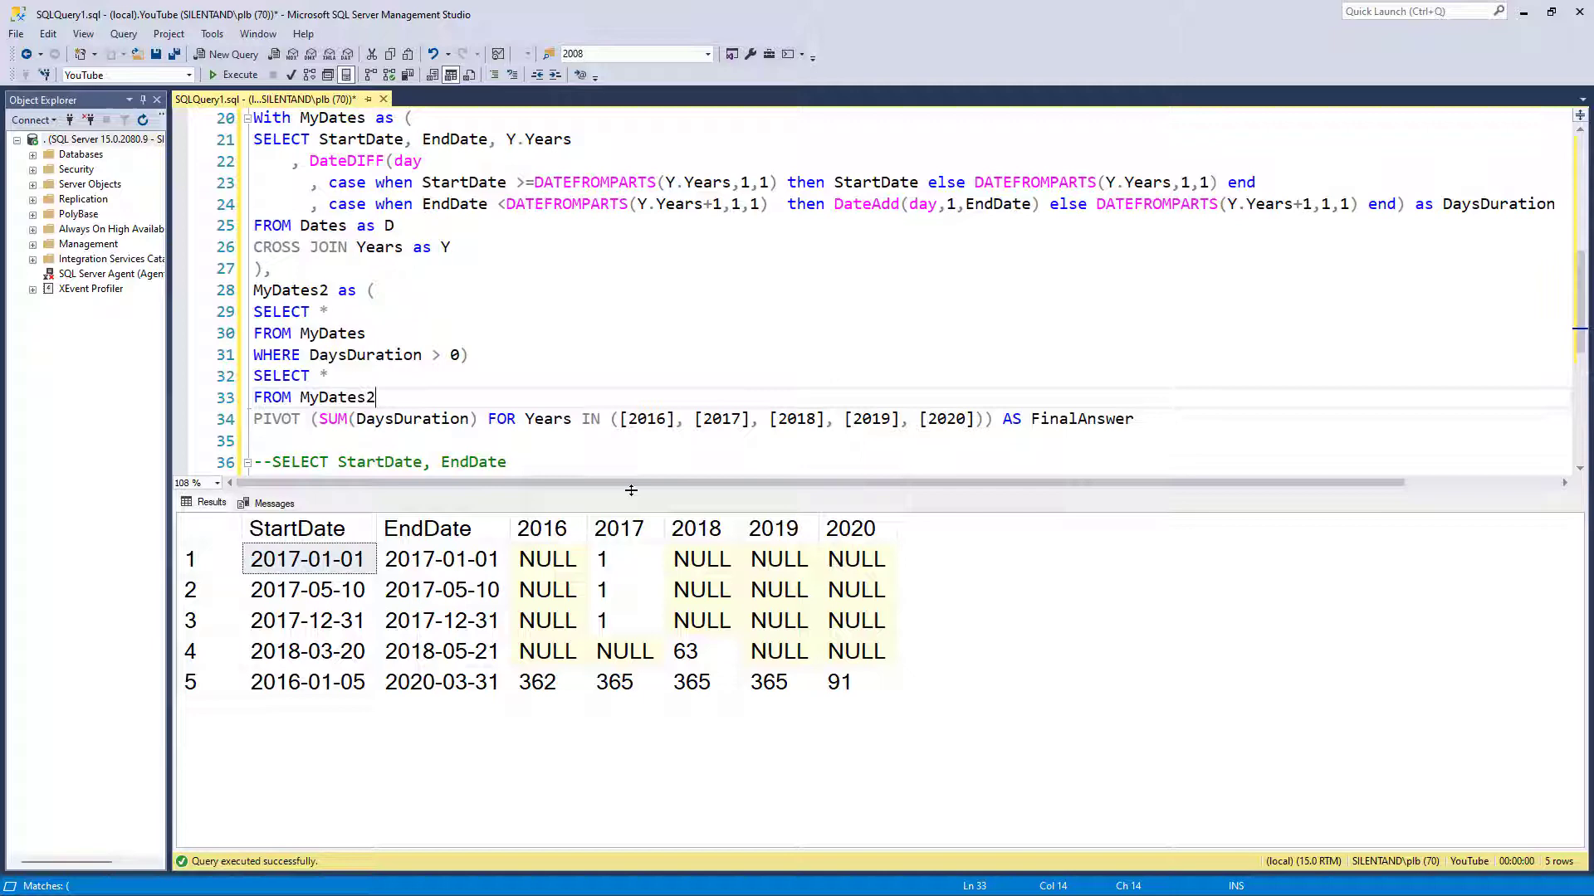
{"action": "mouse_move", "coordinate": [798, 445]}
{"action": "type", "text": ", [2021"}
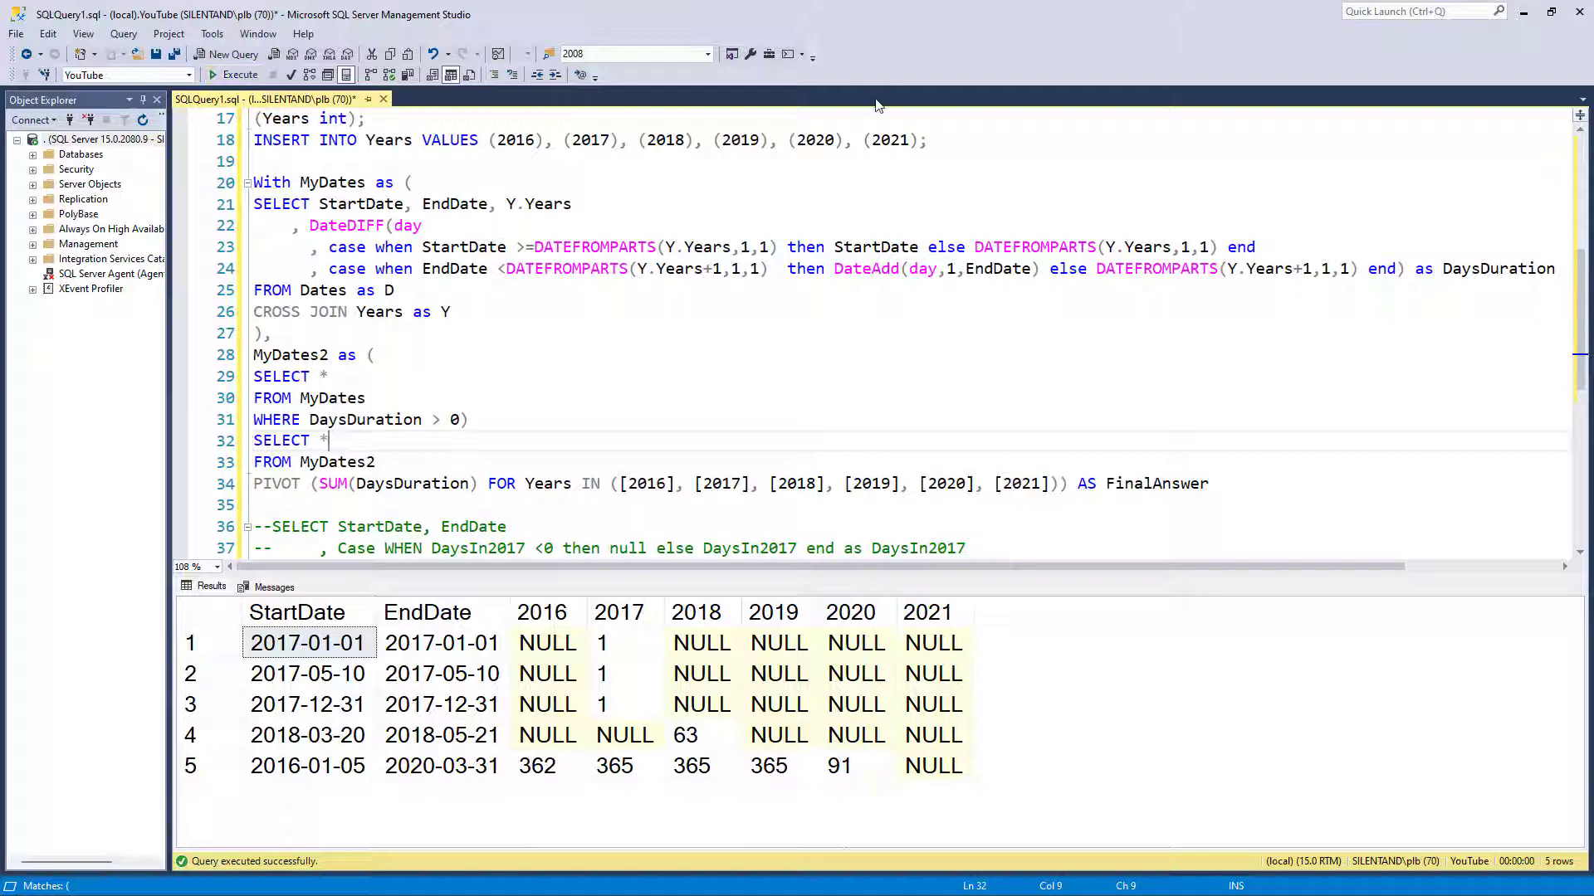
Append (2022) to the INSERT INTO Years VALUES list and rerun the query
{"action": "type", "text": "(2"}
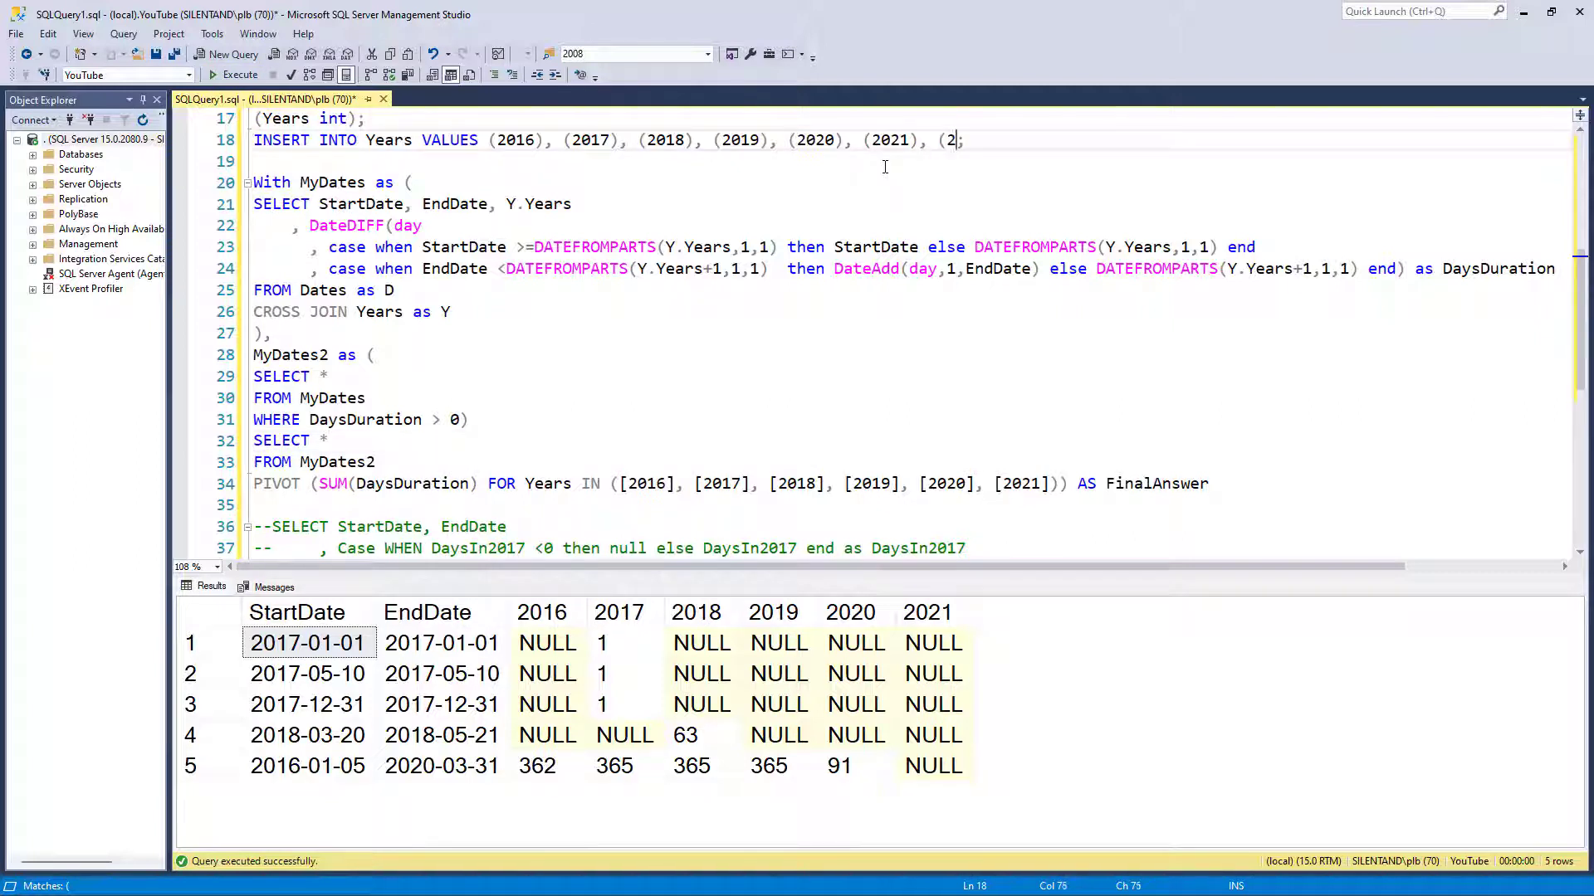
{"action": "type", "text": "022)"}
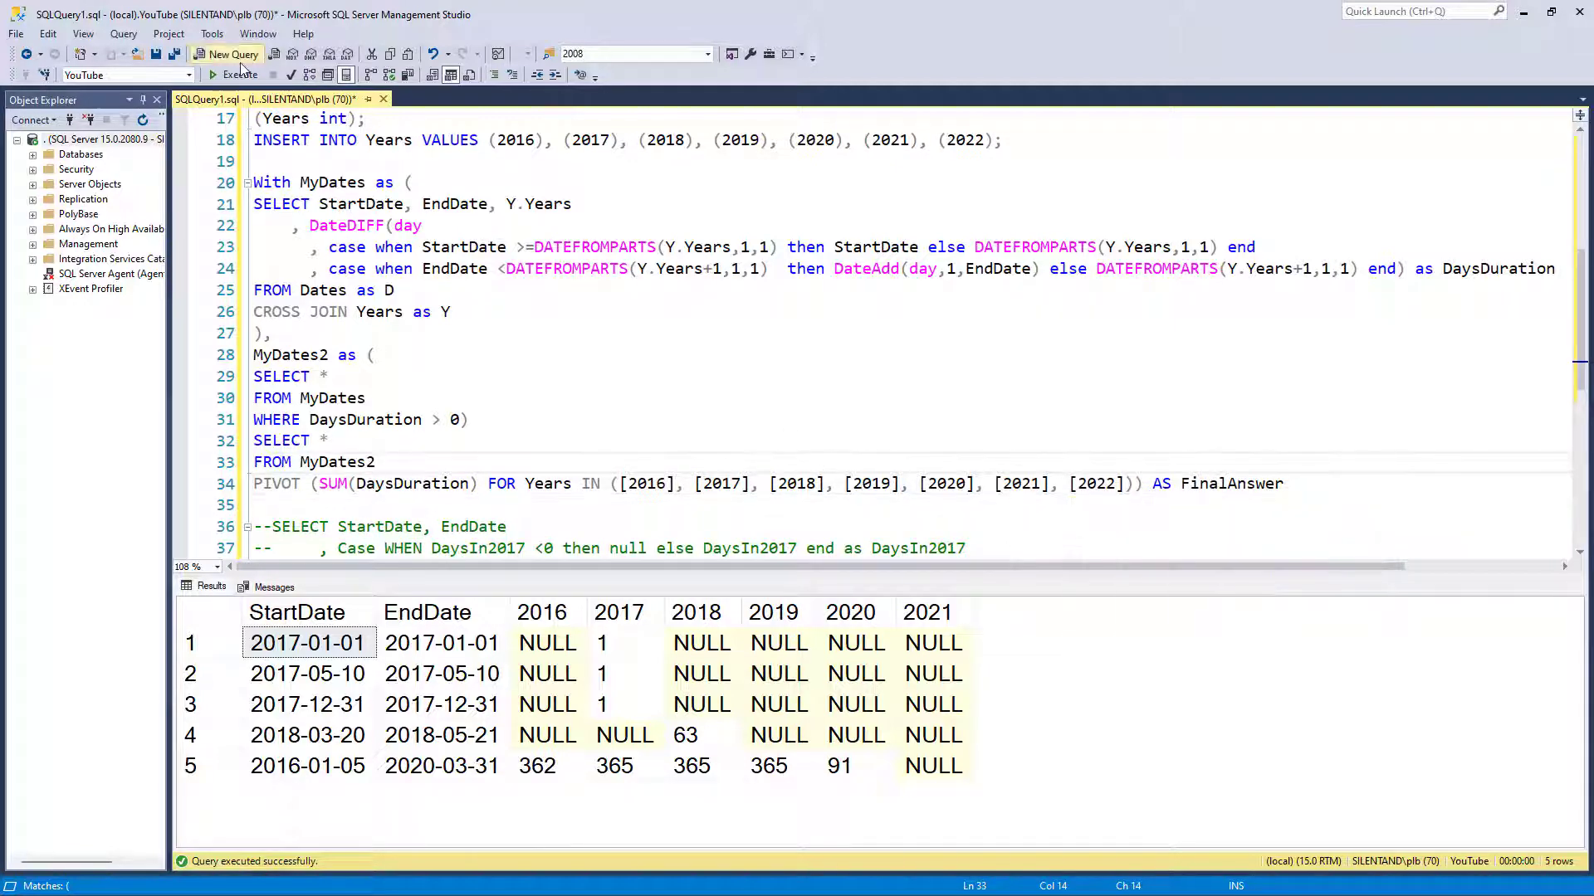
{"action": "left_click", "coordinate": [240, 74]}
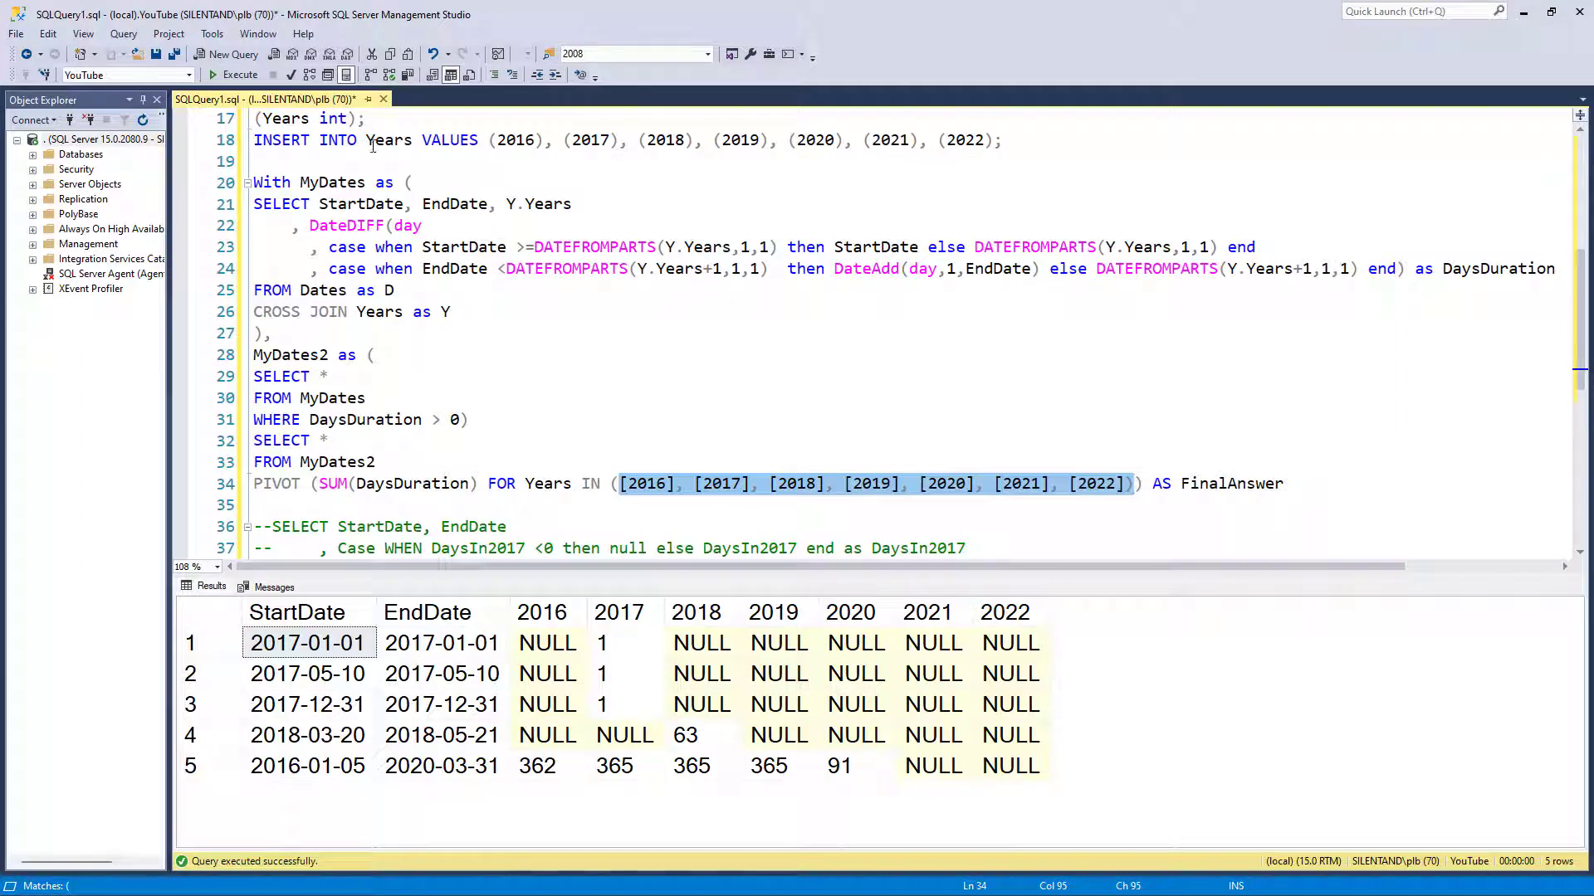
{"action": "left_click", "coordinate": [467, 140]}
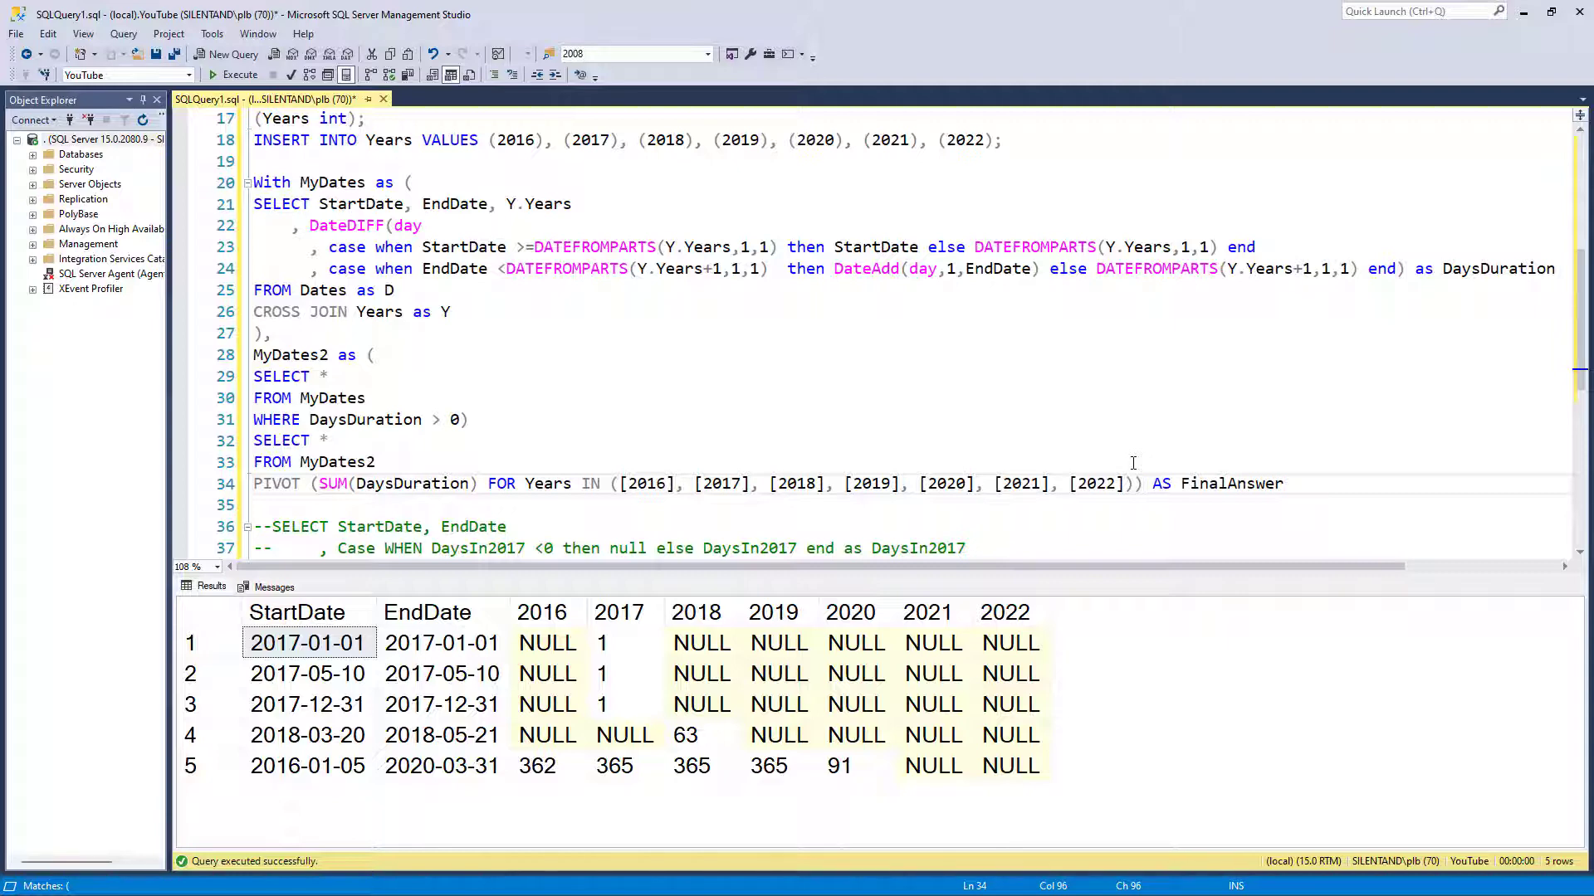
{"action": "left_click", "coordinate": [1142, 483]}
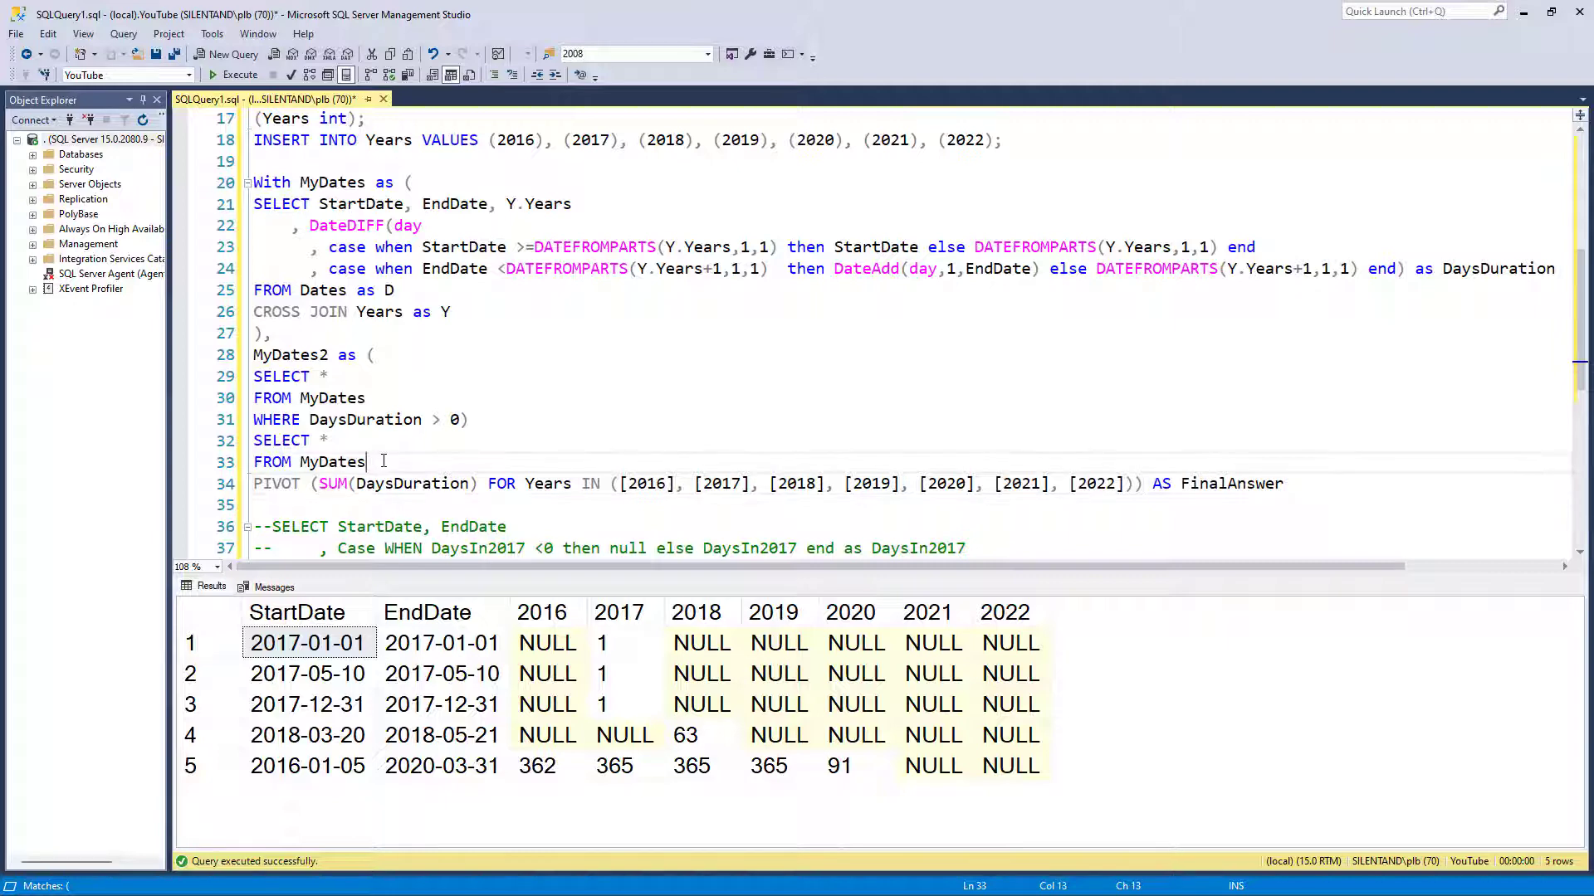
{"action": "left_click", "coordinate": [236, 73]}
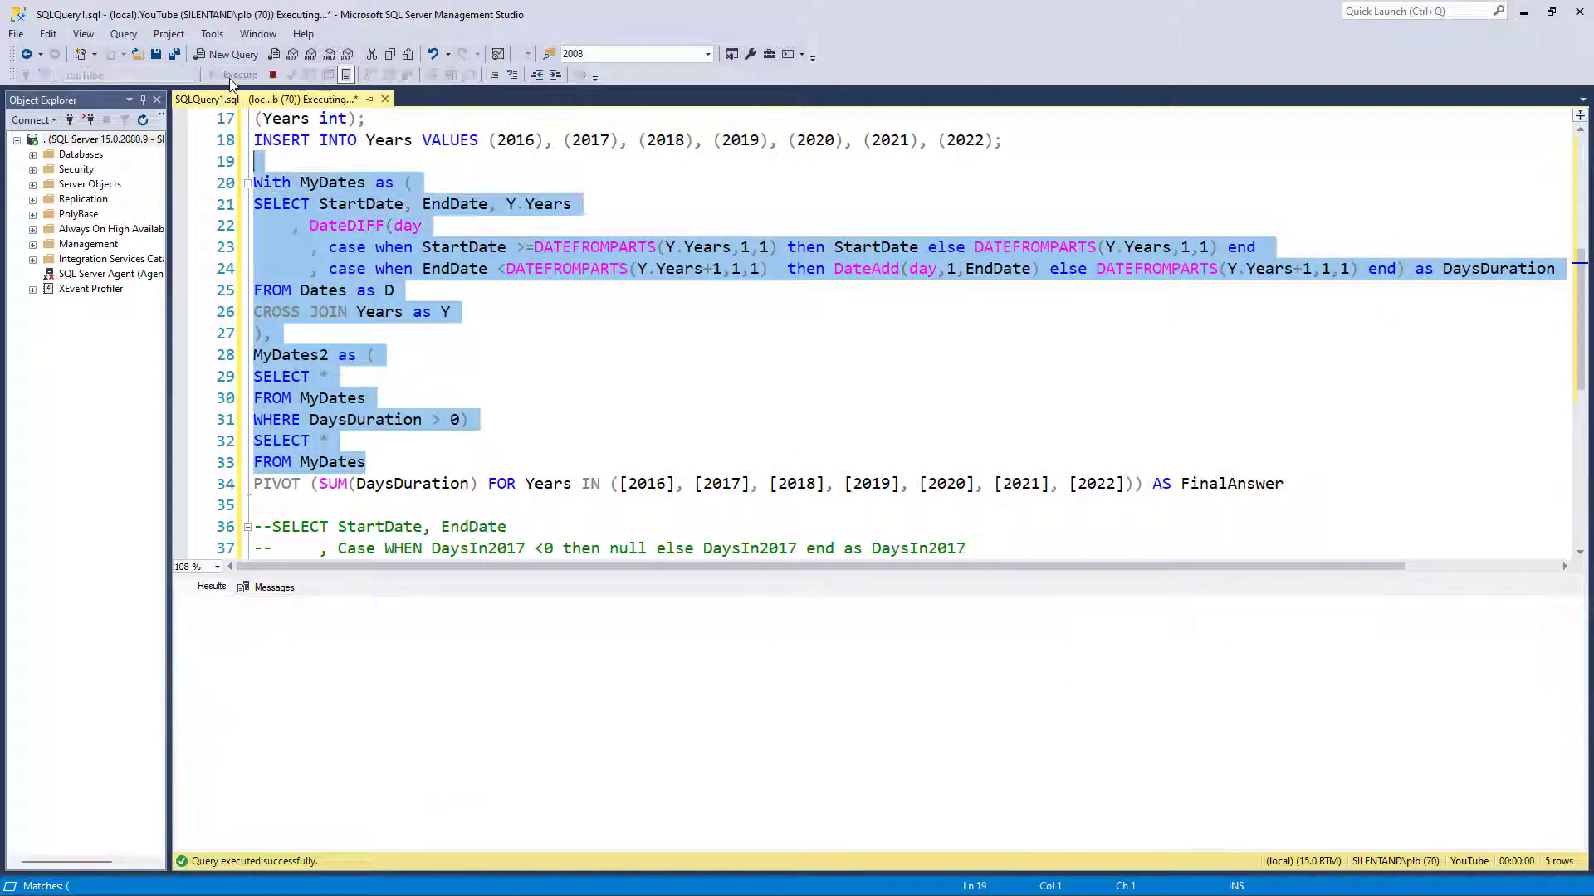
{"action": "left_click", "coordinate": [240, 74]}
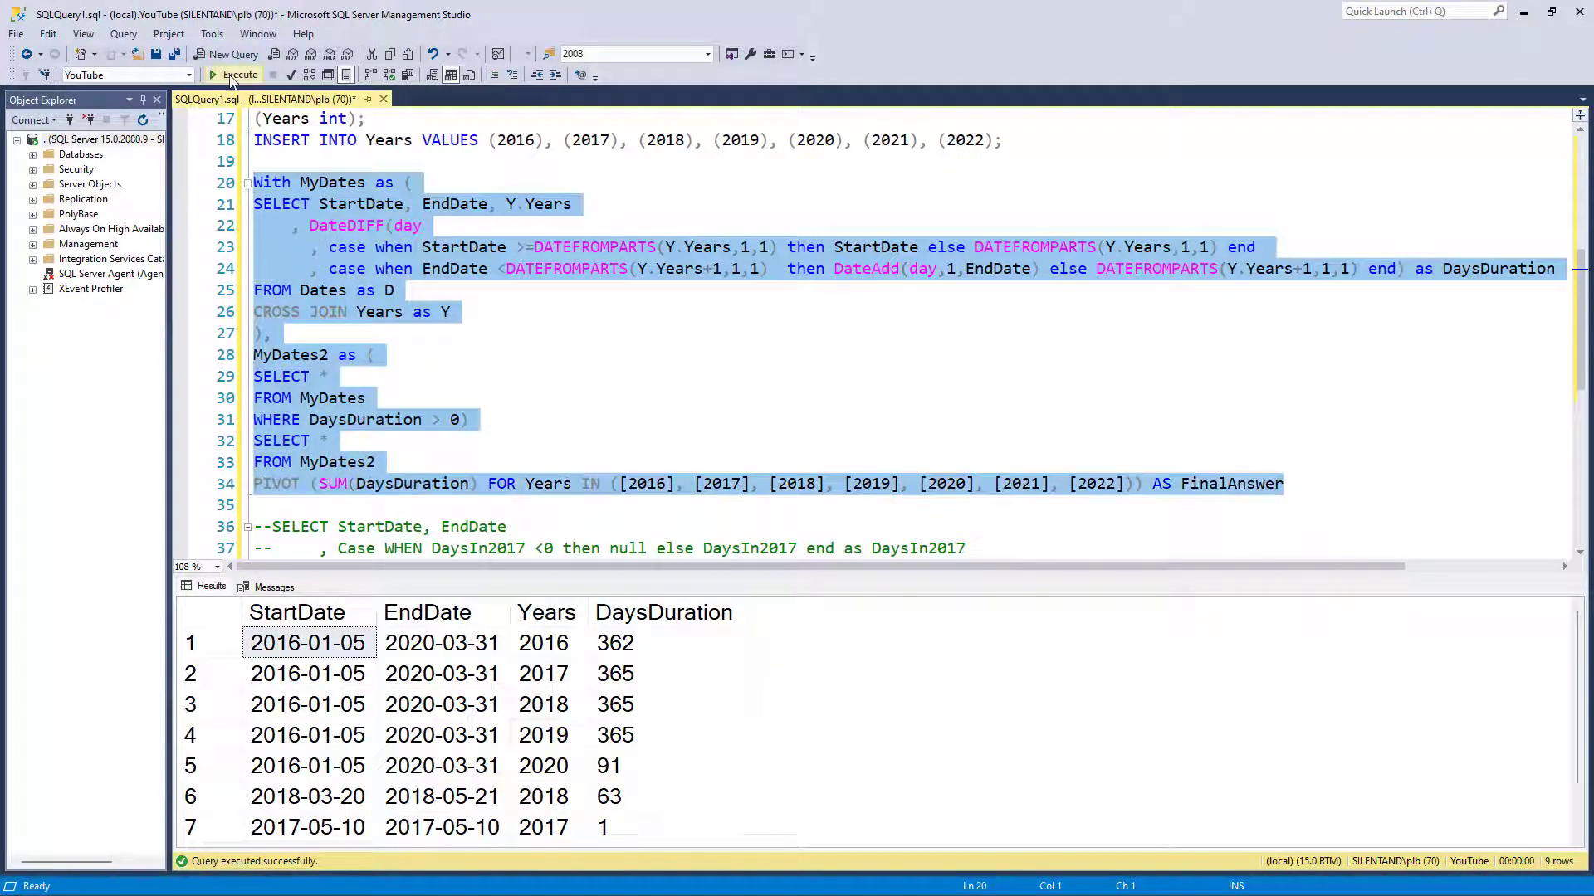
{"action": "left_click", "coordinate": [234, 74]}
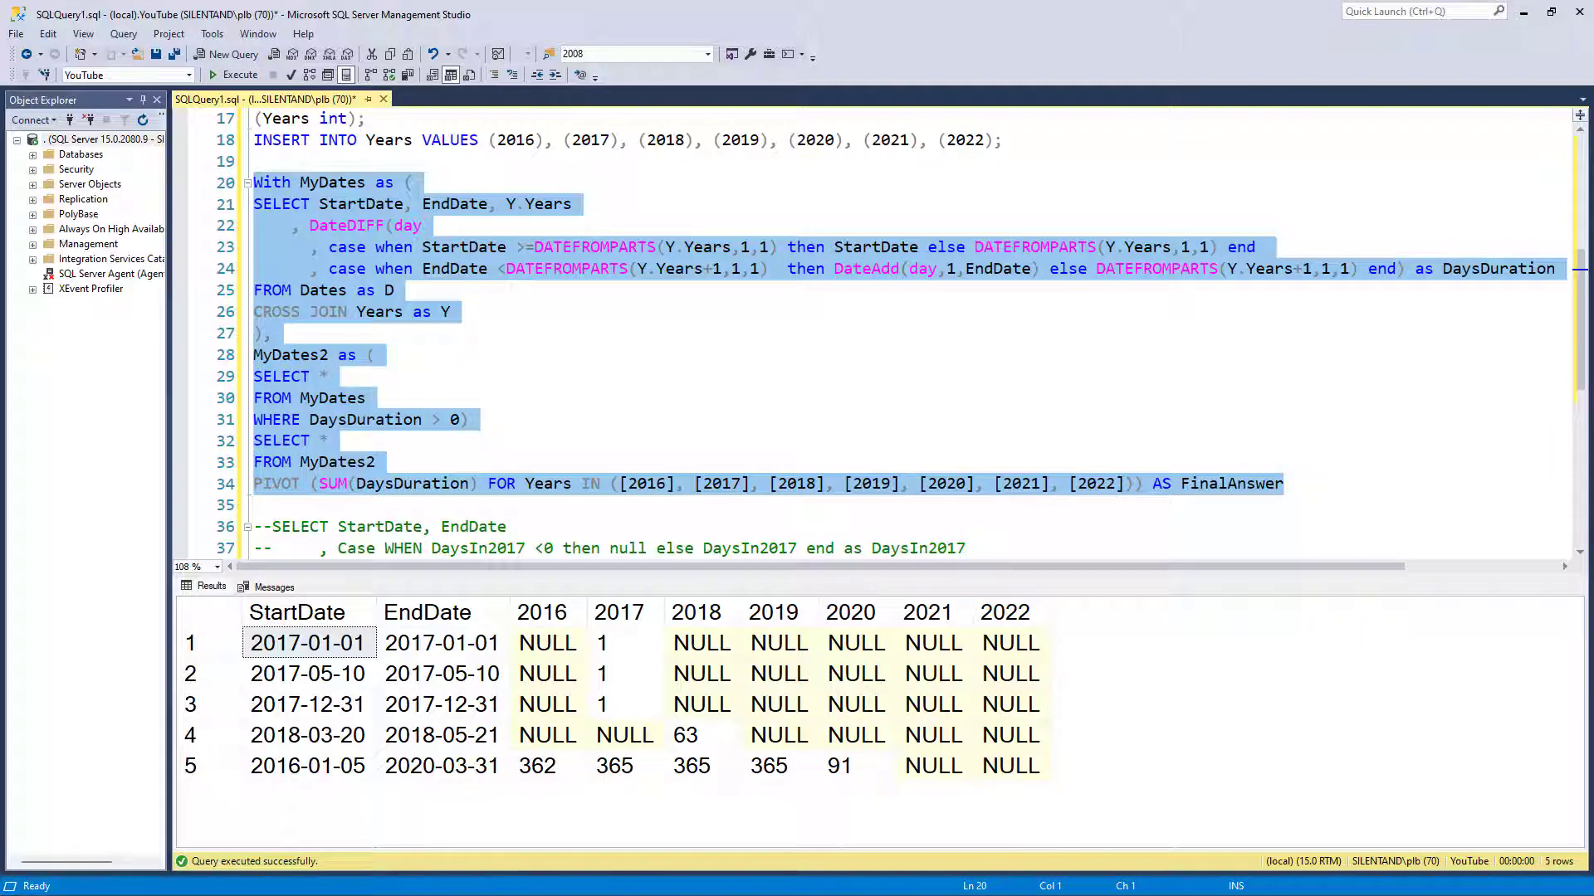